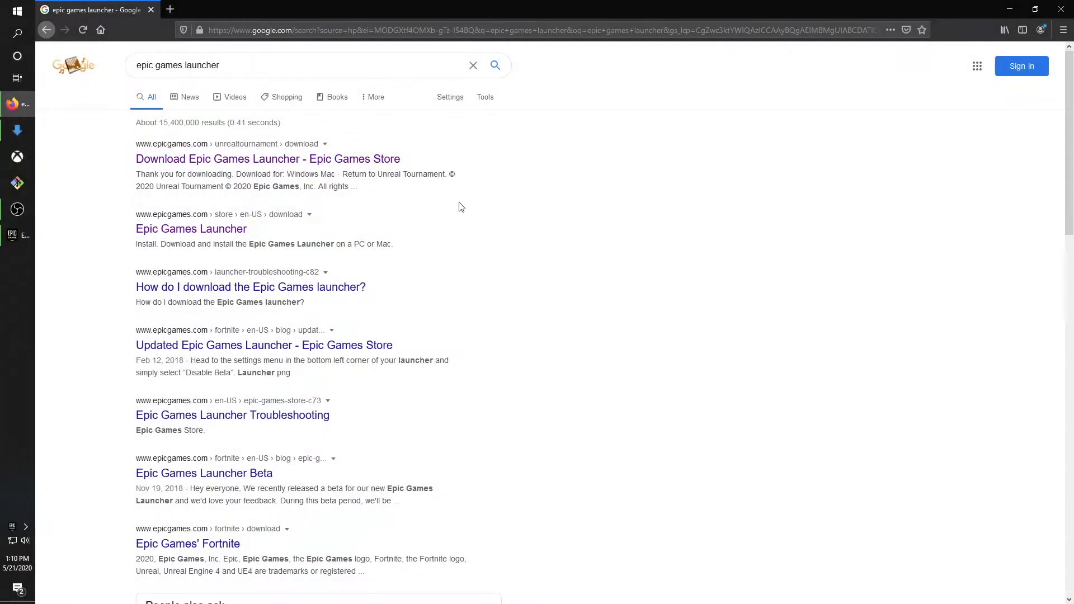
pyautogui.moveTo(456, 204)
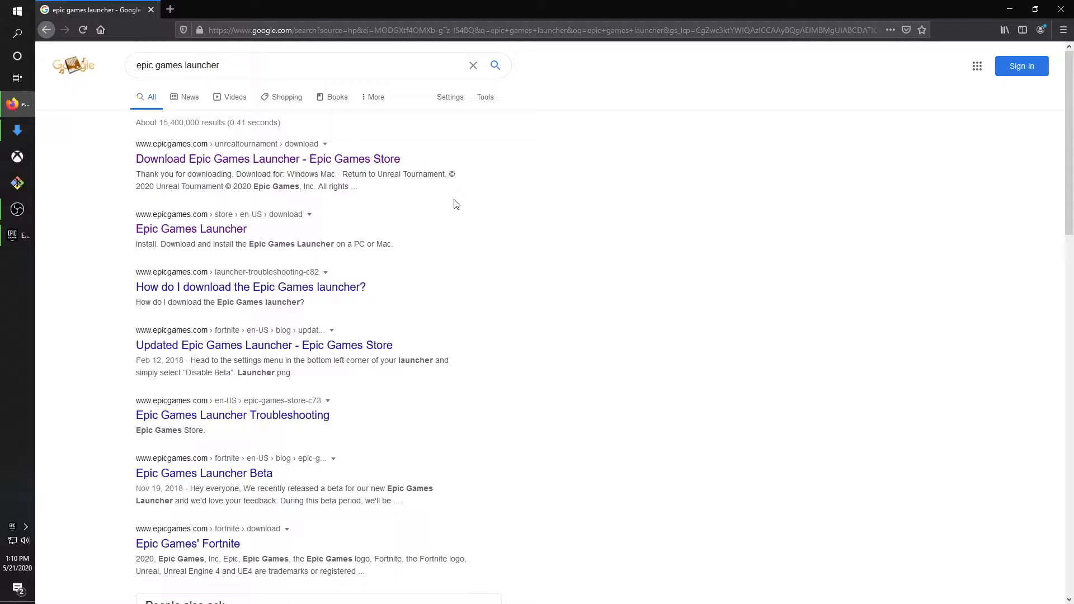
pyautogui.moveTo(437, 216)
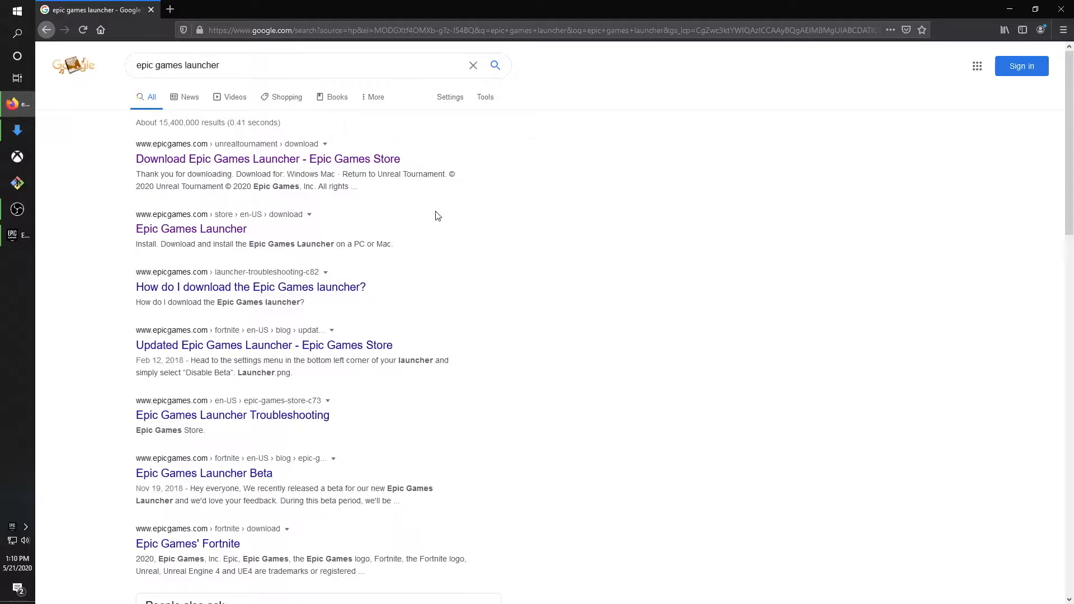
pyautogui.moveTo(239, 158)
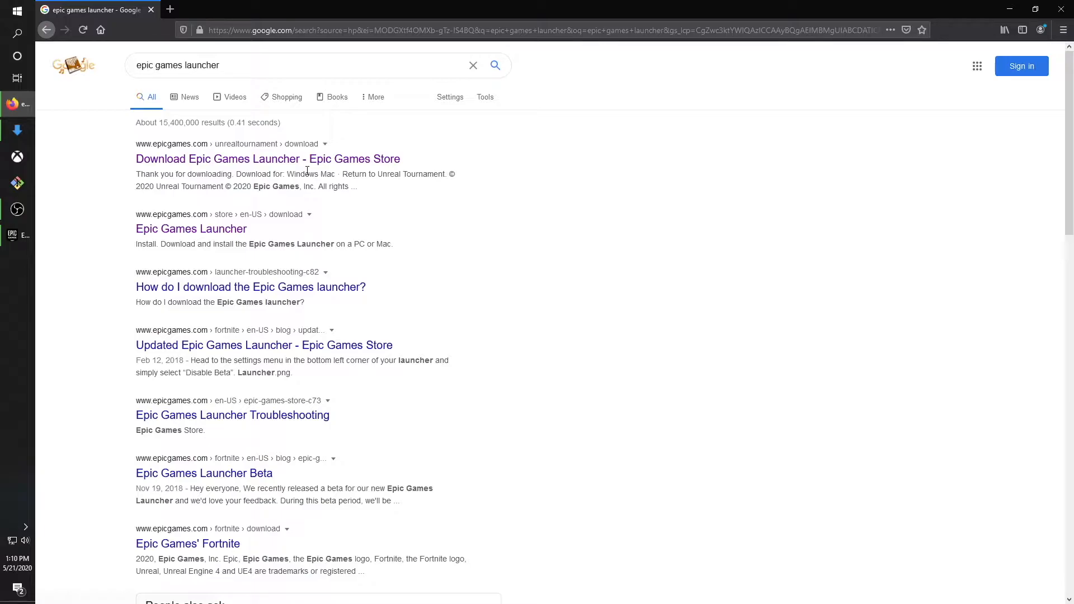
pyautogui.moveTo(191, 228)
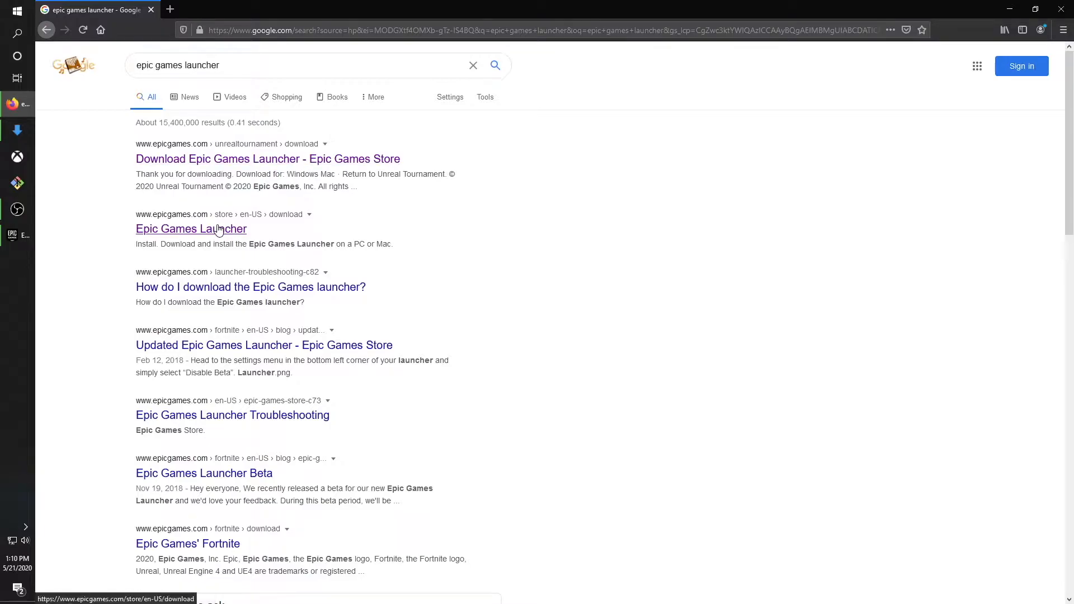
# Reach the Epic Games Launcher download page from the Google search result.
pyautogui.click(267, 158)
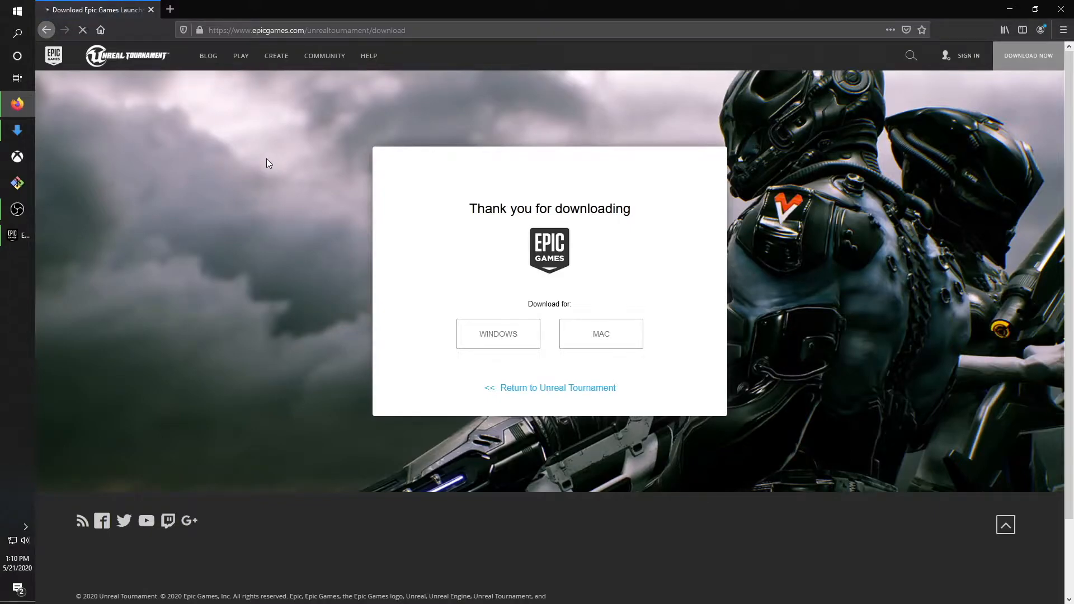
# Start the Windows installer download and dismiss the save prompt unsaved.
pyautogui.click(498, 334)
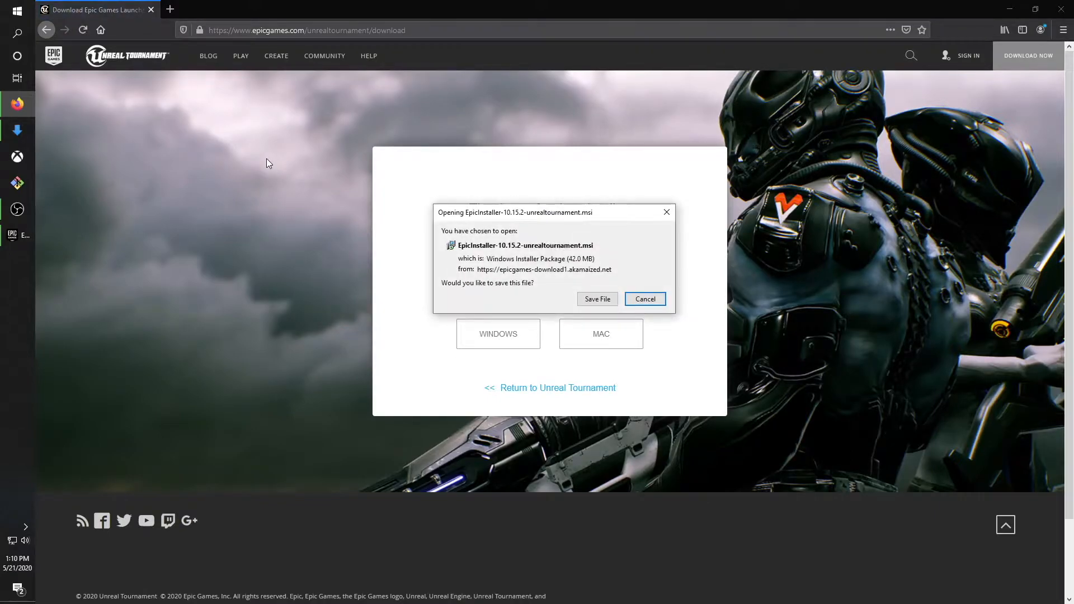
pyautogui.moveTo(598, 220)
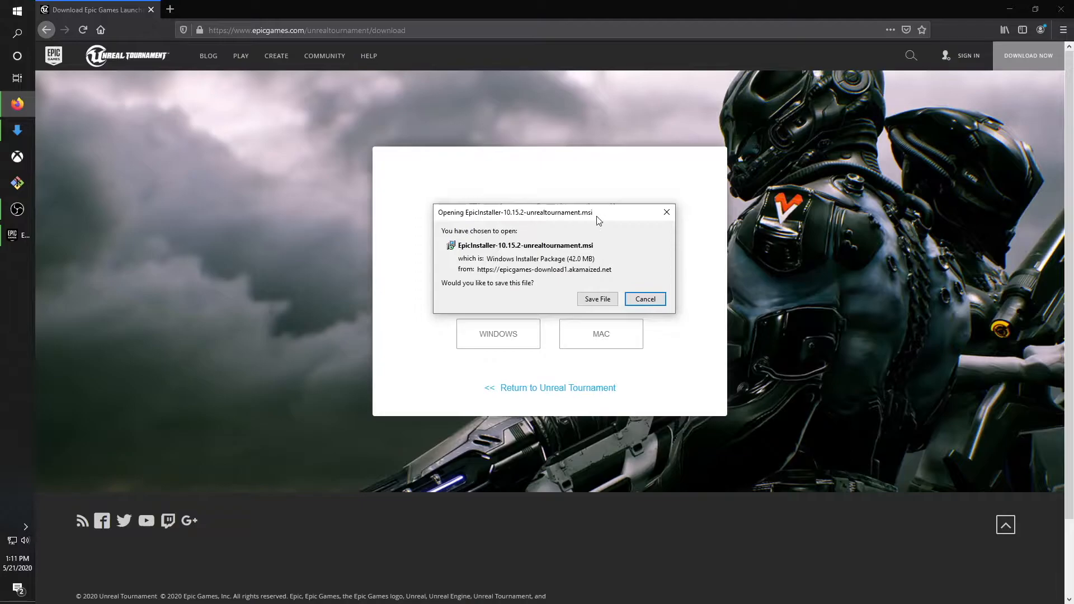
pyautogui.moveTo(554, 254)
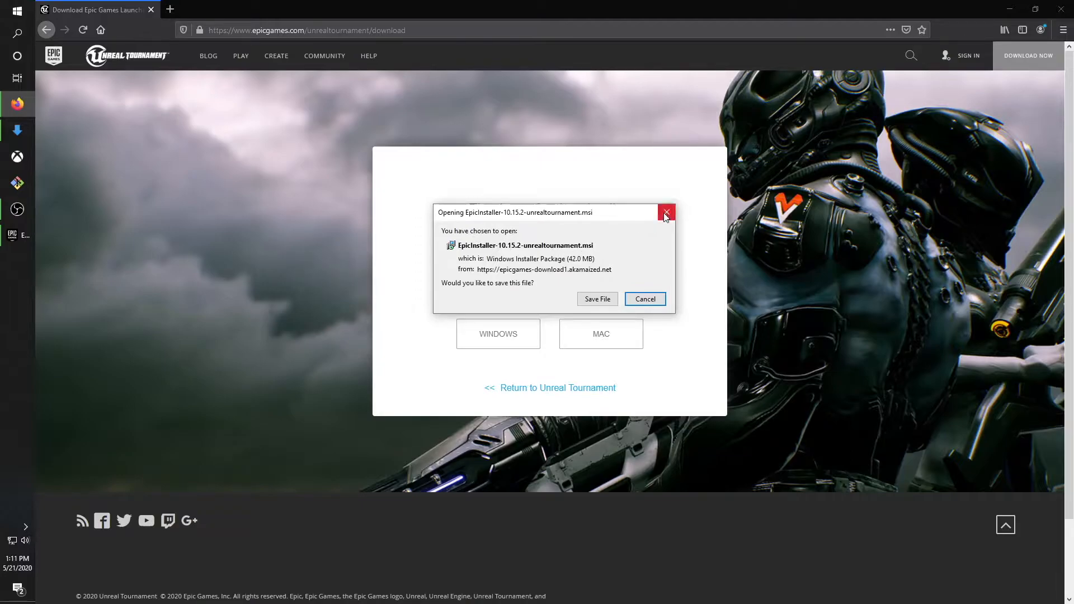
pyautogui.click(664, 212)
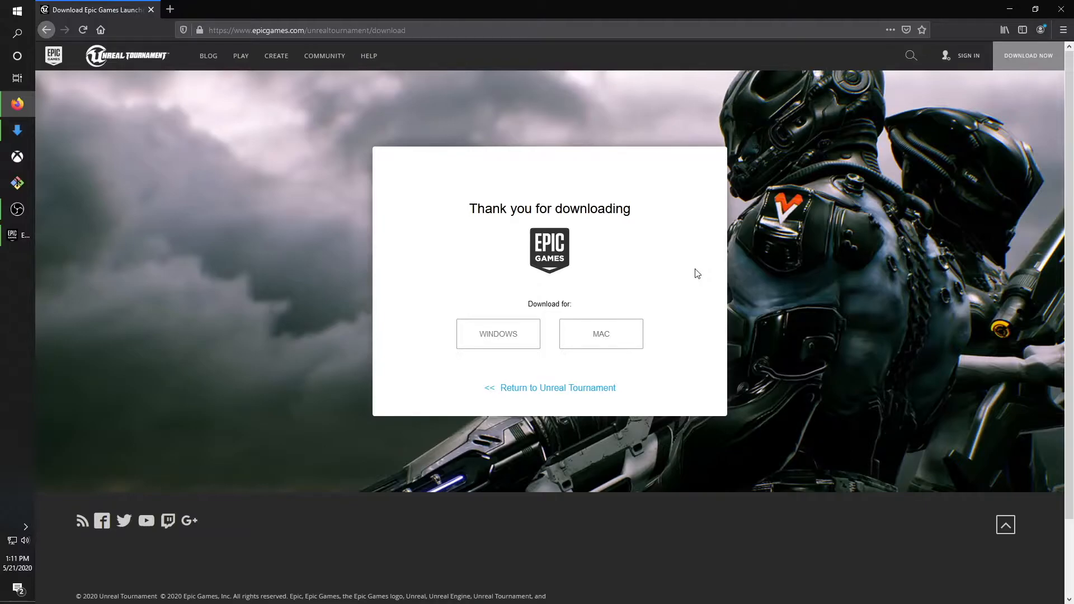
pyautogui.moveTo(605, 359)
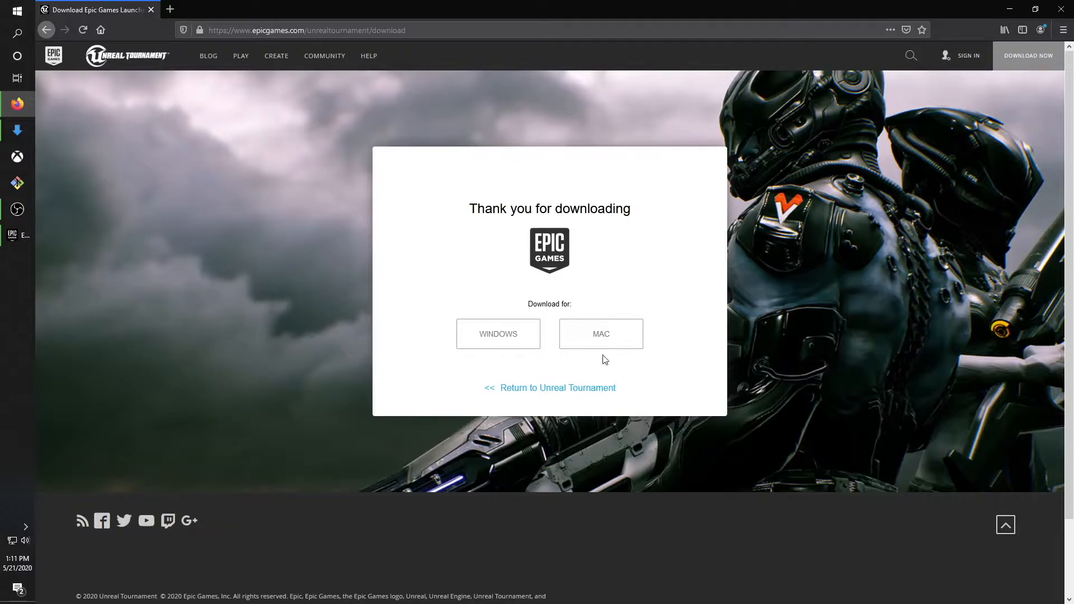
pyautogui.moveTo(677, 315)
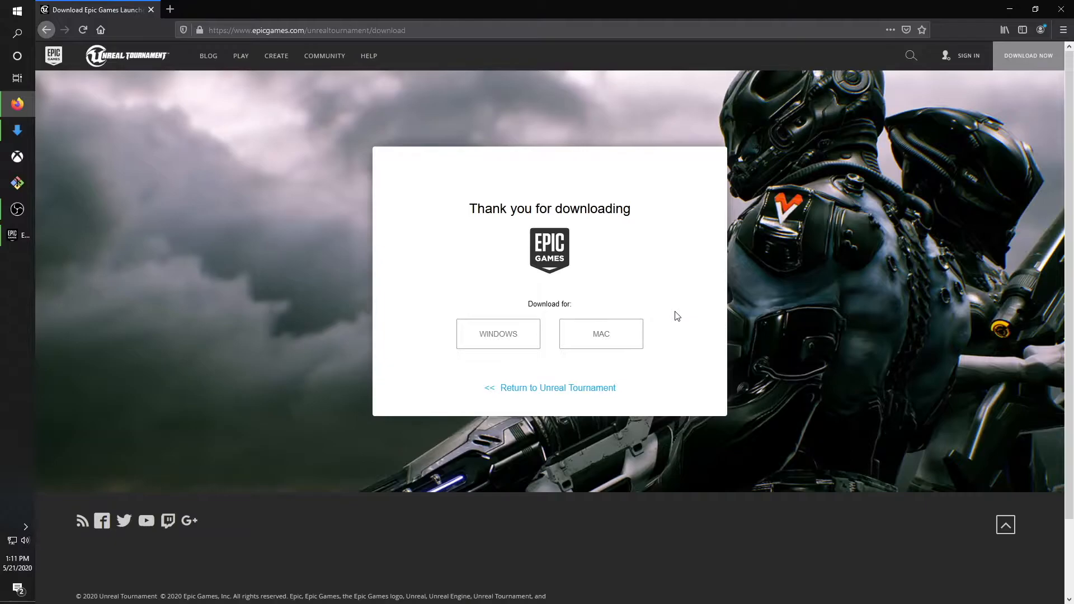
pyautogui.moveTo(642, 361)
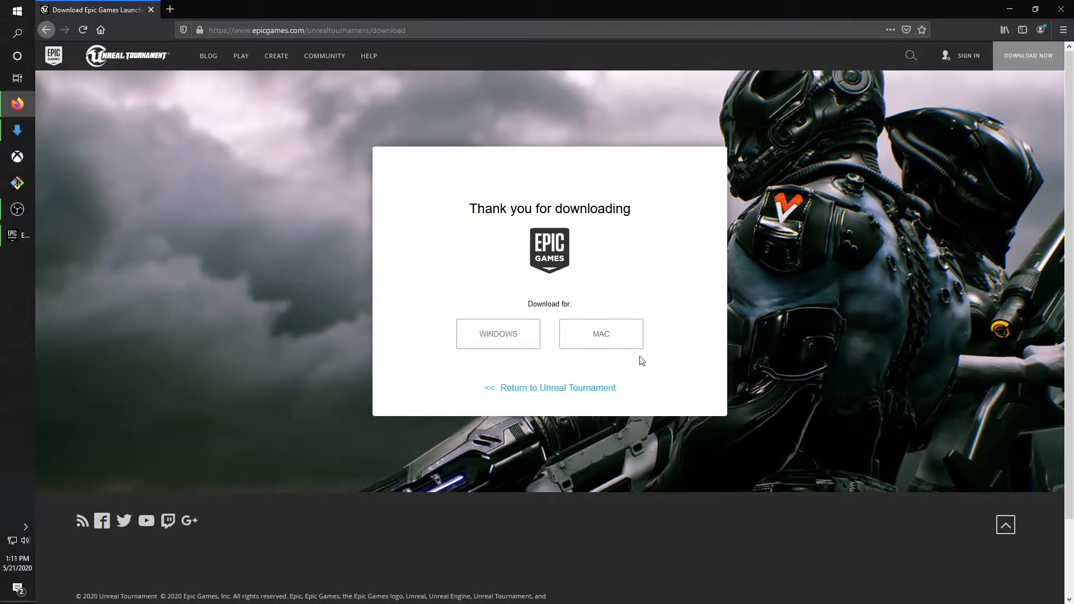
pyautogui.moveTo(16, 182)
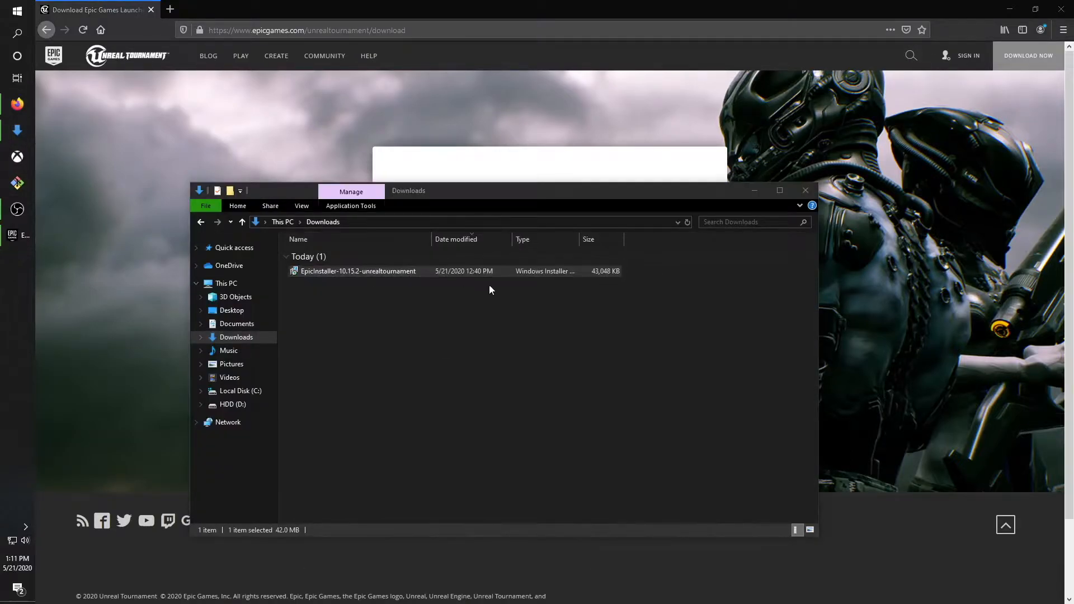
pyautogui.moveTo(590, 336)
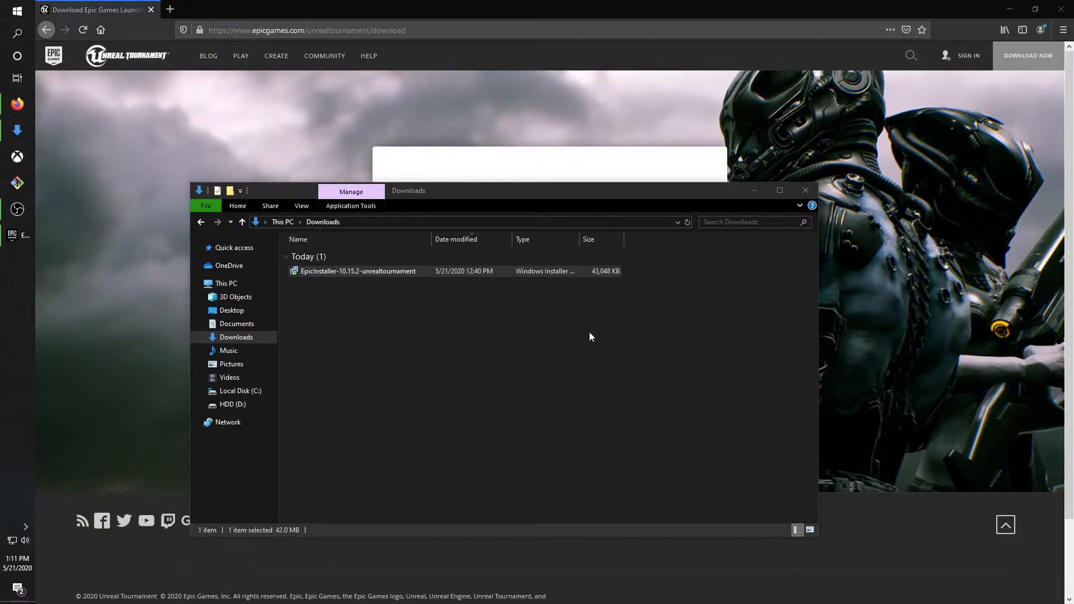
# Run the downloaded EpicInstaller and install the launcher to the default folder.
pyautogui.doubleClick(358, 271)
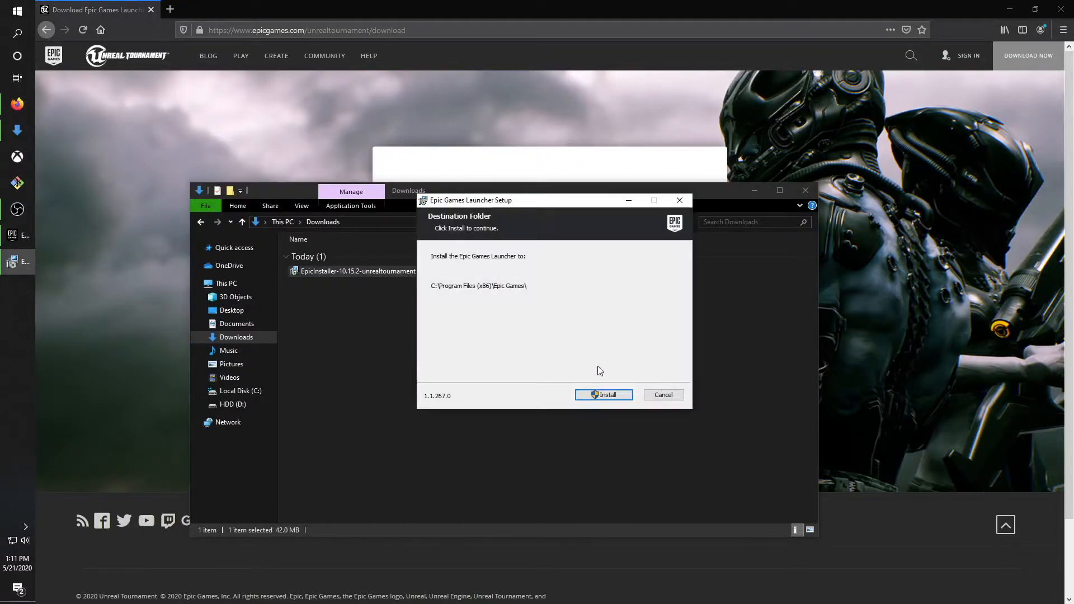
pyautogui.click(604, 395)
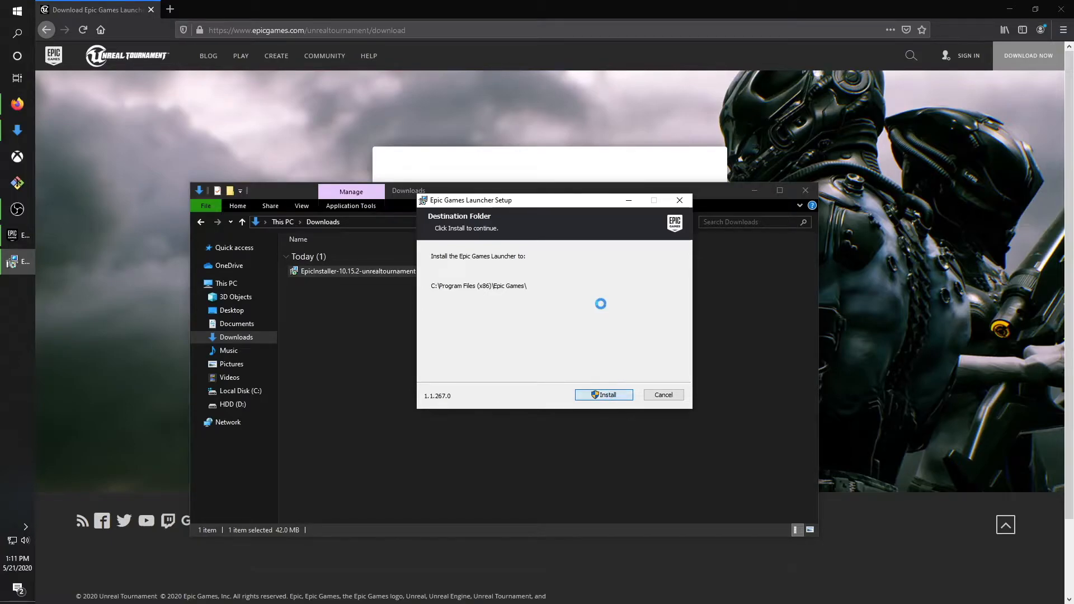
pyautogui.click(663, 395)
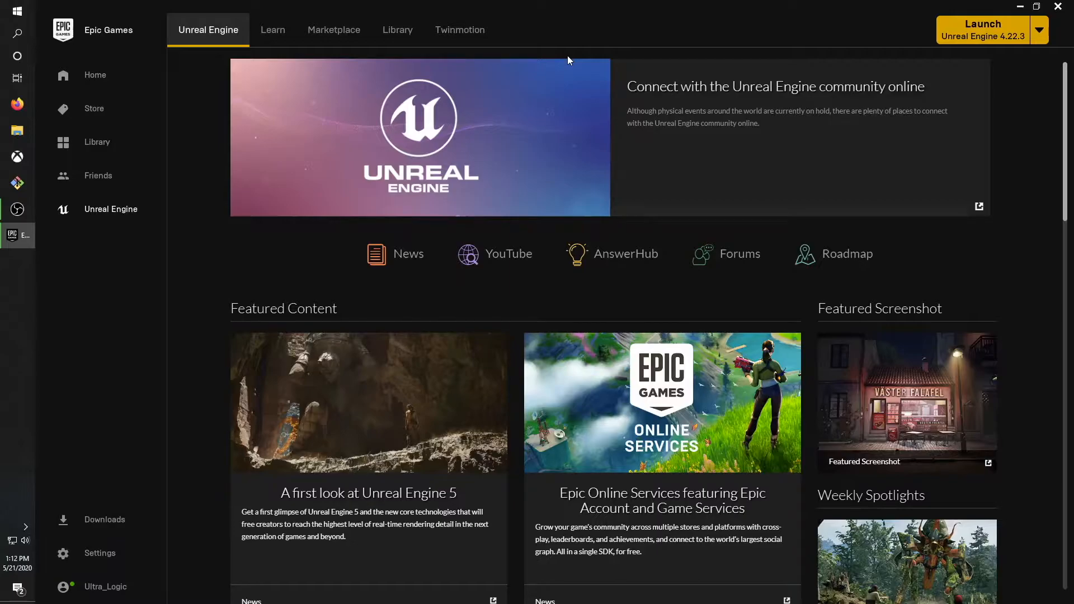
pyautogui.moveTo(116, 221)
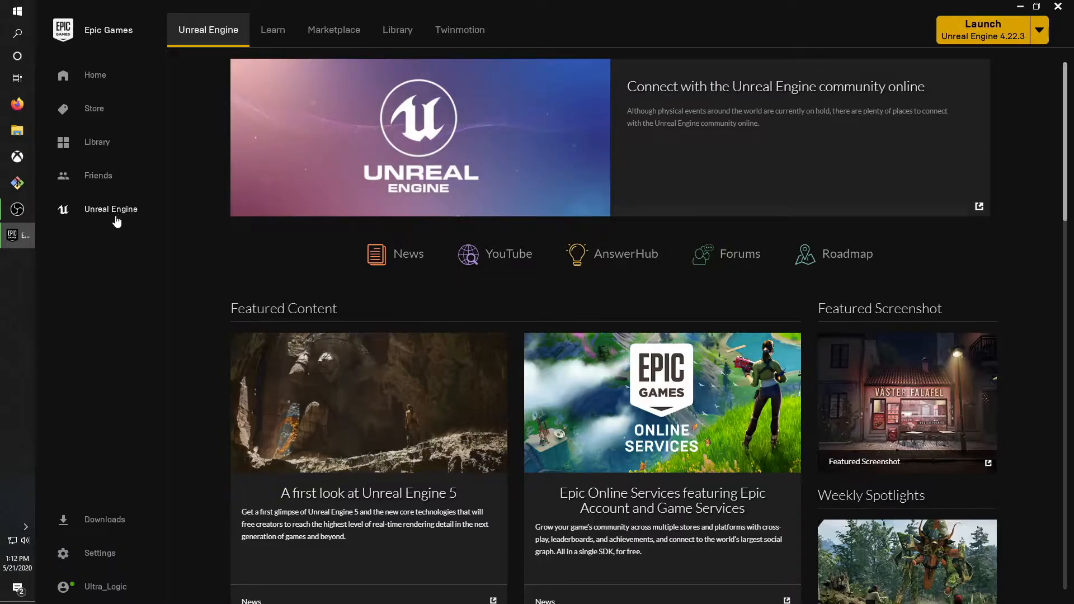
pyautogui.moveTo(99, 90)
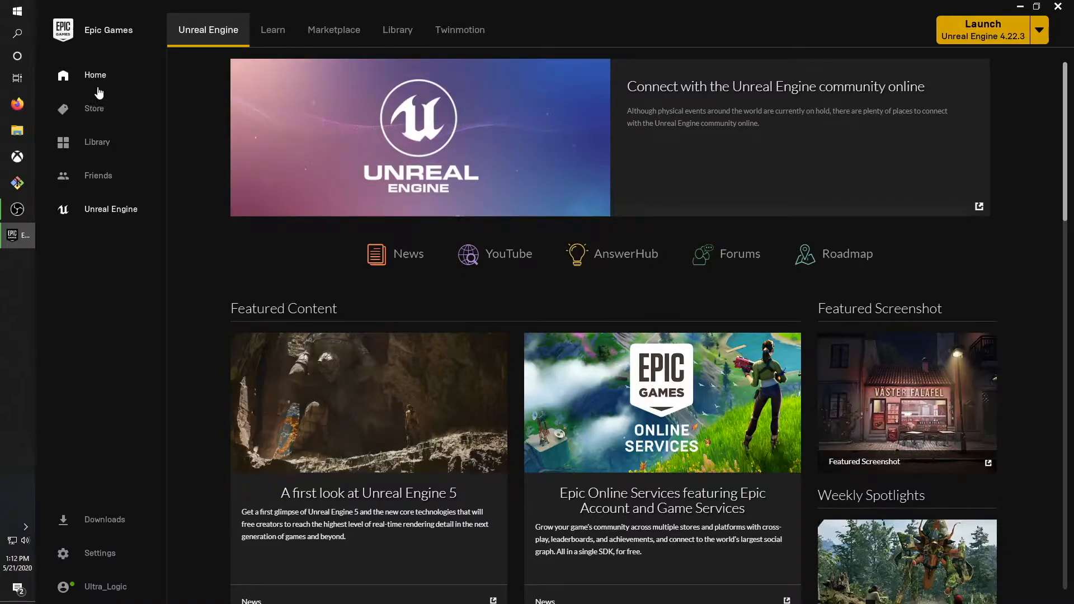
pyautogui.moveTo(58, 215)
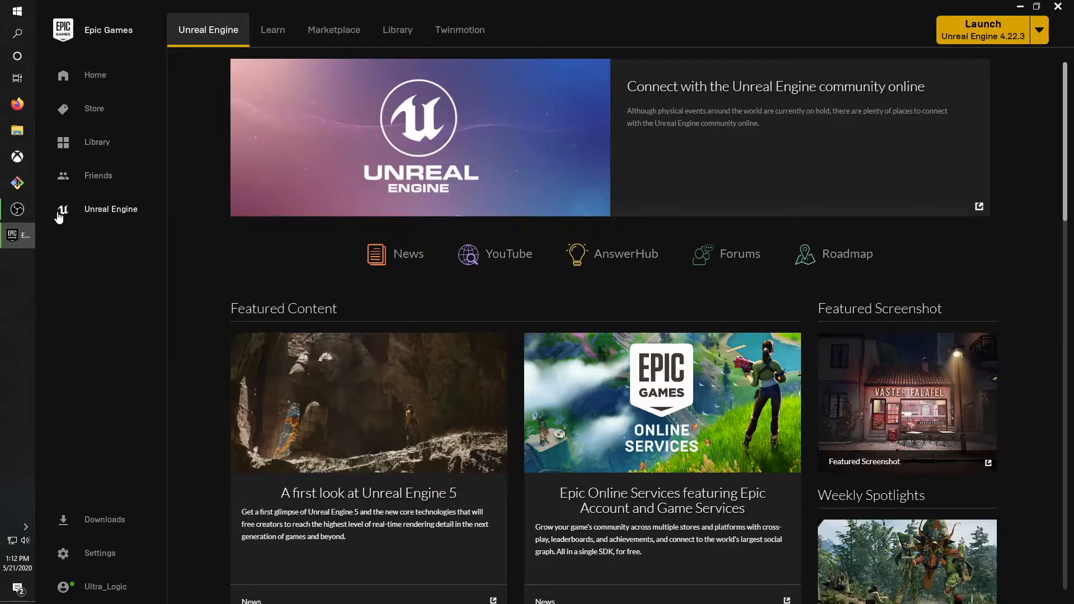
pyautogui.moveTo(398, 29)
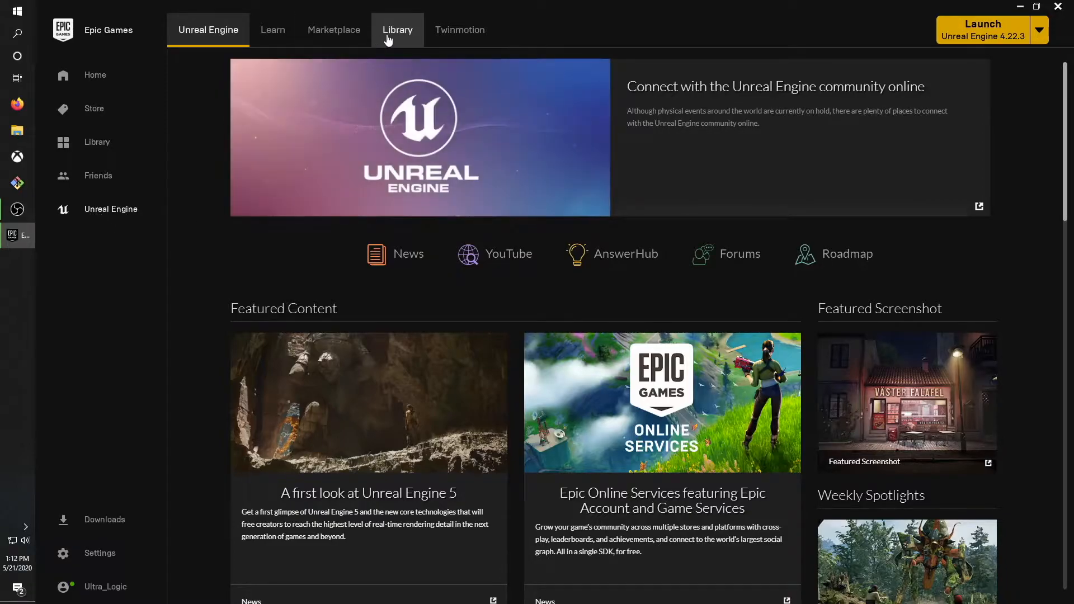
# Show the Library with engine versions 4.22.3 and 4.25.0, projects and vault.
pyautogui.click(397, 29)
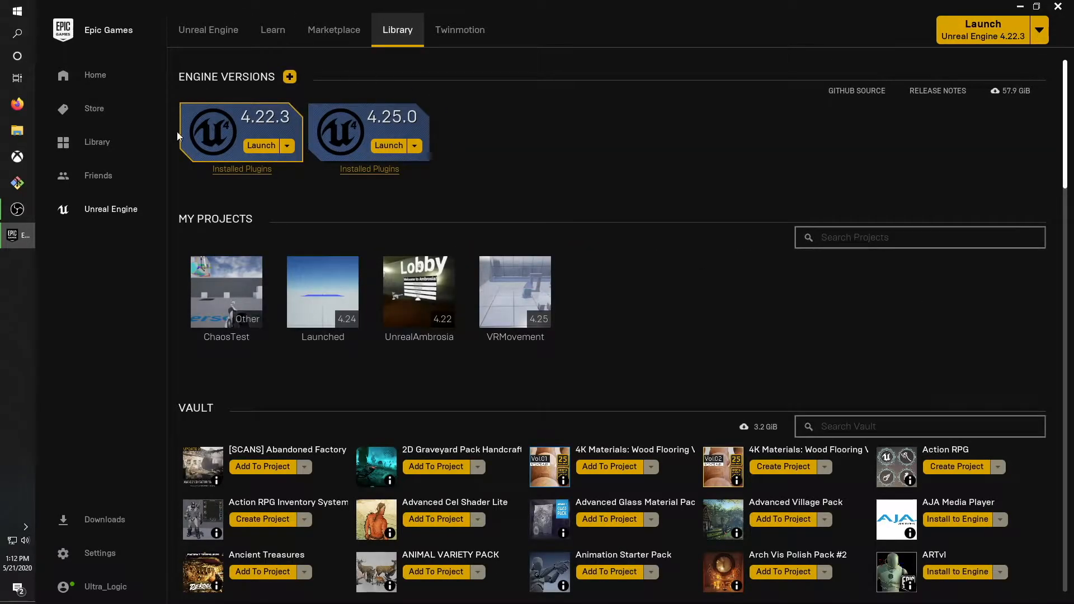
pyautogui.moveTo(561, 160)
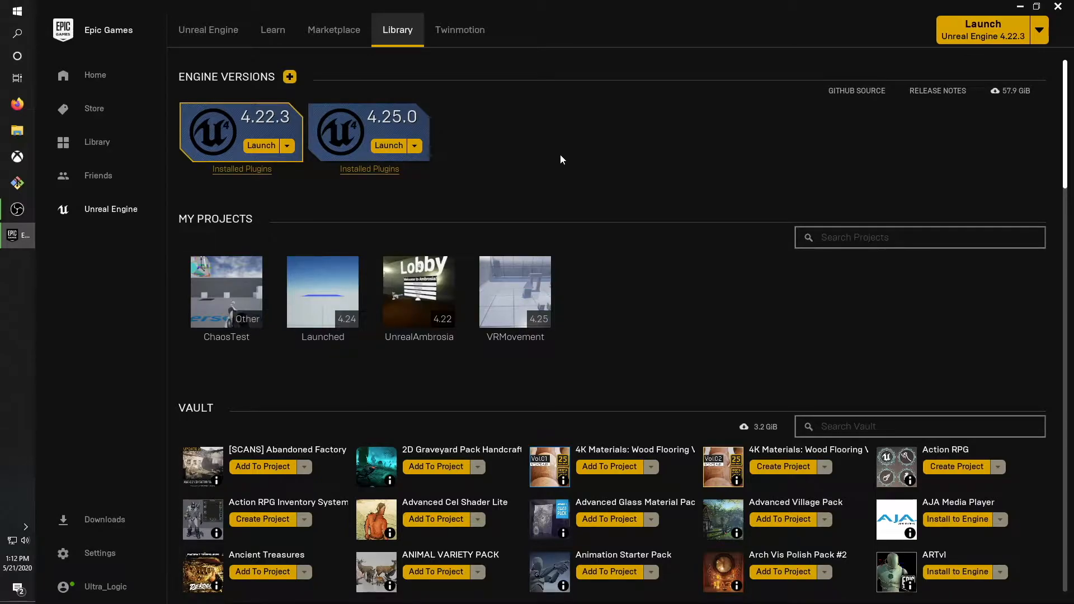
pyautogui.moveTo(329, 140)
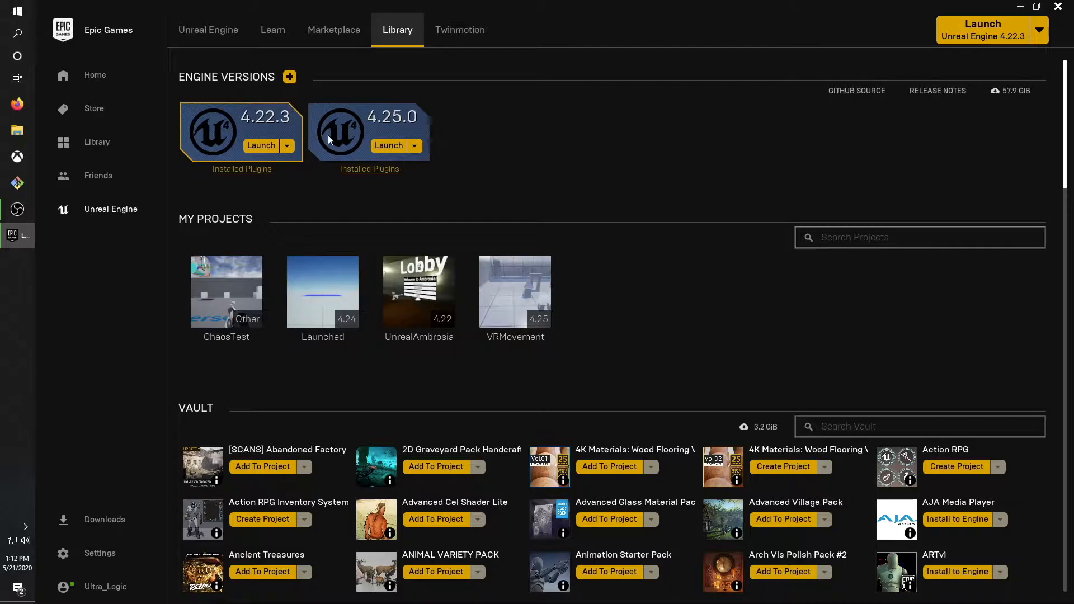
pyautogui.moveTo(538, 129)
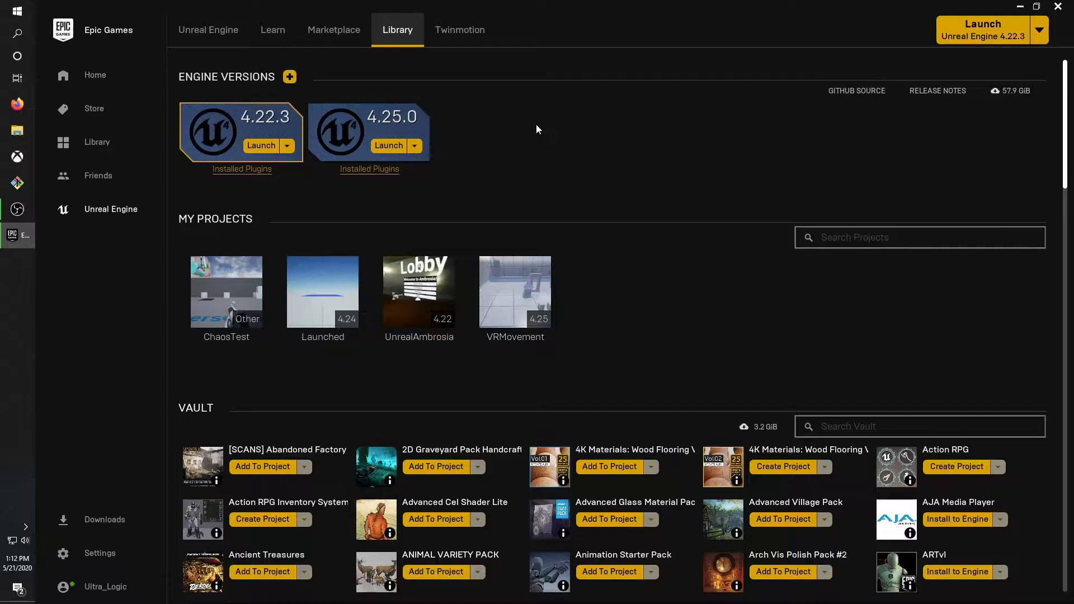
pyautogui.moveTo(288, 76)
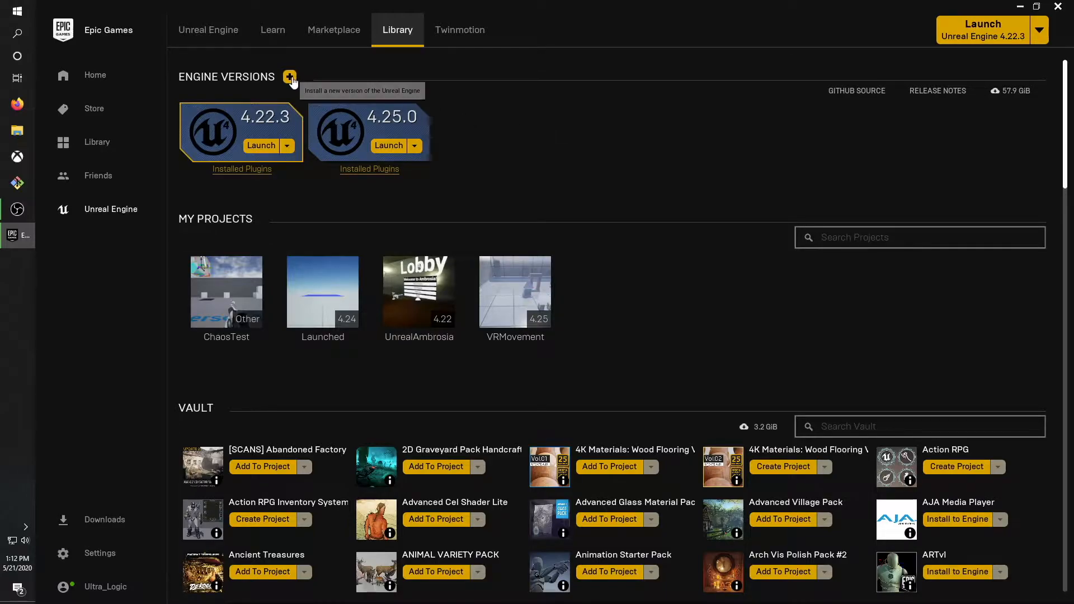
pyautogui.moveTo(314, 109)
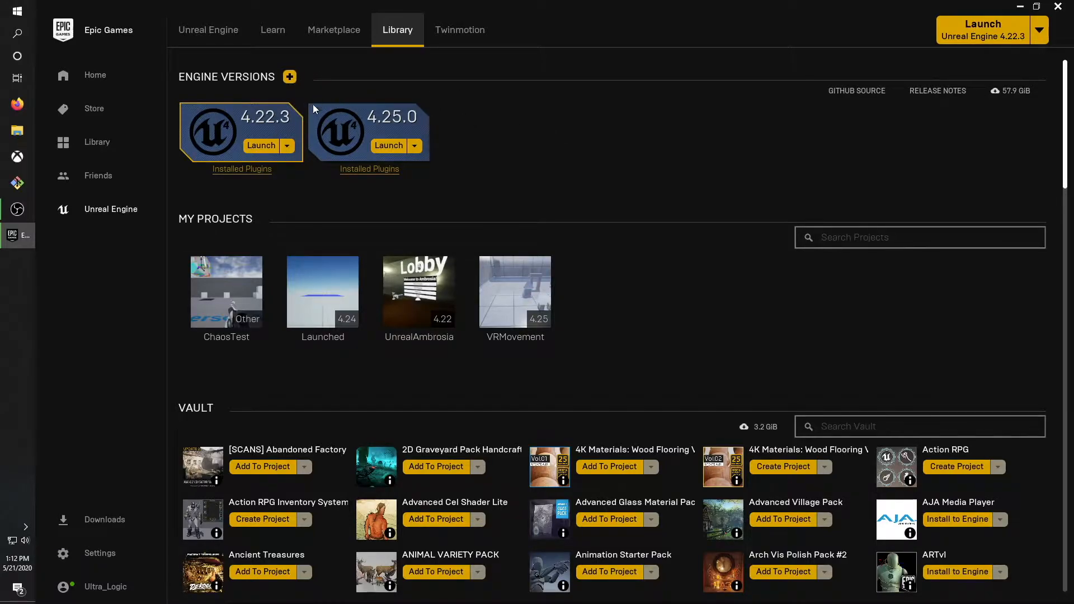
# Add a 4.24.3 engine slot, browse its available versions, then remove the slot again.
pyautogui.click(289, 77)
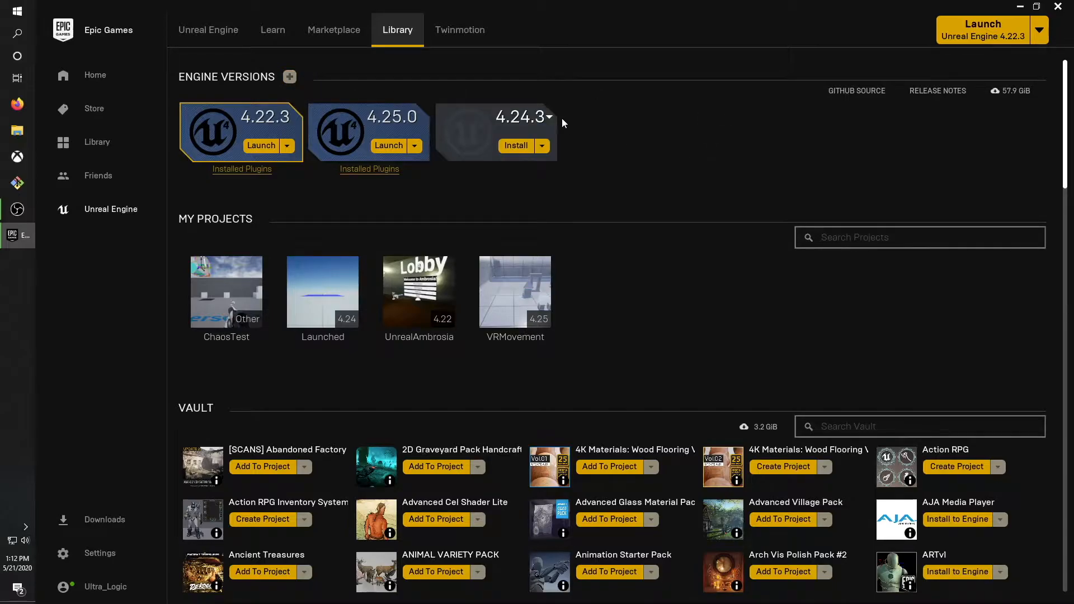
pyautogui.click(548, 117)
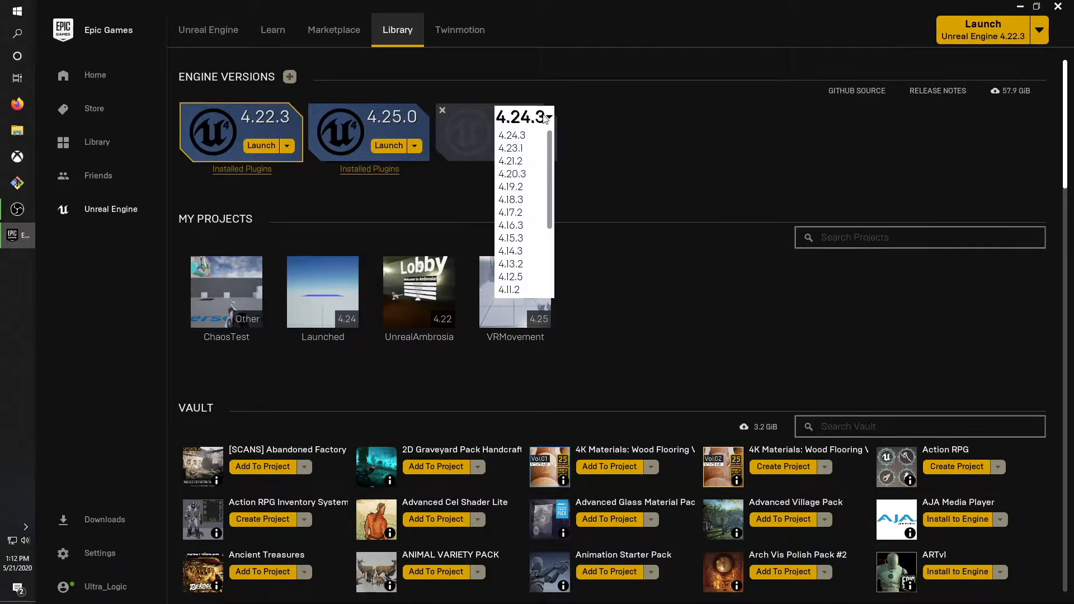
pyautogui.moveTo(510, 161)
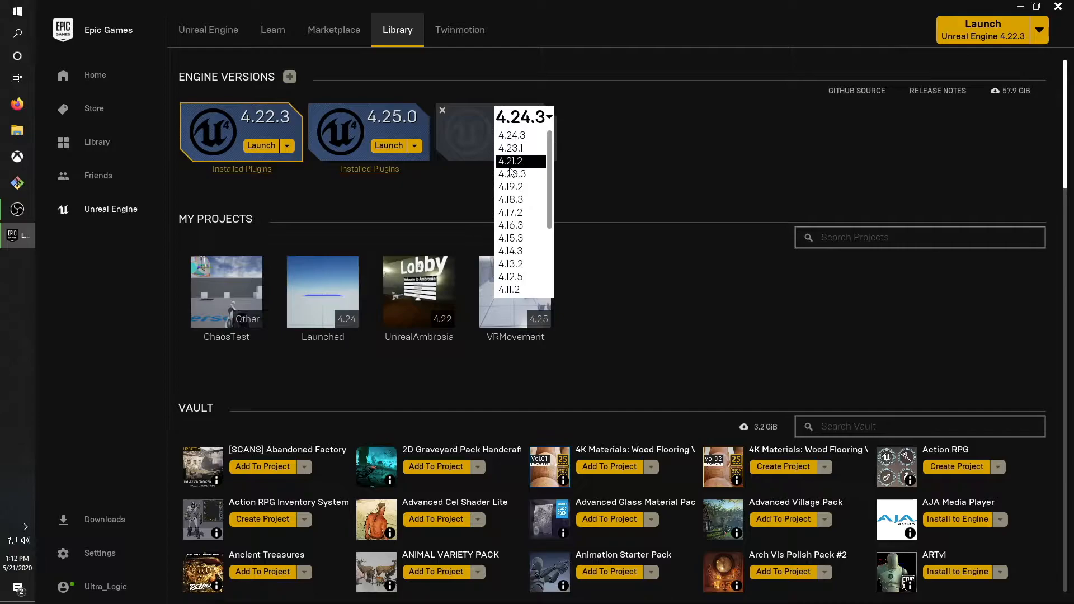
pyautogui.scroll(-3)
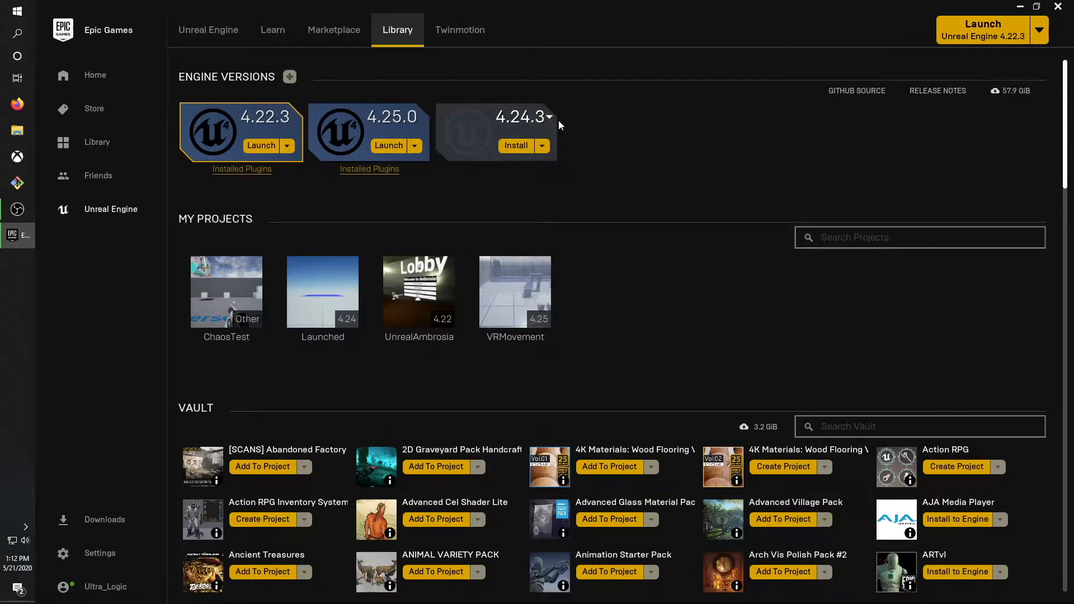
pyautogui.click(548, 116)
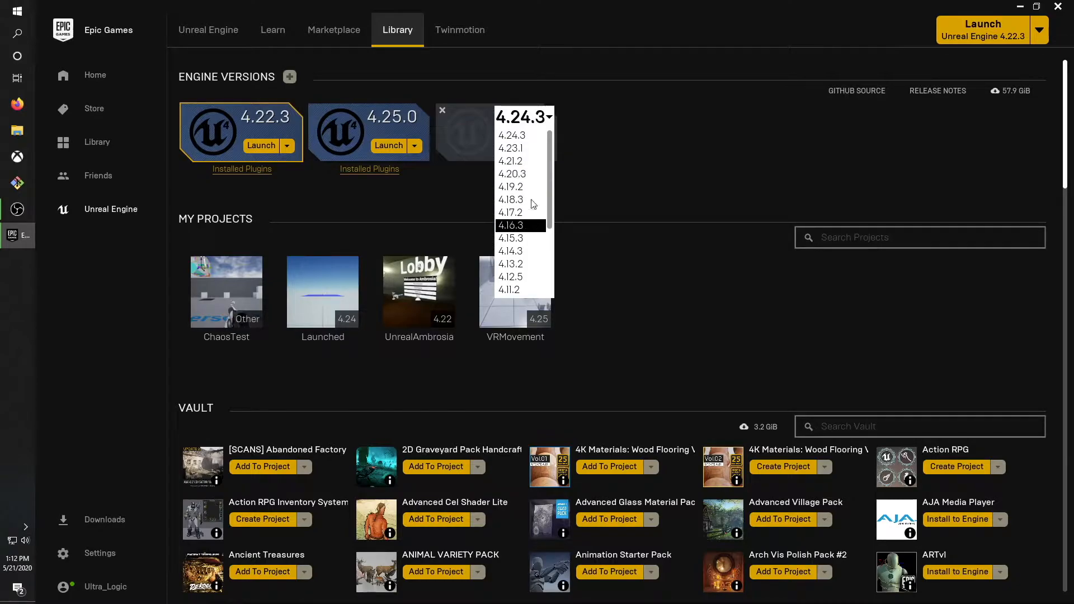
pyautogui.click(511, 136)
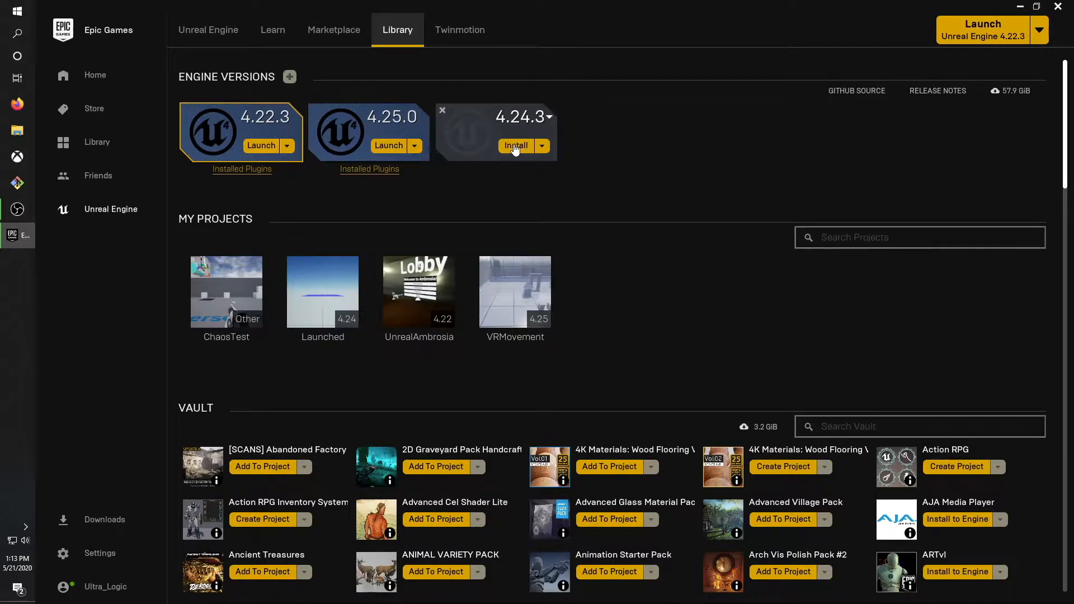
pyautogui.moveTo(483, 140)
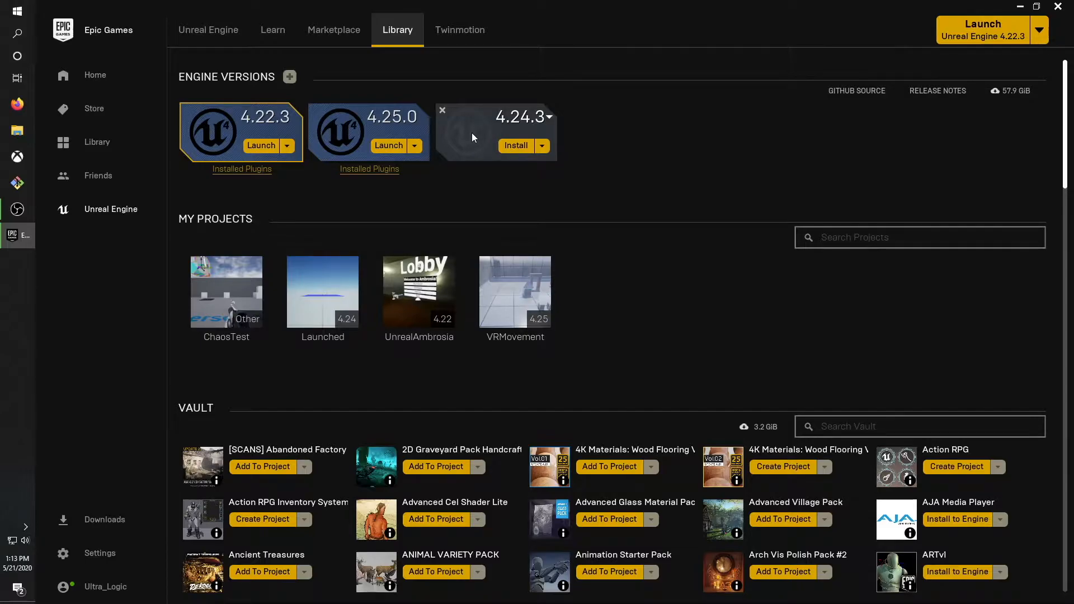
pyautogui.moveTo(443, 111)
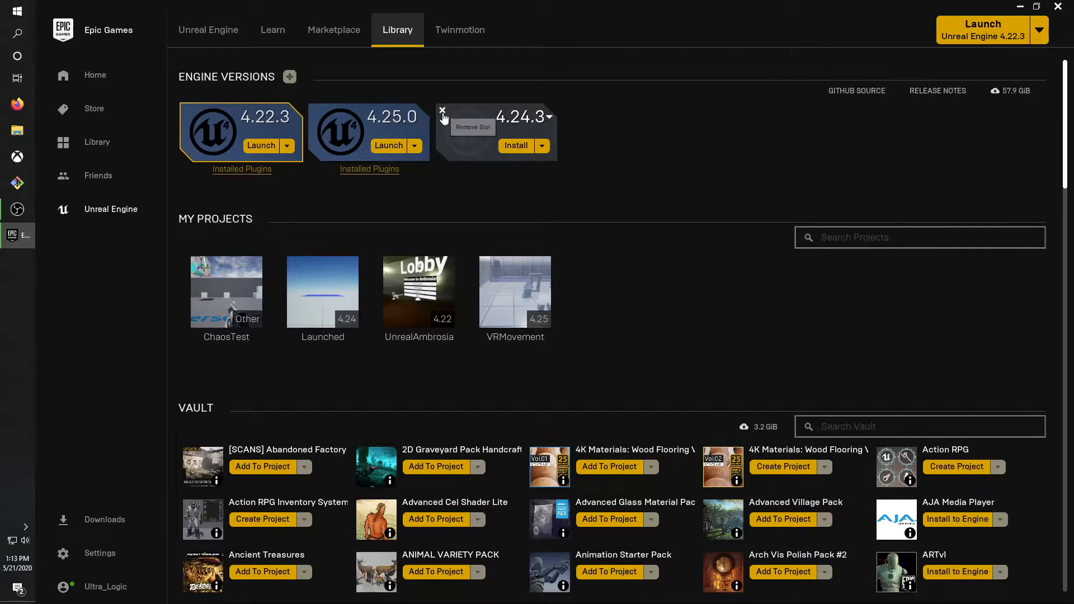
pyautogui.click(443, 111)
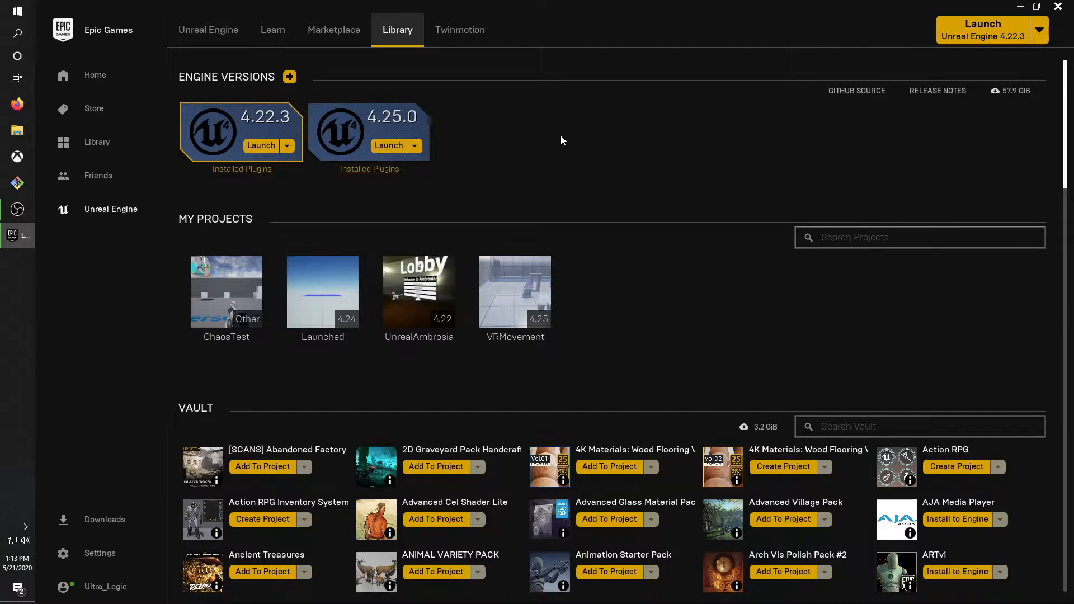
pyautogui.moveTo(399, 148)
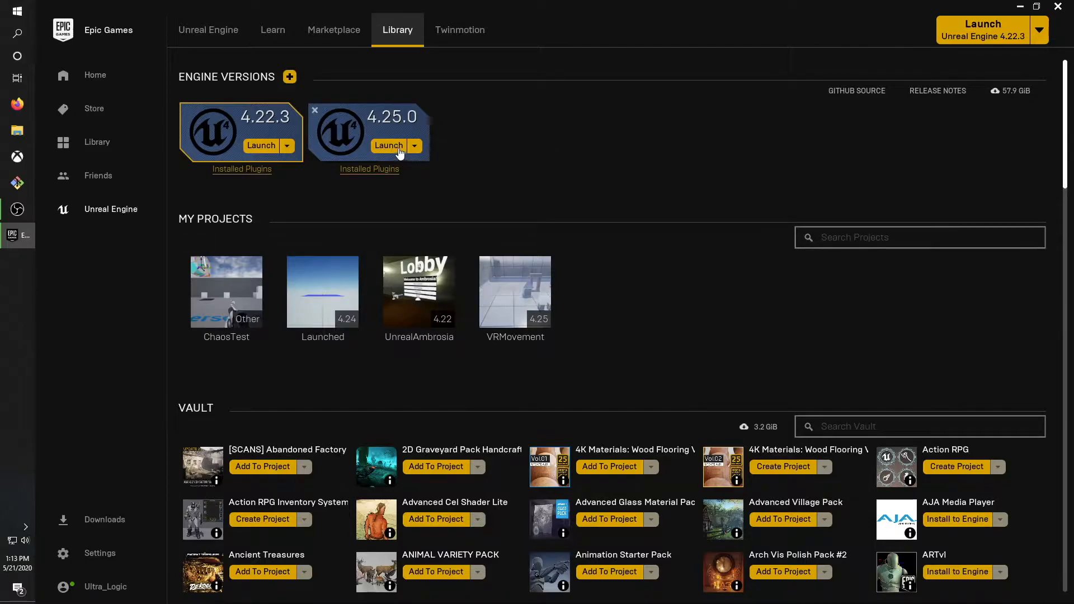
pyautogui.moveTo(368, 128)
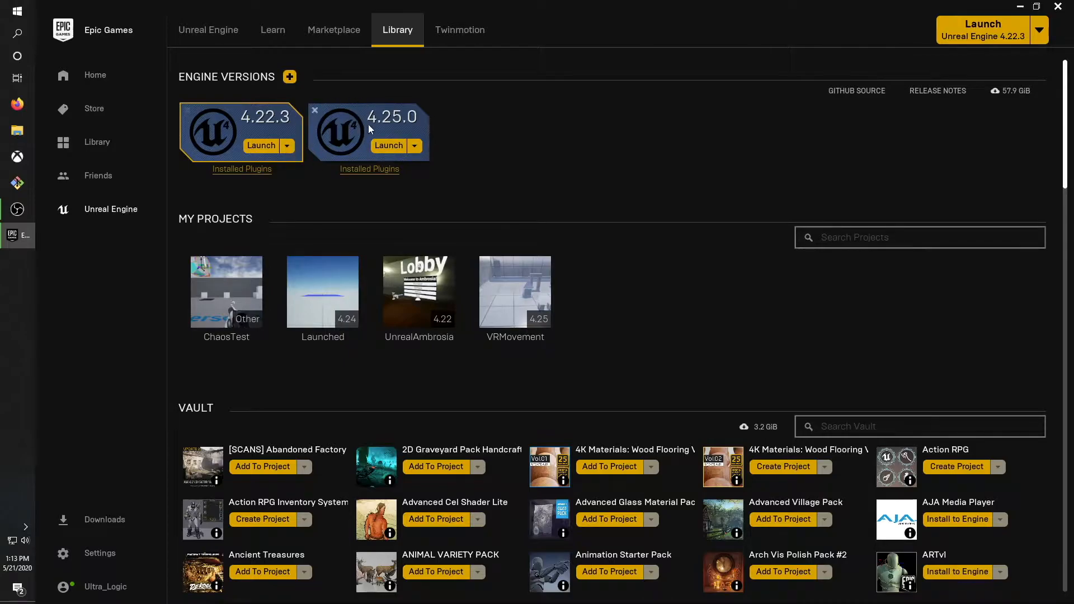
pyautogui.moveTo(216, 135)
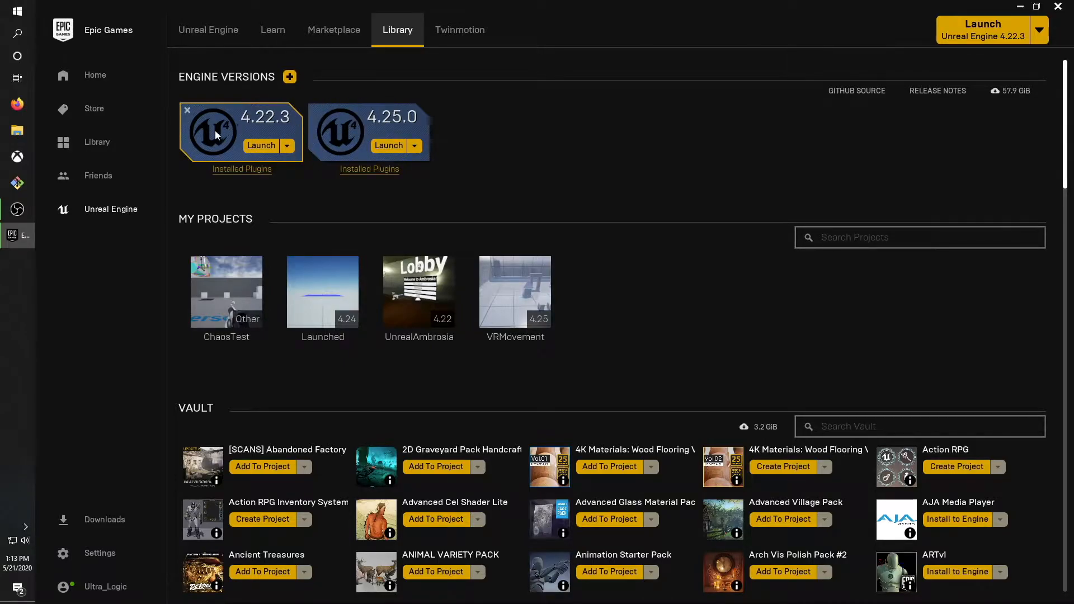
pyautogui.moveTo(349, 125)
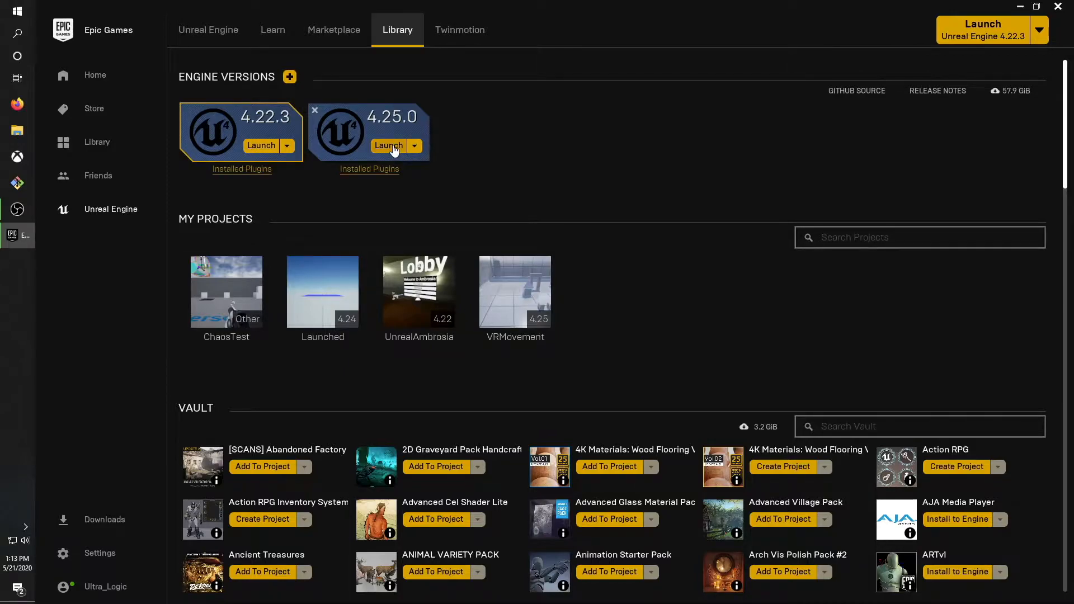
# Launch engine 4.25.0 and continue from the Games category to template selection.
pyautogui.click(389, 145)
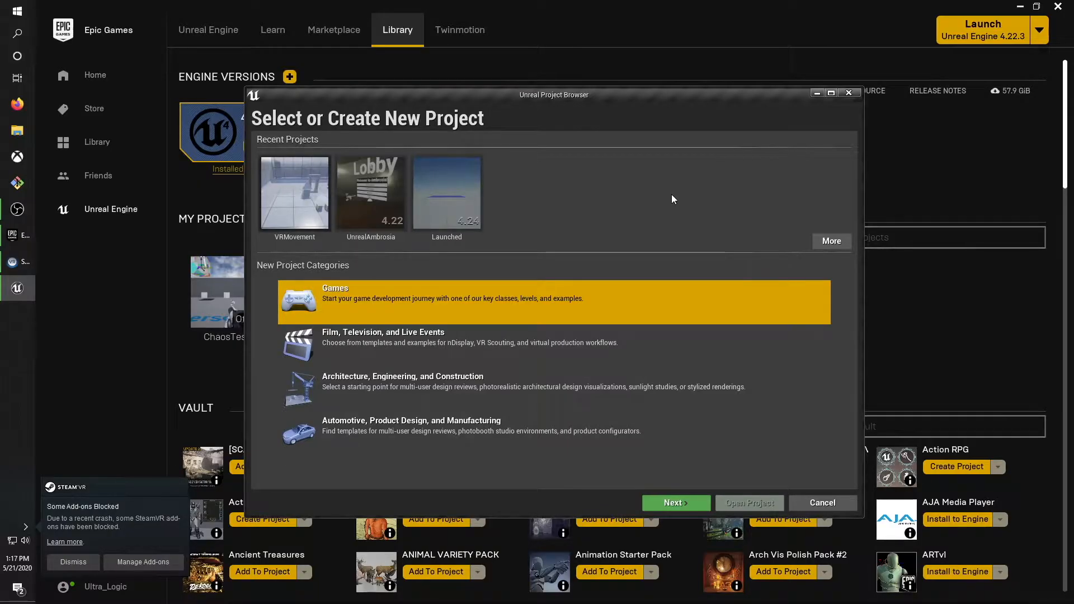
pyautogui.moveTo(548, 245)
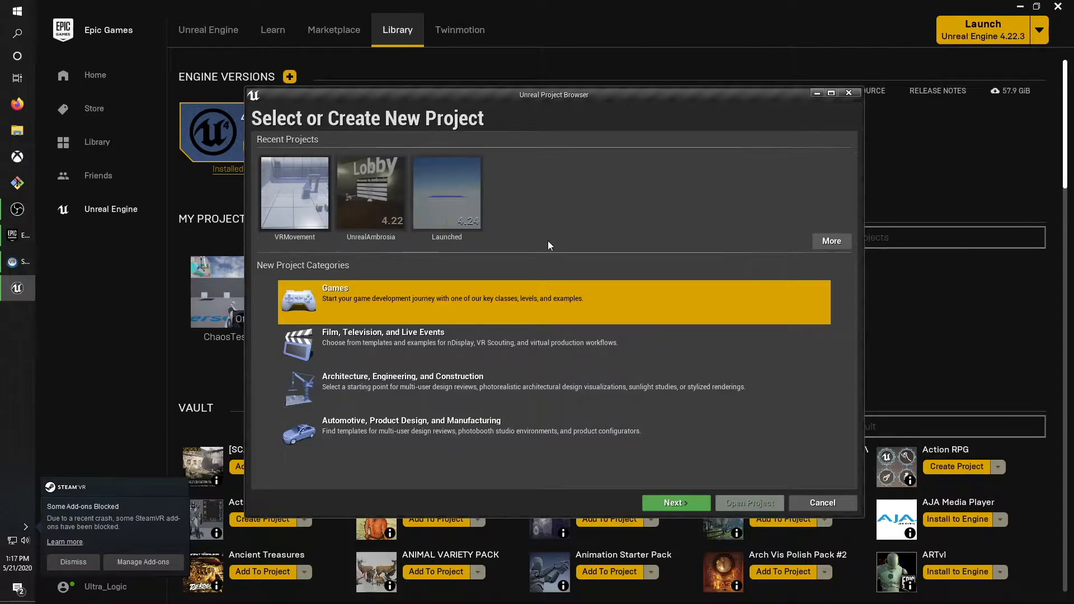
pyautogui.moveTo(530, 258)
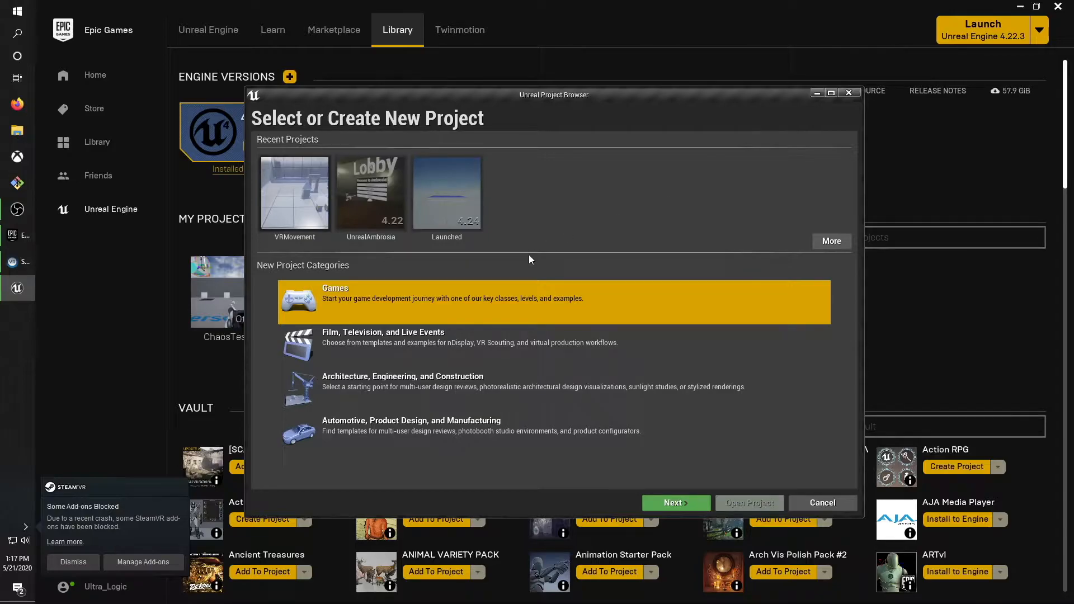
pyautogui.moveTo(381, 262)
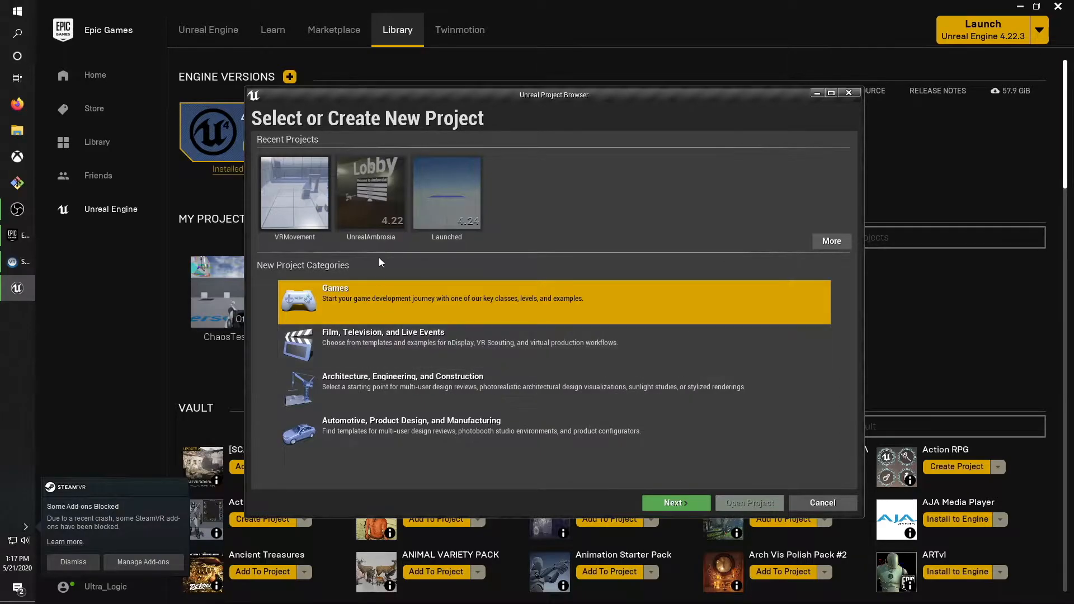
pyautogui.moveTo(419, 198)
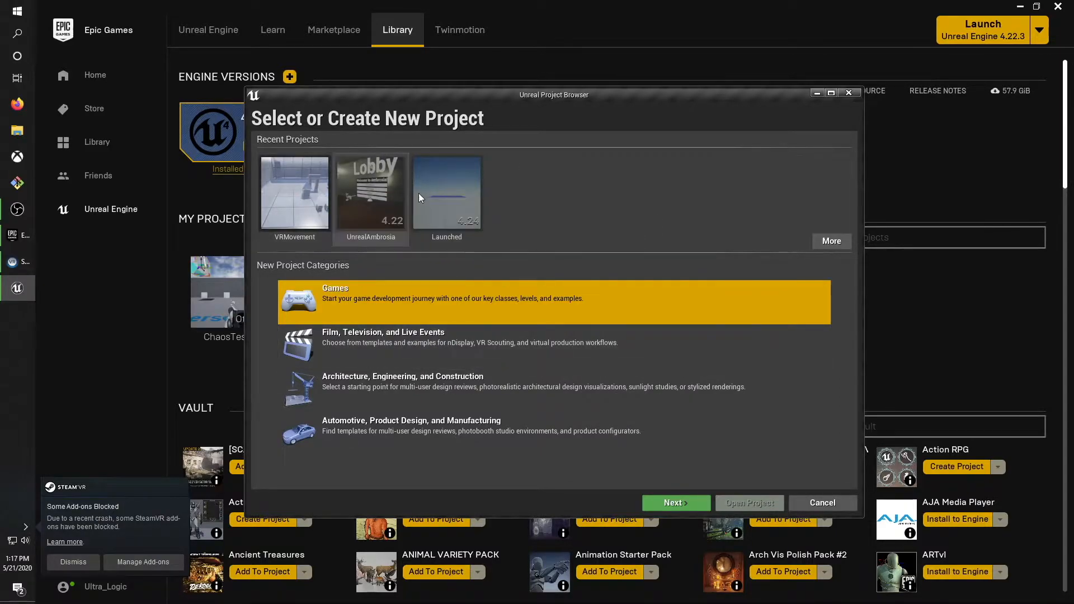
pyautogui.moveTo(490, 204)
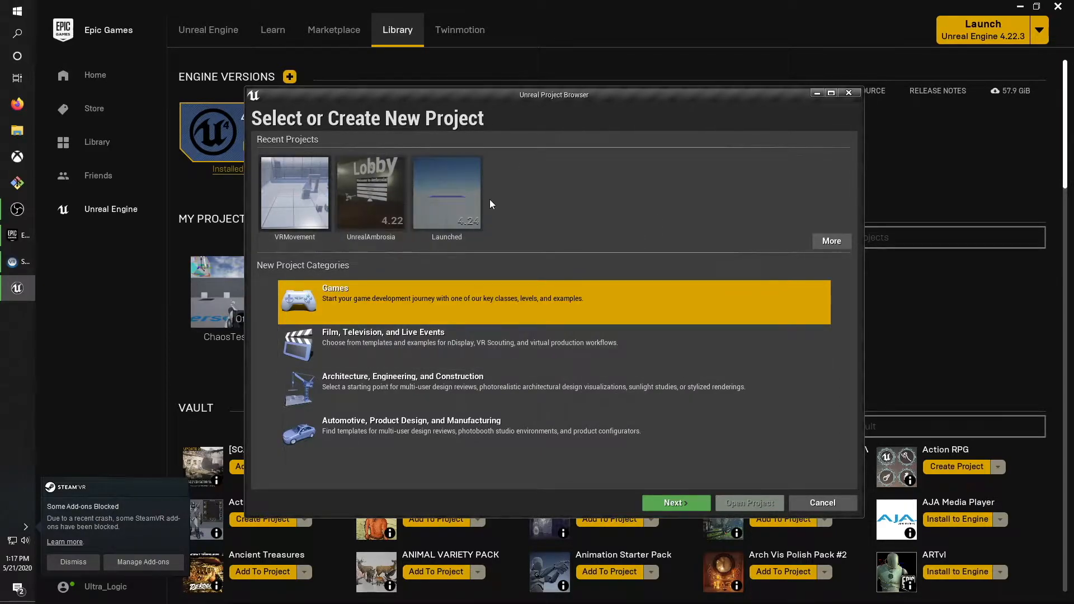
pyautogui.moveTo(377, 221)
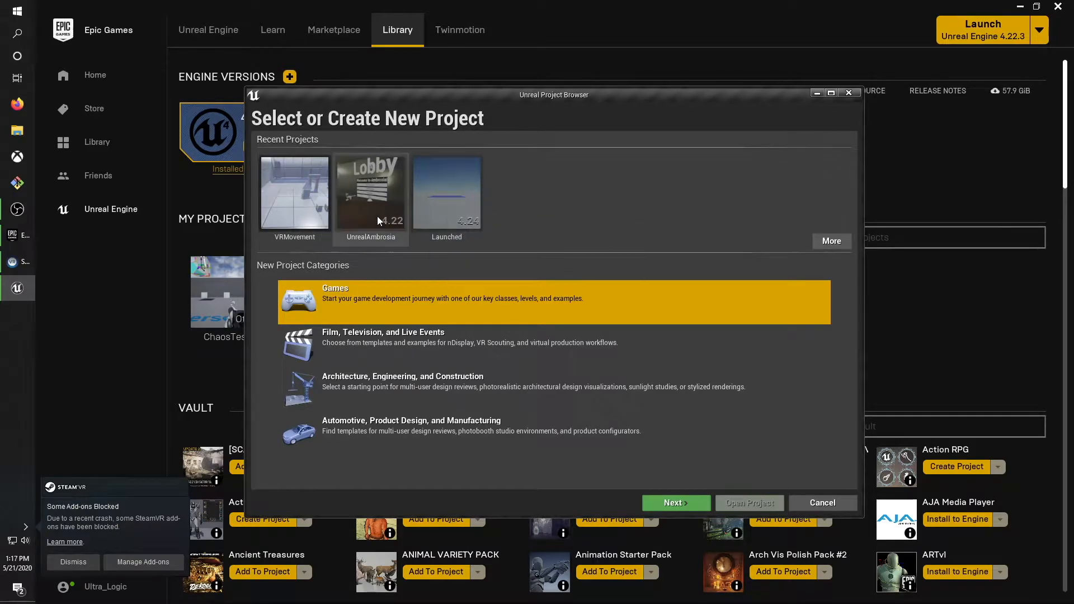
pyautogui.moveTo(382, 309)
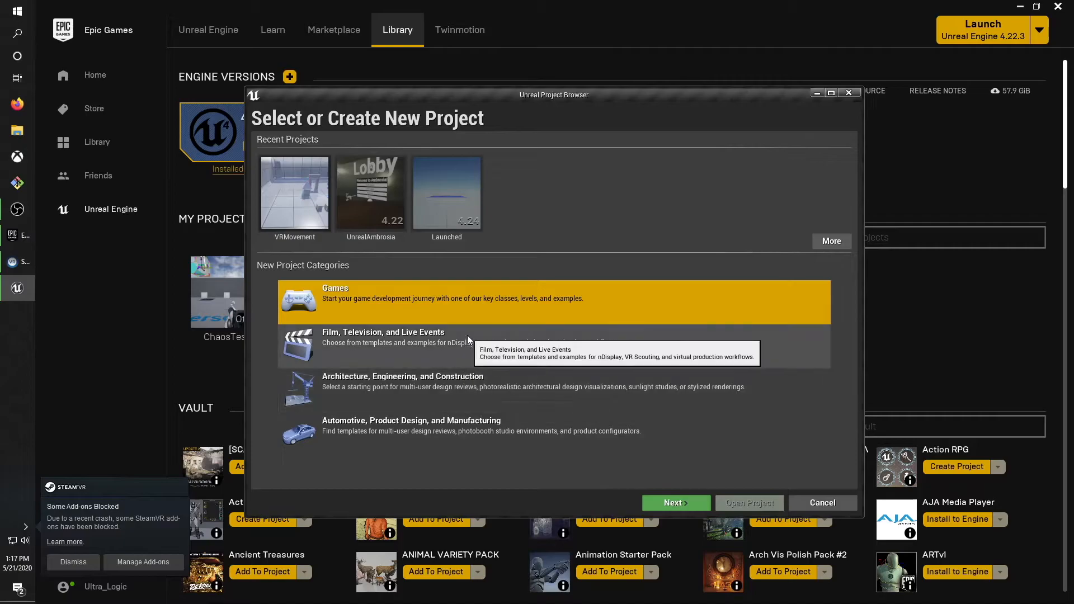
pyautogui.moveTo(396, 317)
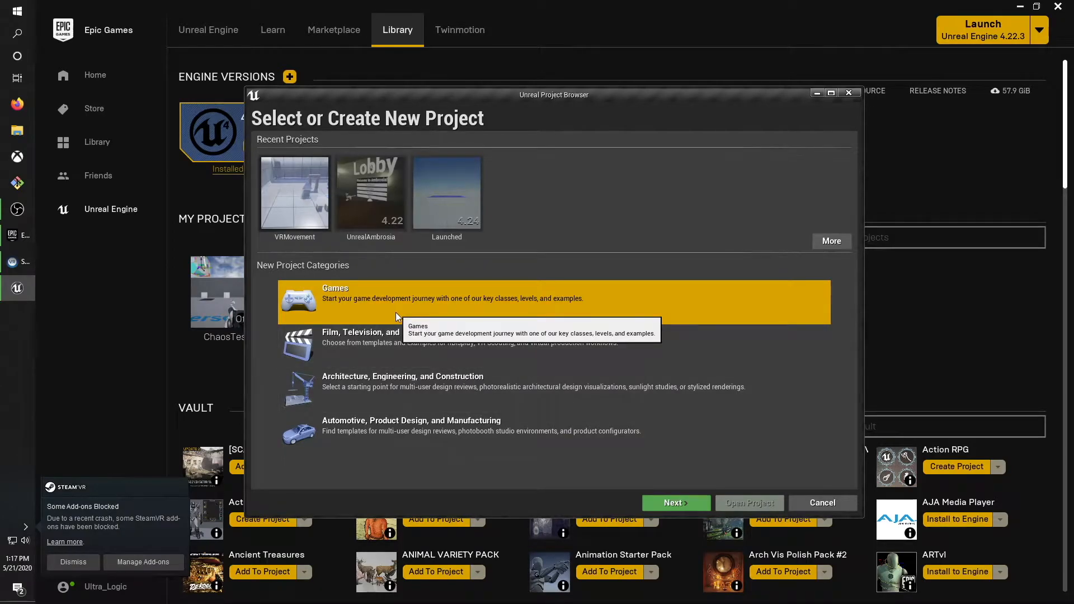
pyautogui.click(675, 502)
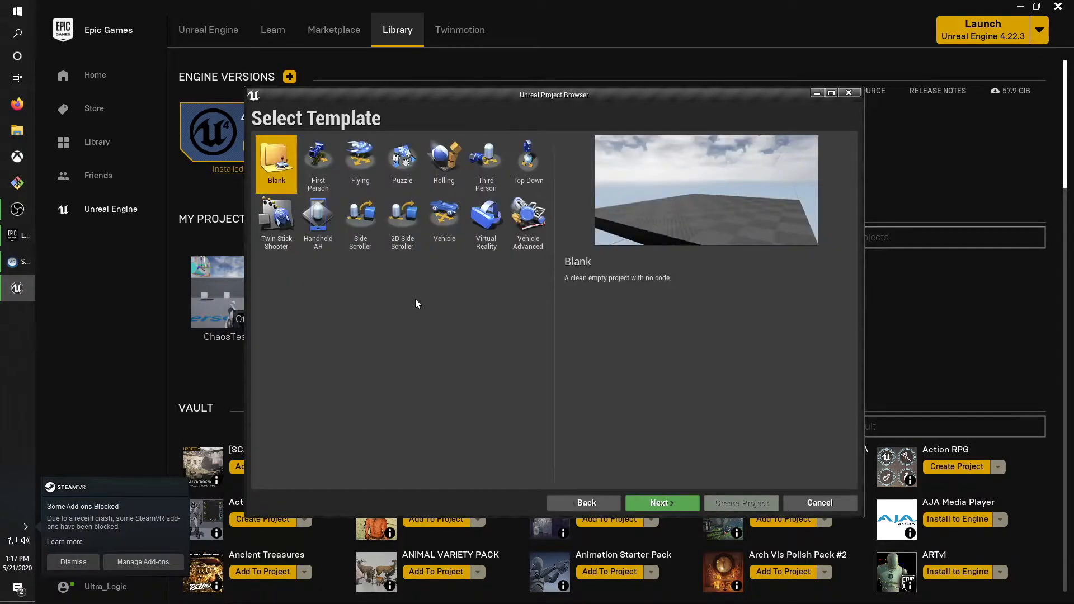
pyautogui.moveTo(318, 216)
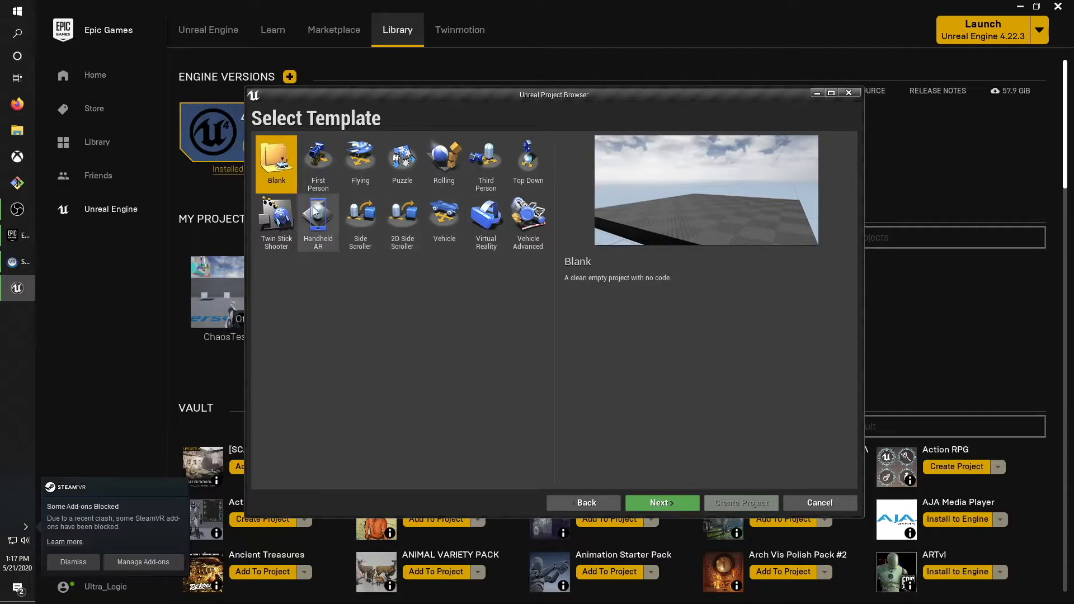
# Preview the Flying, Top Down, VR and Vehicle templates, then continue with First Person.
pyautogui.click(359, 161)
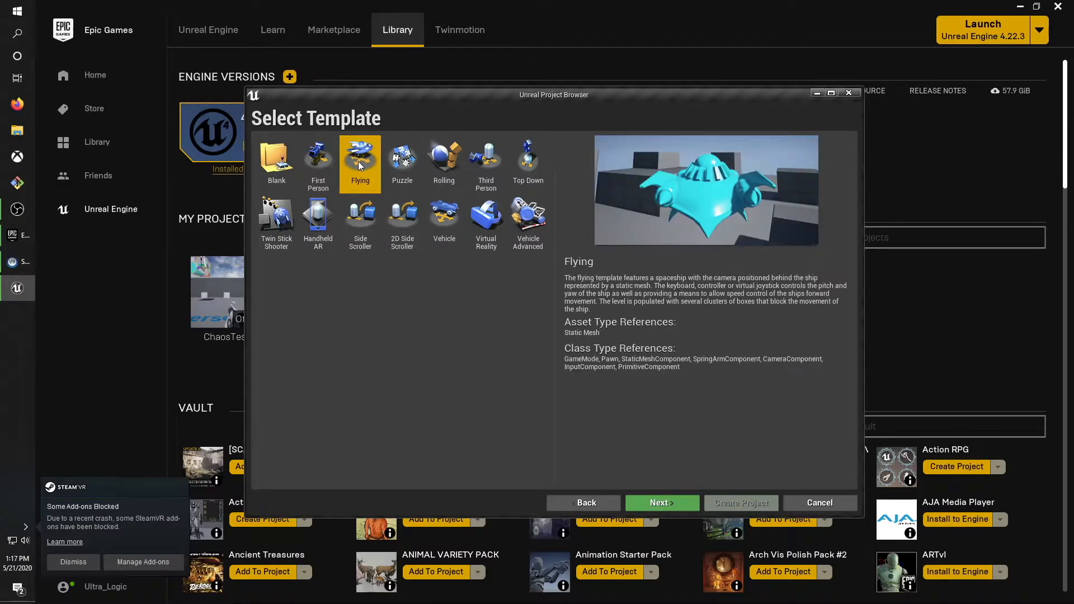
pyautogui.click(527, 159)
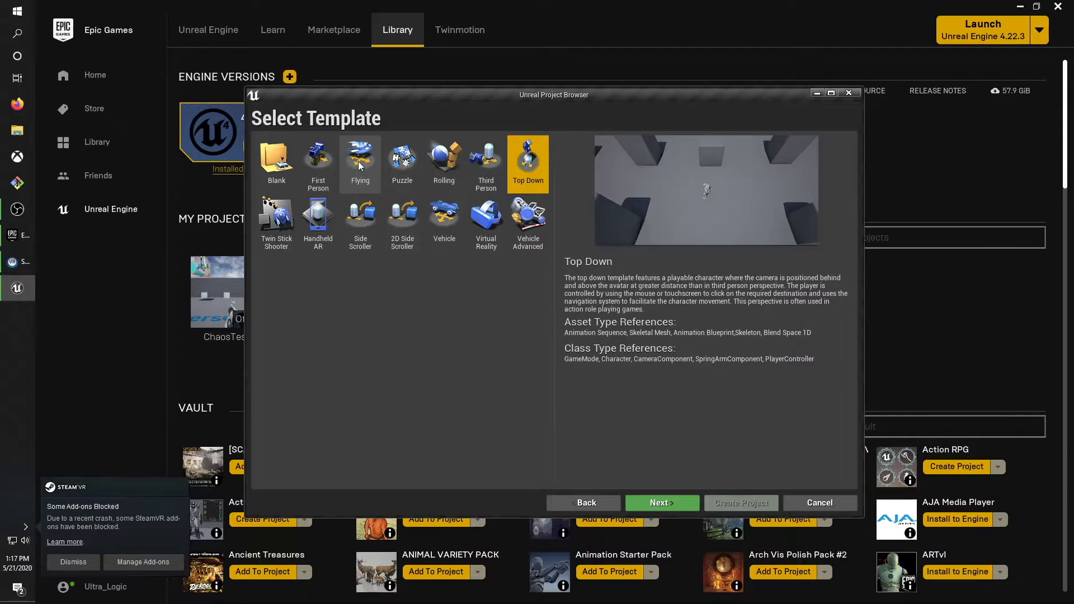
pyautogui.click(485, 218)
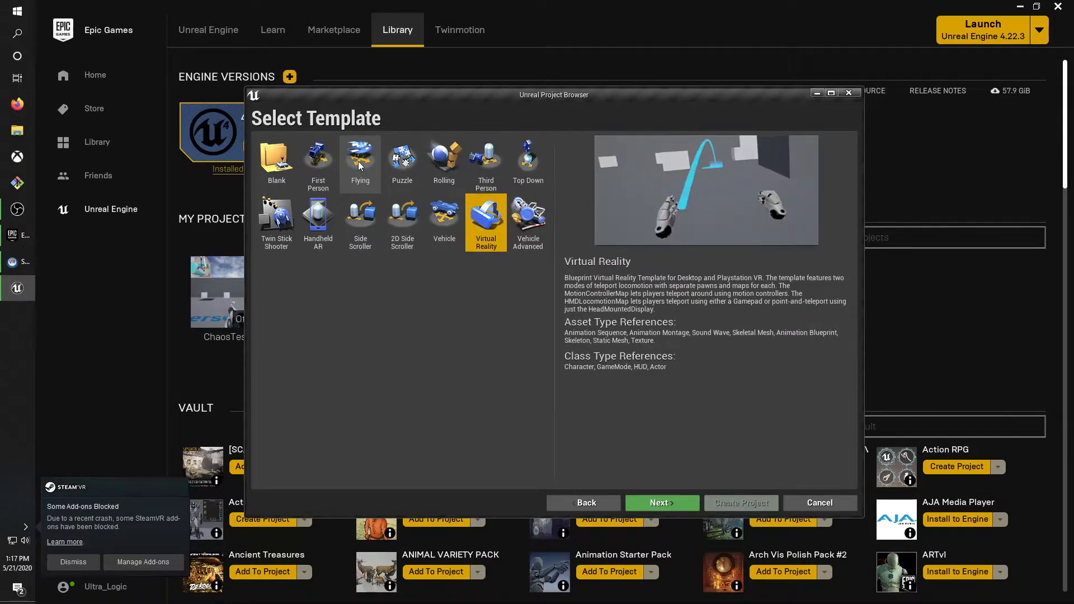
pyautogui.moveTo(420, 329)
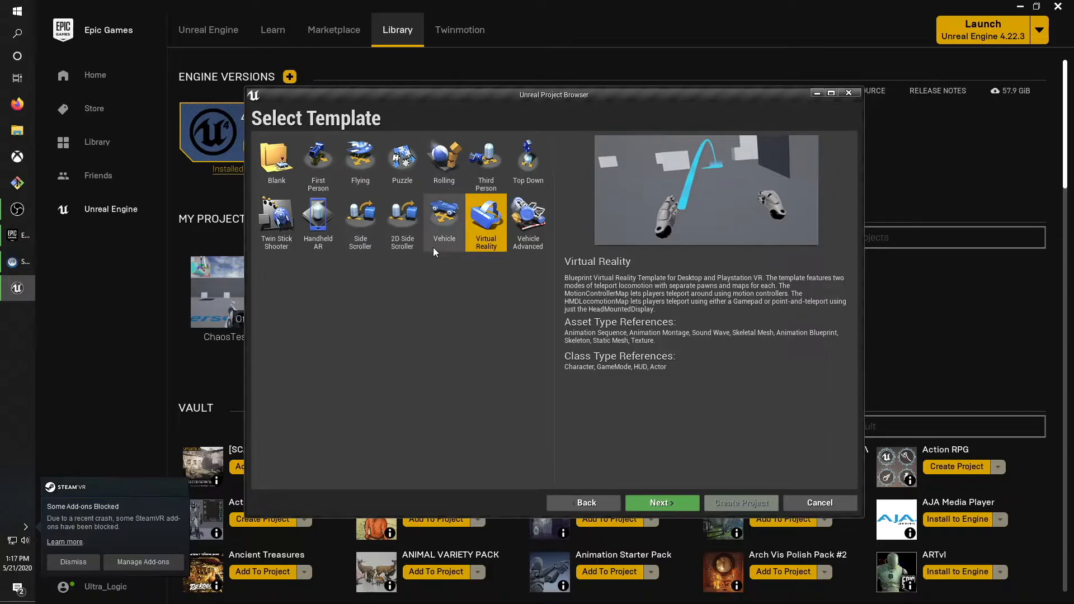
pyautogui.moveTo(480, 227)
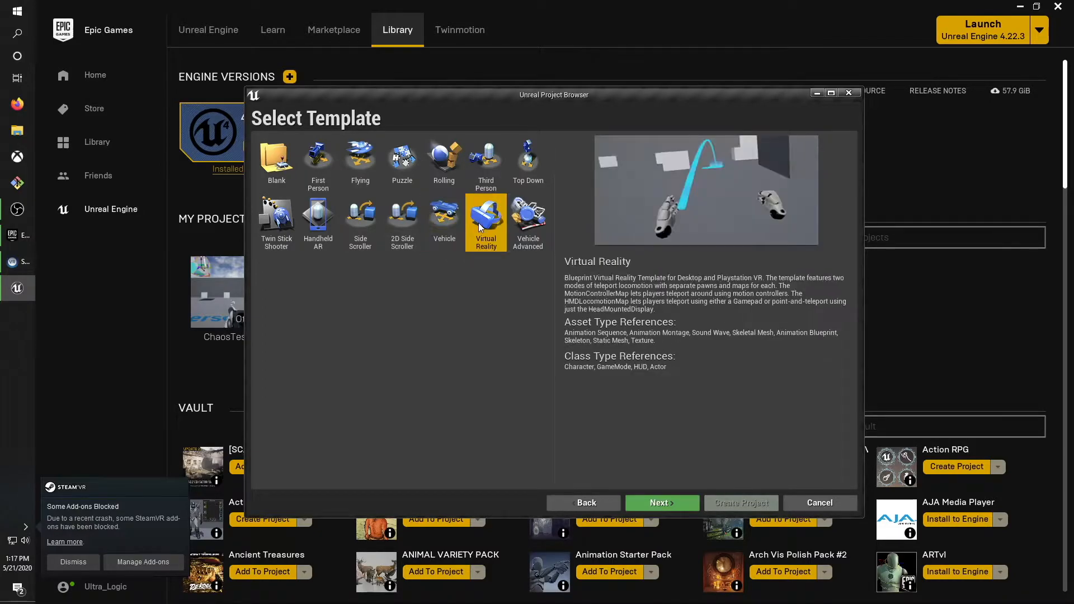
pyautogui.click(444, 220)
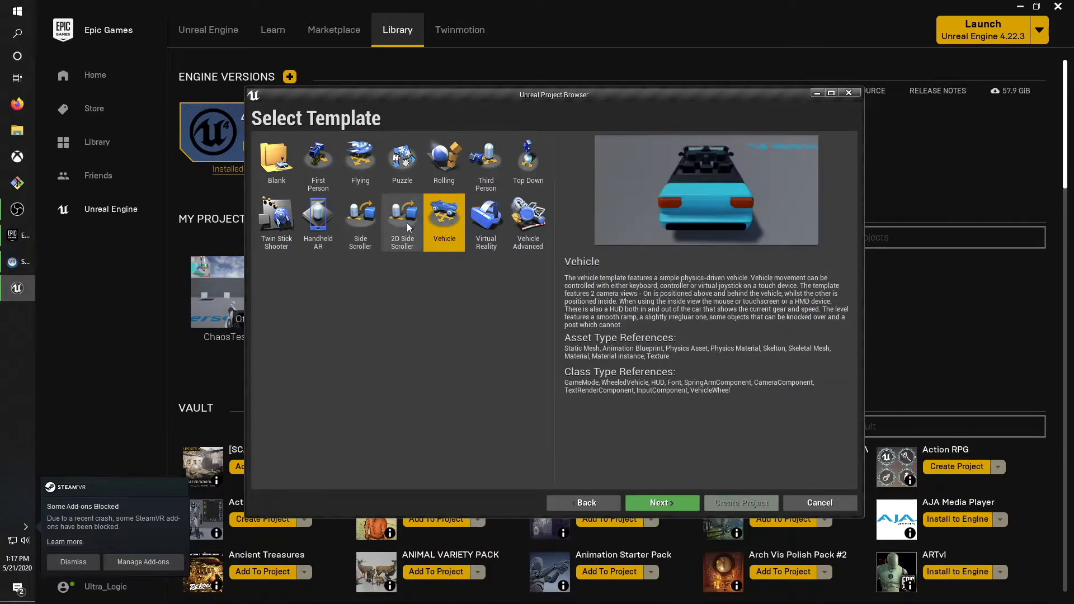
pyautogui.click(317, 159)
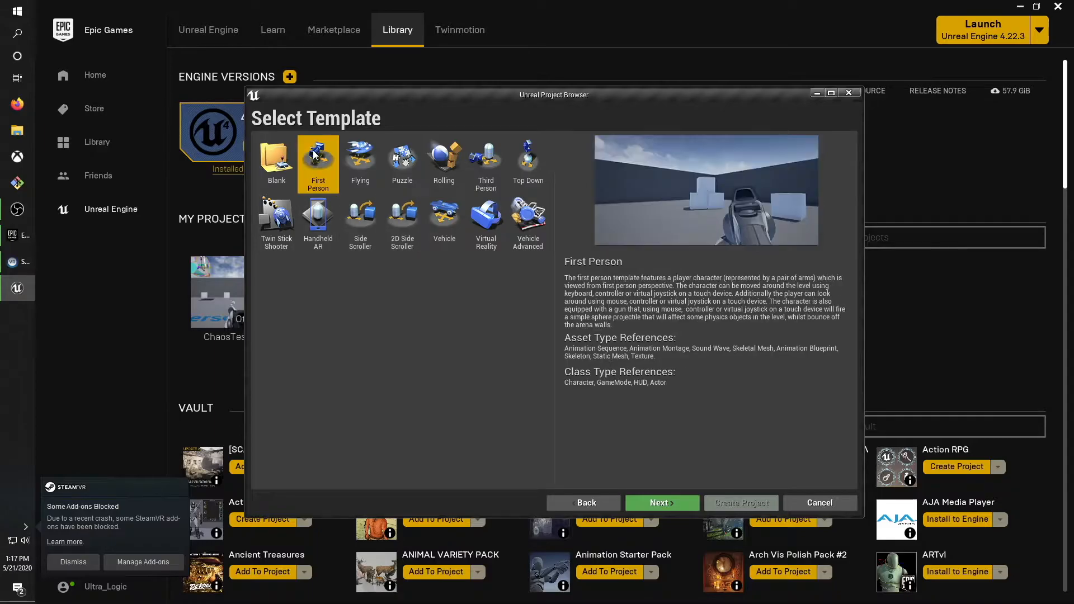
pyautogui.moveTo(661, 502)
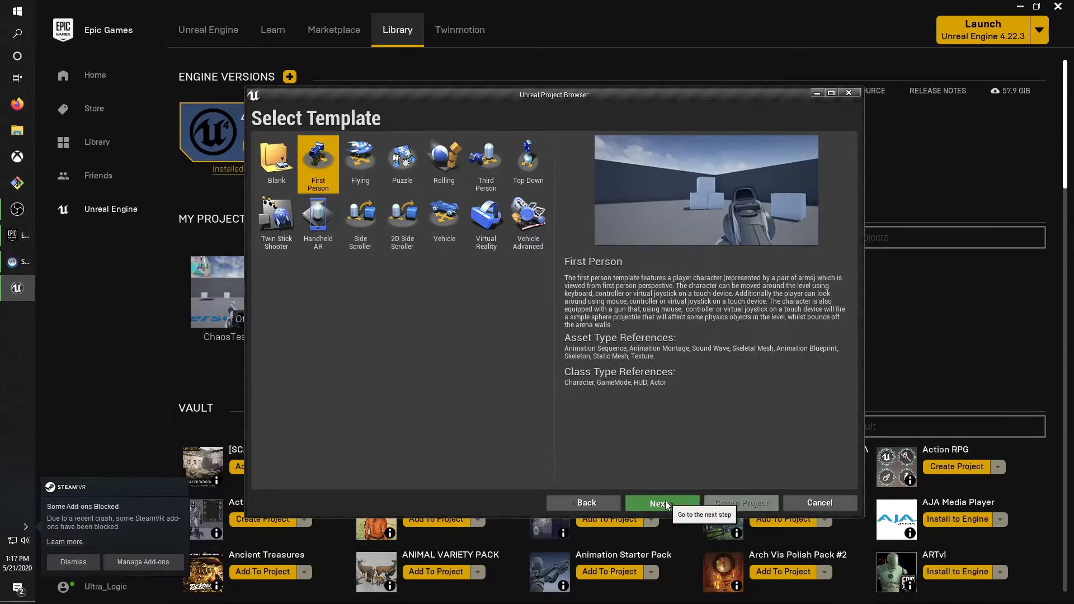
pyautogui.click(660, 502)
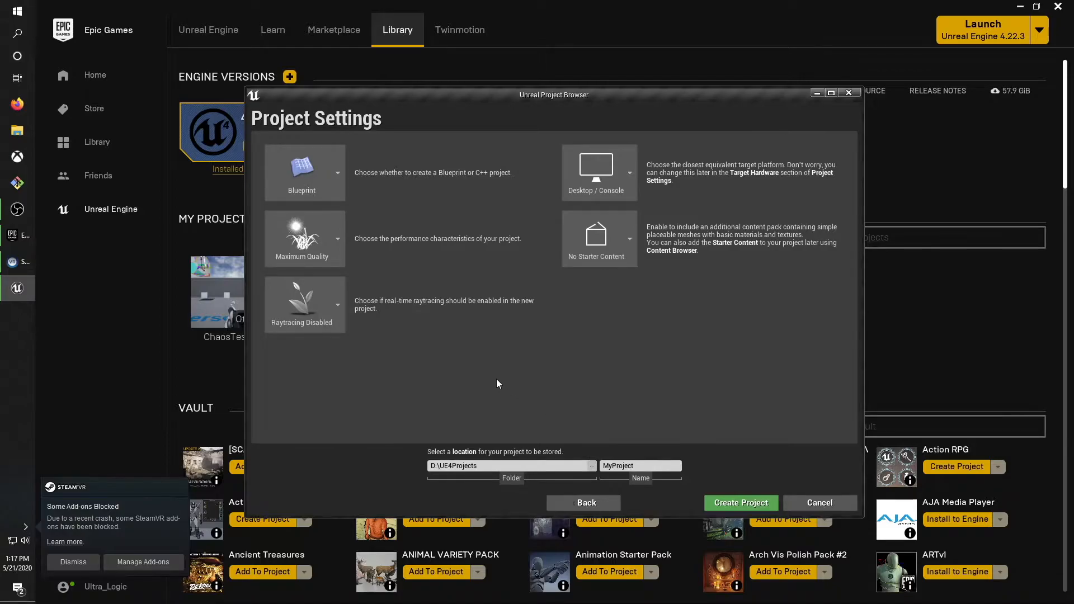
# Make the new project a C++ project instead of Blueprint.
pyautogui.click(305, 172)
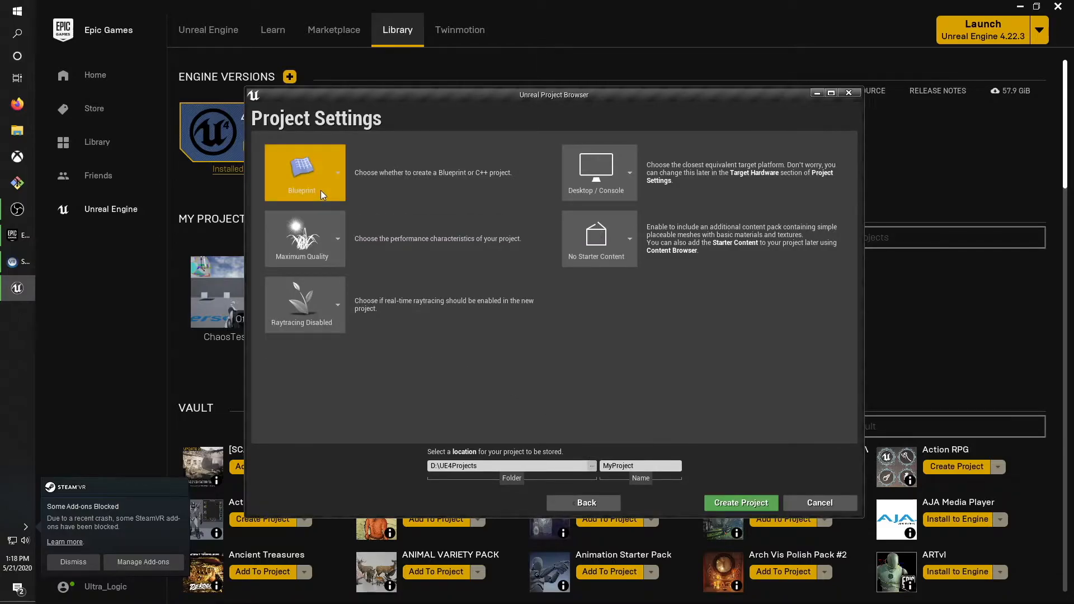
pyautogui.click(337, 172)
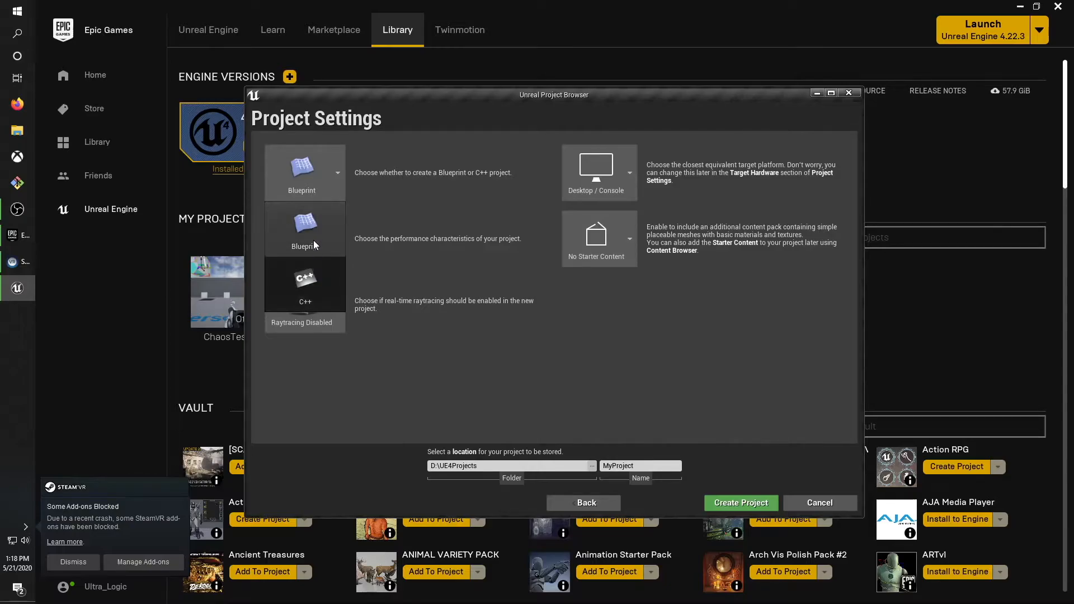
pyautogui.moveTo(401, 384)
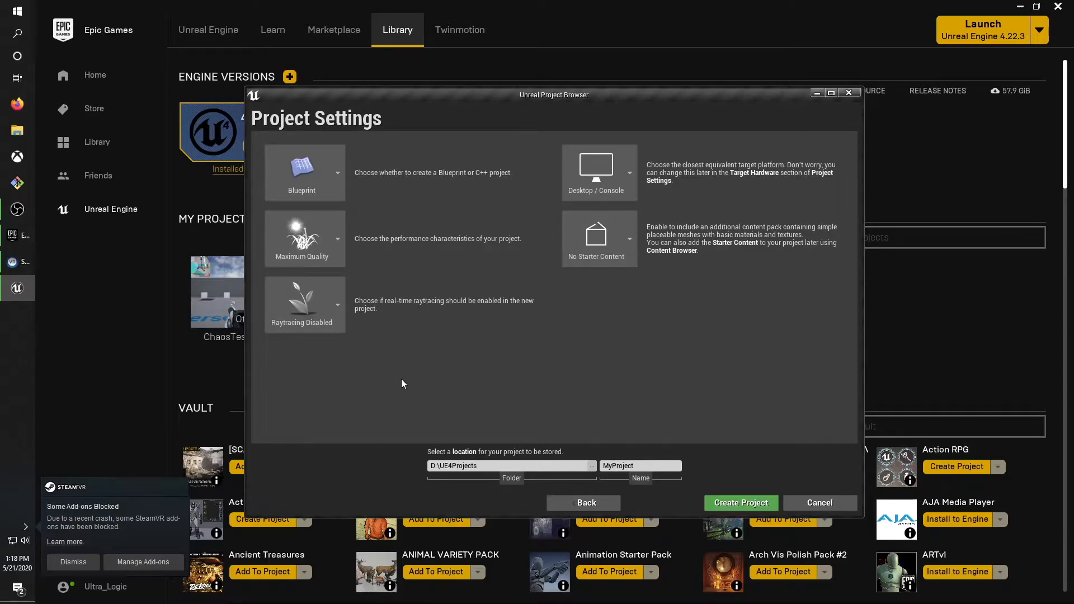
pyautogui.click(335, 172)
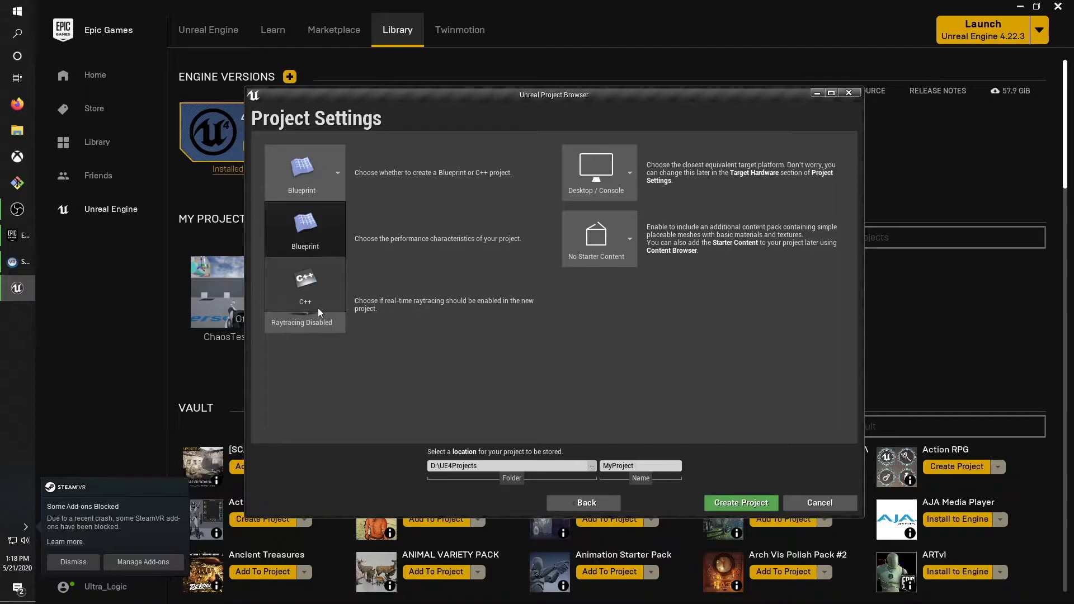
pyautogui.click(304, 304)
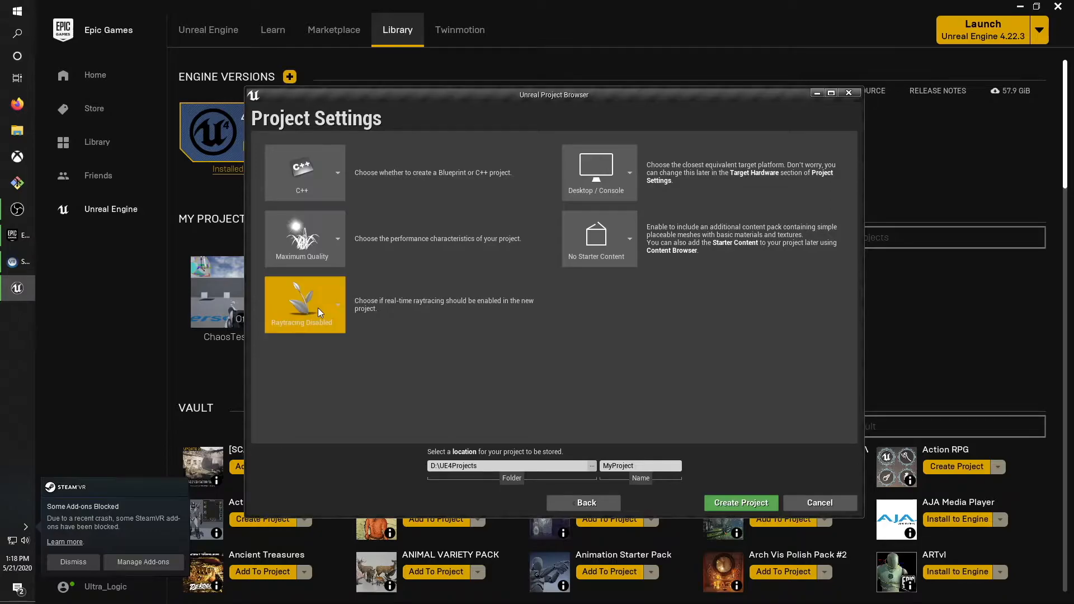
pyautogui.moveTo(322, 242)
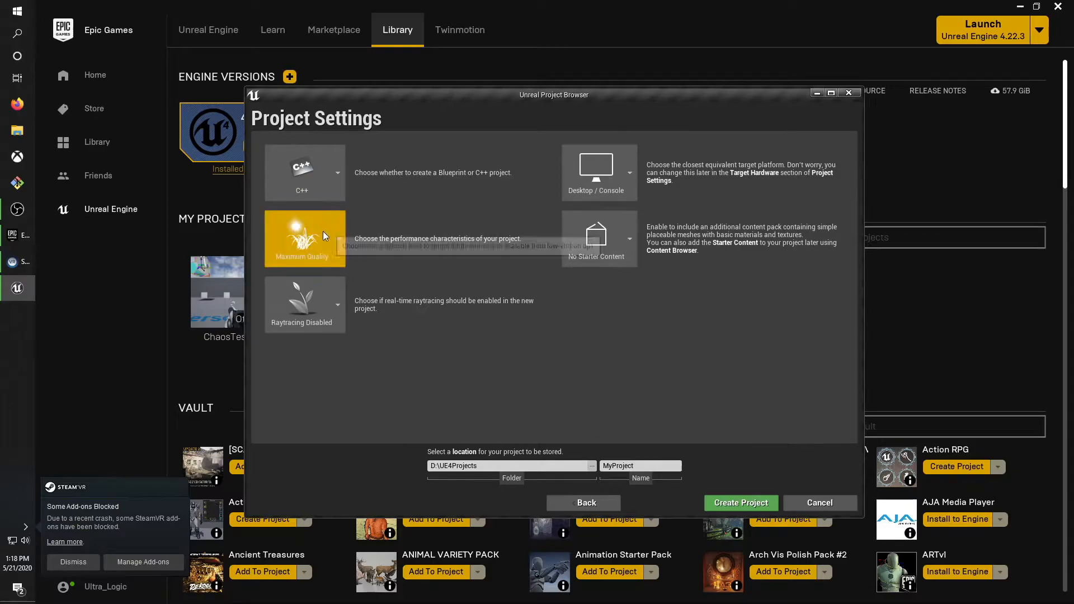
pyautogui.moveTo(332, 249)
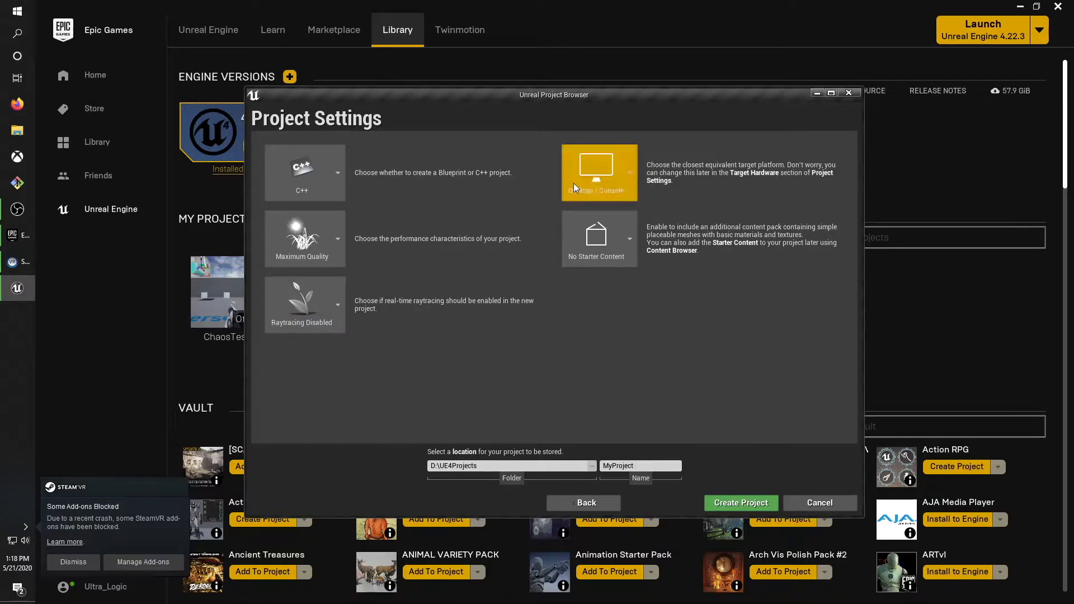
# Keep Desktop / Console as target and switch to With Starter Content.
pyautogui.click(628, 173)
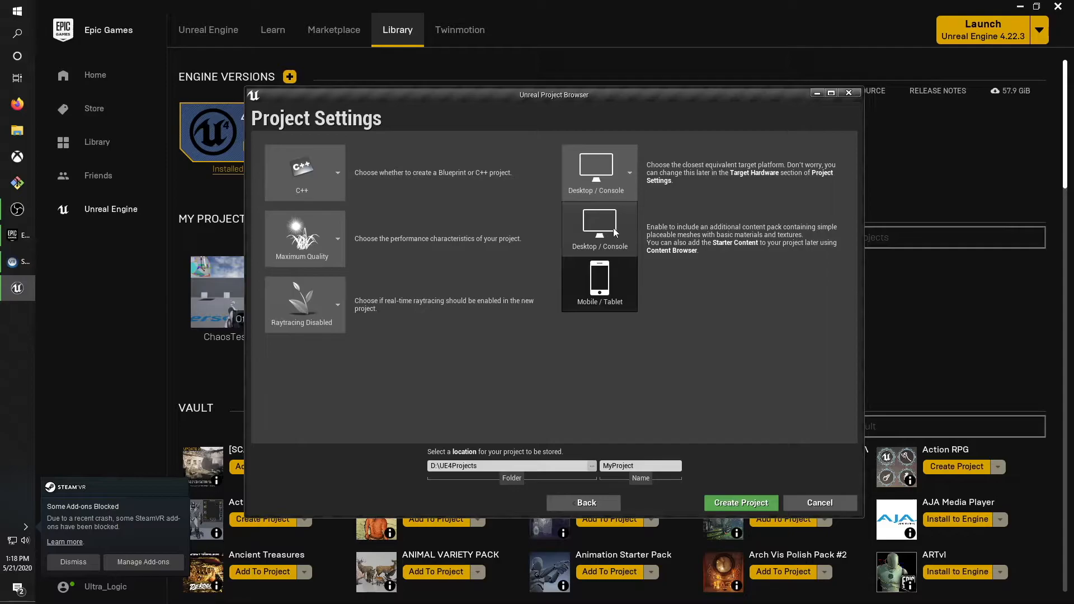
pyautogui.click(598, 238)
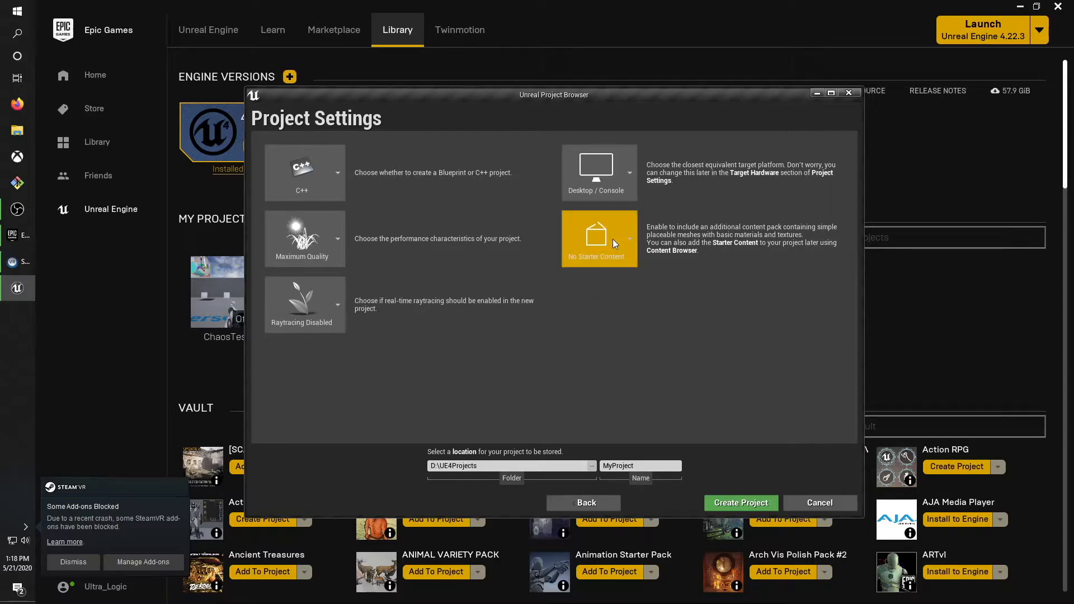
pyautogui.click(628, 239)
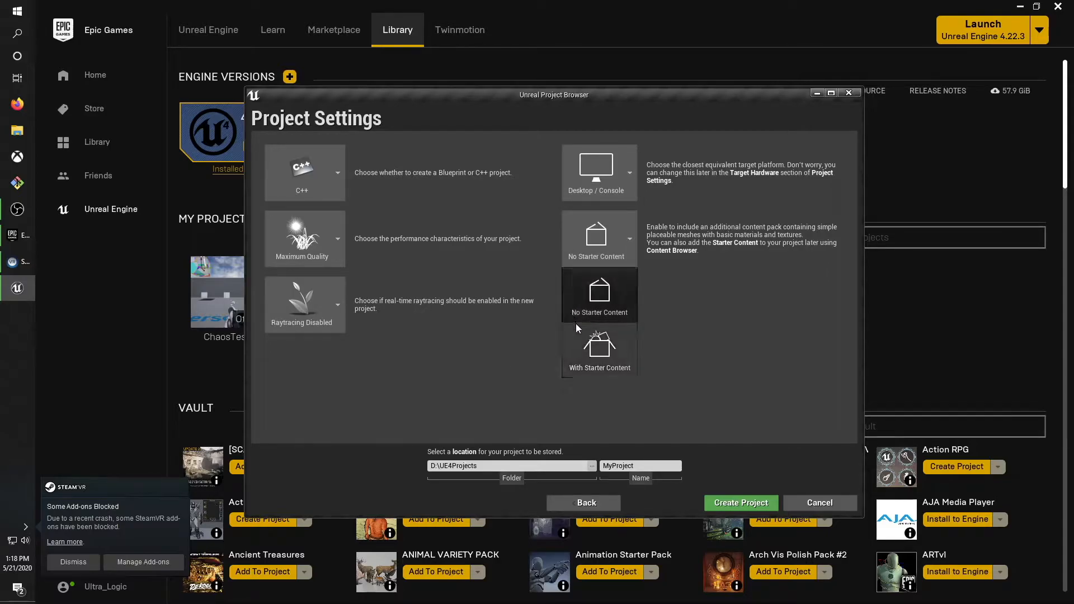
pyautogui.click(598, 349)
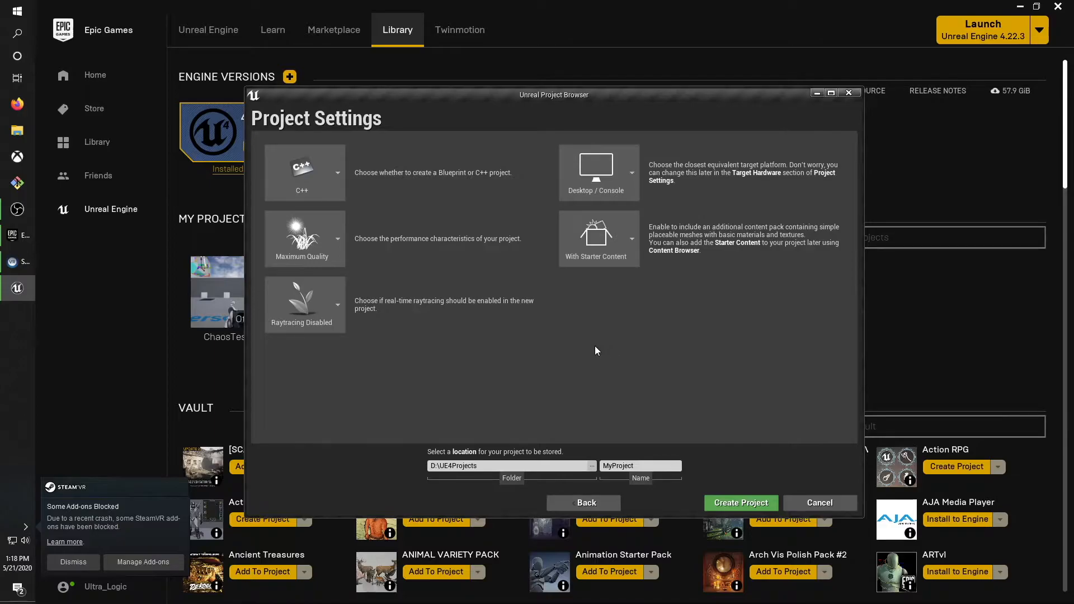
pyautogui.moveTo(590, 342)
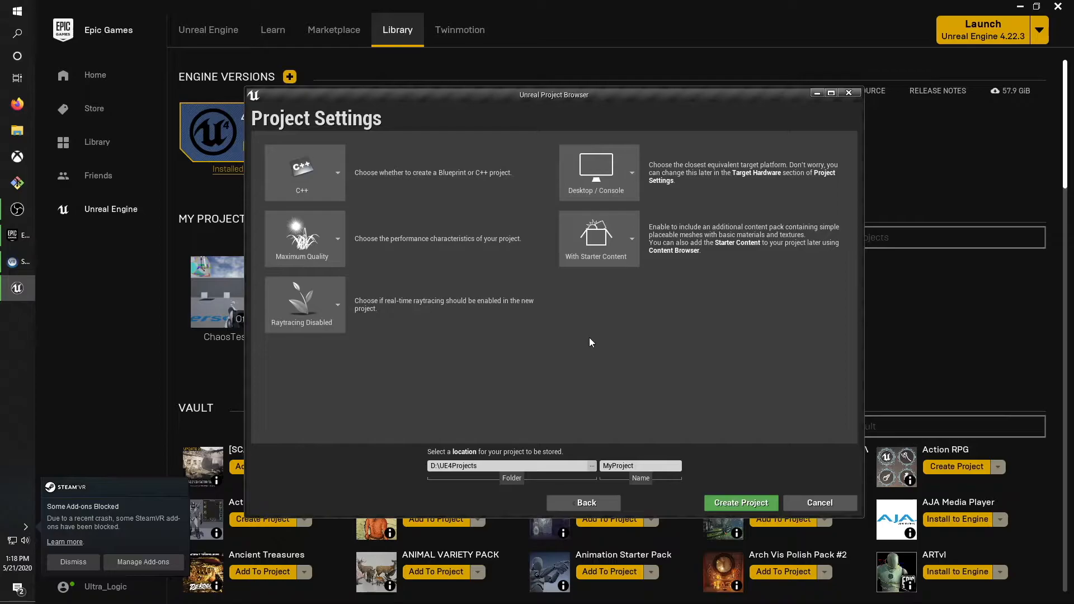
pyautogui.click(640, 465)
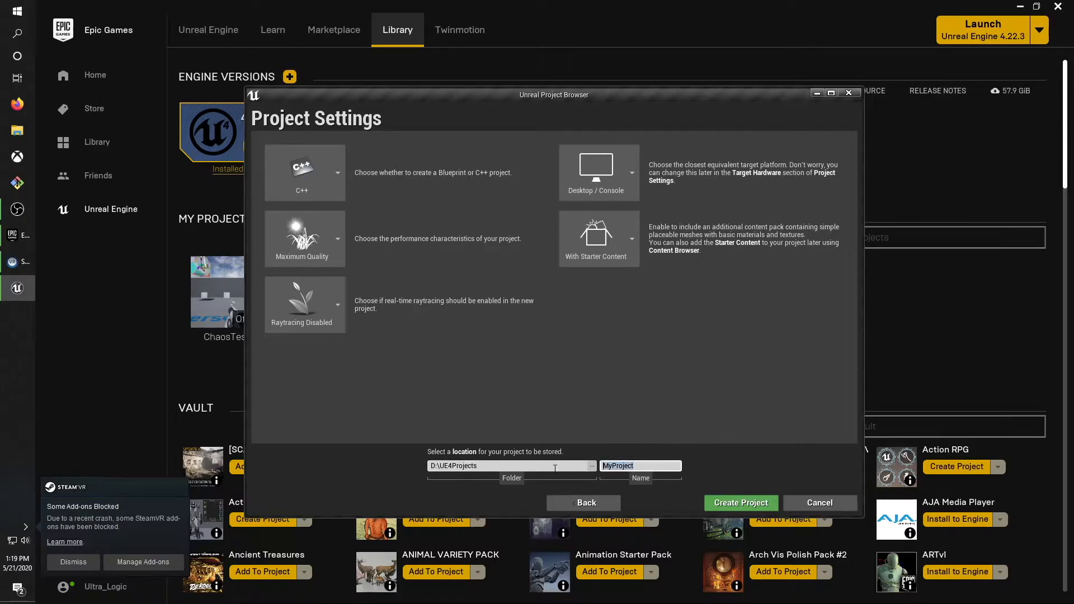
pyautogui.moveTo(594, 334)
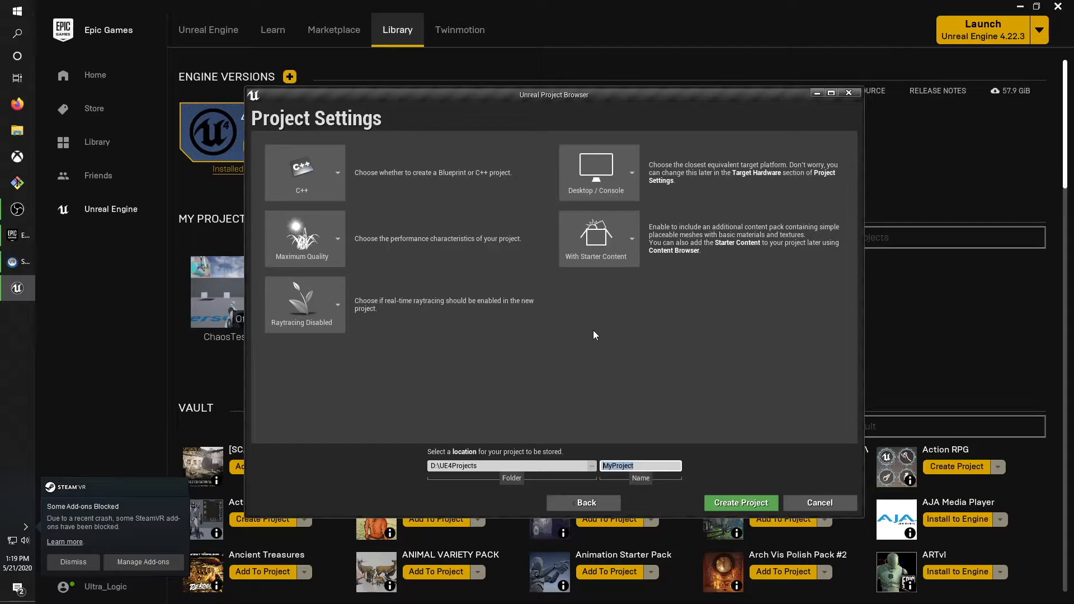
# Name the project 'Tutorial' and create it, opening the First Person example map.
pyautogui.write('Tutu')
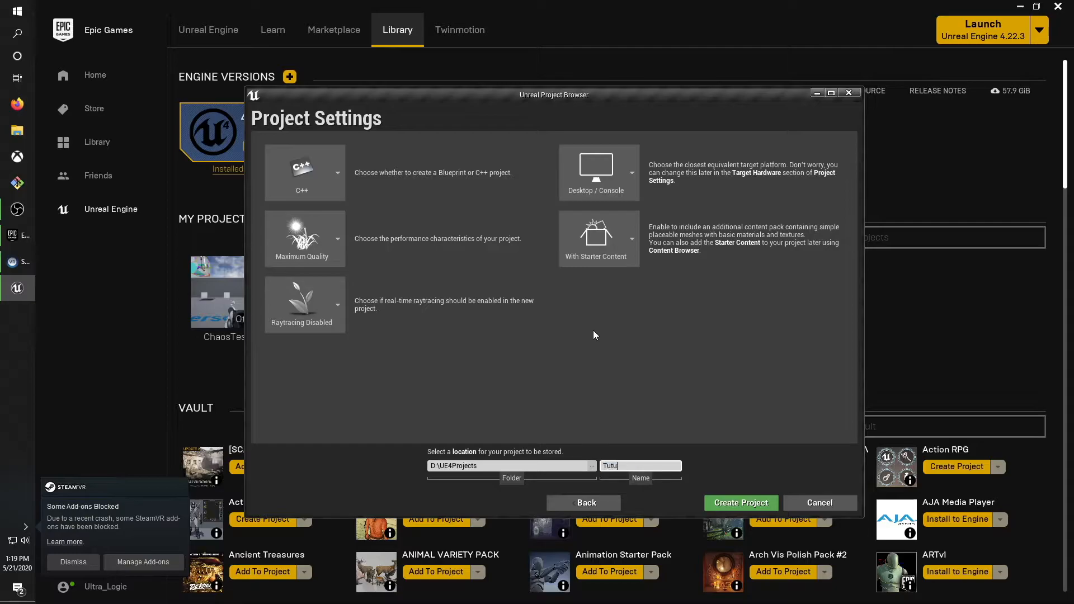
pyautogui.write('orial')
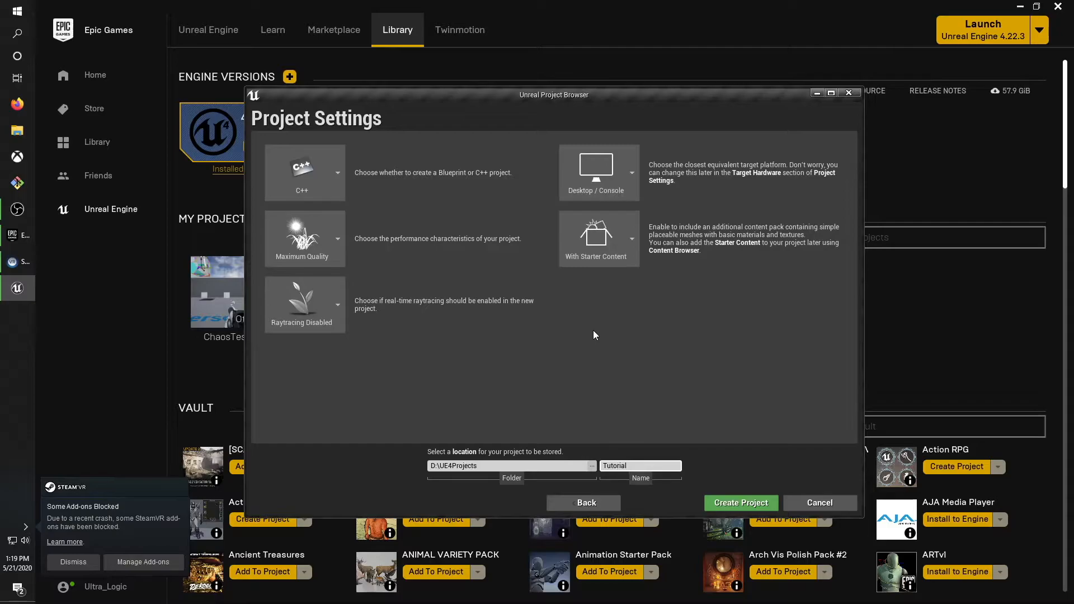
pyautogui.click(739, 502)
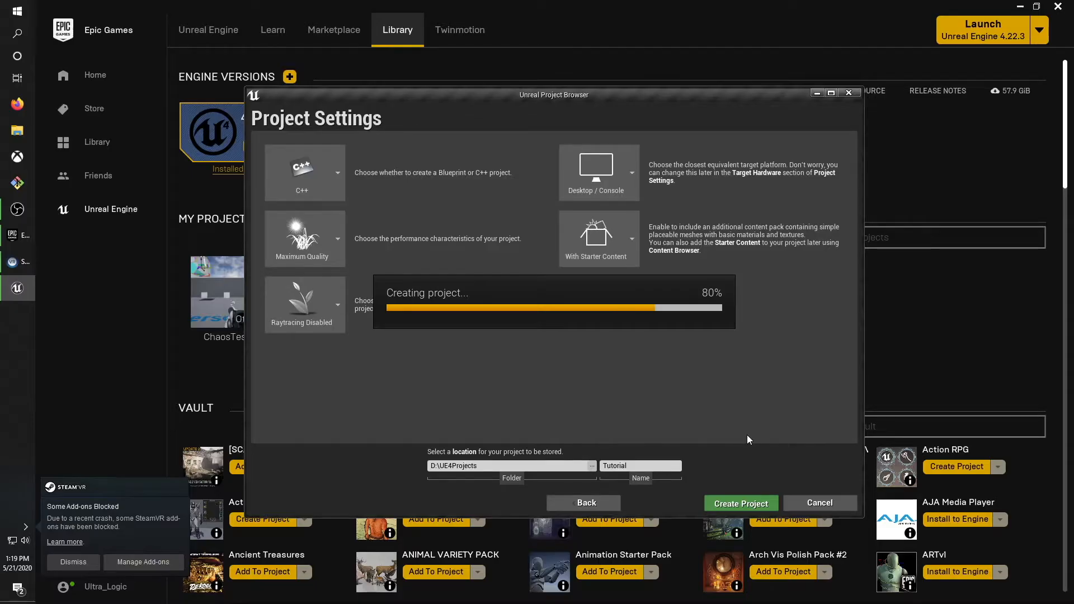
pyautogui.click(739, 502)
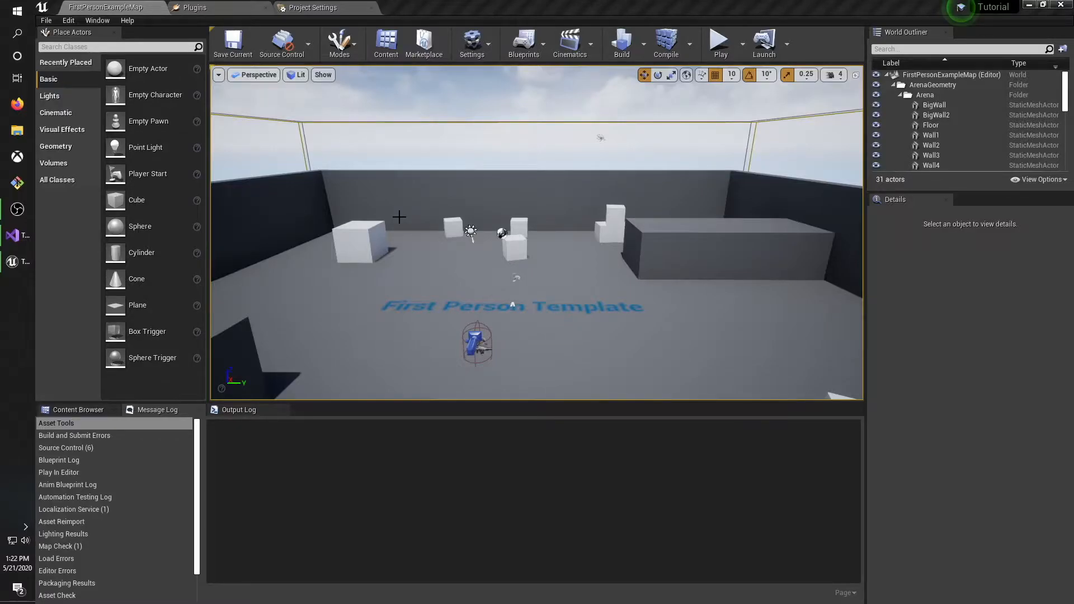
pyautogui.moveTo(407, 206)
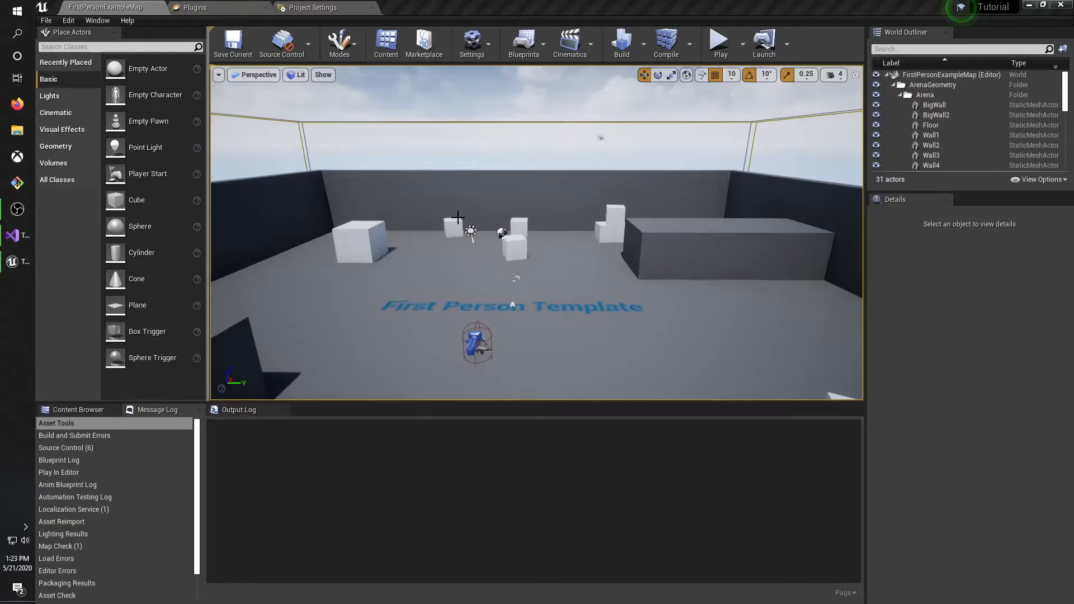
pyautogui.moveTo(615, 174)
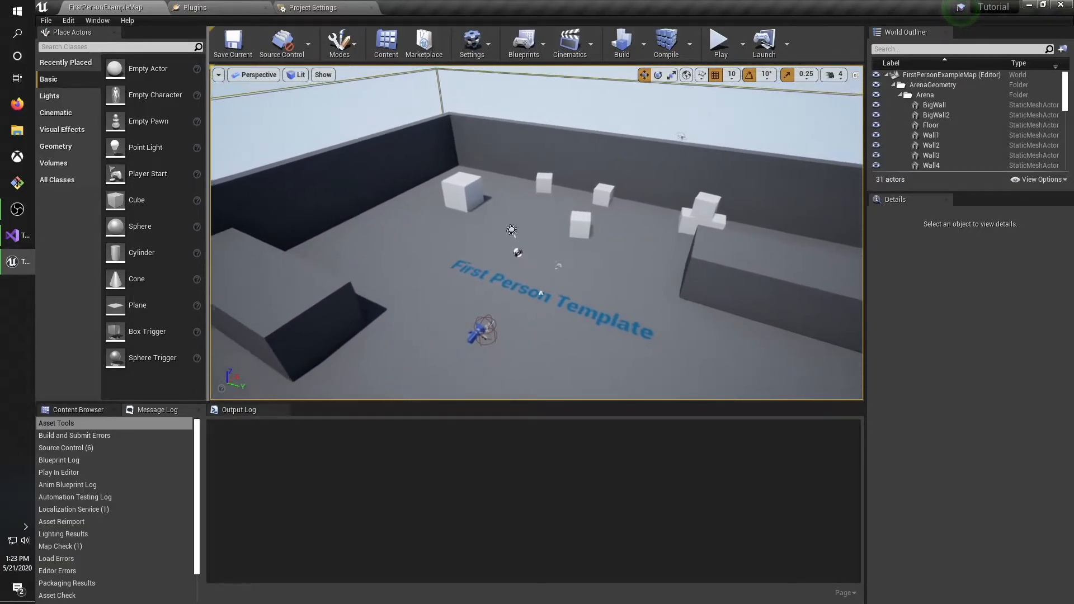
pyautogui.moveTo(511, 230); pyautogui.dragTo(535, 298)
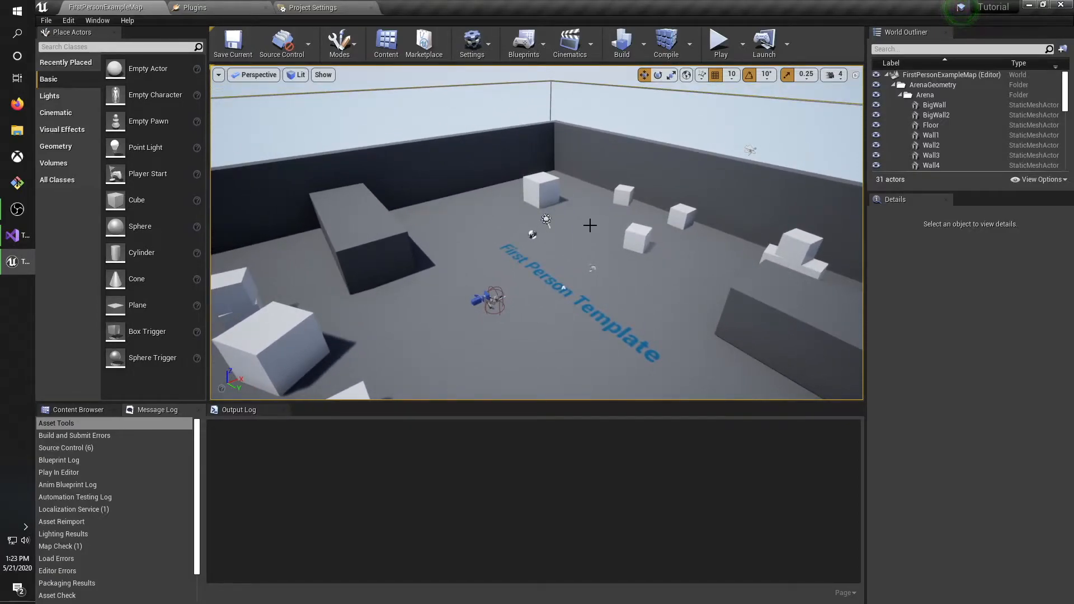
pyautogui.moveTo(493, 141)
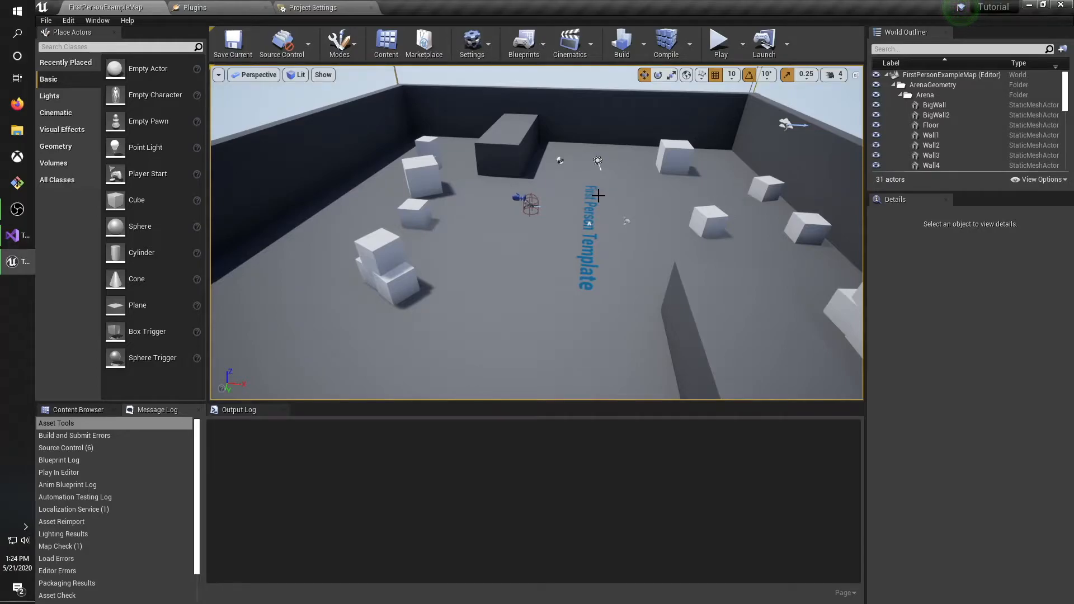
pyautogui.moveTo(594, 207)
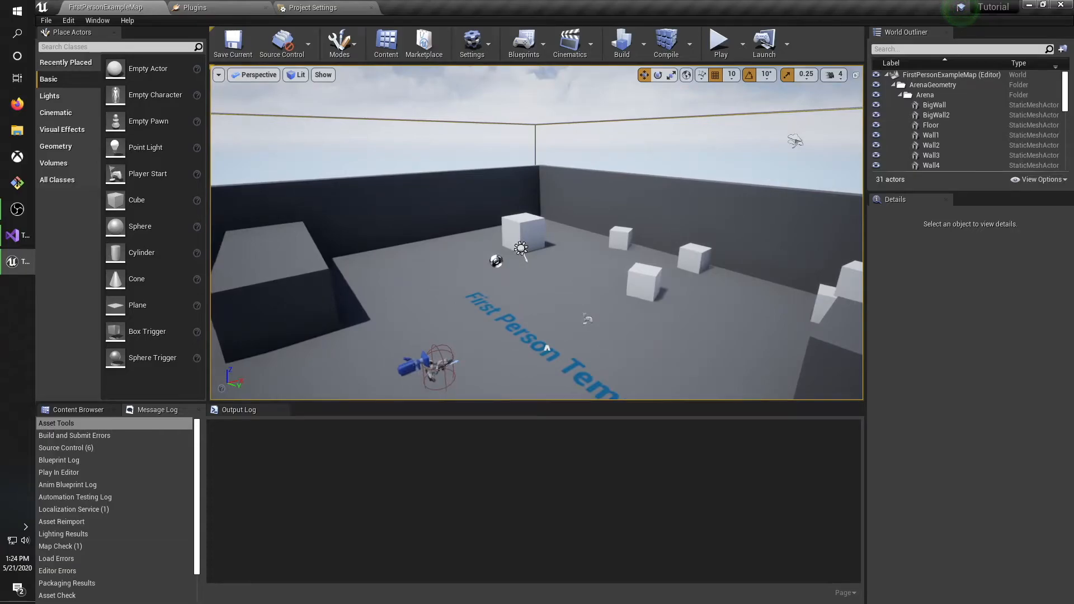
pyautogui.moveTo(587, 192)
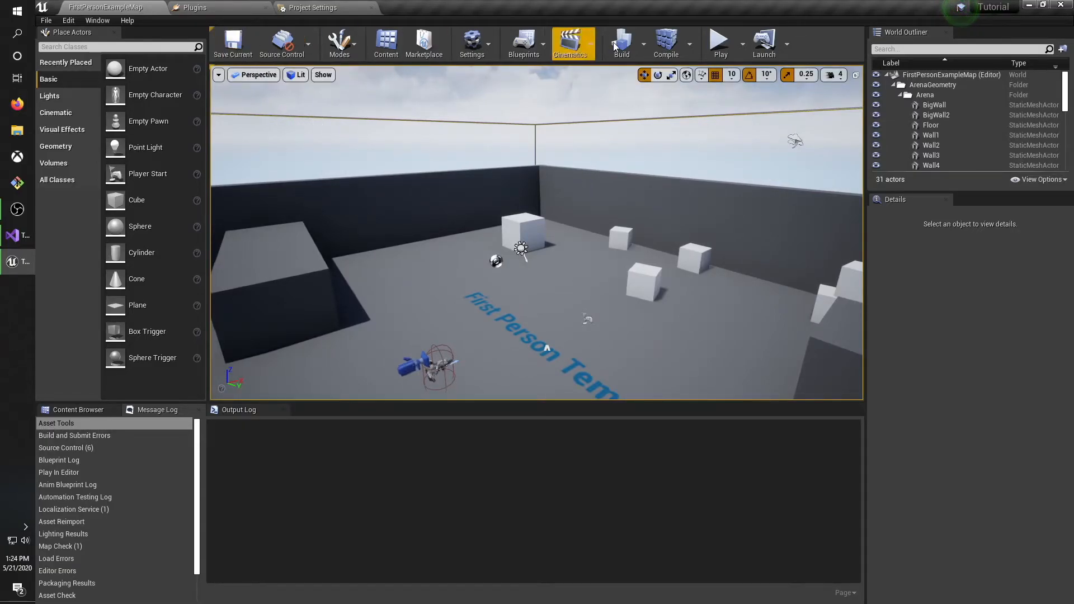
pyautogui.moveTo(865, 53)
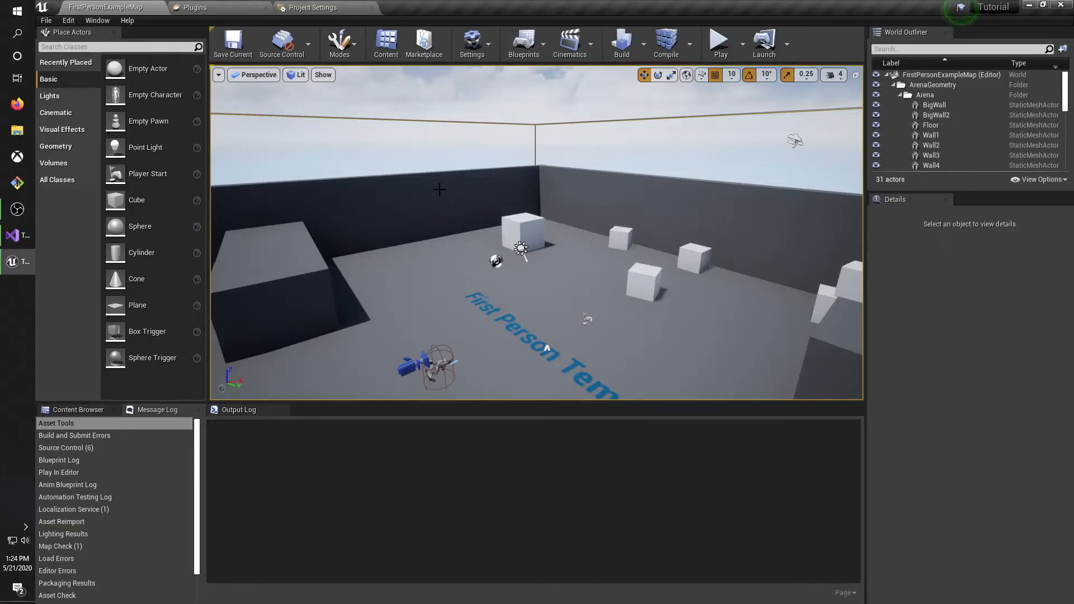
pyautogui.moveTo(281, 44)
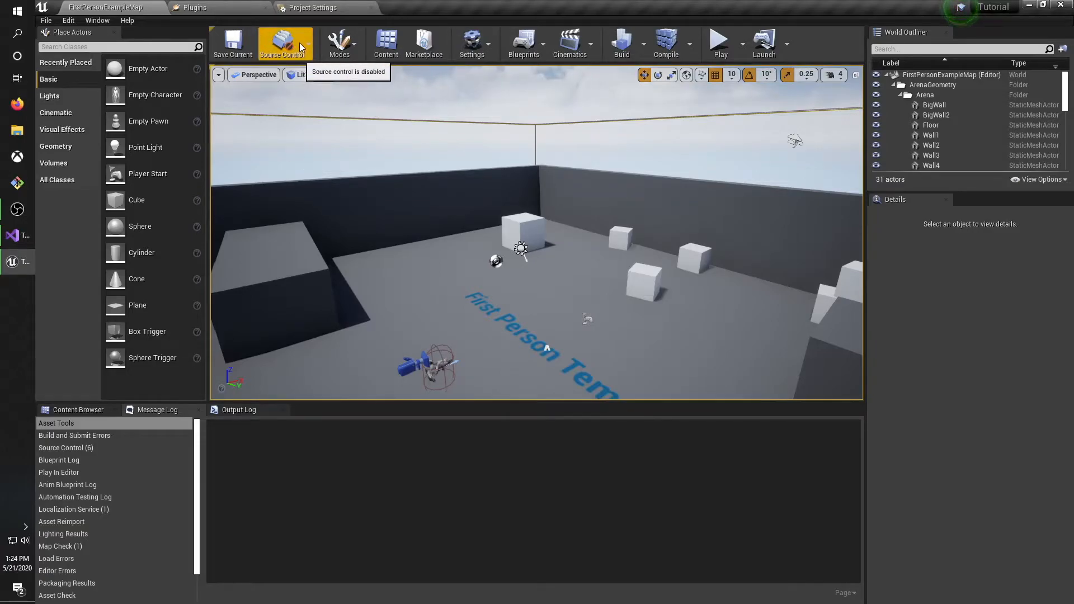
# Browse the Source Control and Modes toolbar menus, then show the Settings list.
pyautogui.click(284, 44)
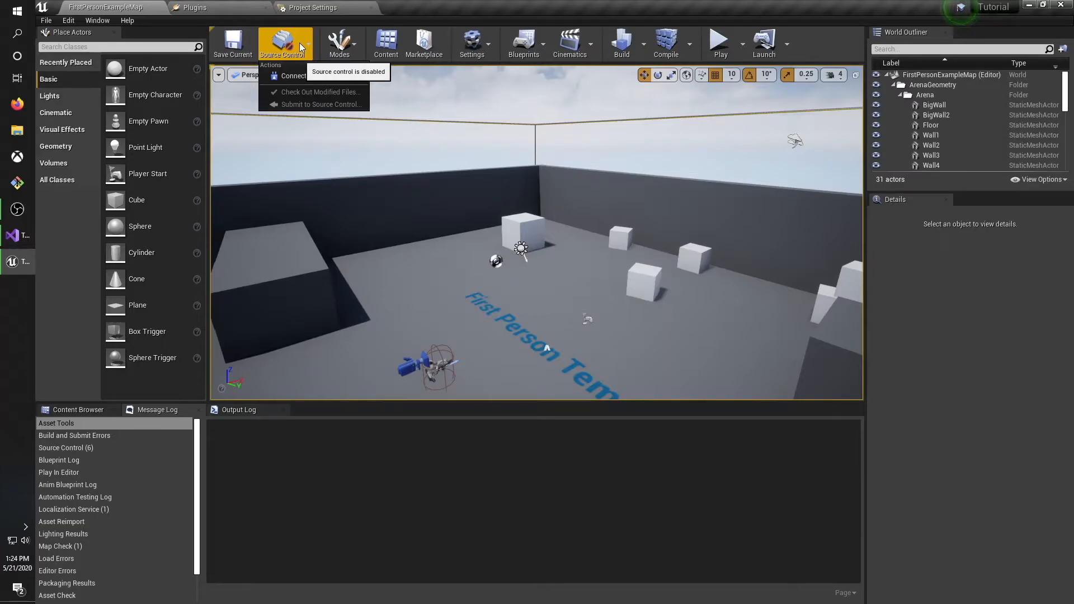
pyautogui.moveTo(312, 47)
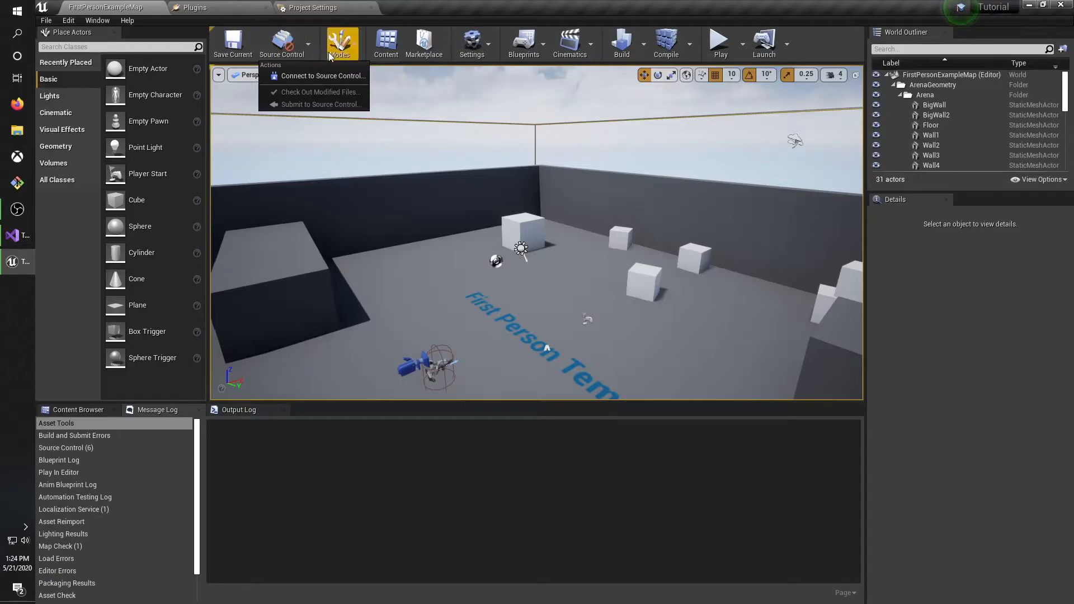
pyautogui.click(340, 42)
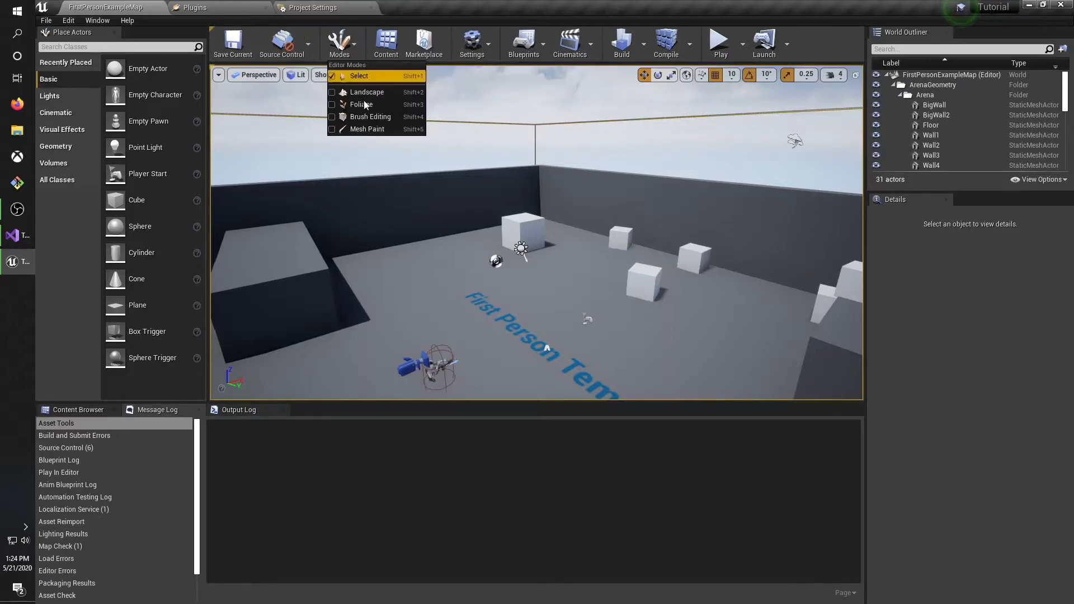
pyautogui.moveTo(367, 92)
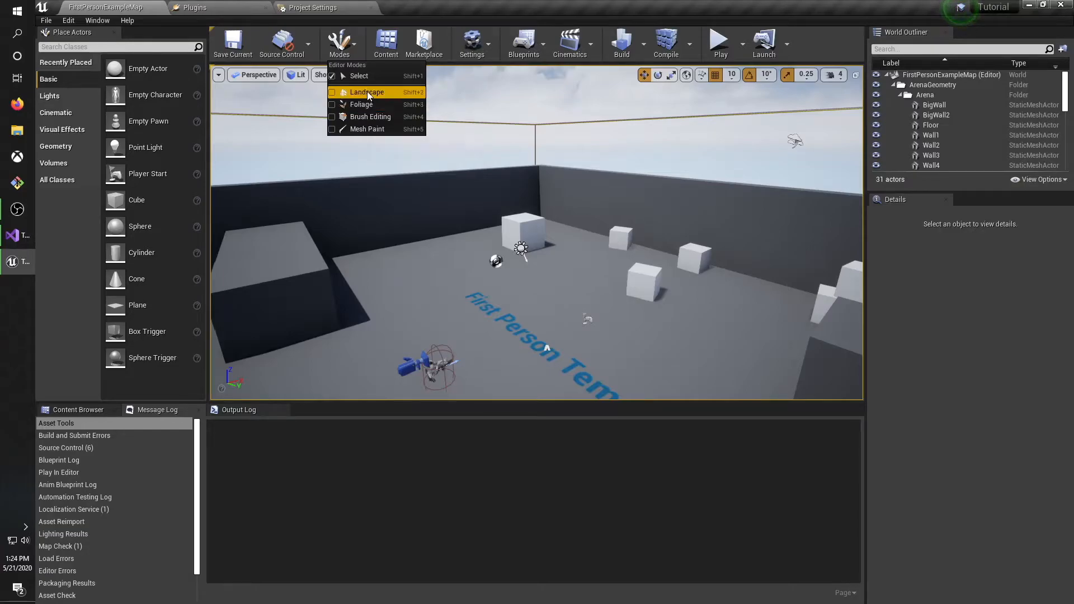
pyautogui.moveTo(363, 104)
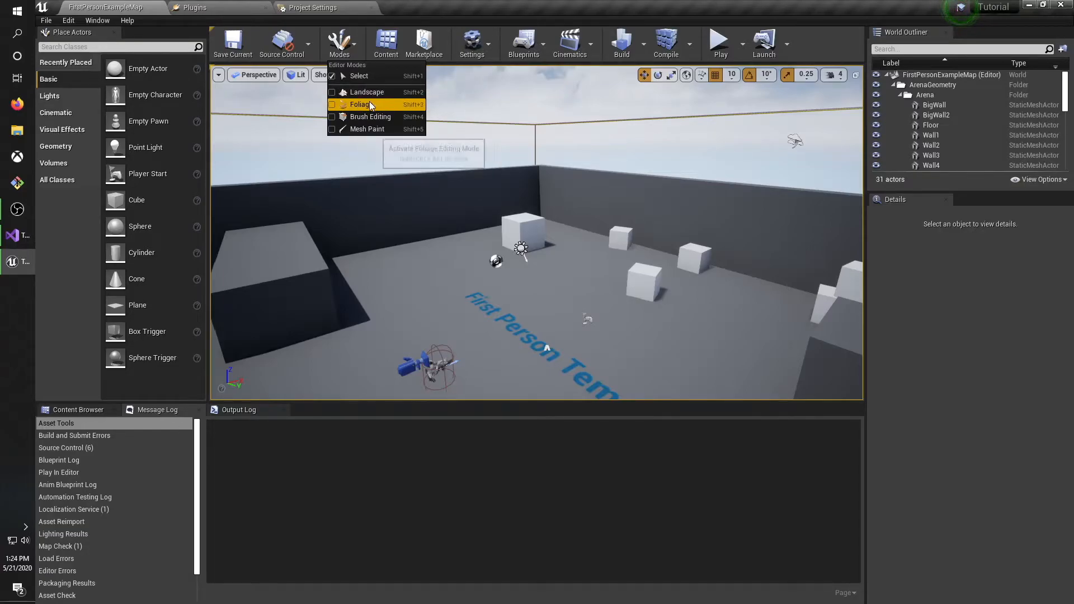
pyautogui.moveTo(368, 92)
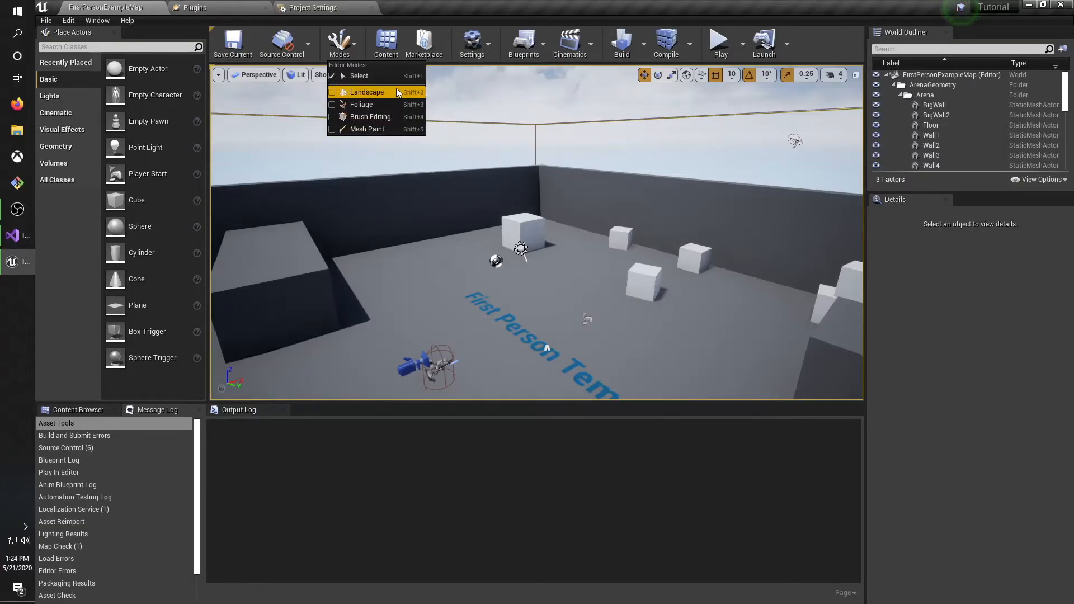
pyautogui.moveTo(386, 44)
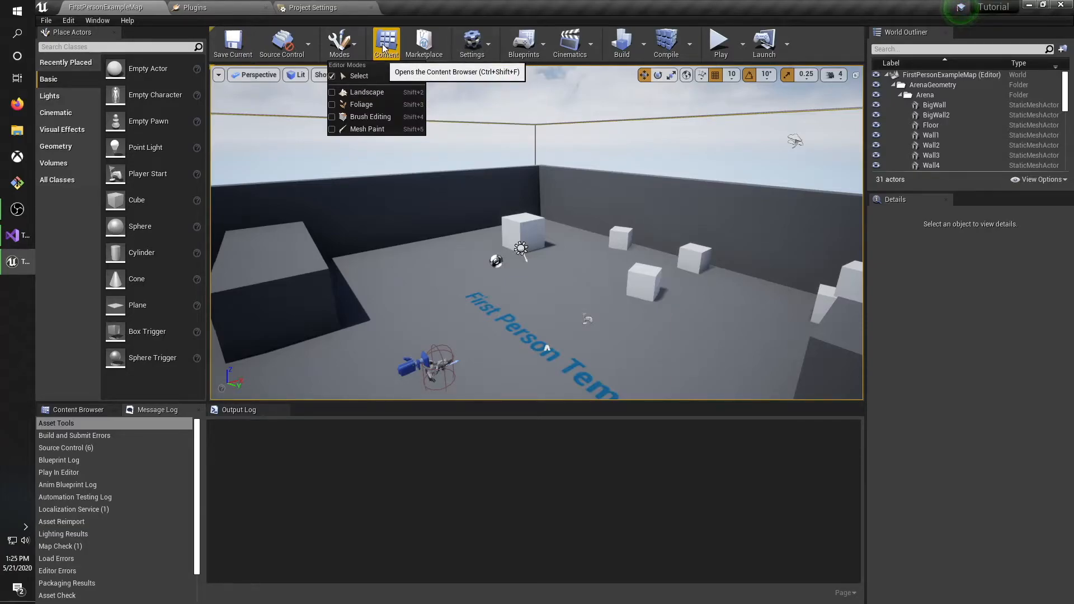
pyautogui.moveTo(372, 43)
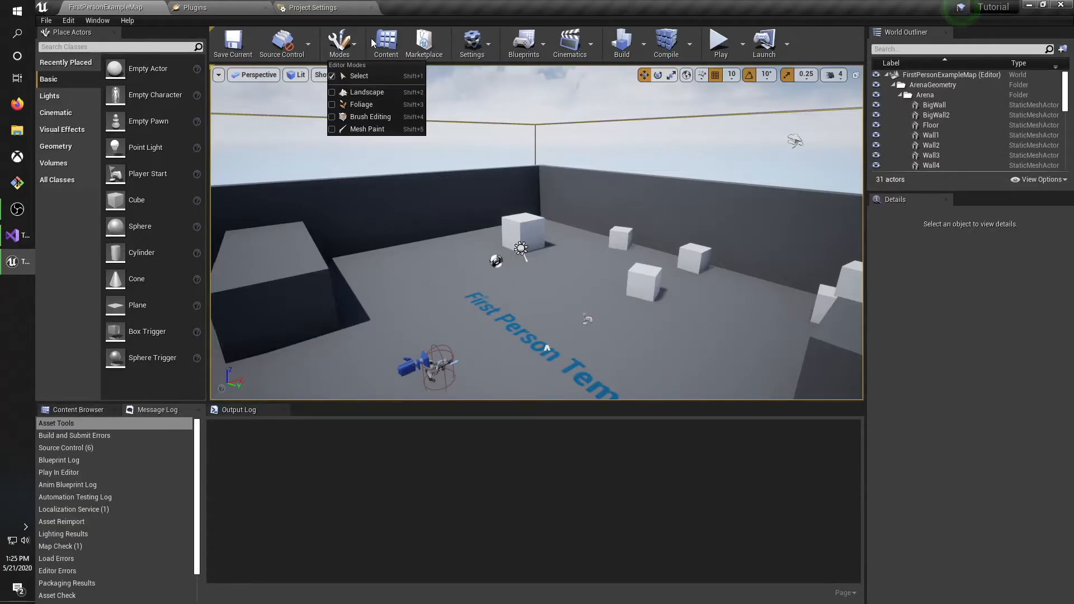
pyautogui.moveTo(423, 43)
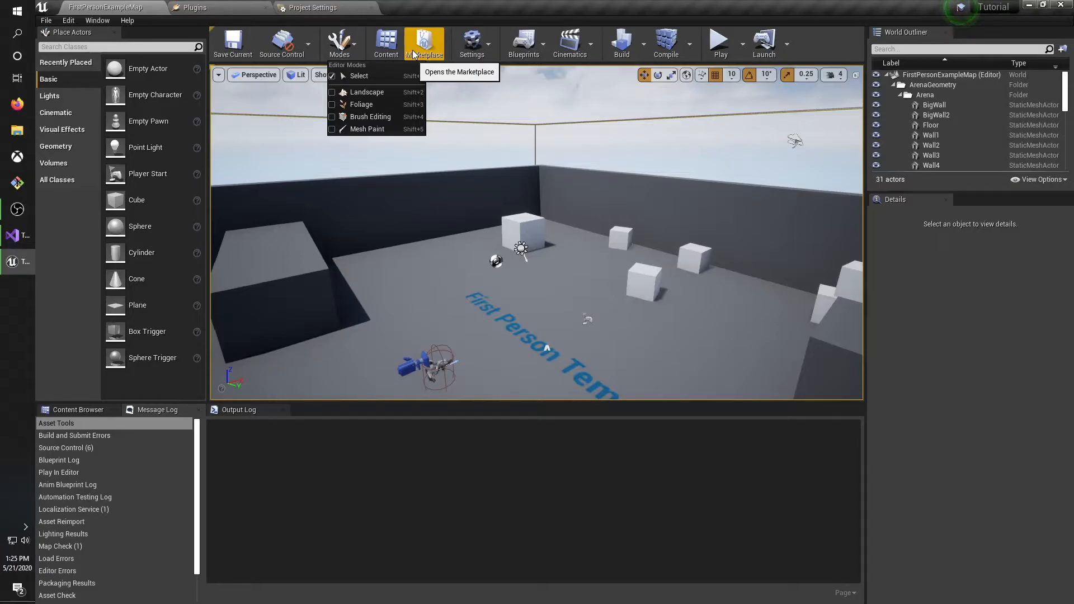
pyautogui.moveTo(472, 44)
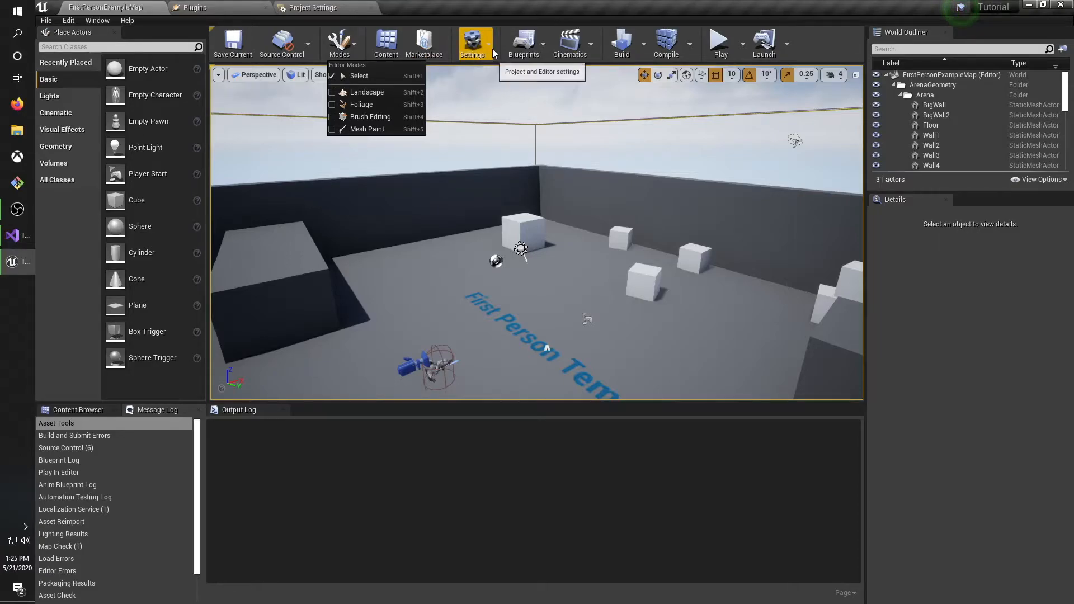
pyautogui.click(472, 44)
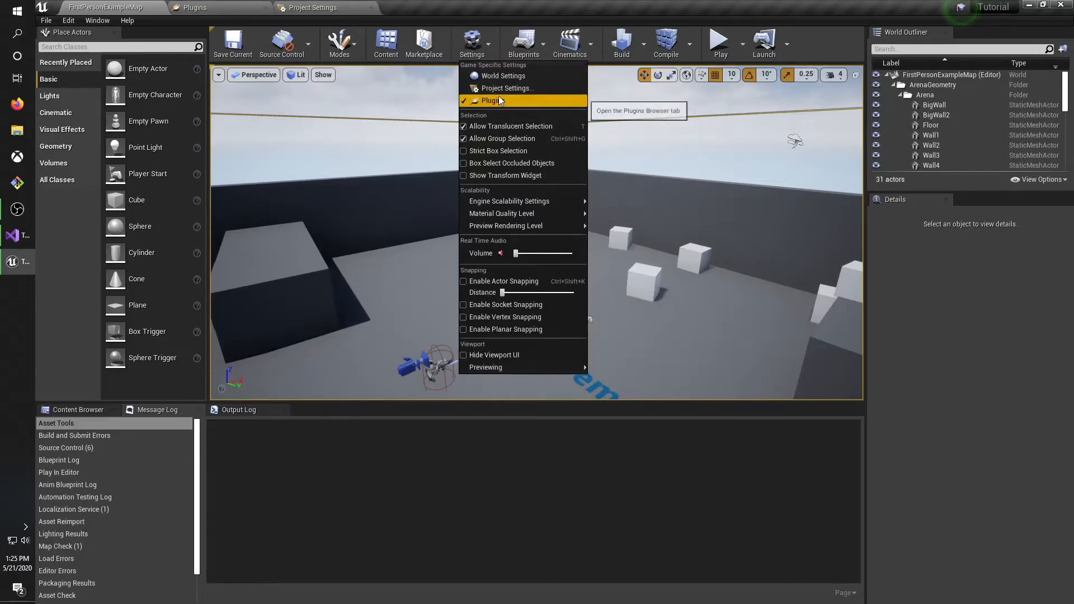
pyautogui.moveTo(505, 87)
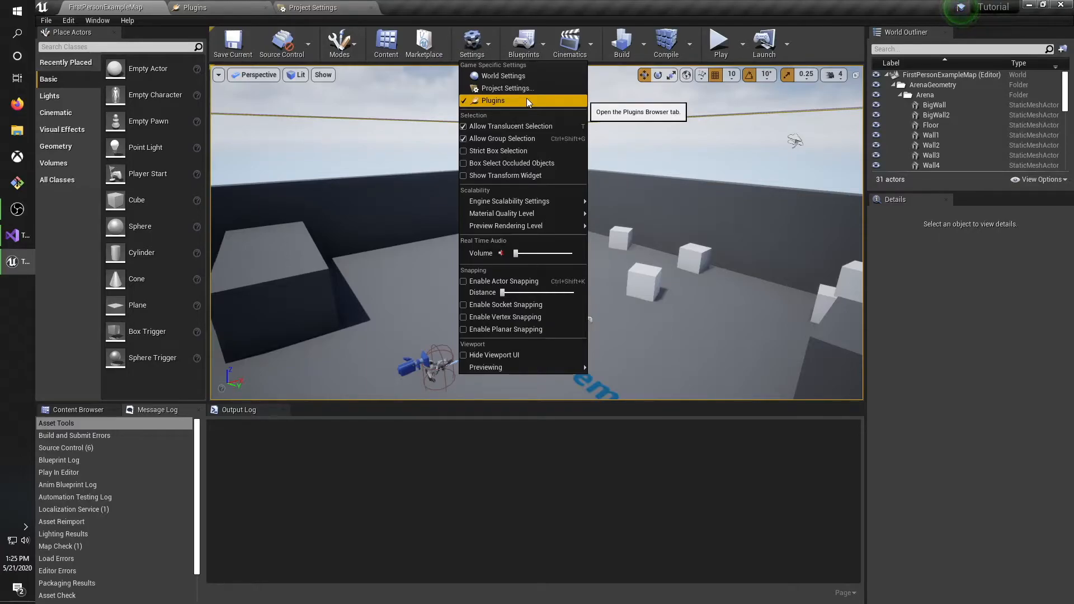
pyautogui.moveTo(472, 42)
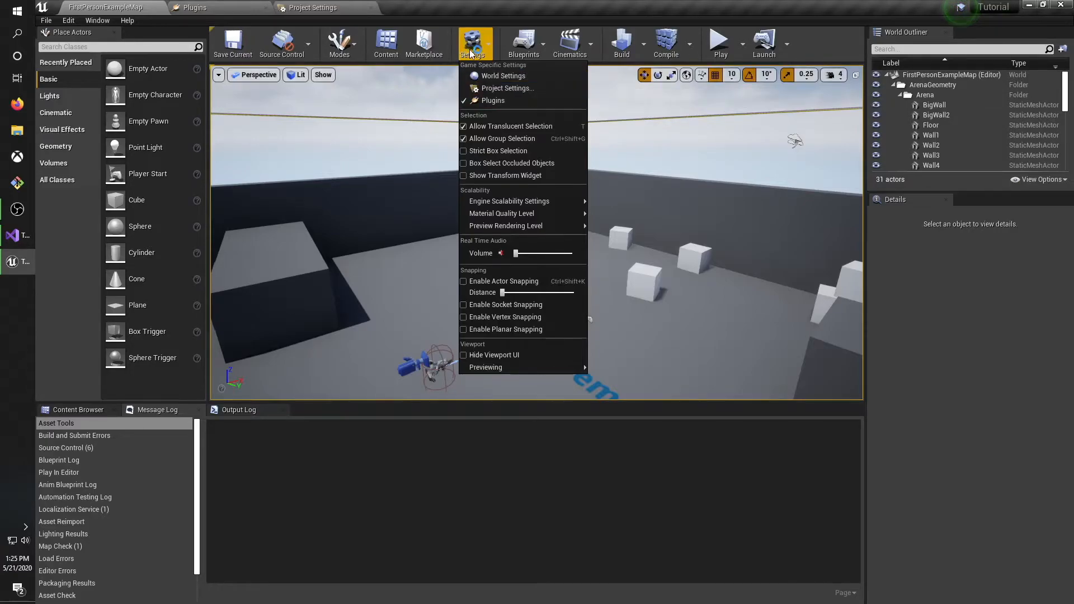
pyautogui.moveTo(507, 88)
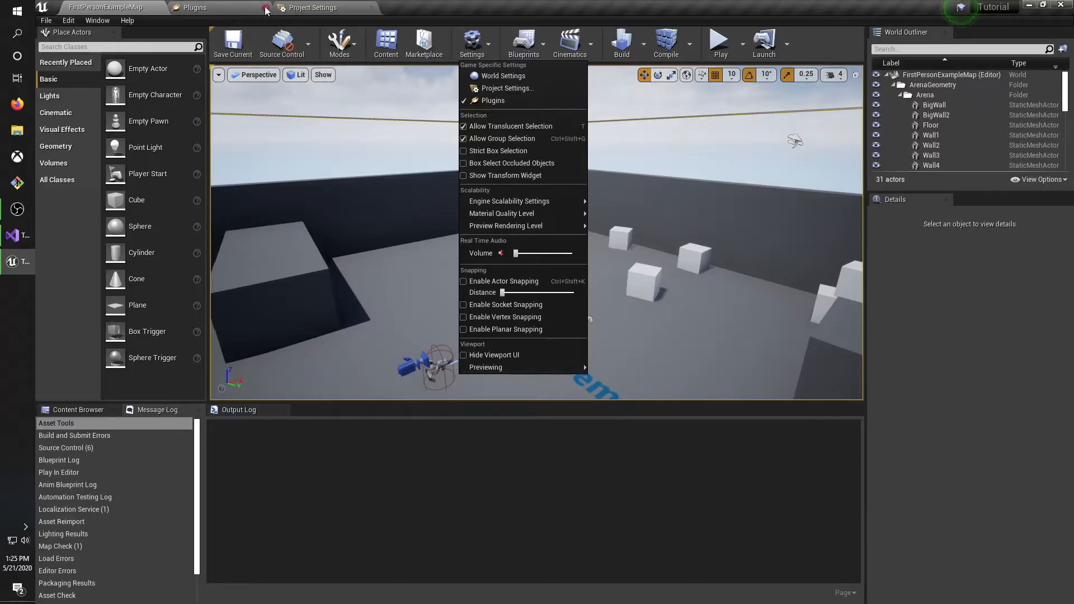
# Close the Settings dropdown so the level viewport is unobstructed.
pyautogui.click(524, 44)
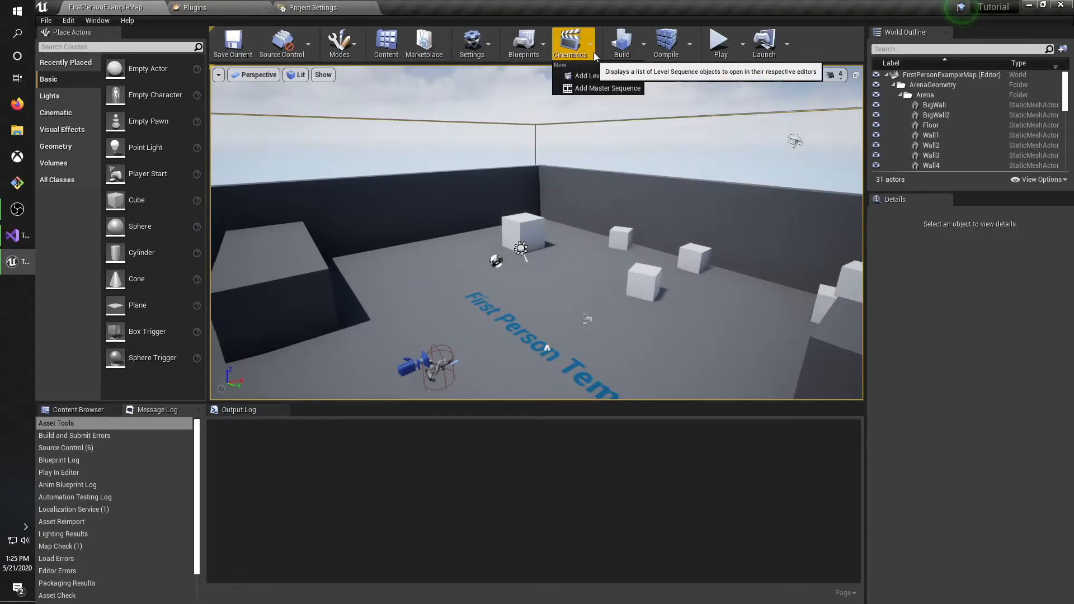
pyautogui.moveTo(637, 49)
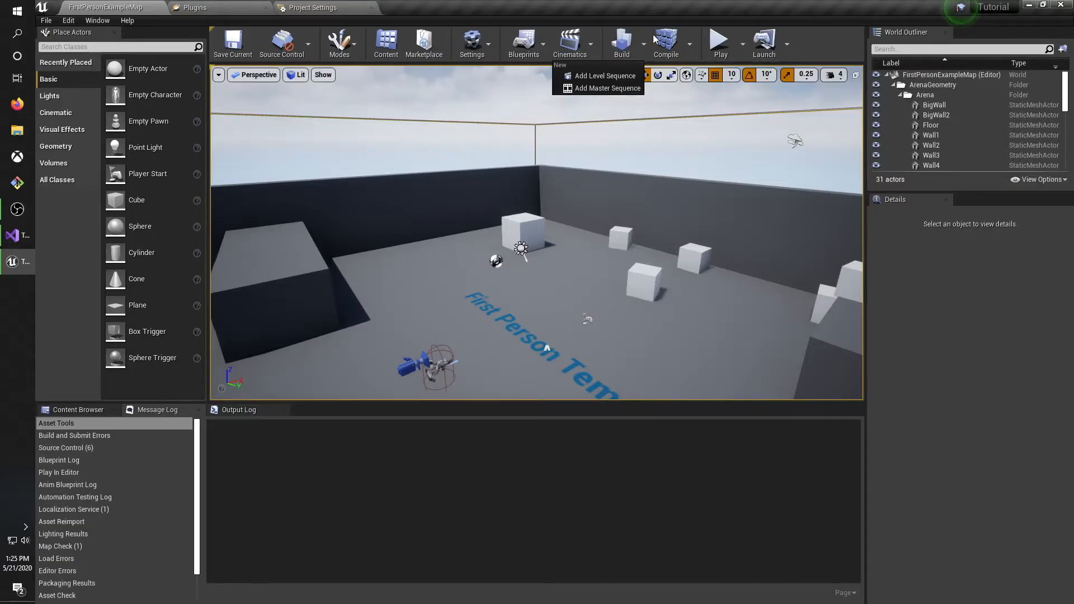
# Close the Cinematics list and show the Build options for lighting and geometry.
pyautogui.click(621, 44)
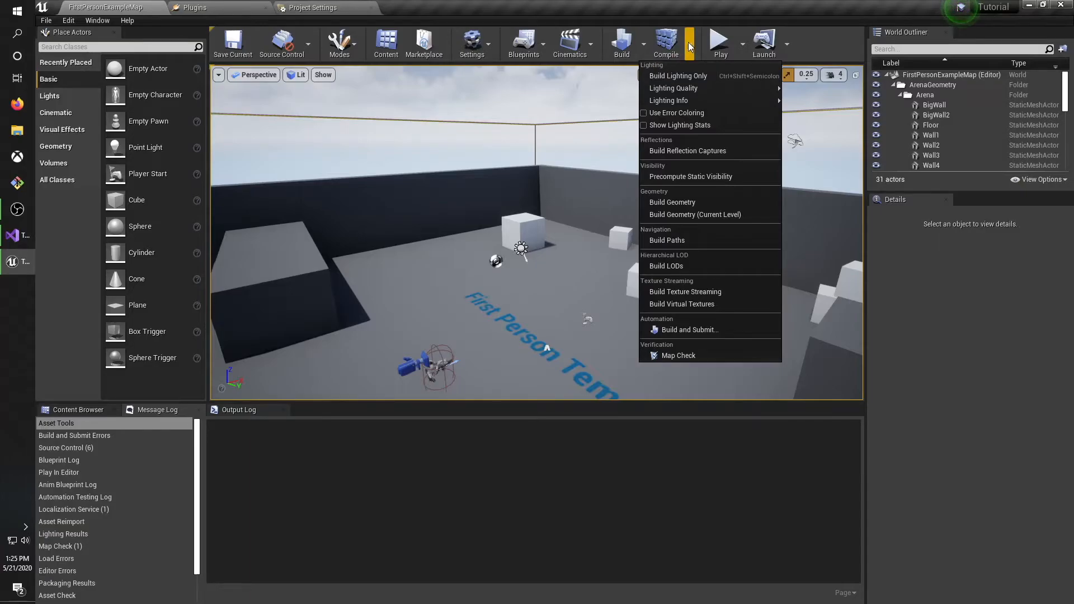
pyautogui.click(690, 44)
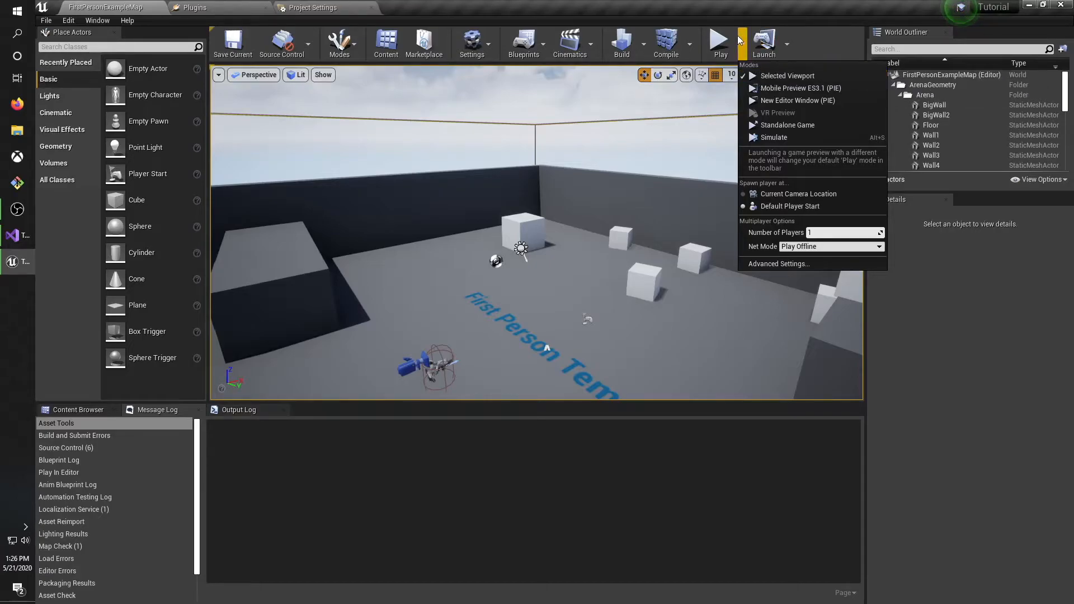
pyautogui.moveTo(799, 87)
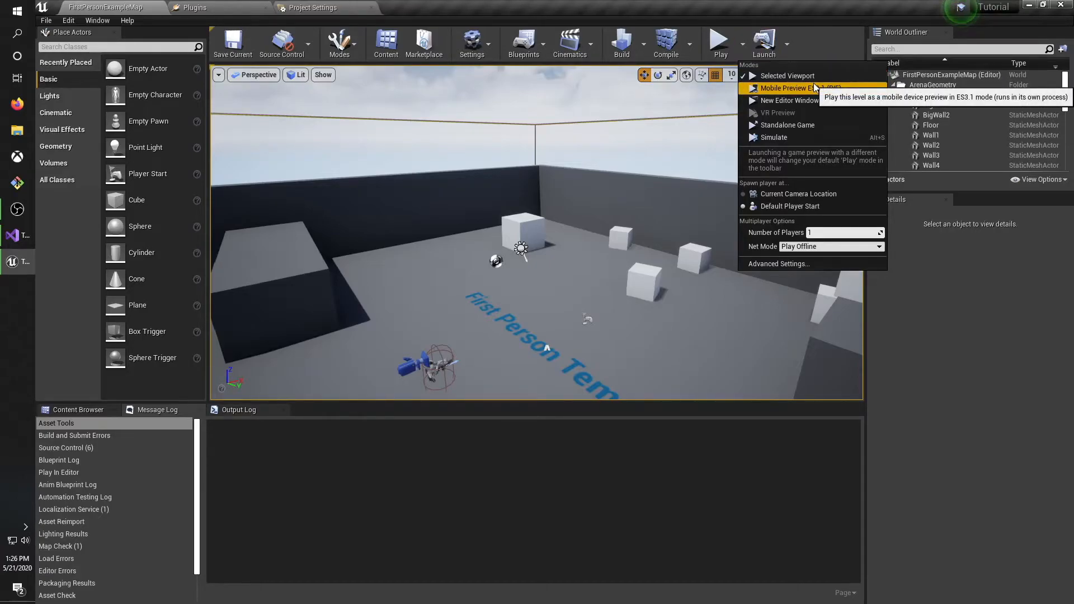
pyautogui.moveTo(798, 99)
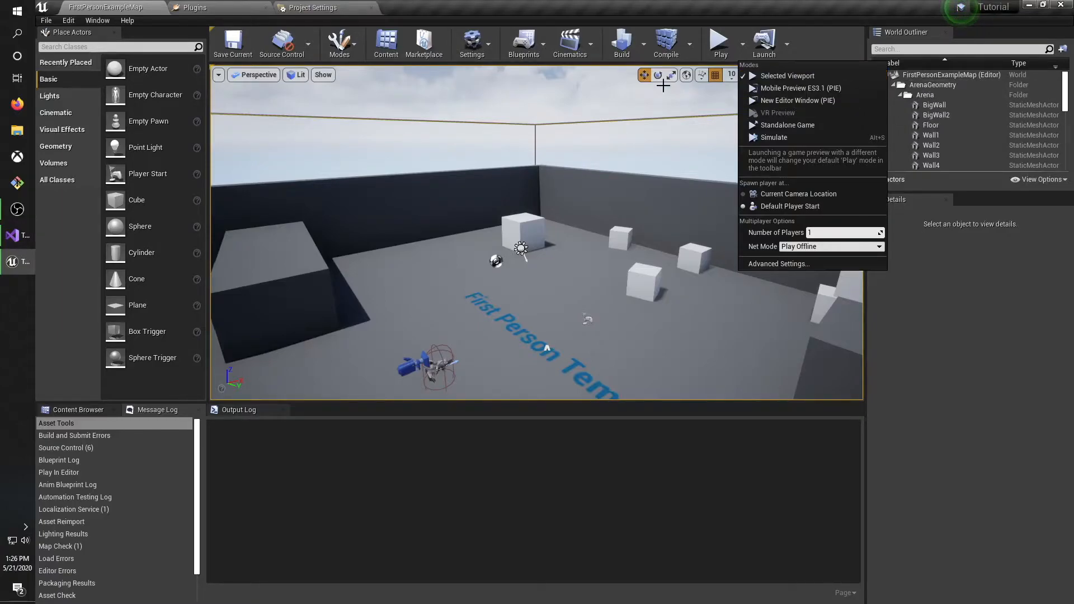
pyautogui.moveTo(798, 88)
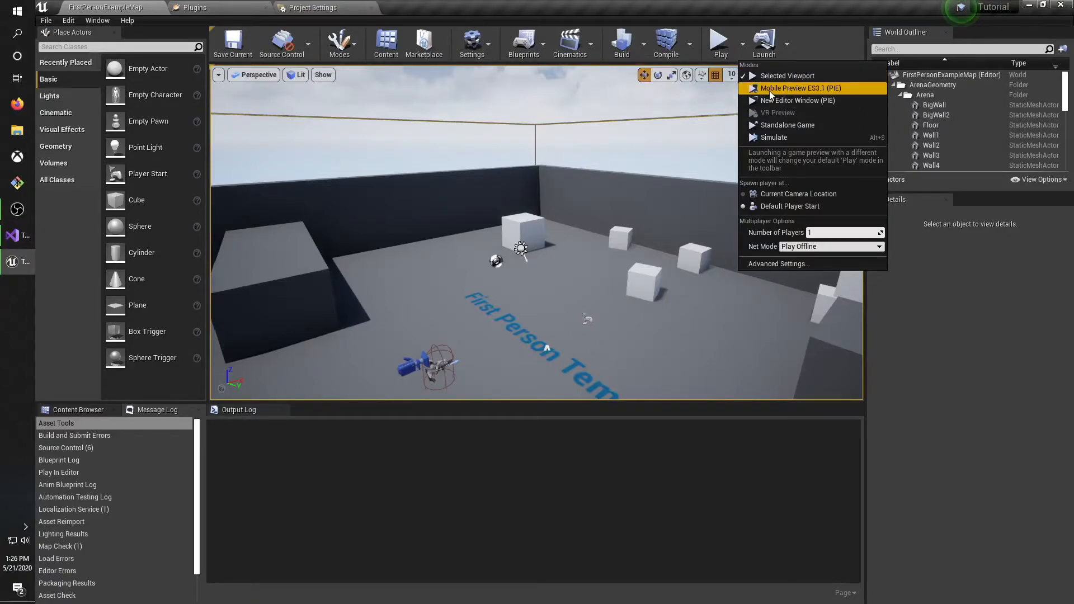
pyautogui.moveTo(797, 100)
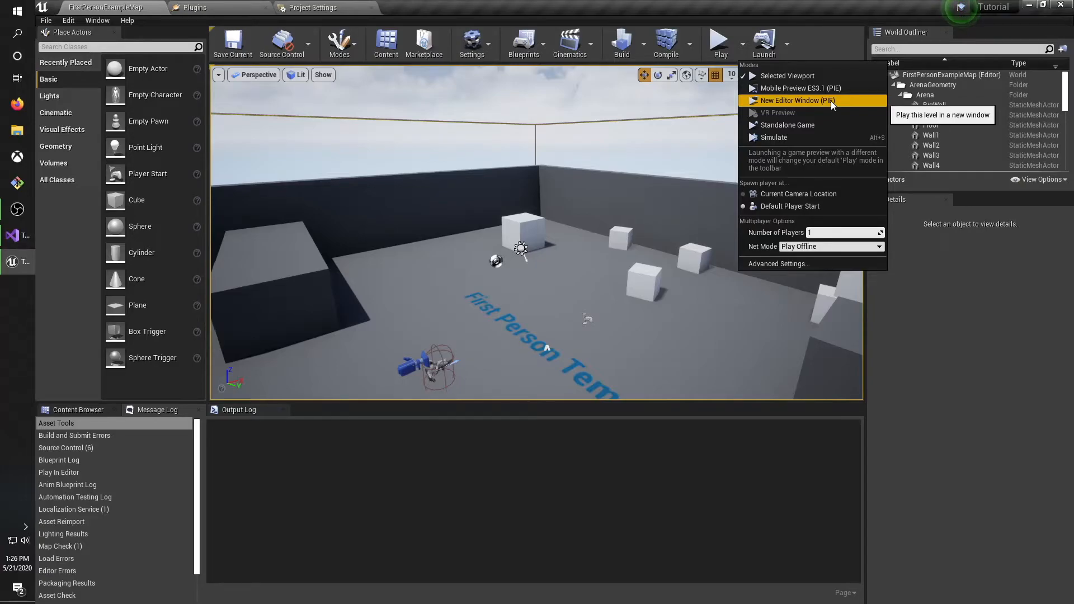
pyautogui.moveTo(800, 75)
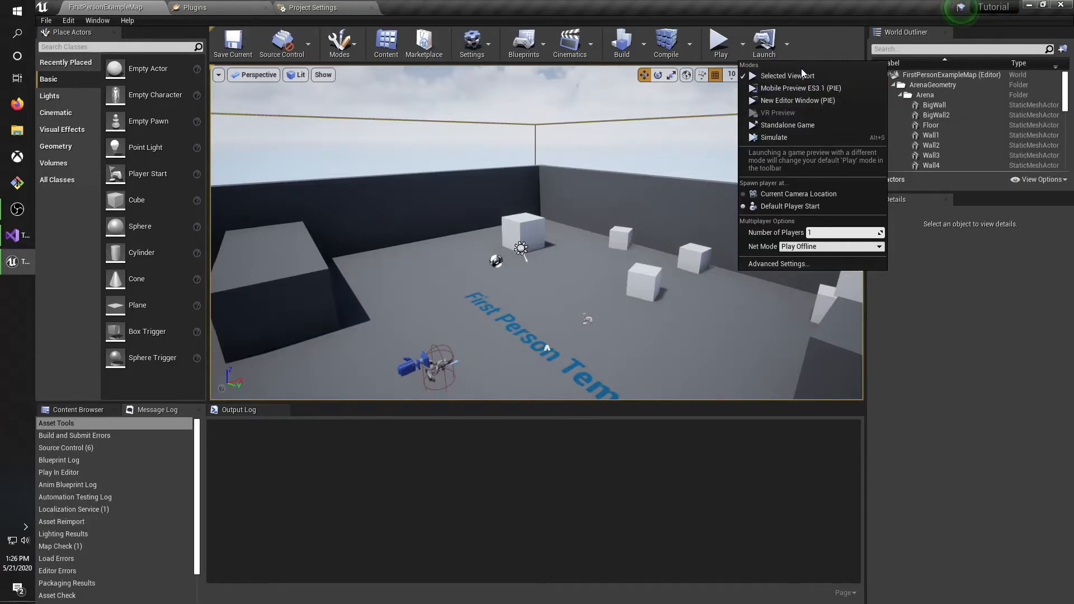
pyautogui.moveTo(786, 75)
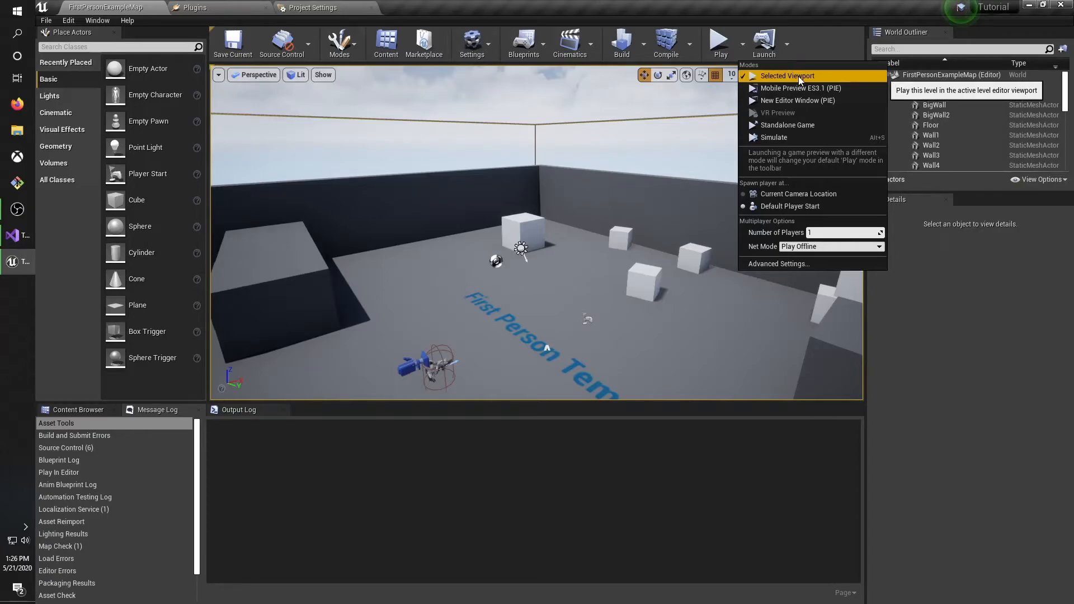
pyautogui.moveTo(799, 87)
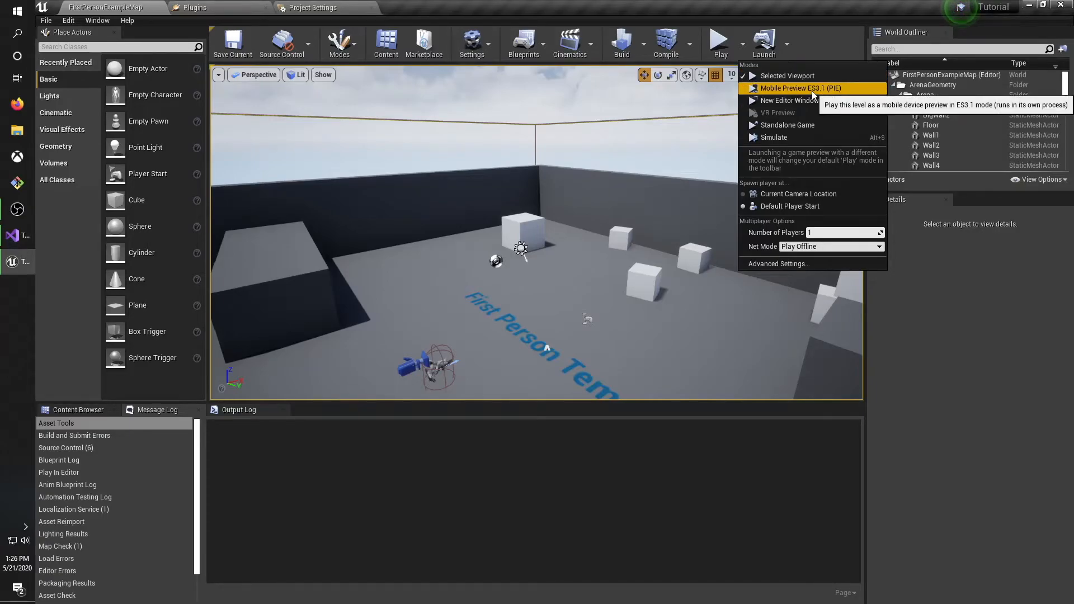
pyautogui.moveTo(613, 211)
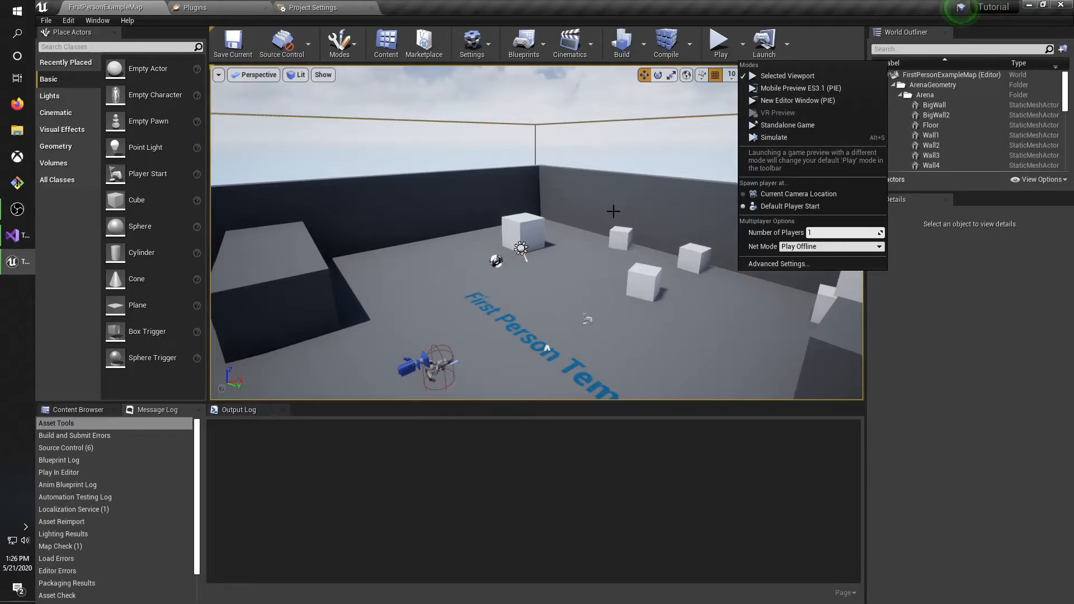
pyautogui.moveTo(778, 111)
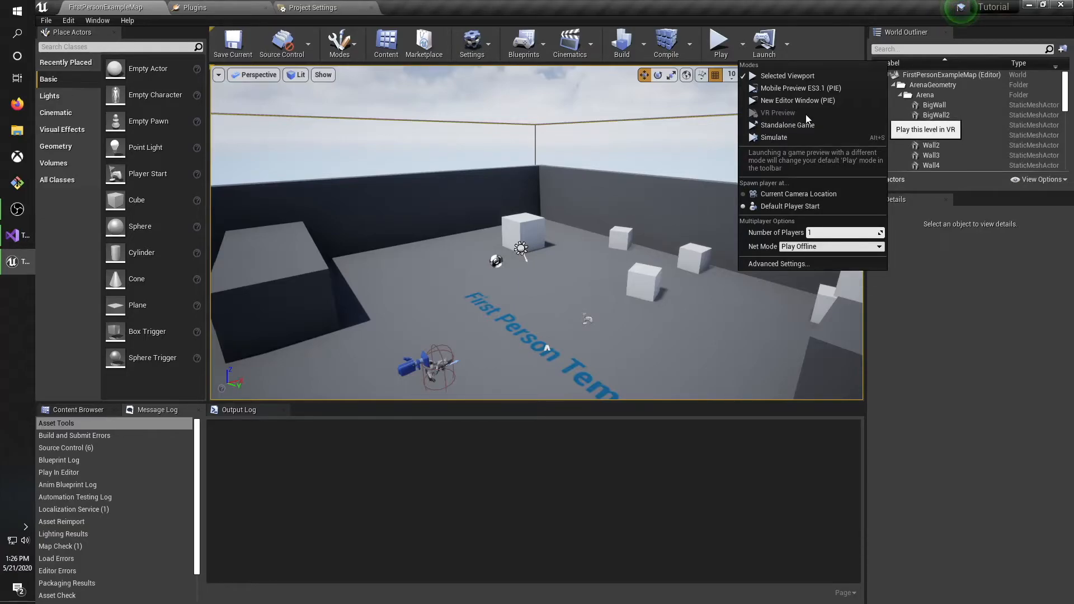
pyautogui.moveTo(786, 124)
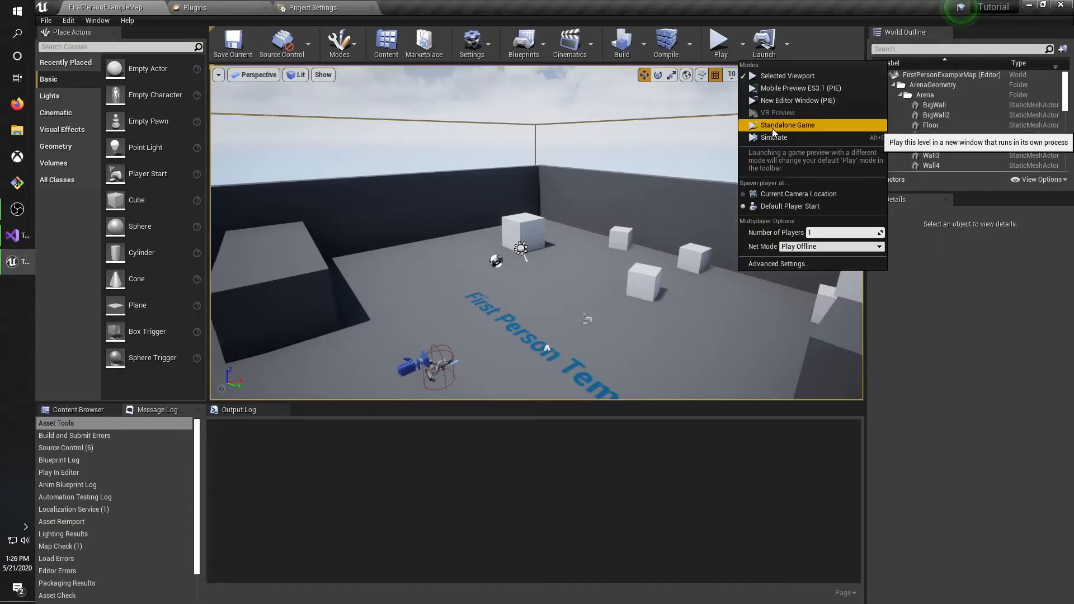
pyautogui.moveTo(772, 136)
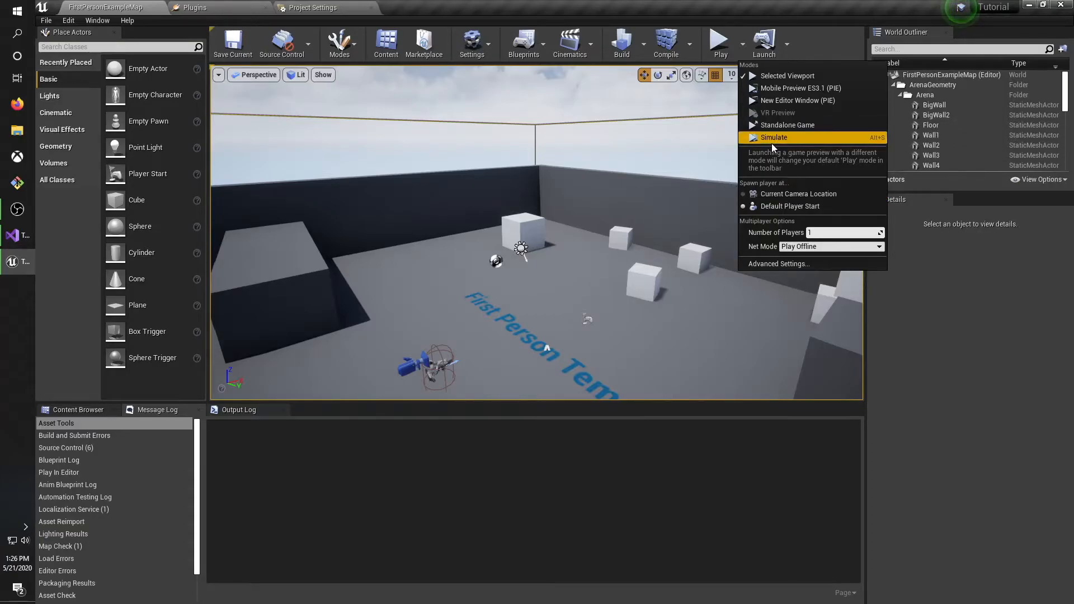
pyautogui.moveTo(752, 241)
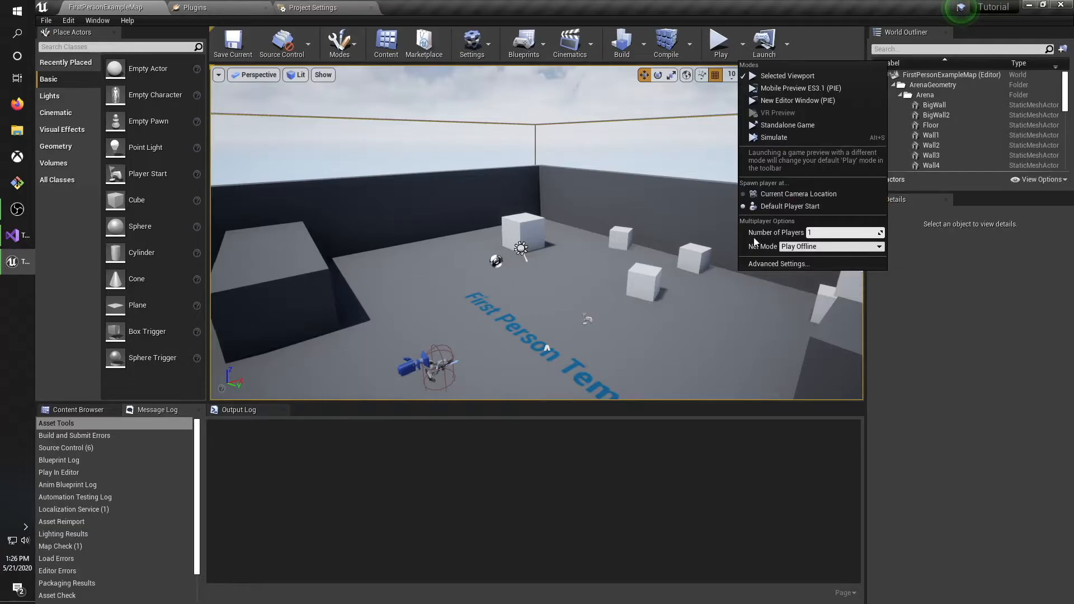
pyautogui.moveTo(798, 194)
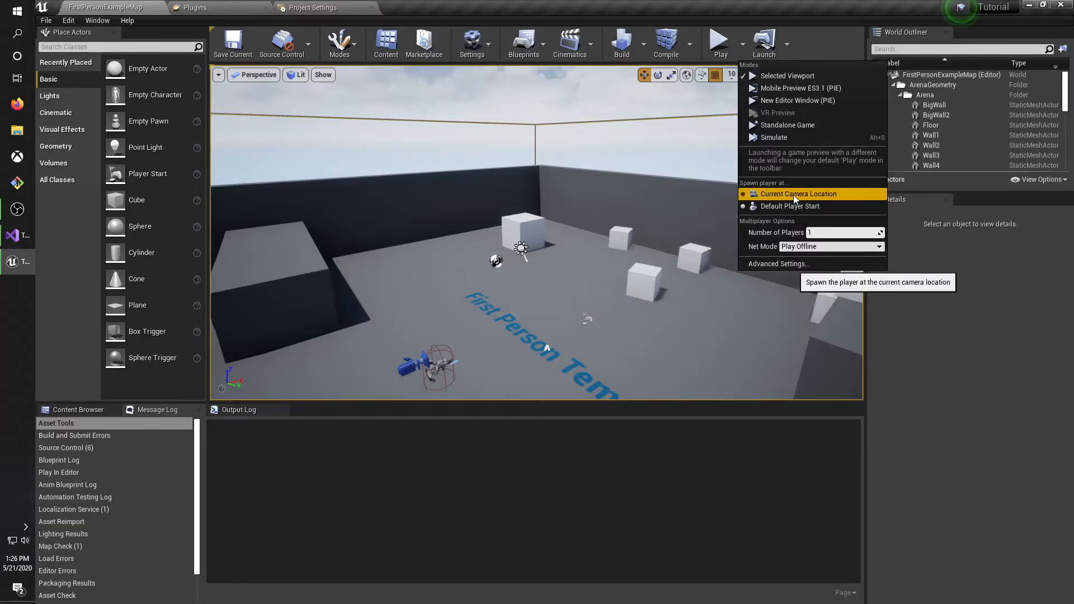
pyautogui.moveTo(791, 206)
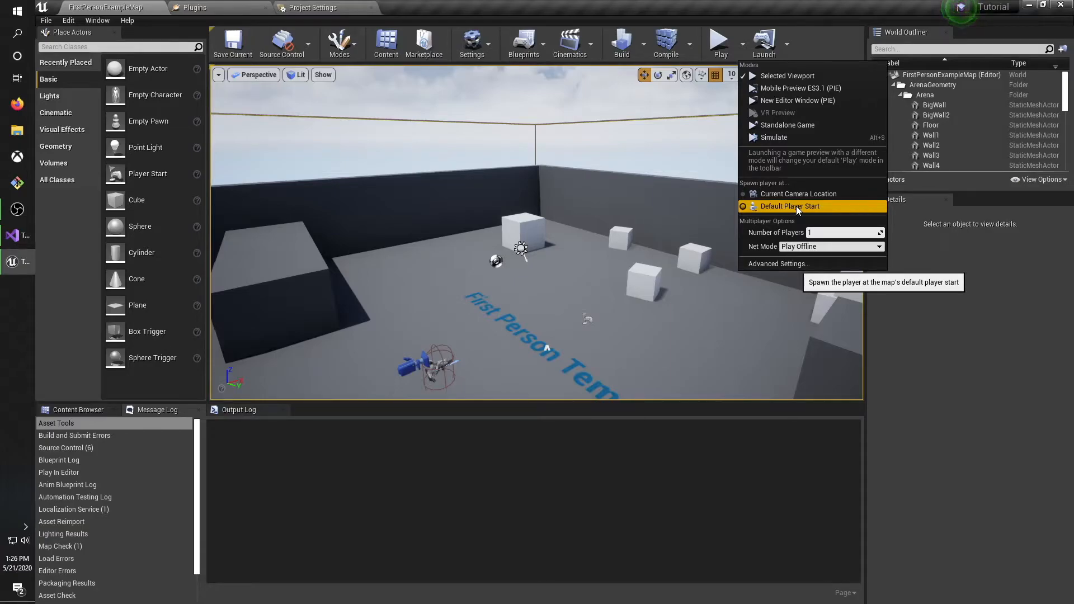
pyautogui.moveTo(766, 236)
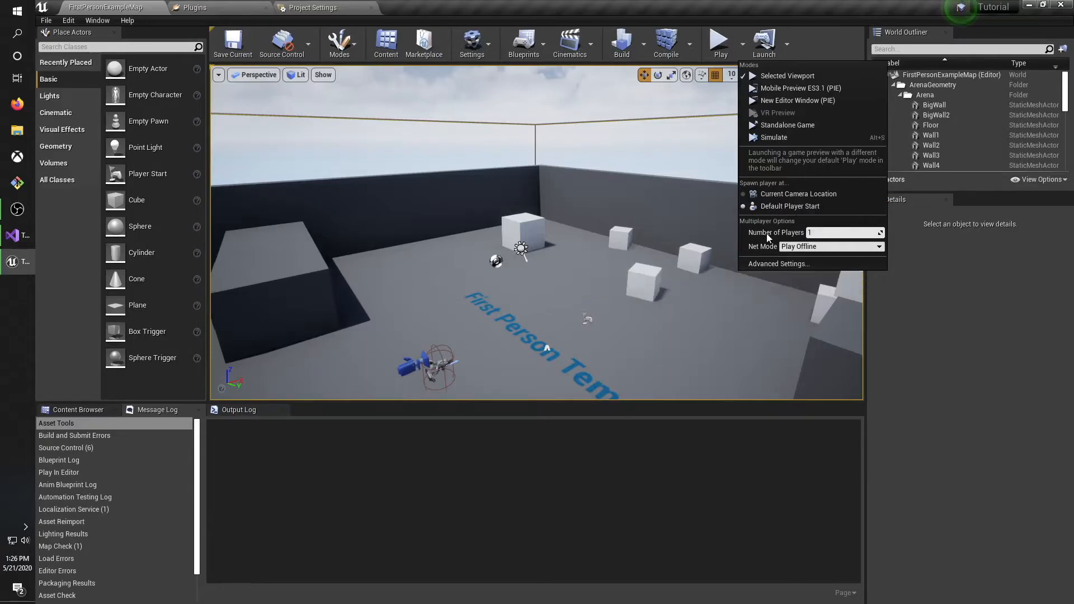
pyautogui.moveTo(801, 246)
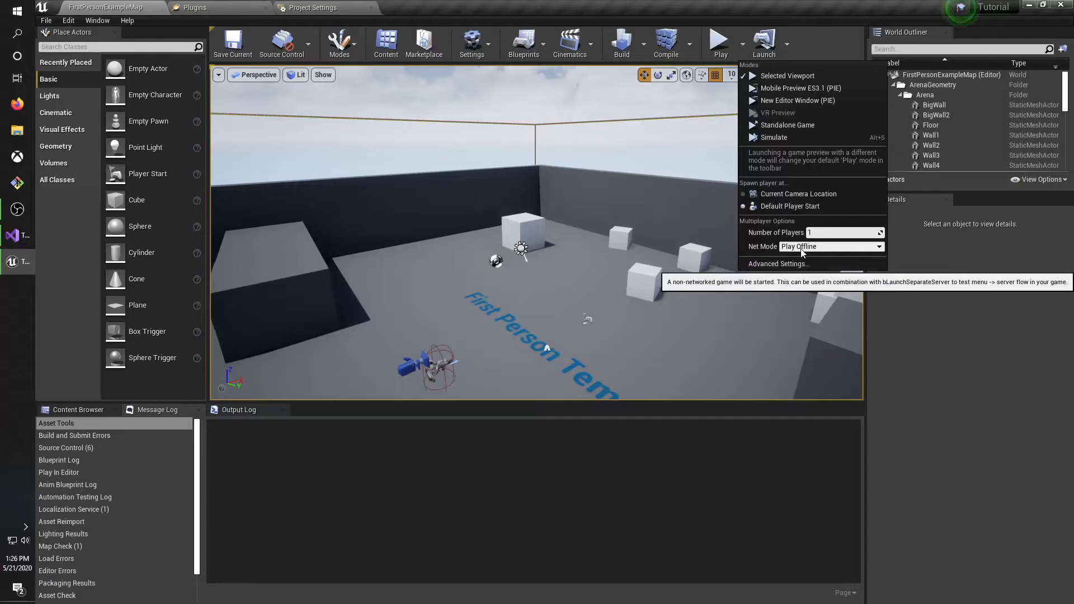
pyautogui.moveTo(820, 249)
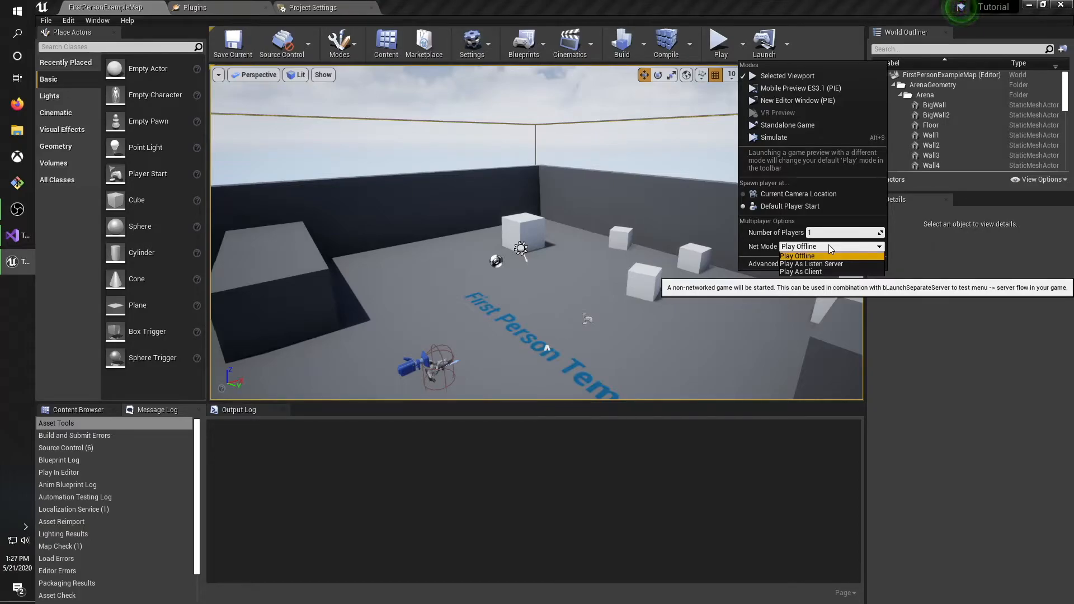
# Keep the Net Mode set to Play Offline in the Play options.
pyautogui.click(796, 255)
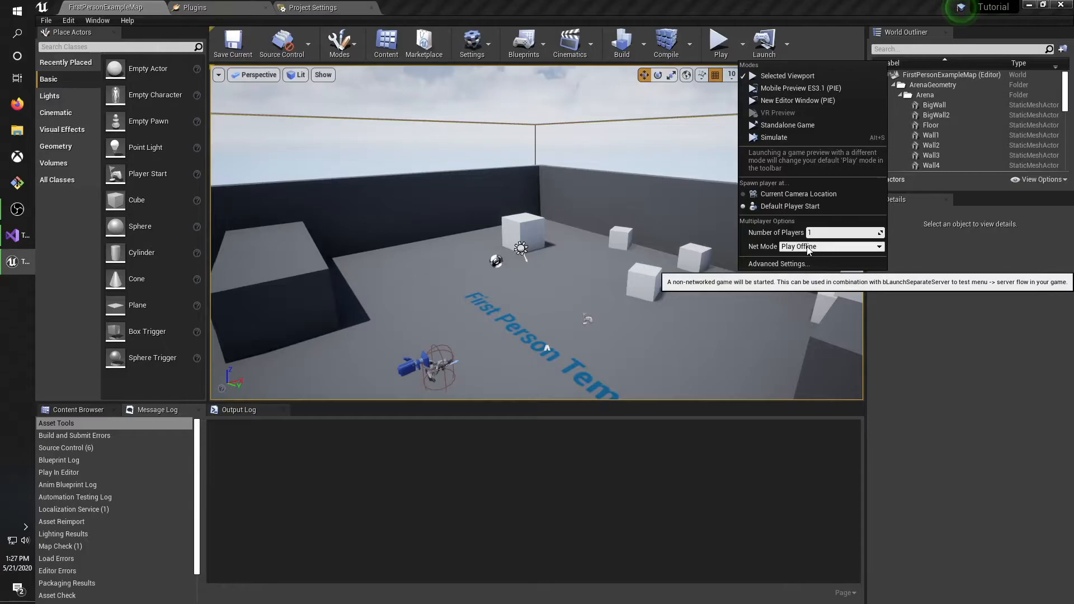
# Show the Launch device options with LX-PC listed.
pyautogui.click(783, 43)
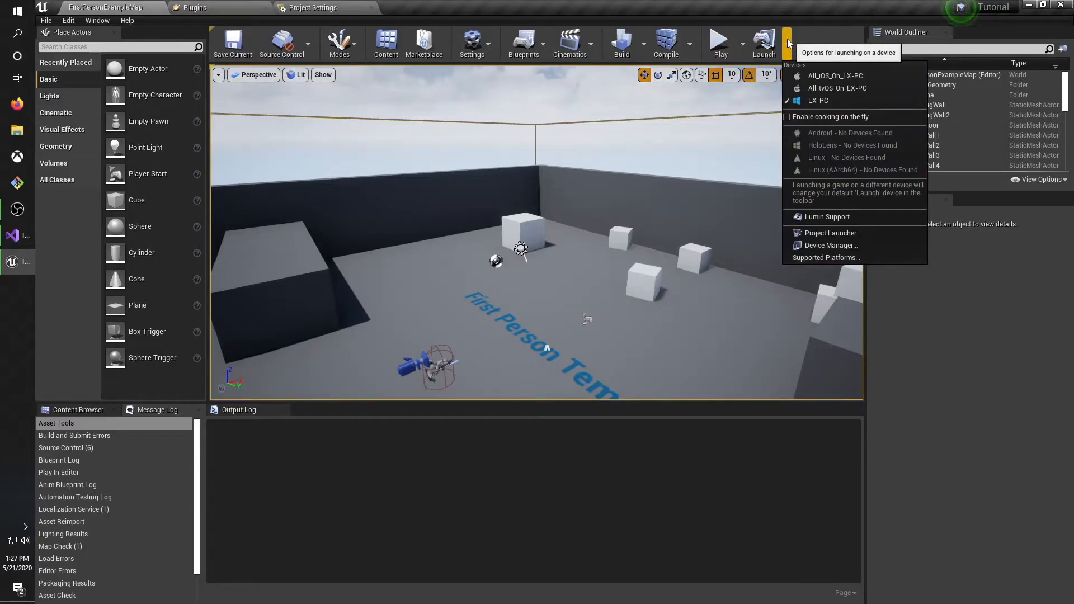
pyautogui.moveTo(854, 101)
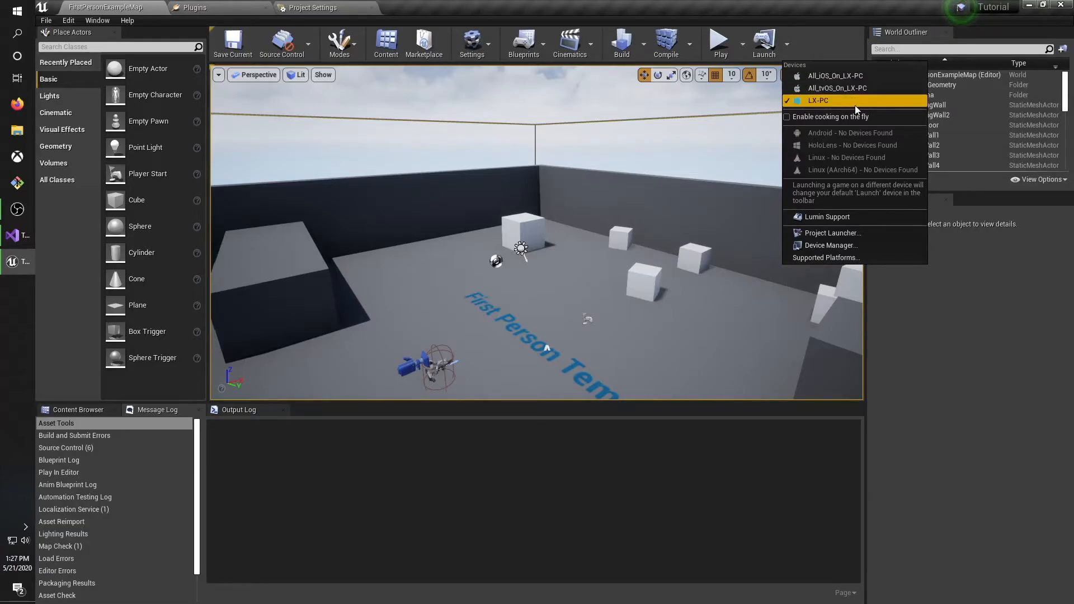
pyautogui.moveTo(844, 114)
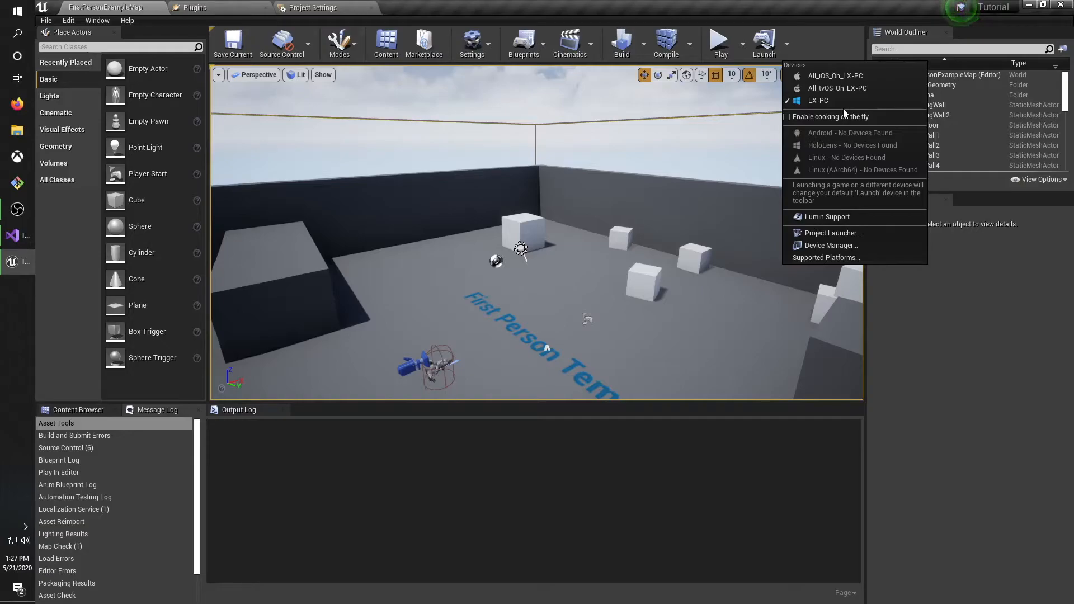
pyautogui.moveTo(826, 48)
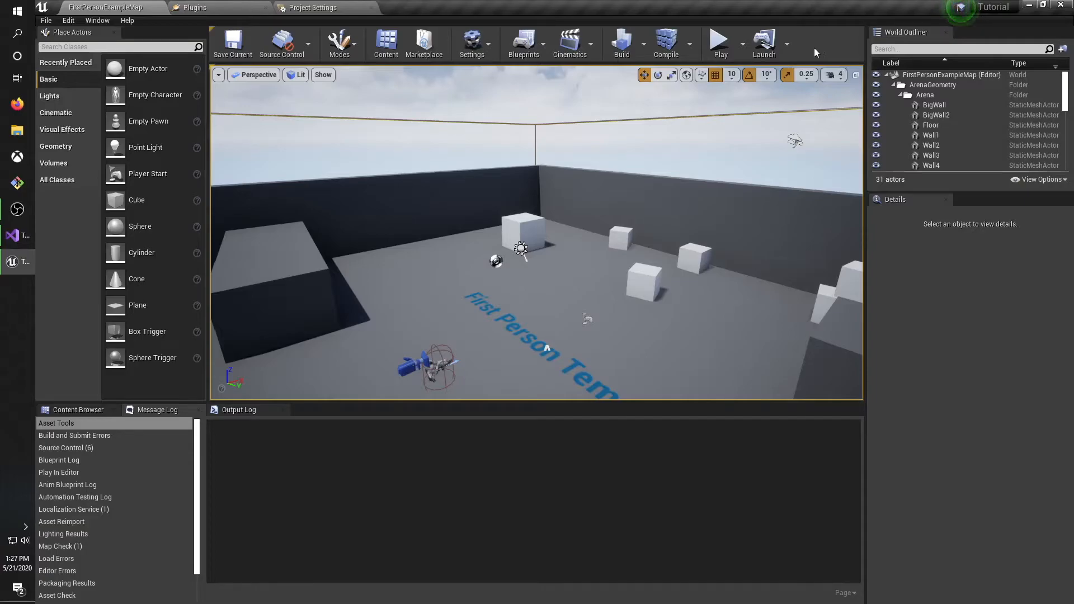
pyautogui.moveTo(719, 41)
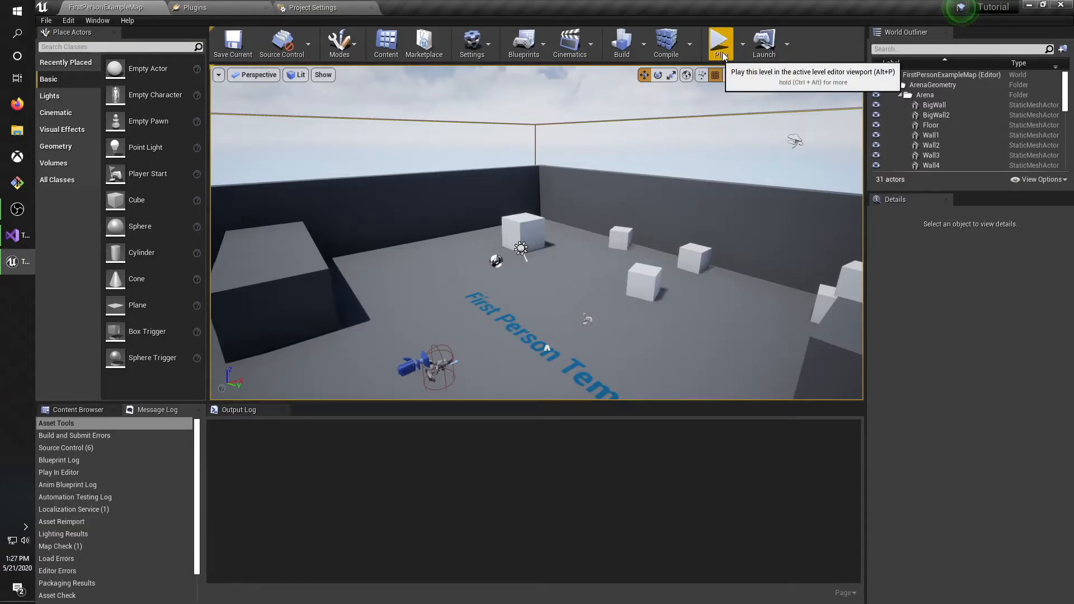
# Play the level in the editor viewport and fire the gun at the cubes.
pyautogui.click(720, 42)
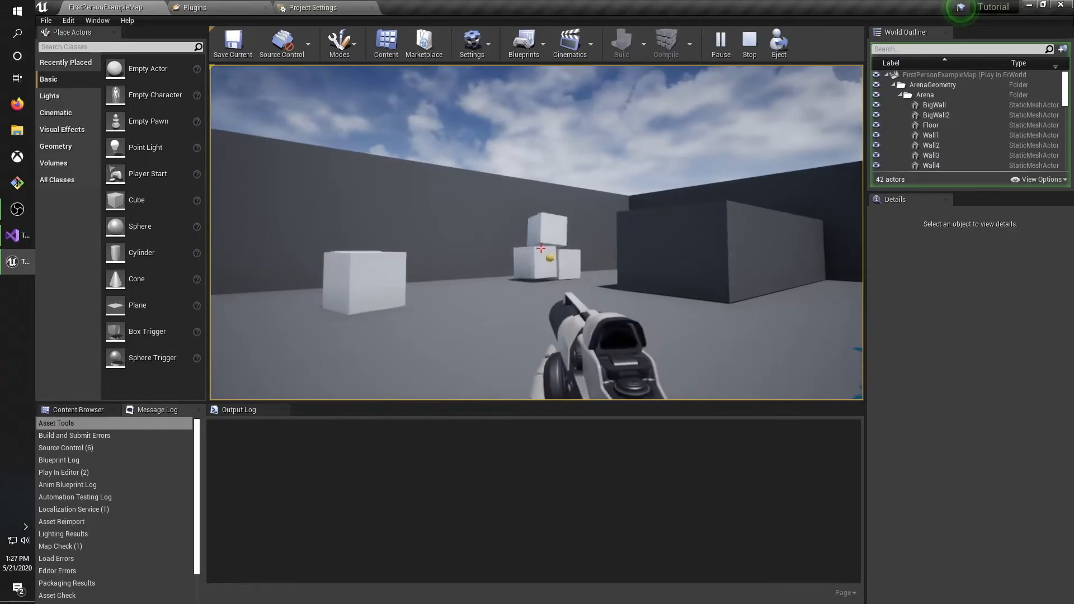
pyautogui.click(540, 249)
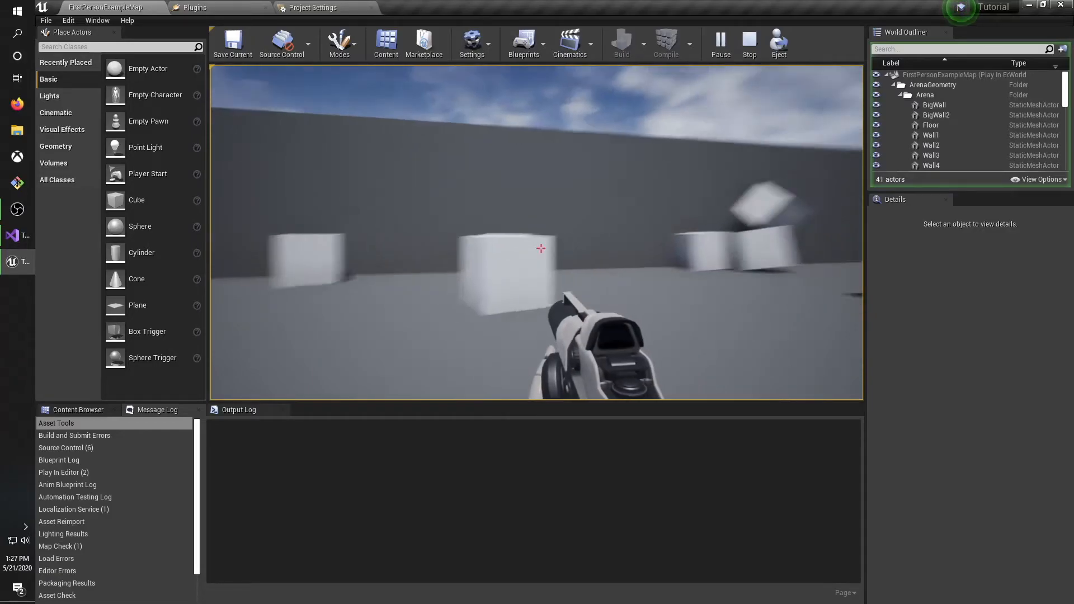
pyautogui.click(749, 44)
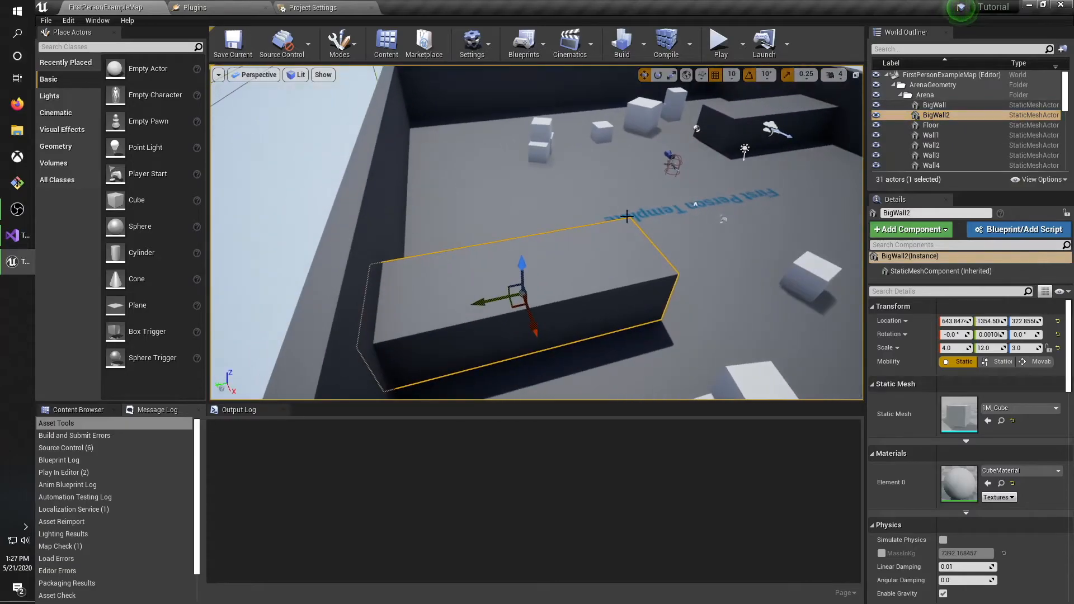
pyautogui.click(930, 135)
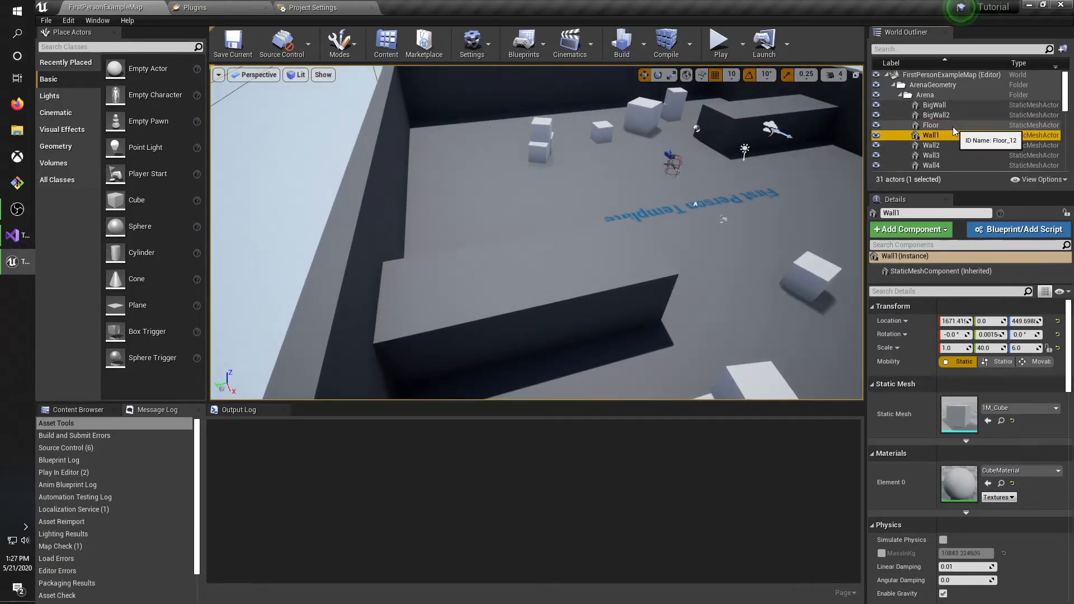
pyautogui.click(940, 160)
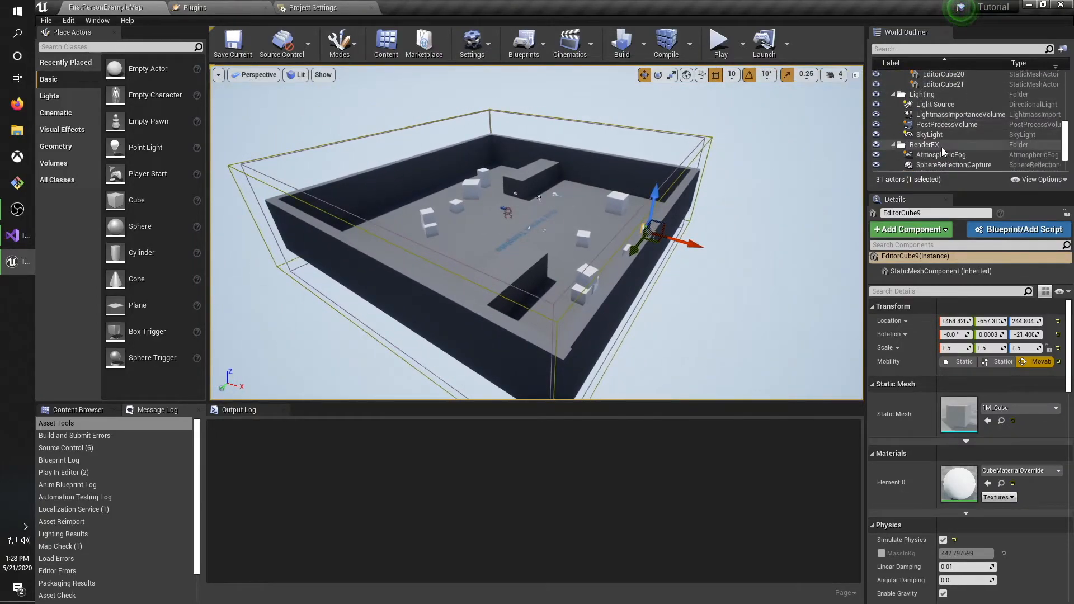
pyautogui.scroll(-3)
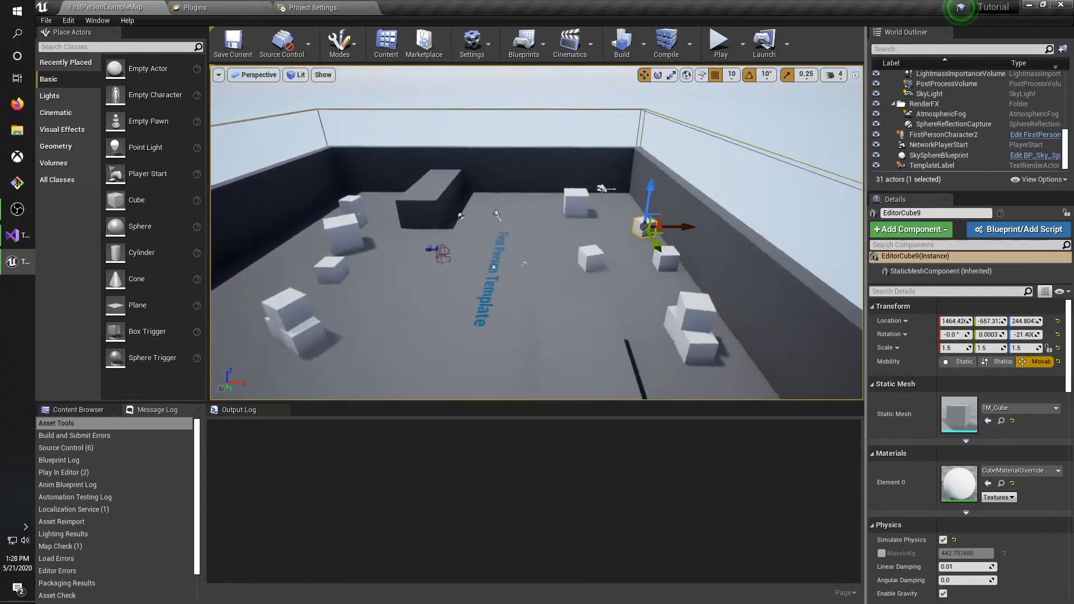
pyautogui.scroll(-3)
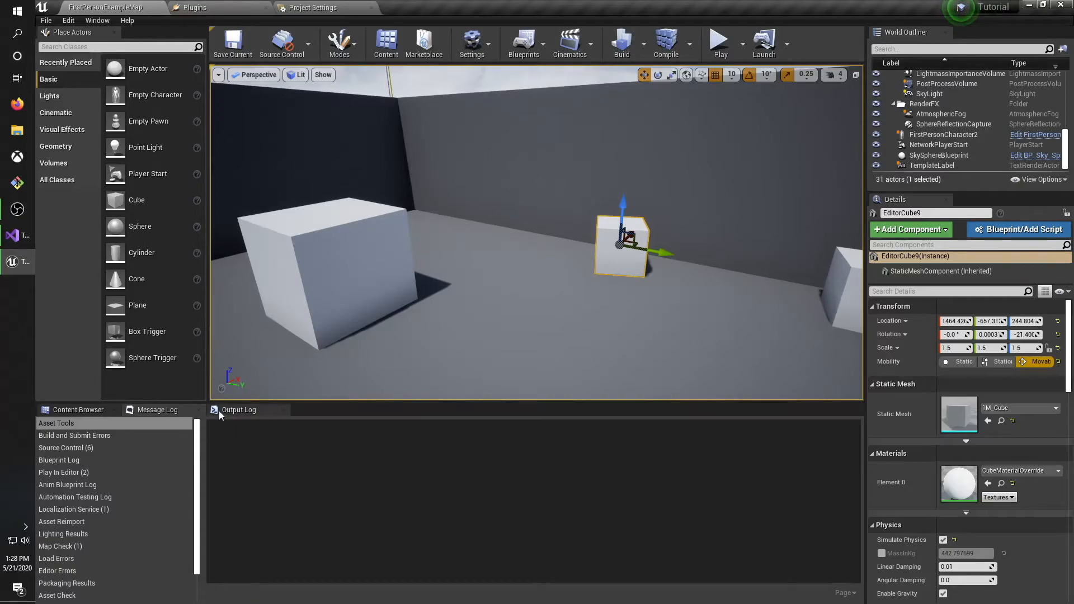
pyautogui.moveTo(238, 410)
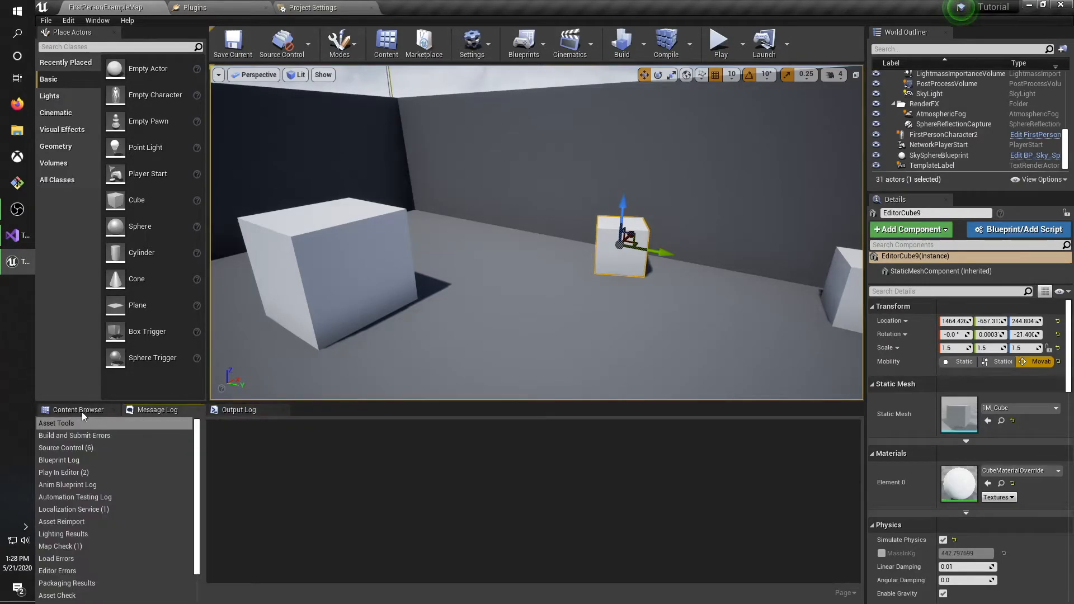
pyautogui.moveTo(165, 418)
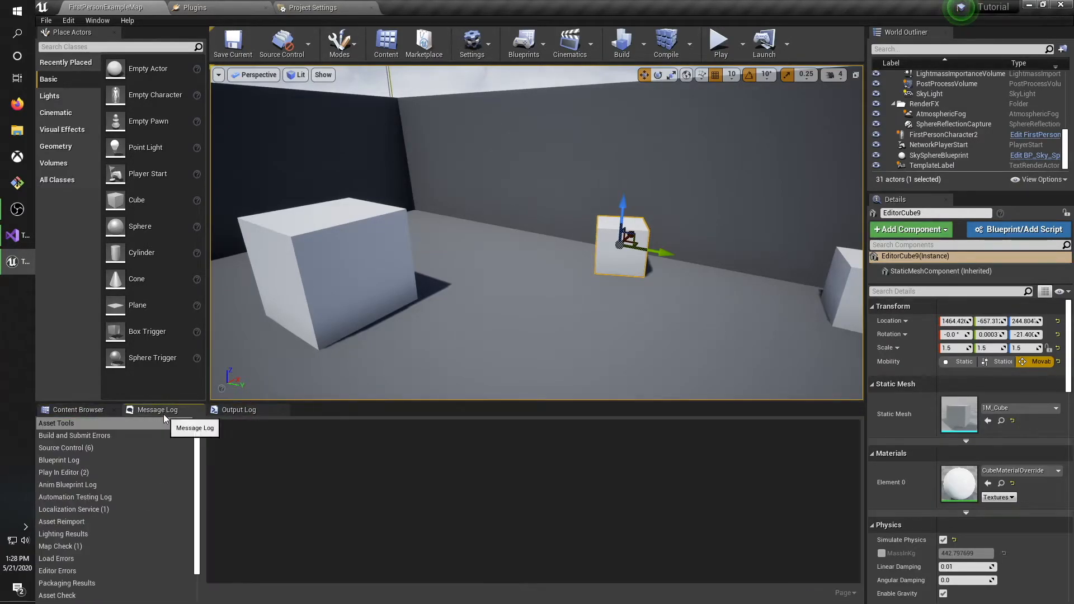
# Switch between Message Log and Output Log, then show the Content Browser assets.
pyautogui.click(157, 410)
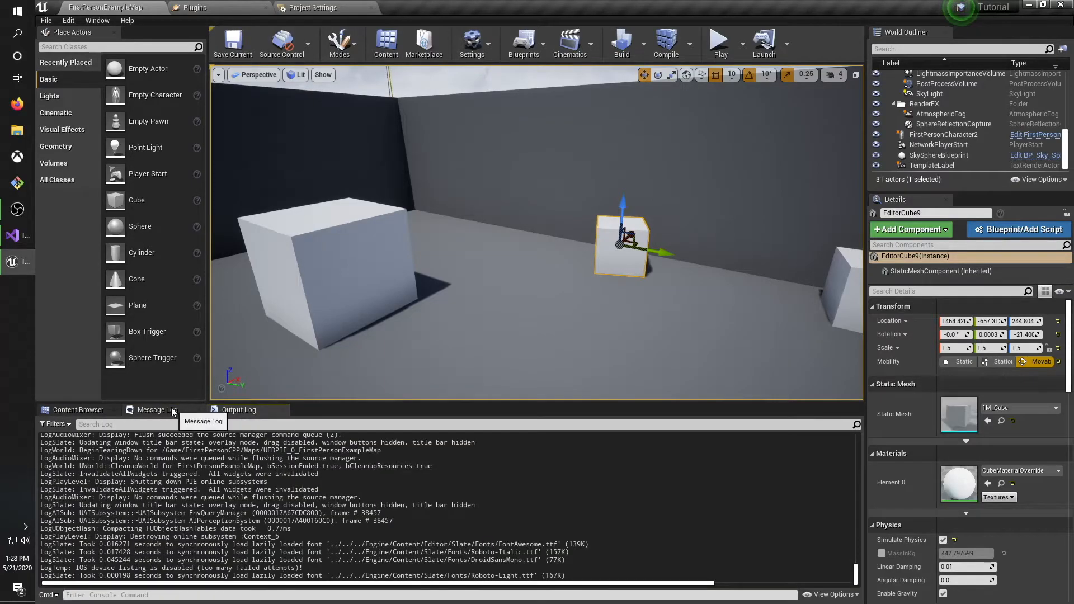
pyautogui.click(156, 409)
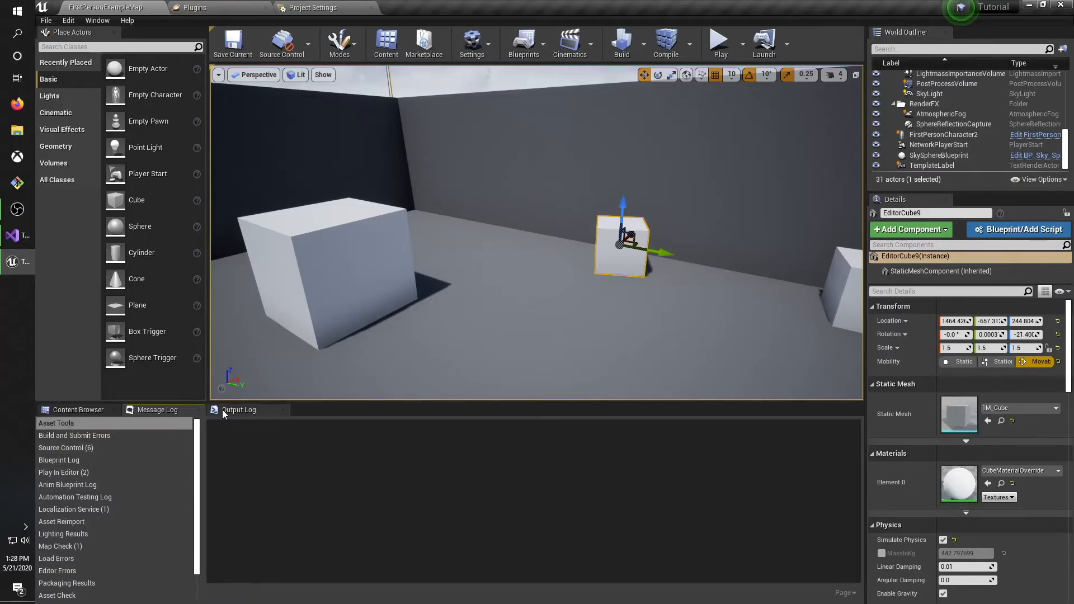
pyautogui.click(240, 409)
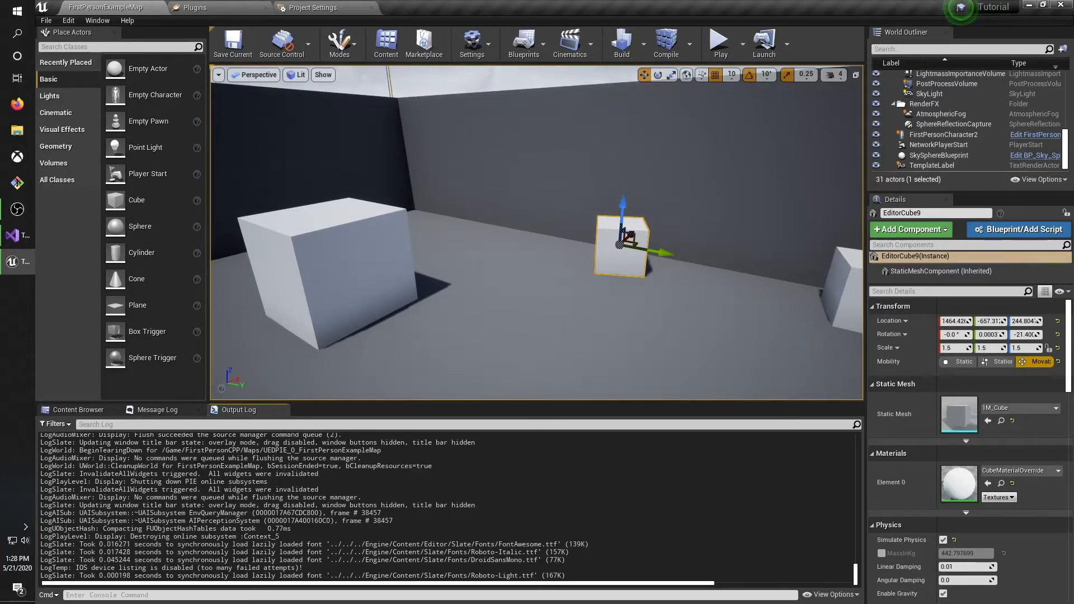
pyautogui.moveTo(77, 410)
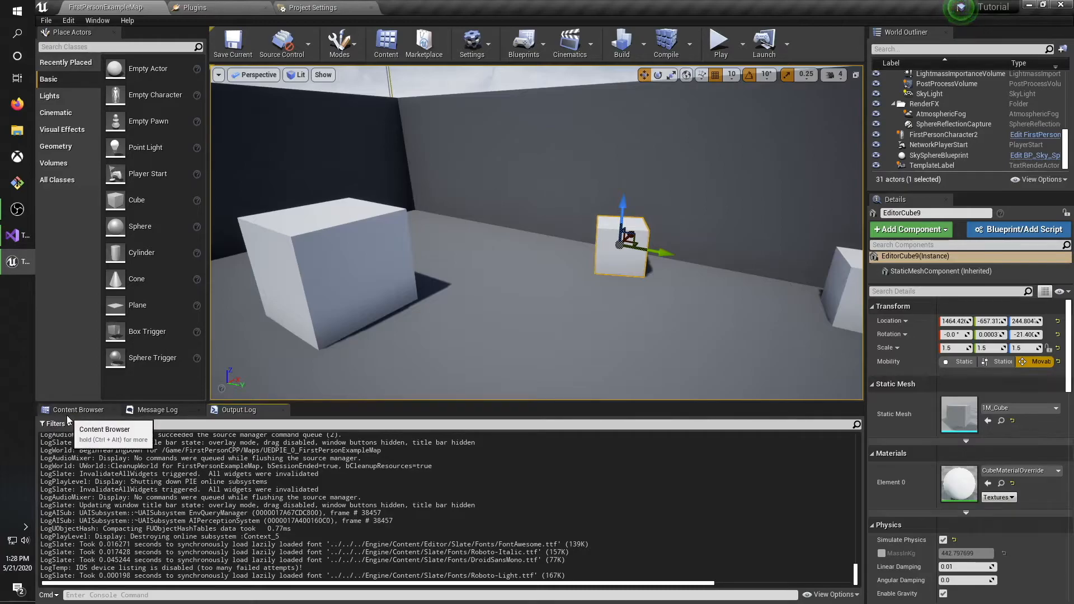
pyautogui.click(77, 409)
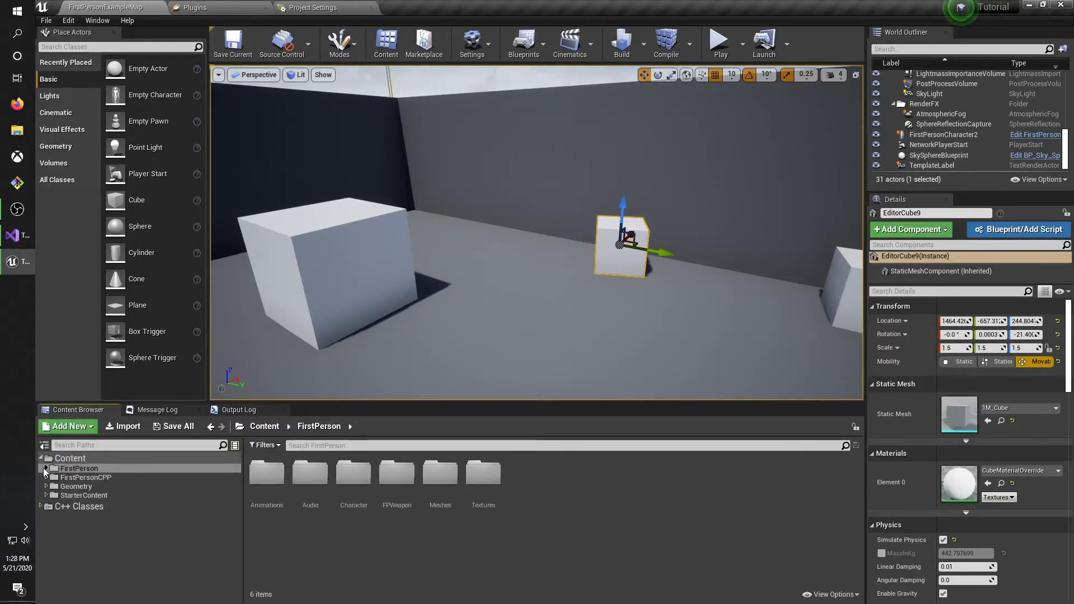
# Browse the FirstPerson Audio and Animations folders and select FirstPerson_AnimBP.
pyautogui.click(44, 445)
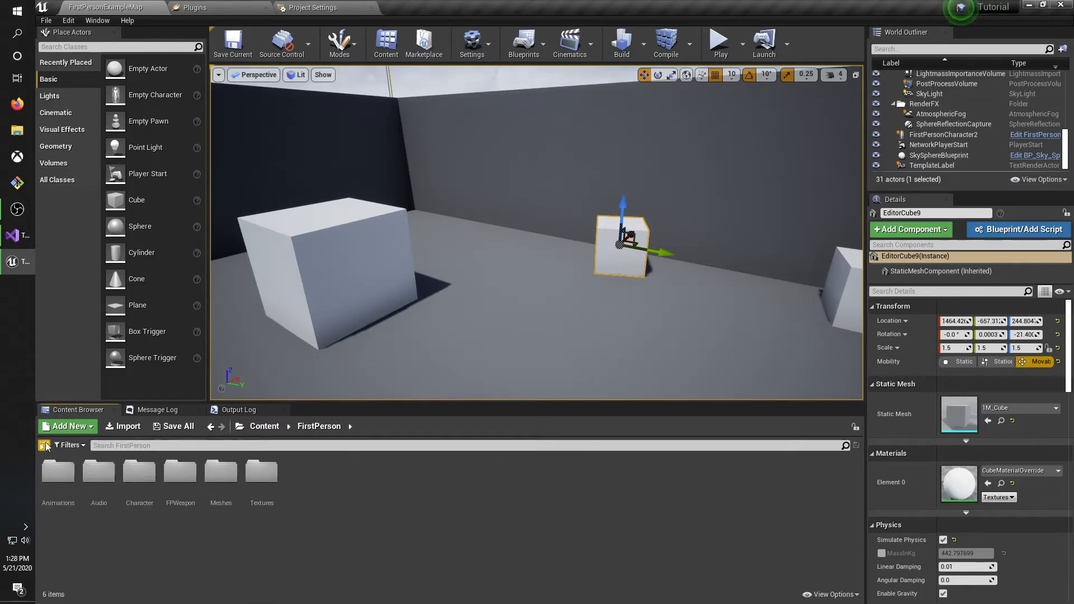
pyautogui.click(45, 445)
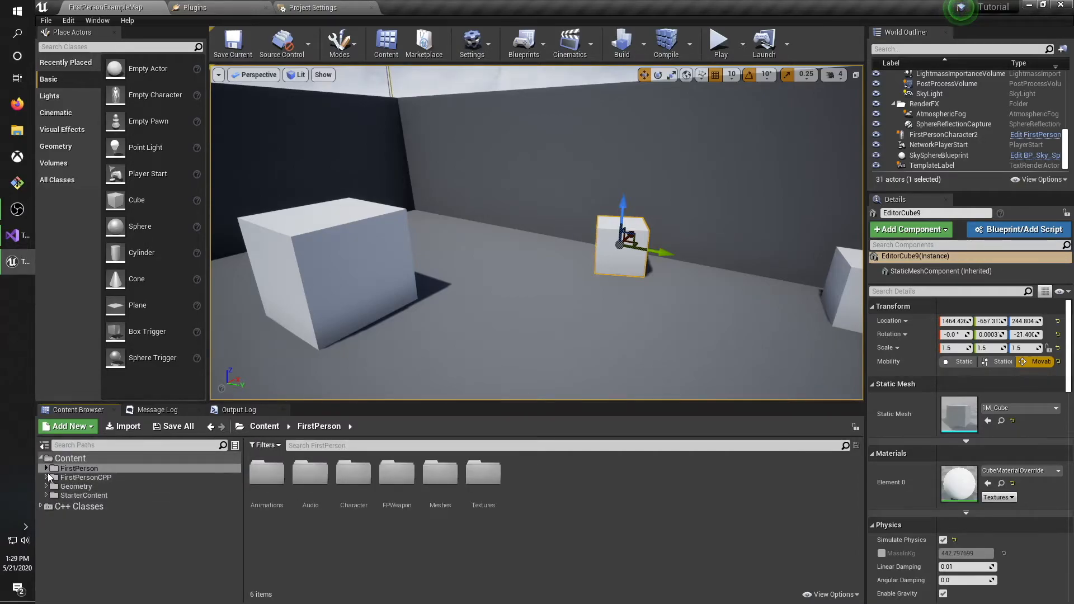
pyautogui.click(84, 477)
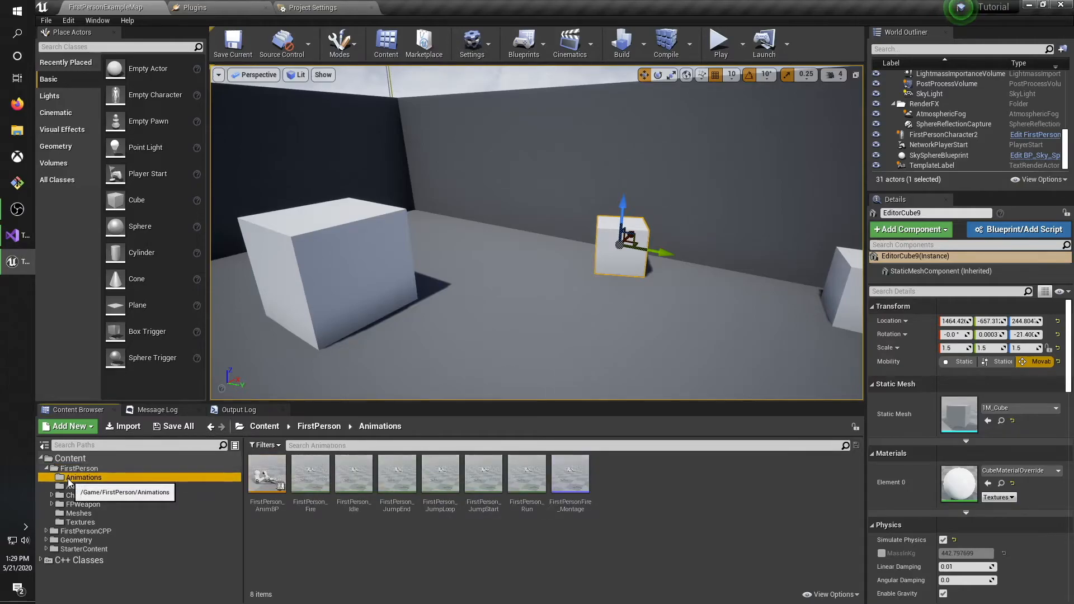
pyautogui.click(78, 486)
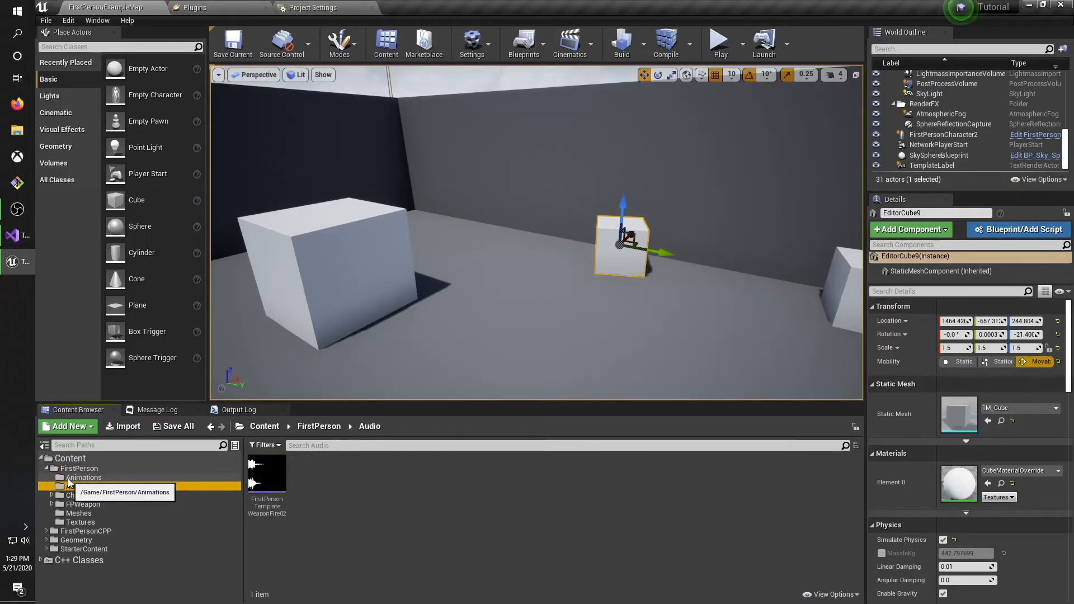
pyautogui.click(84, 476)
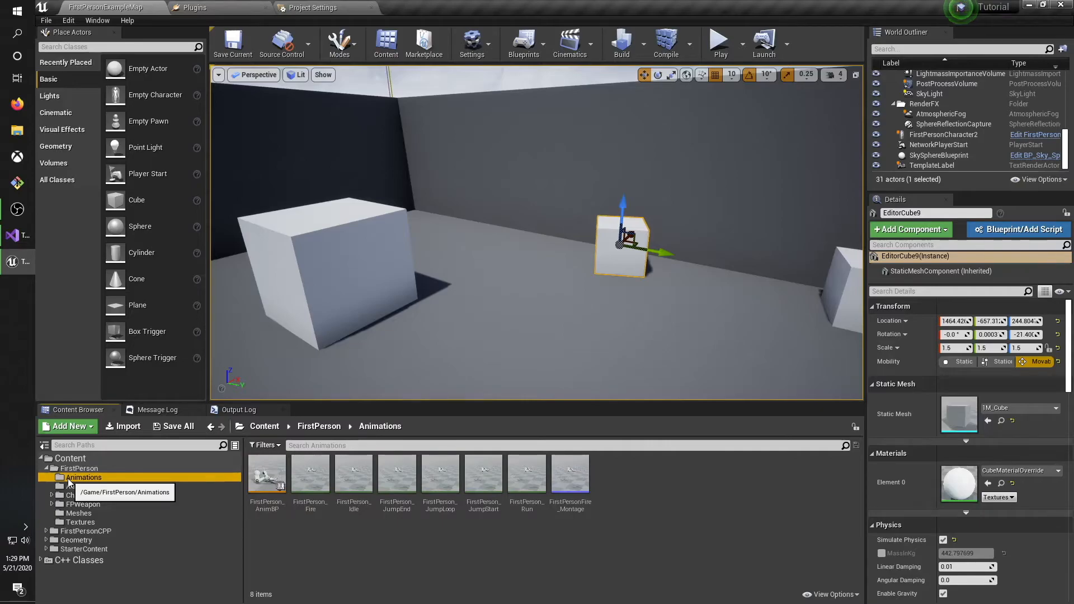
pyautogui.click(267, 473)
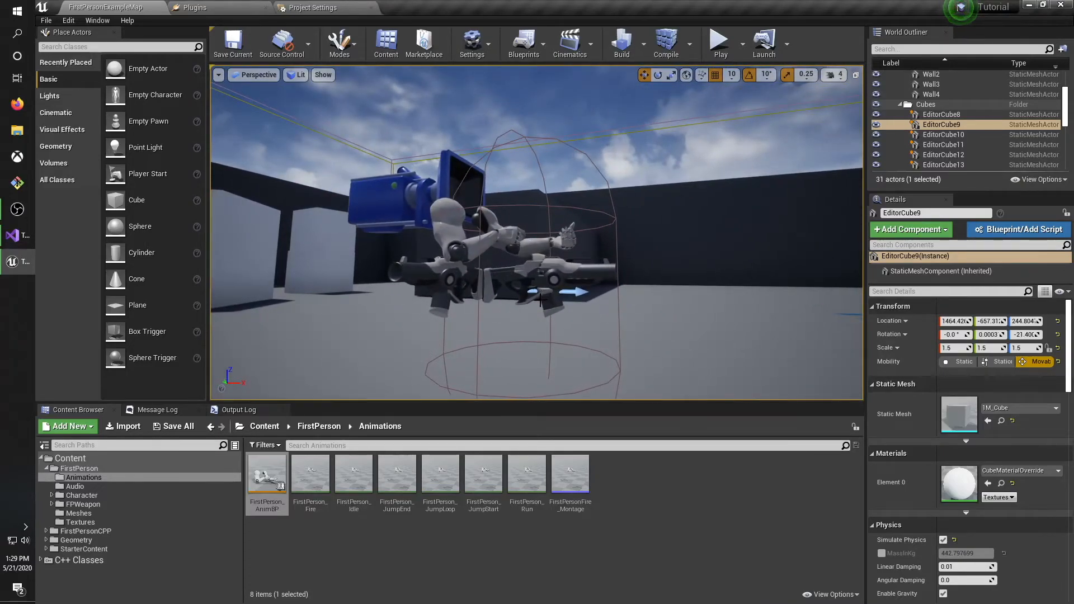
pyautogui.doubleClick(266, 474)
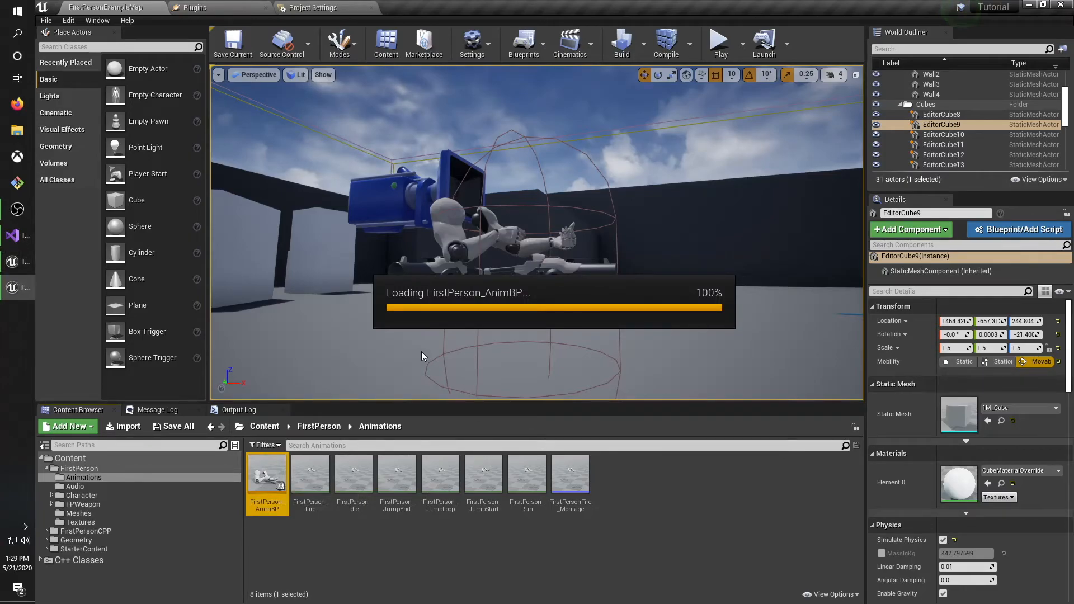
pyautogui.doubleClick(266, 475)
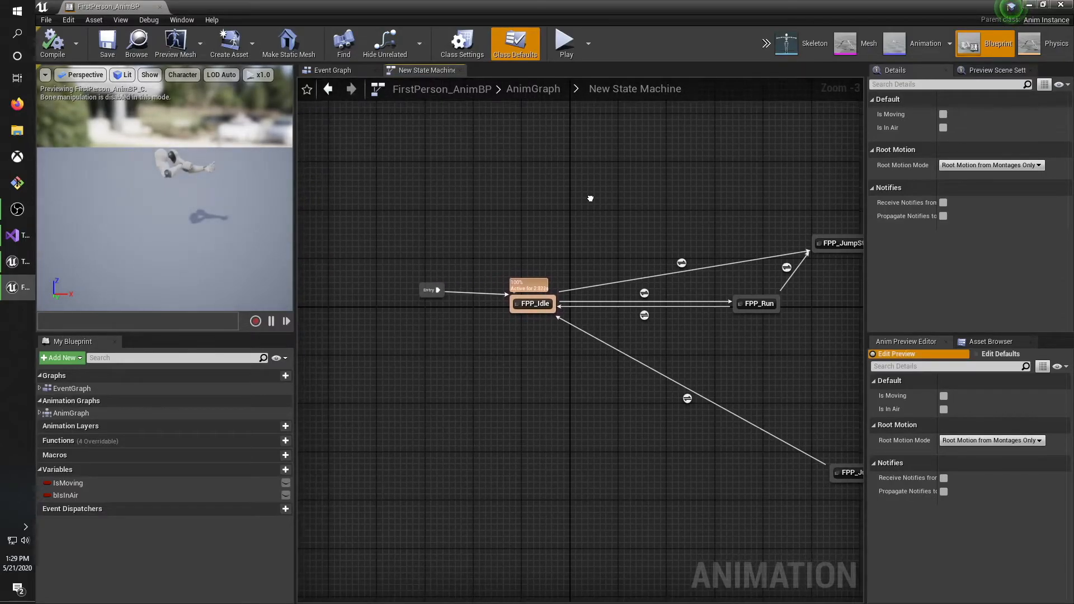
pyautogui.moveTo(642, 175)
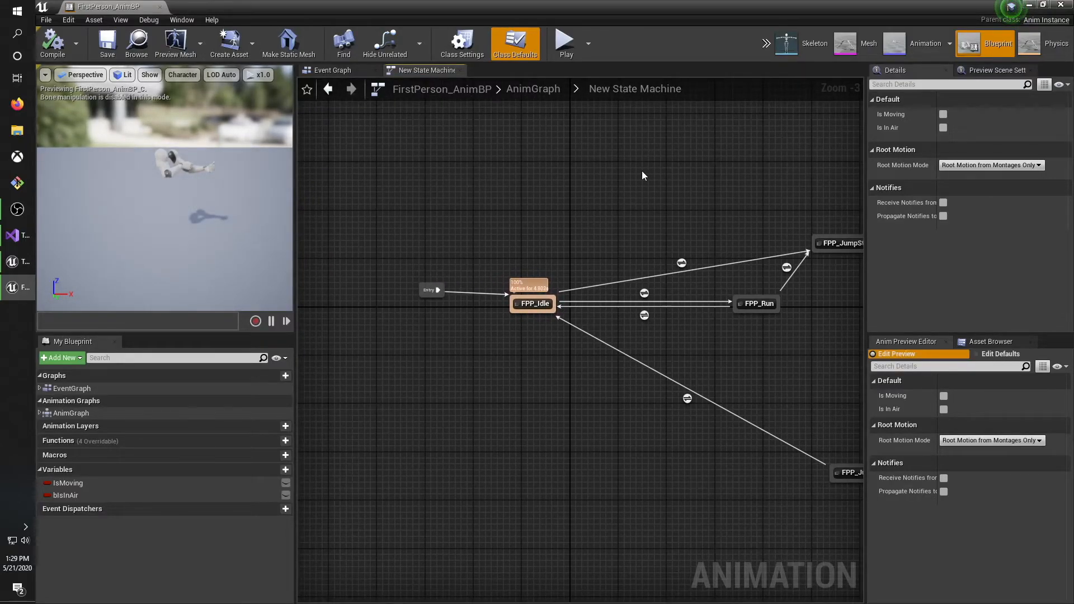
pyautogui.moveTo(691, 157)
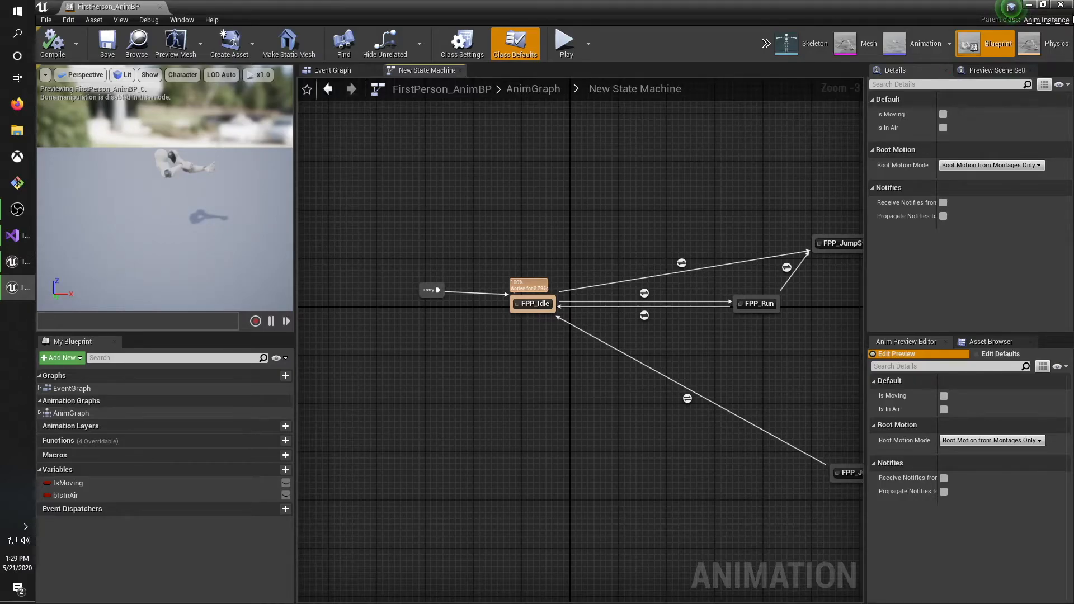
# Return to the level editor and browse the FirstPerson Animations, Character and Meshes folders.
pyautogui.click(106, 7)
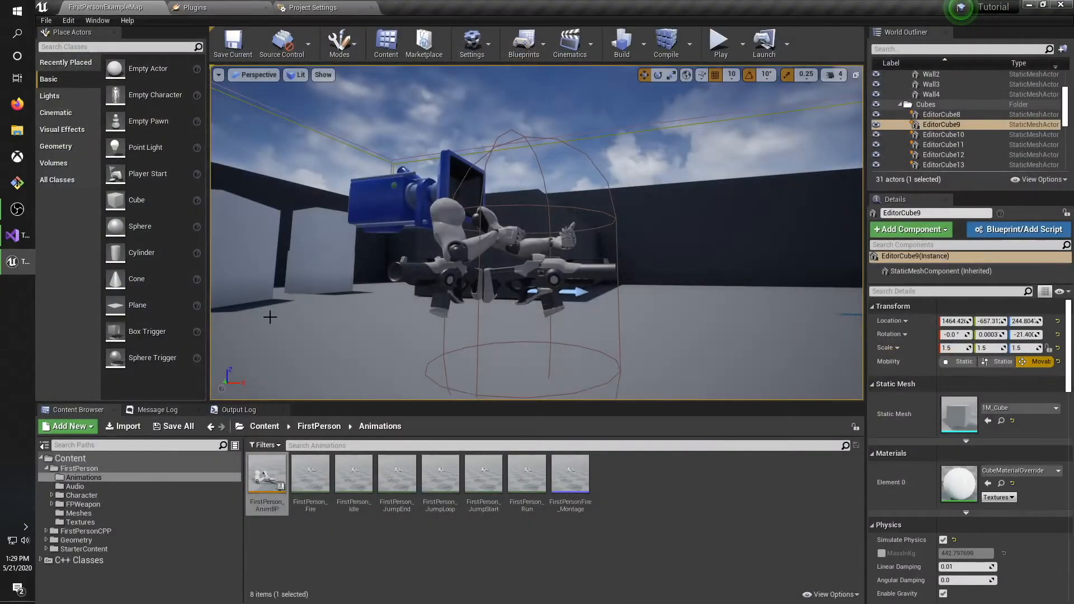
pyautogui.moveTo(396, 472)
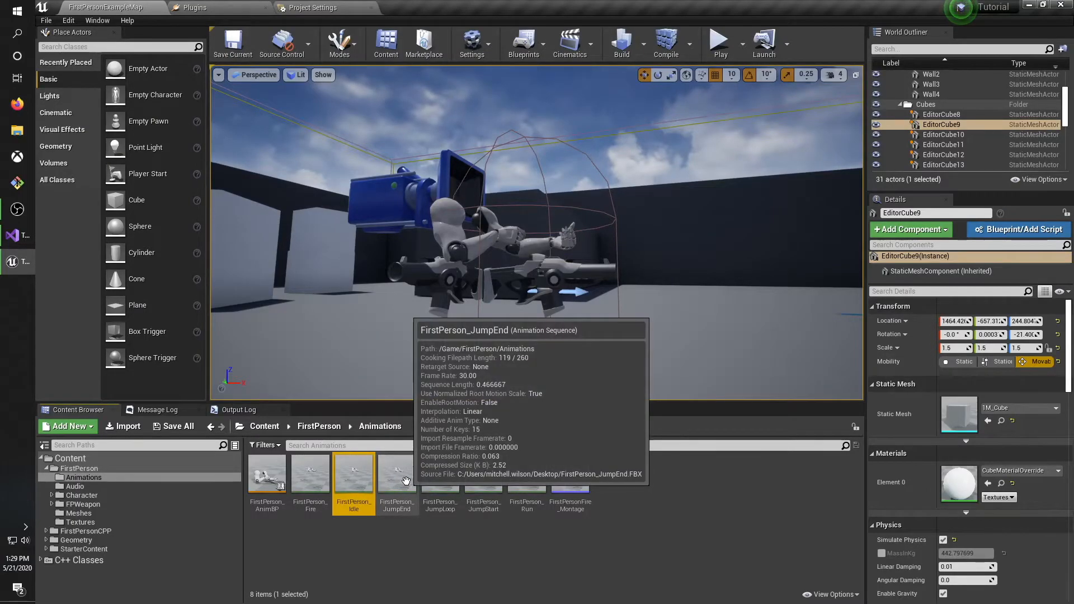
pyautogui.click(526, 473)
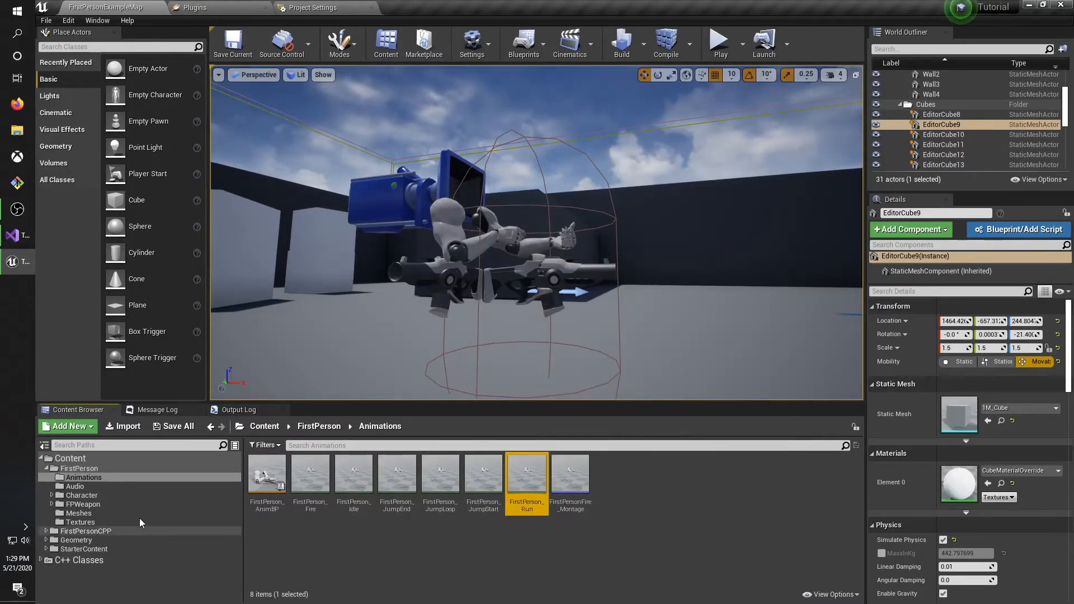
pyautogui.click(82, 495)
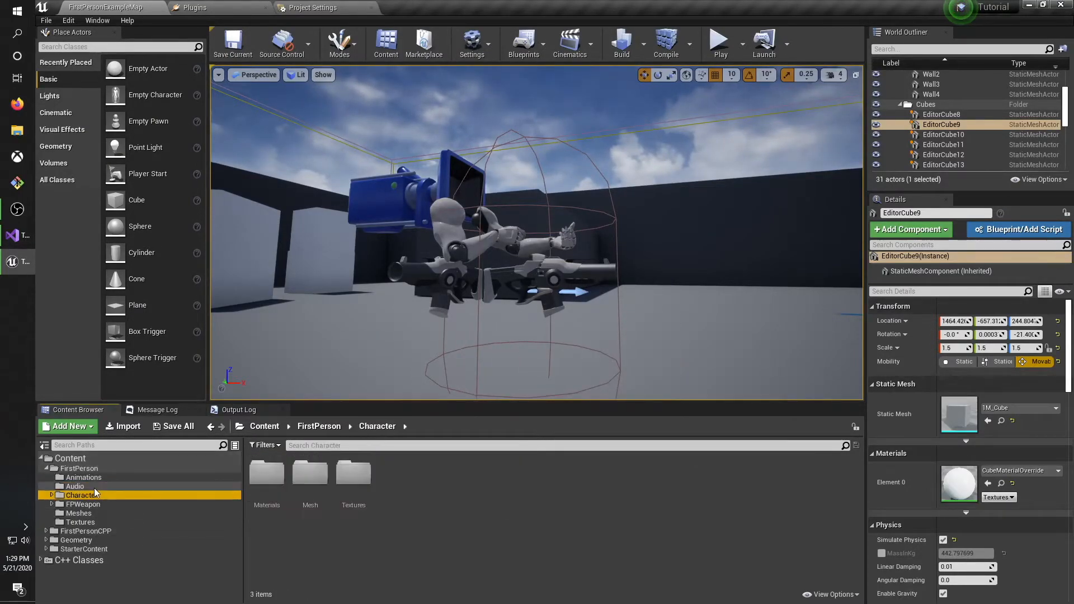
pyautogui.click(78, 513)
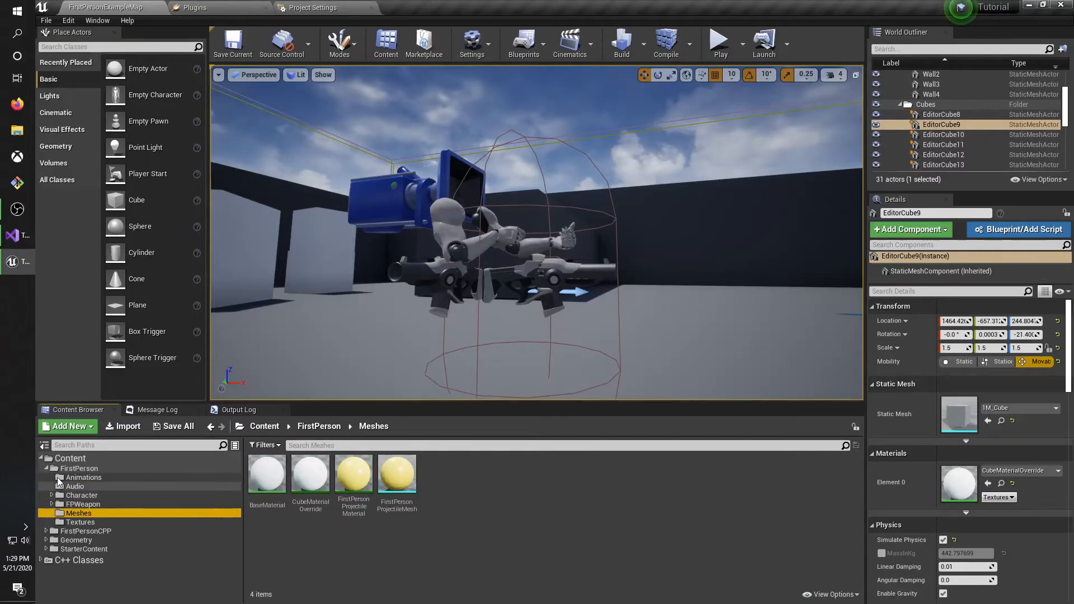
# Browse the StarterContent Architecture, Audio and Blueprints folders.
pyautogui.click(79, 467)
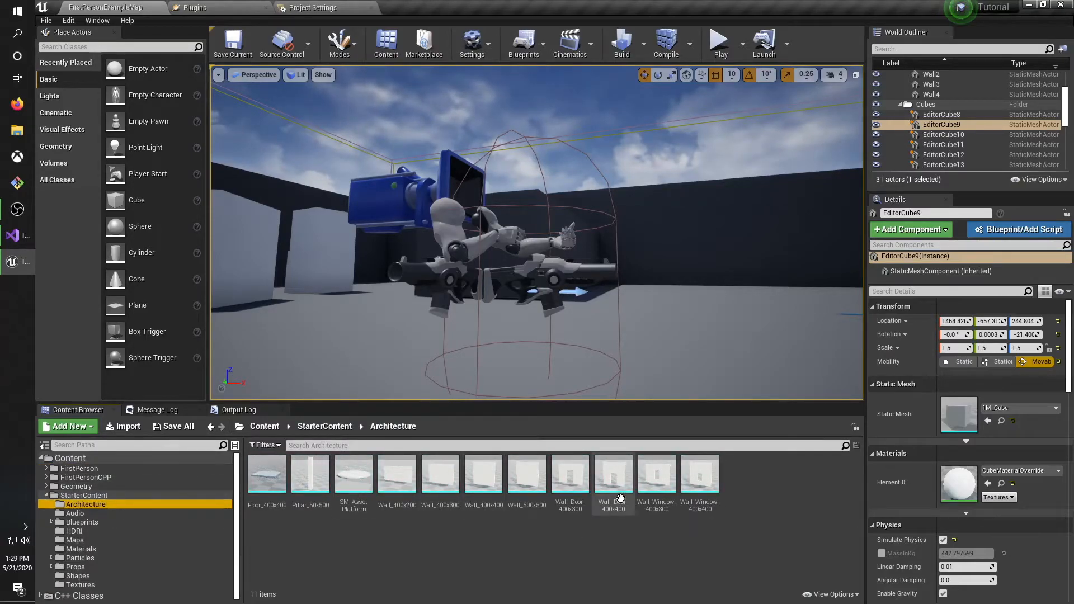
pyautogui.moveTo(310, 472)
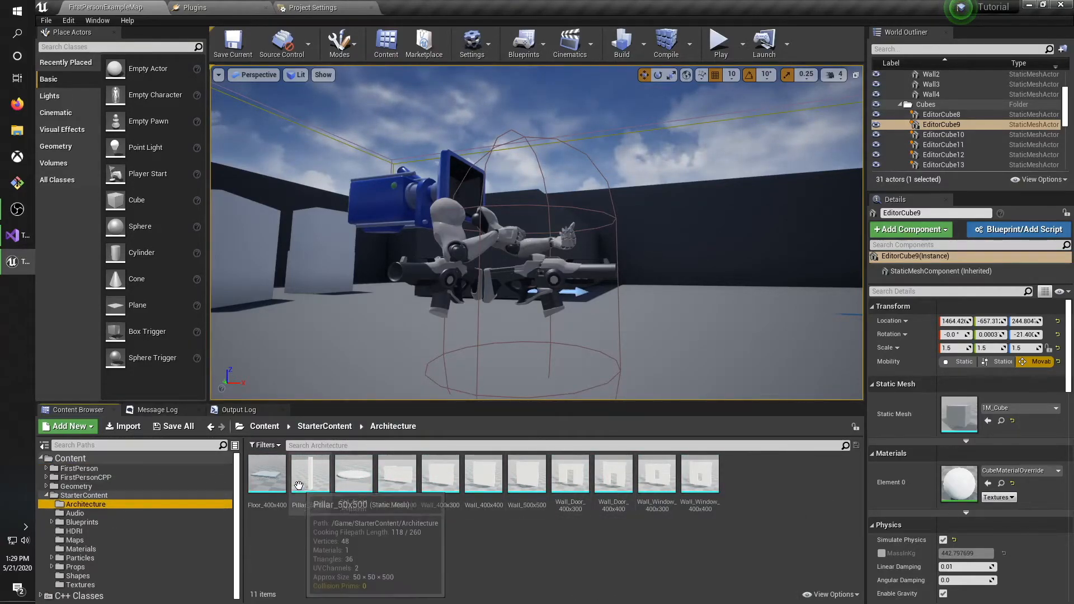
pyautogui.click(75, 514)
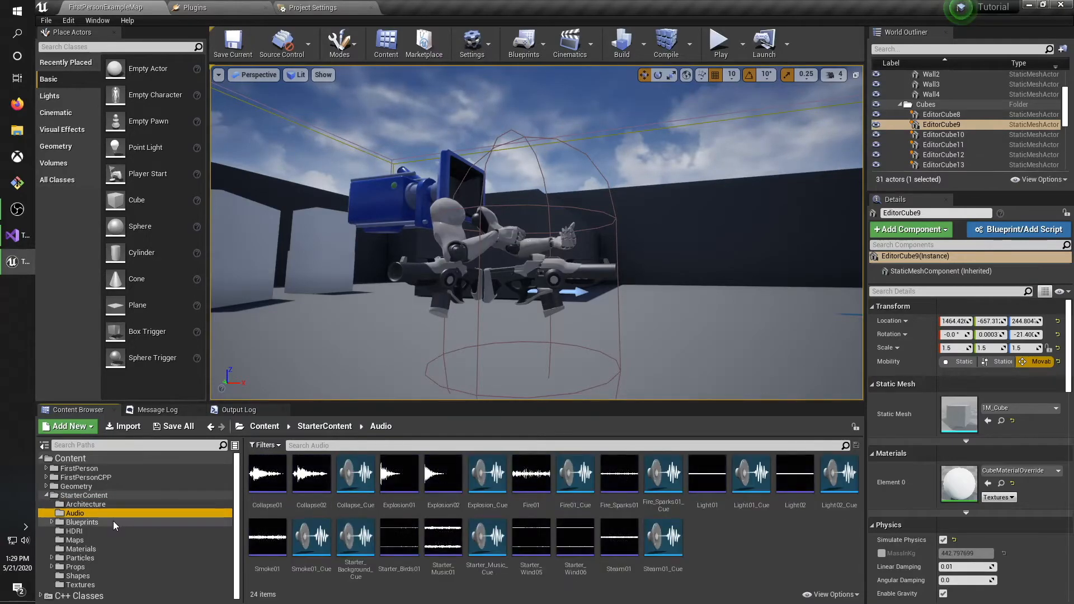
pyautogui.click(82, 521)
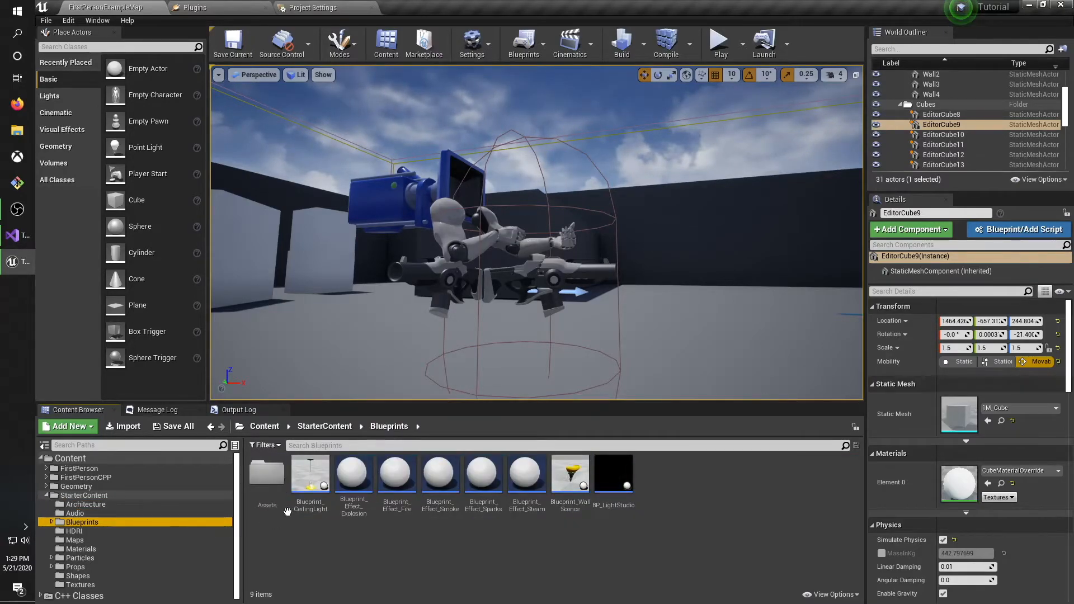
pyautogui.moveTo(310, 472)
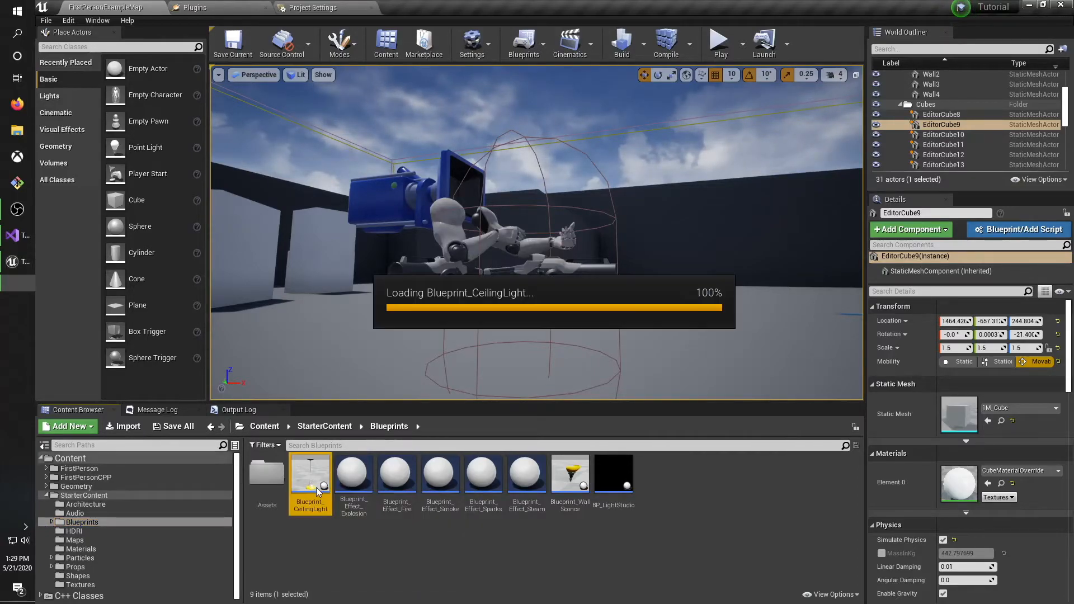
pyautogui.doubleClick(310, 472)
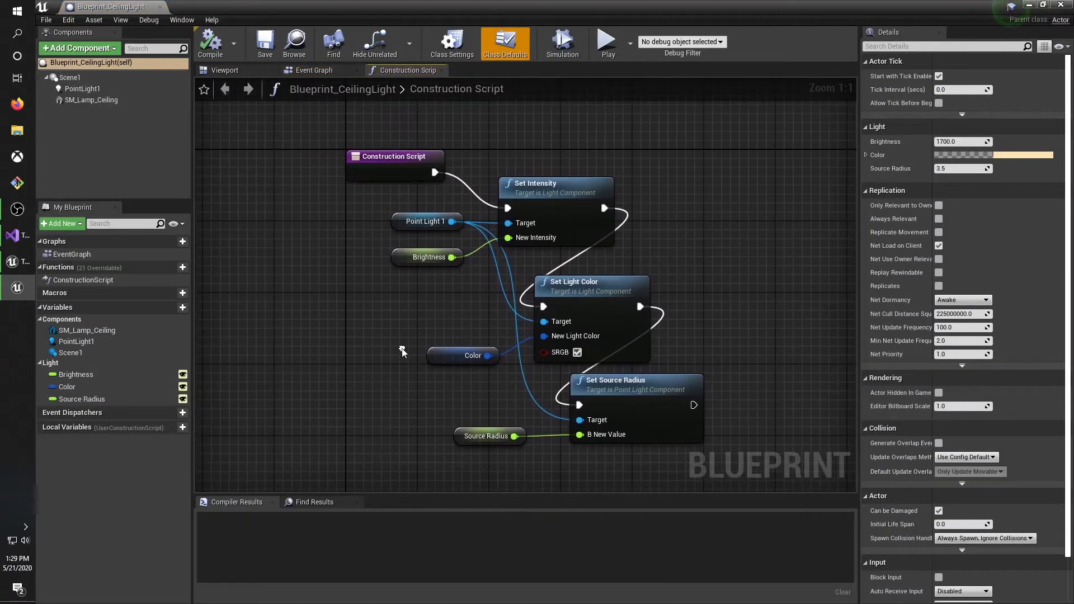
pyautogui.moveTo(349, 345)
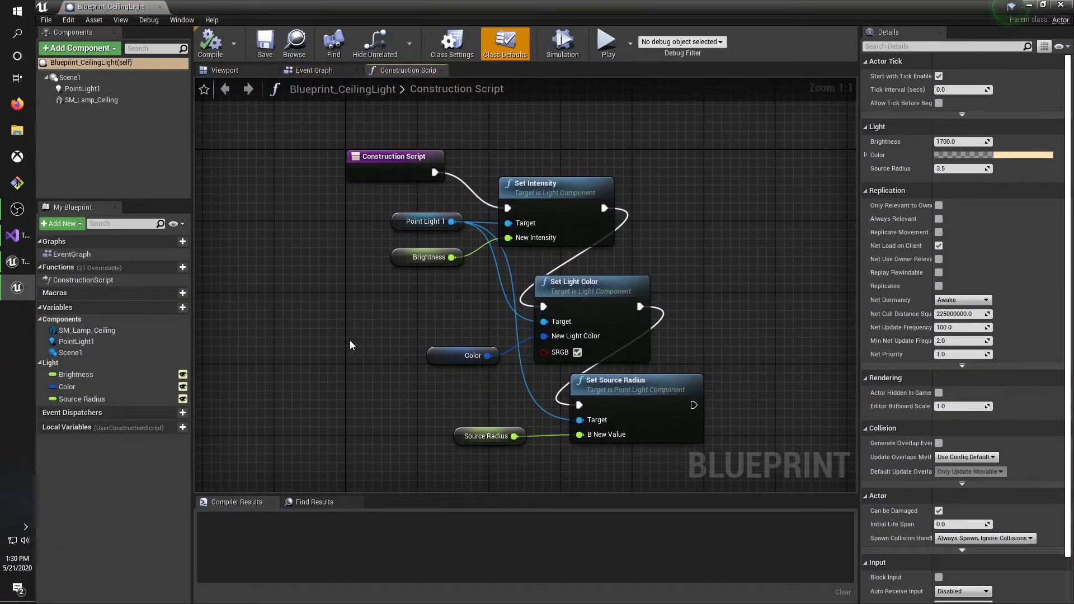
pyautogui.scroll(-3)
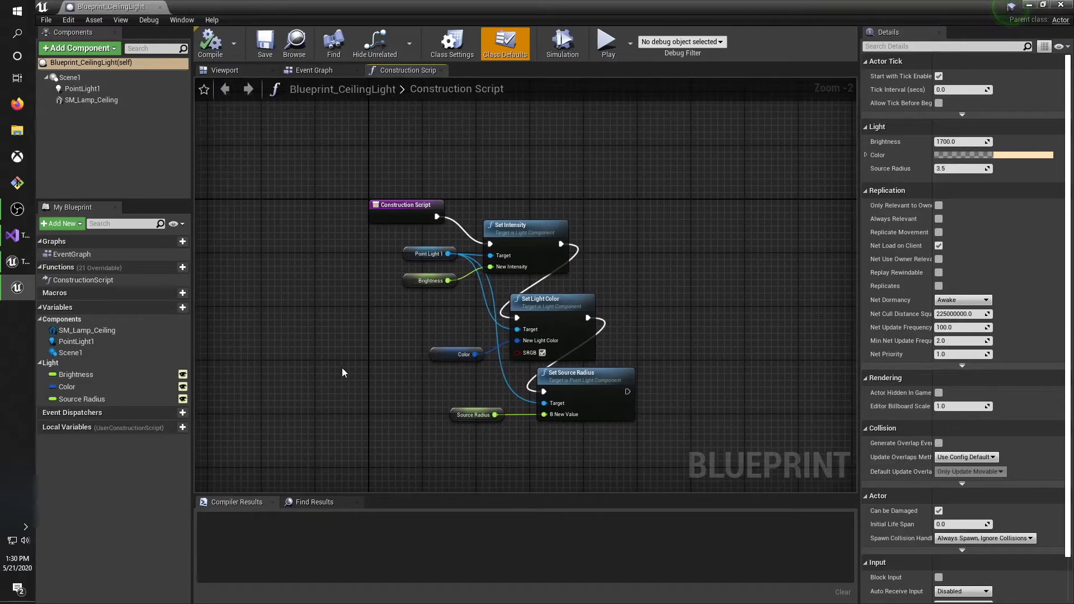
pyautogui.moveTo(242, 74)
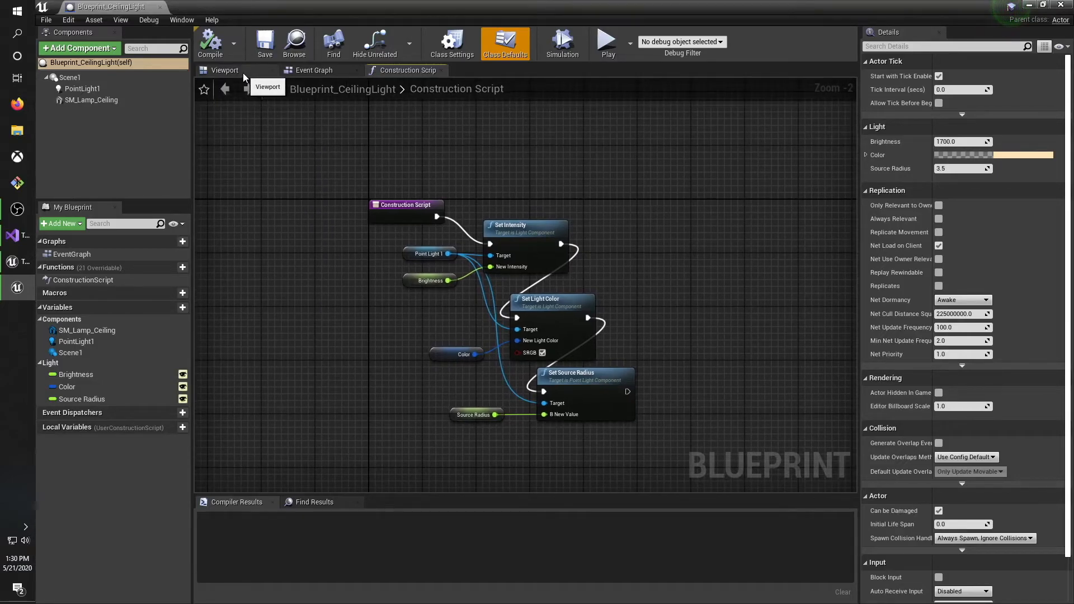
pyautogui.click(225, 70)
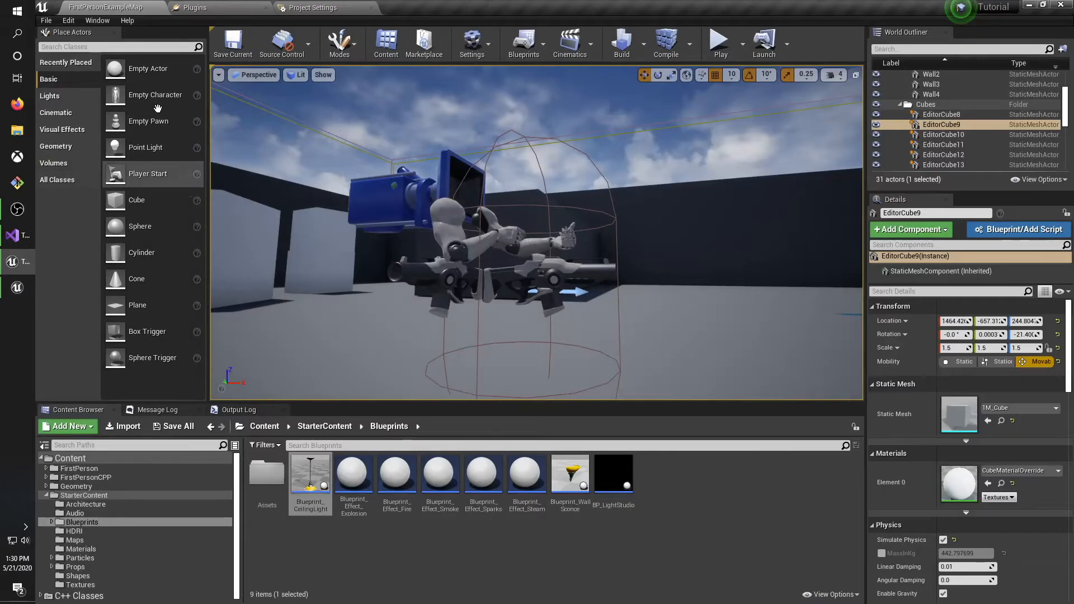
pyautogui.moveTo(145, 148)
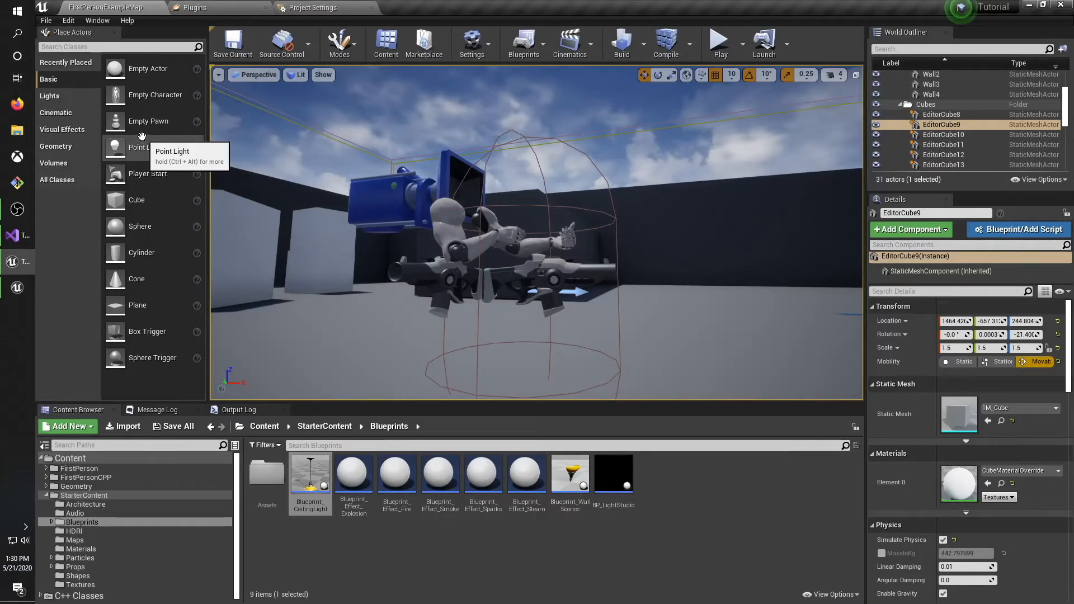
pyautogui.moveTo(145, 147)
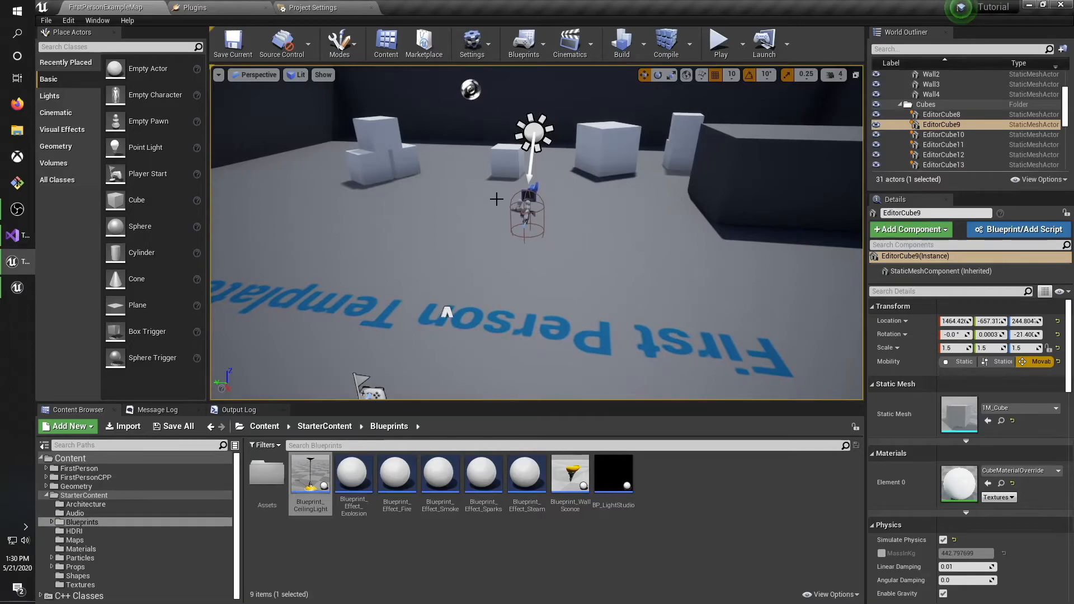
pyautogui.moveTo(144, 281)
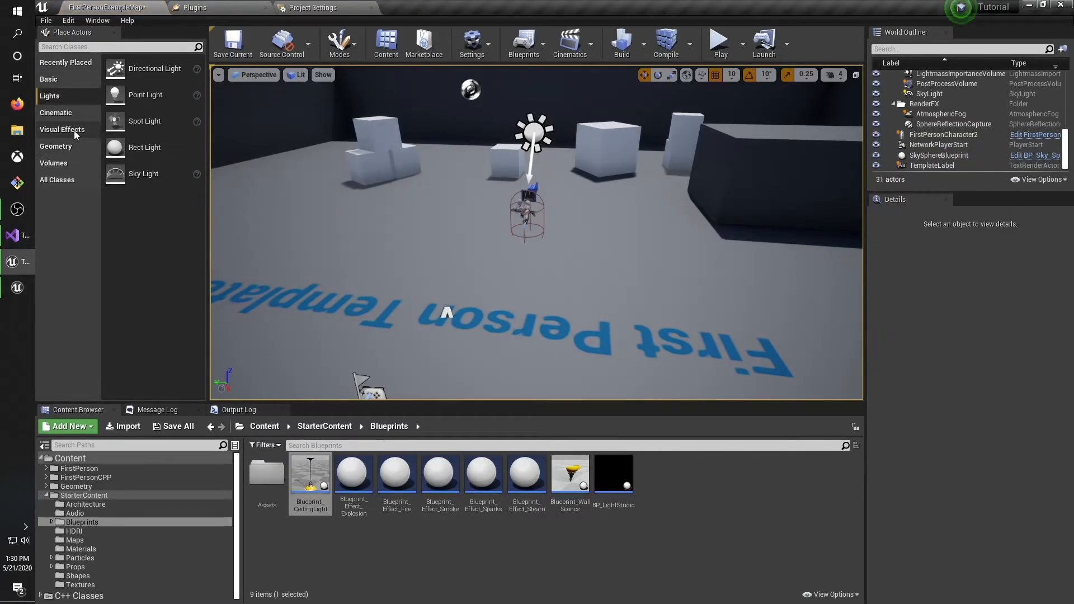
# List the placeable Geometry actors, then the Volumes category, scrolling its list.
pyautogui.click(55, 145)
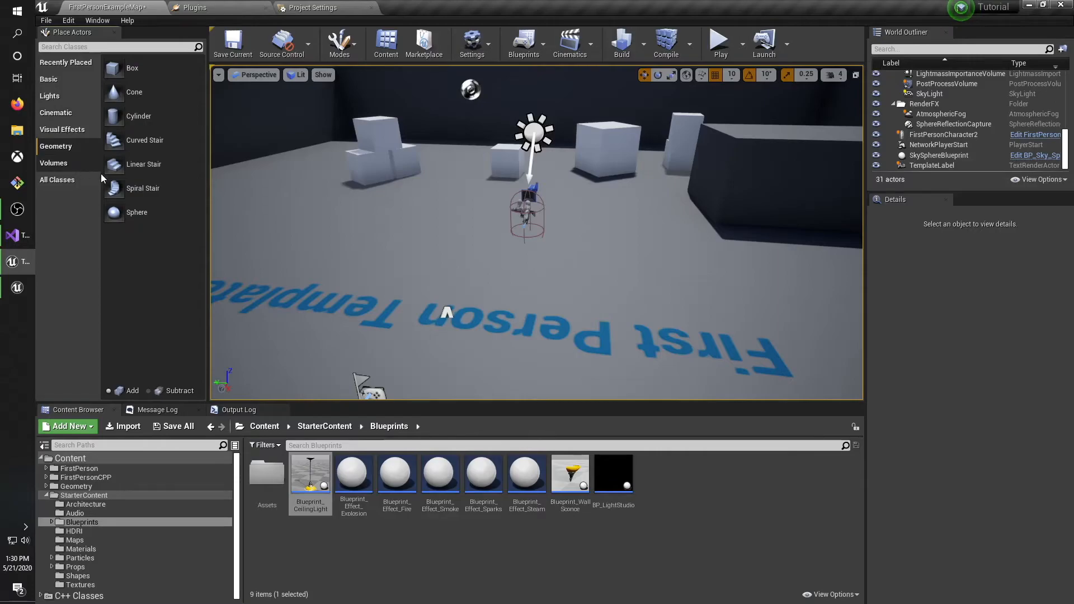
pyautogui.click(53, 162)
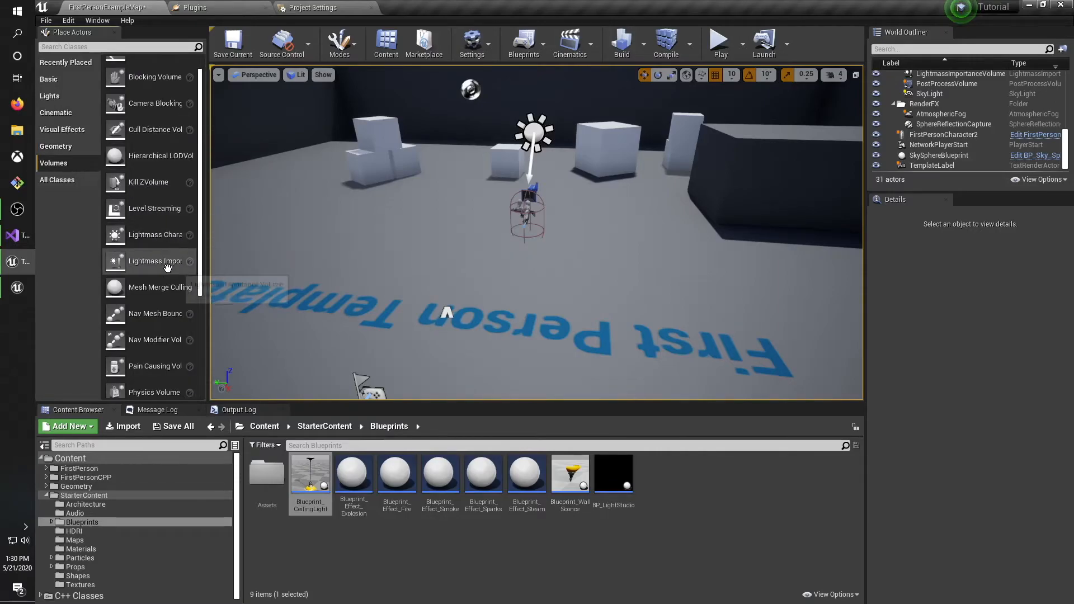
pyautogui.scroll(-3)
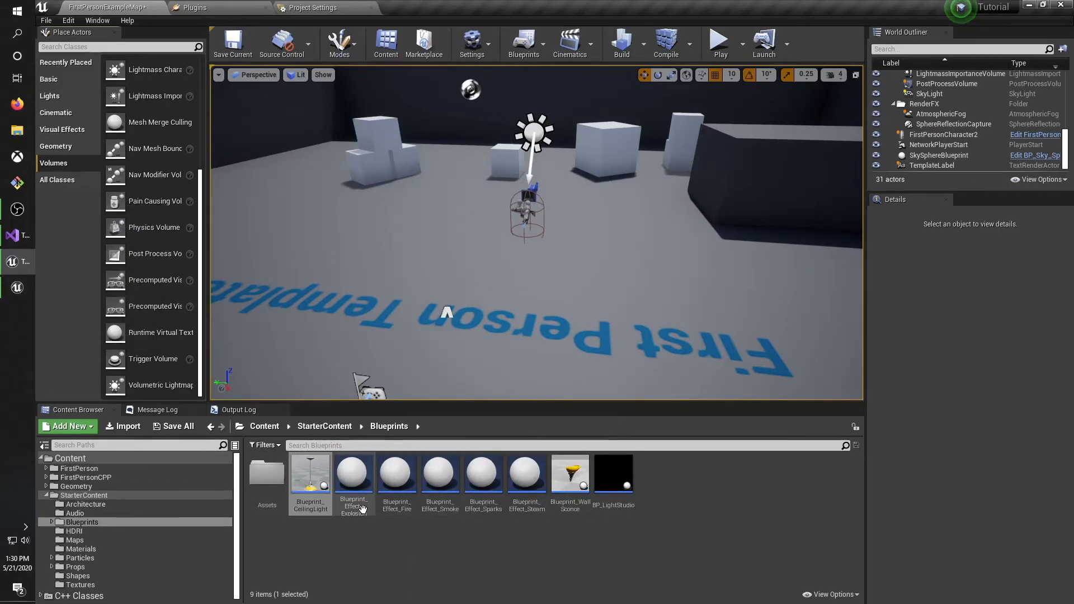
# Open Blueprint_CeilingLight in the blueprint editor to preview its lamp model.
pyautogui.doubleClick(309, 472)
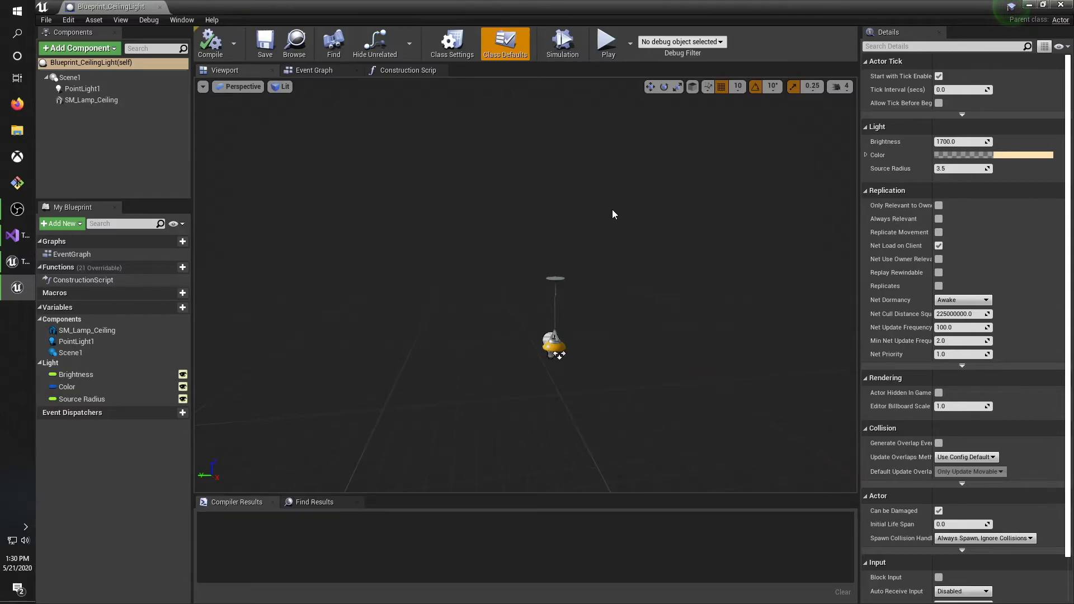
pyautogui.moveTo(790, 131)
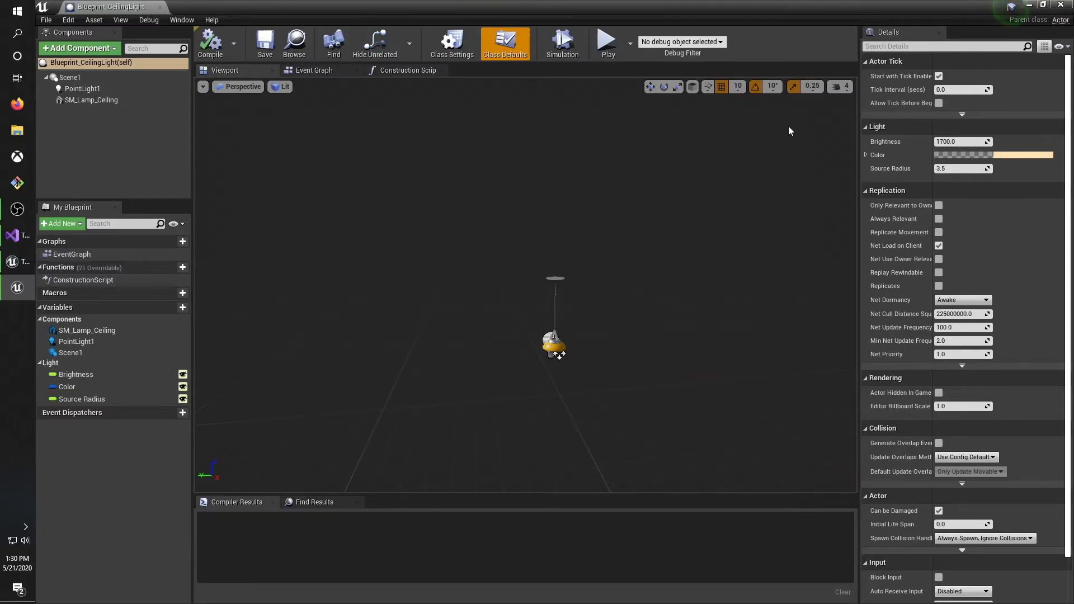
pyautogui.moveTo(1061, 19)
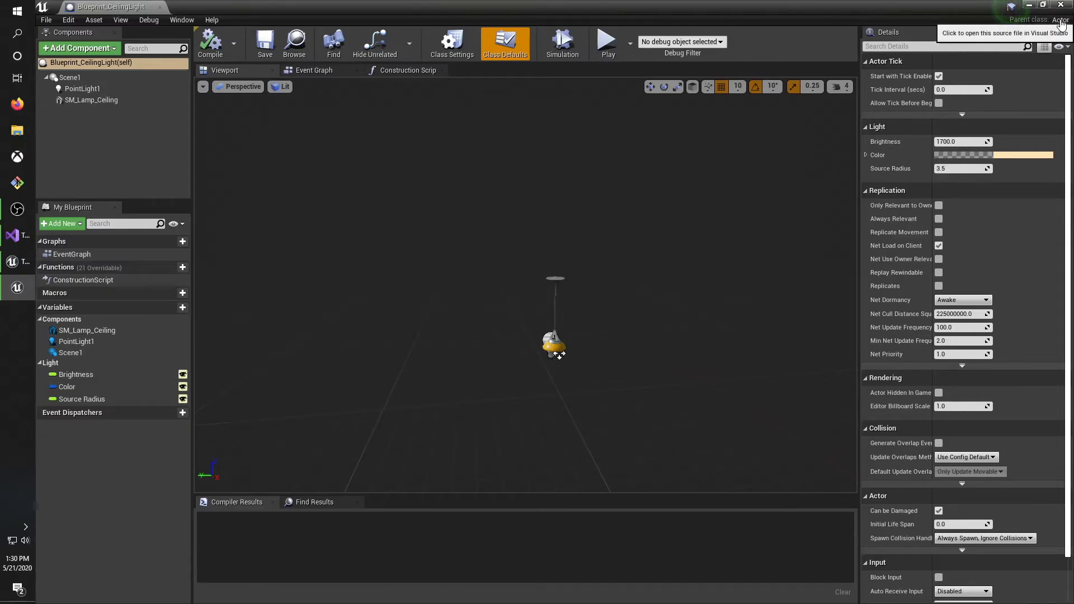
pyautogui.moveTo(856, 75)
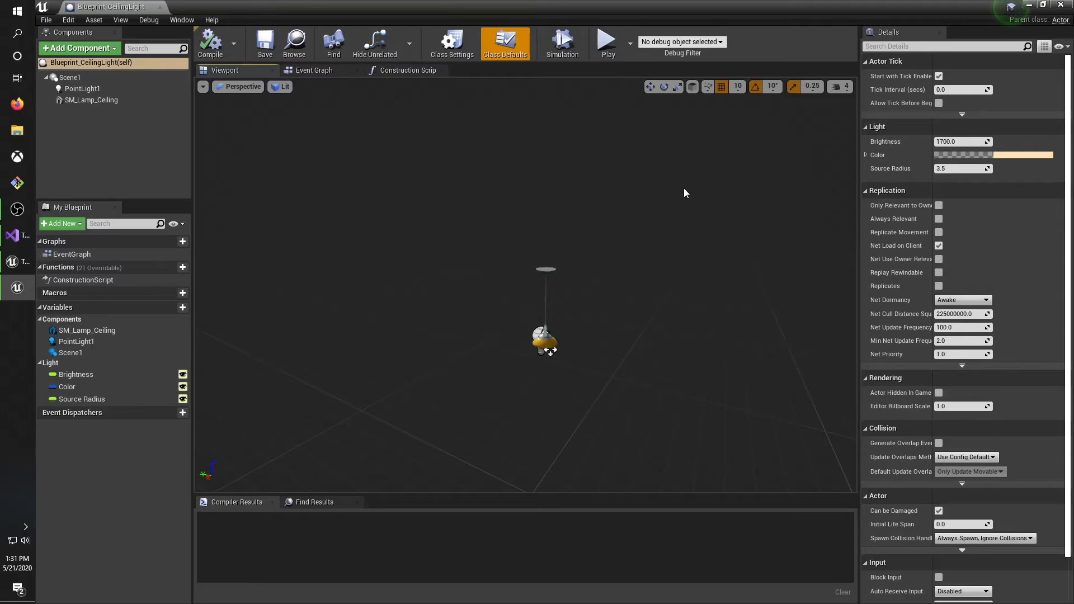
pyautogui.moveTo(377, 159)
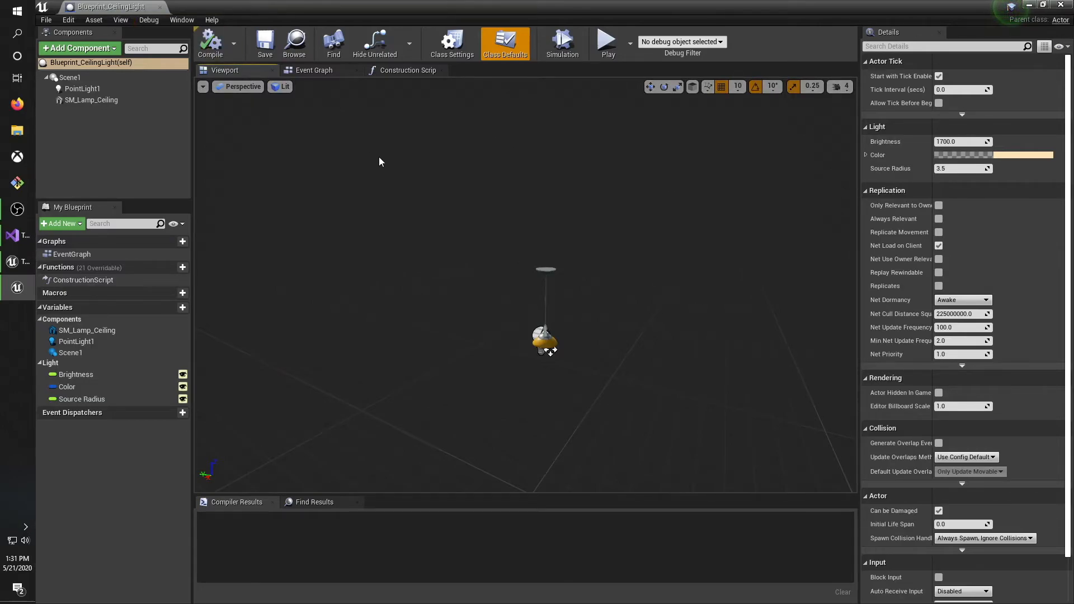
pyautogui.moveTo(656, 137)
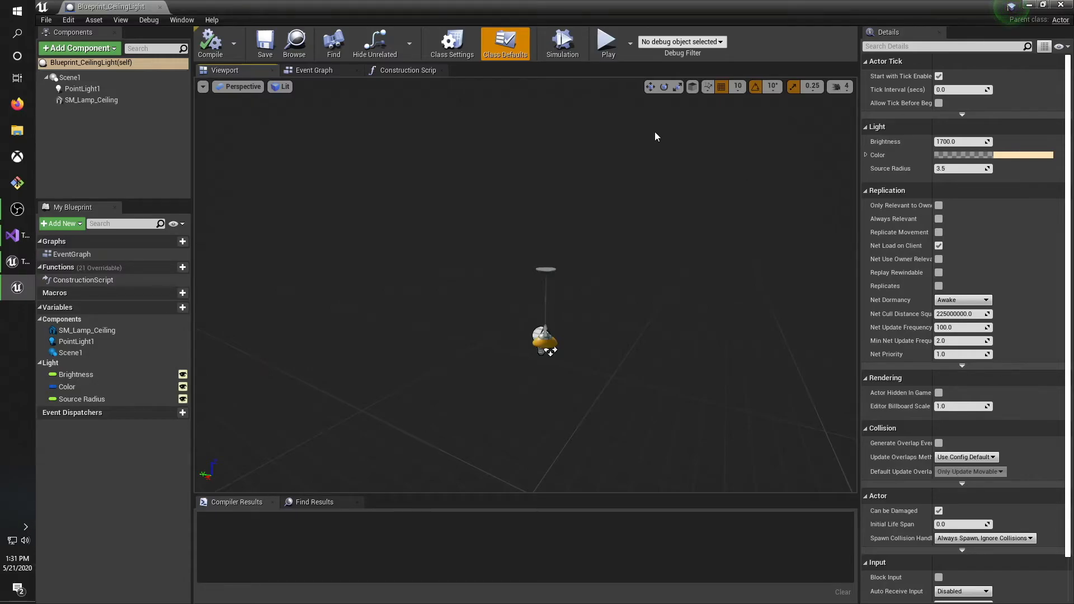
pyautogui.moveTo(165, 235)
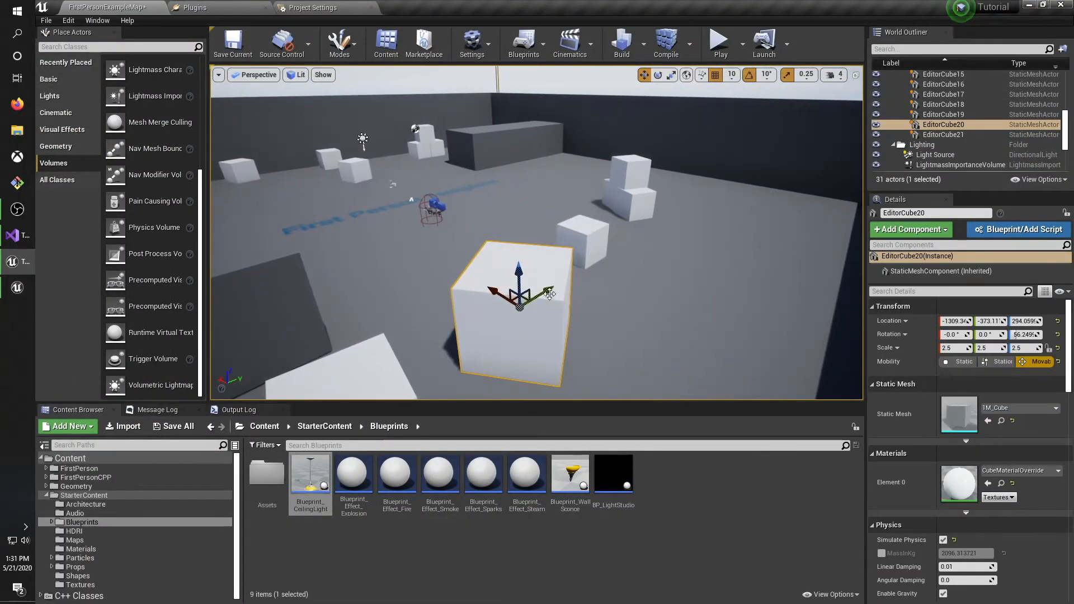
pyautogui.moveTo(518, 331)
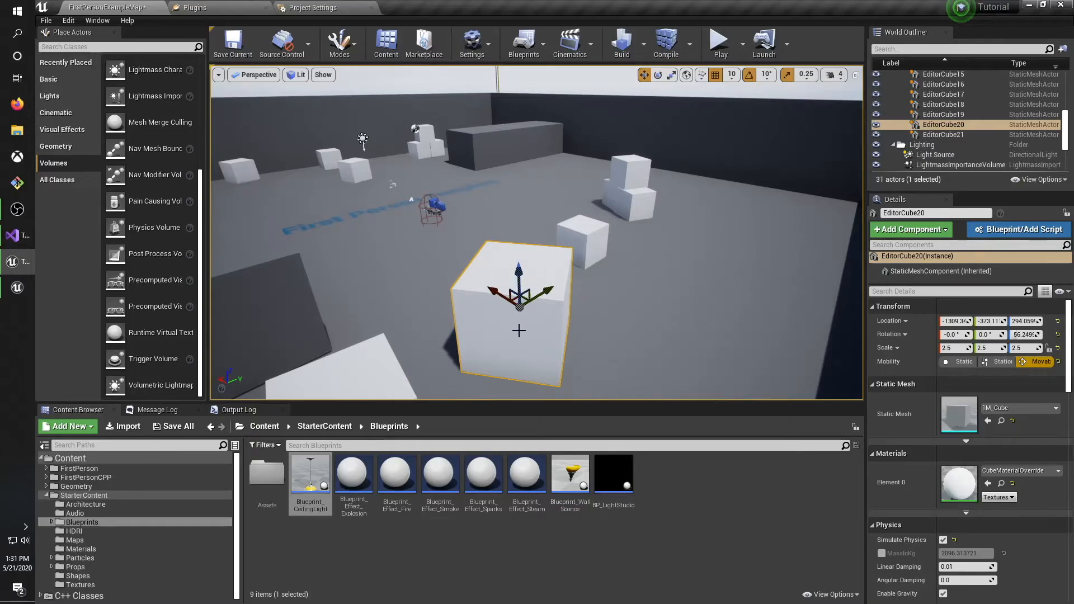
pyautogui.moveTo(600, 255)
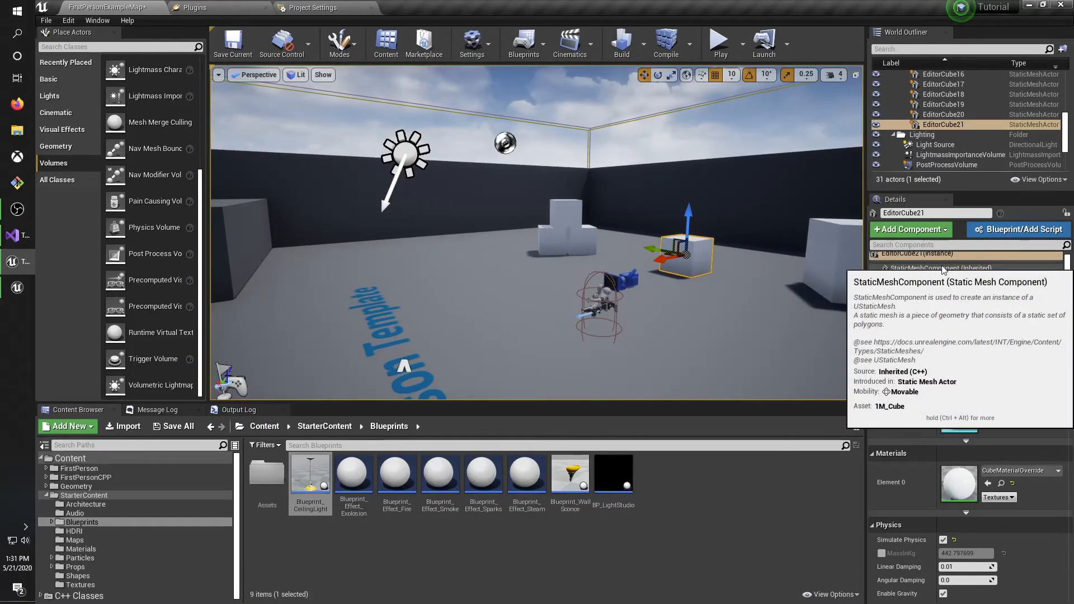
pyautogui.click(942, 268)
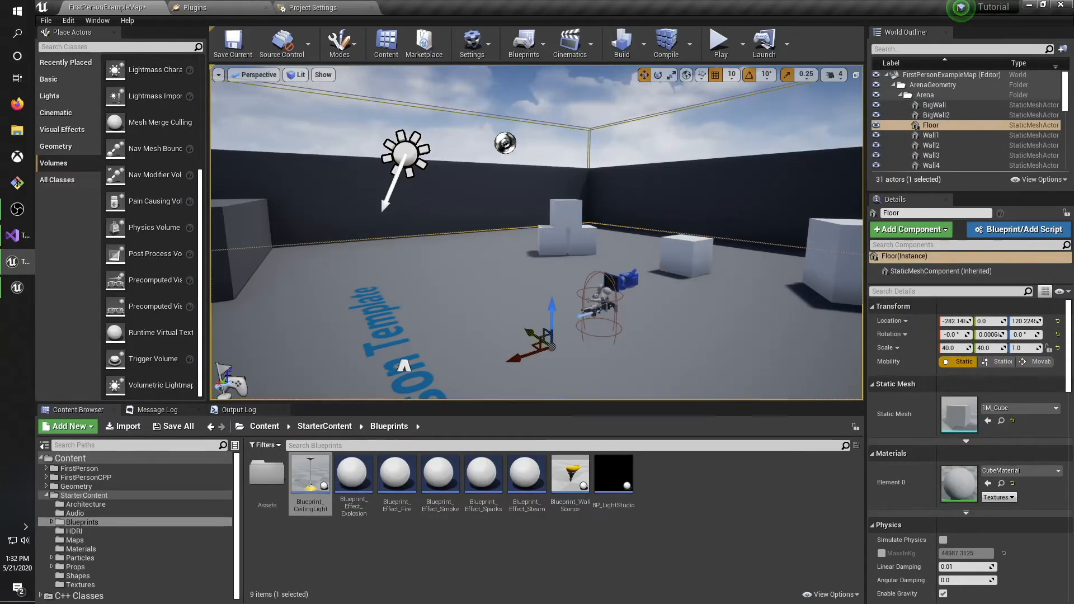
pyautogui.click(944, 136)
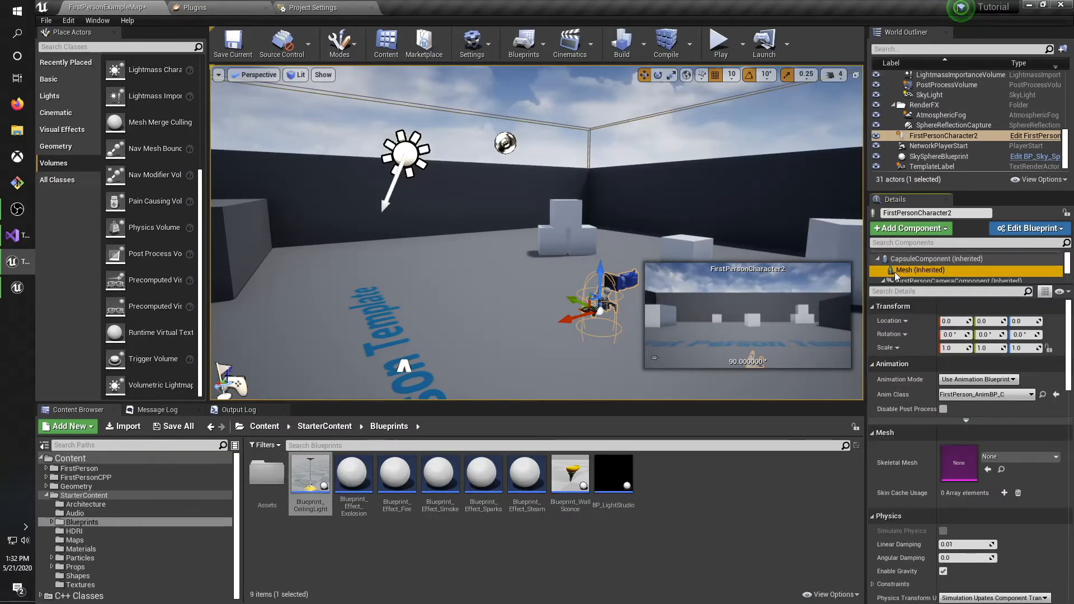
pyautogui.click(942, 270)
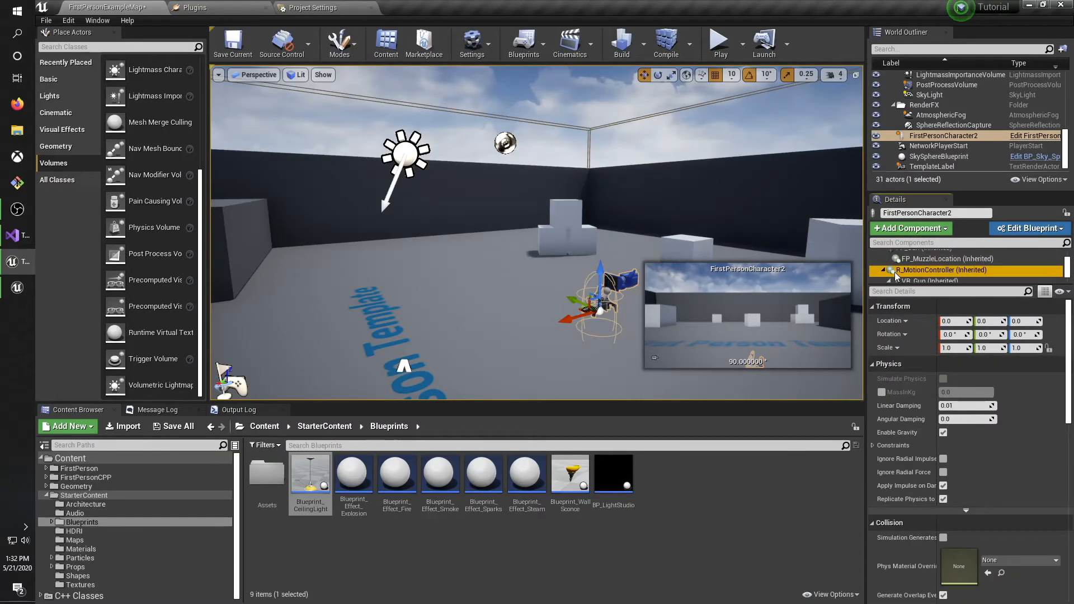
pyautogui.click(930, 260)
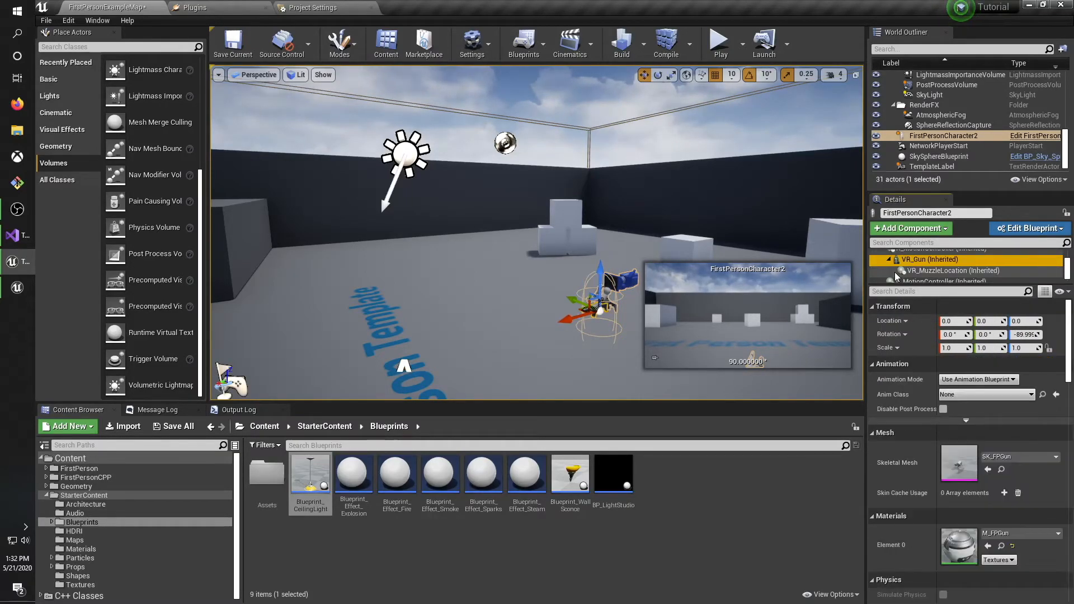
pyautogui.click(930, 258)
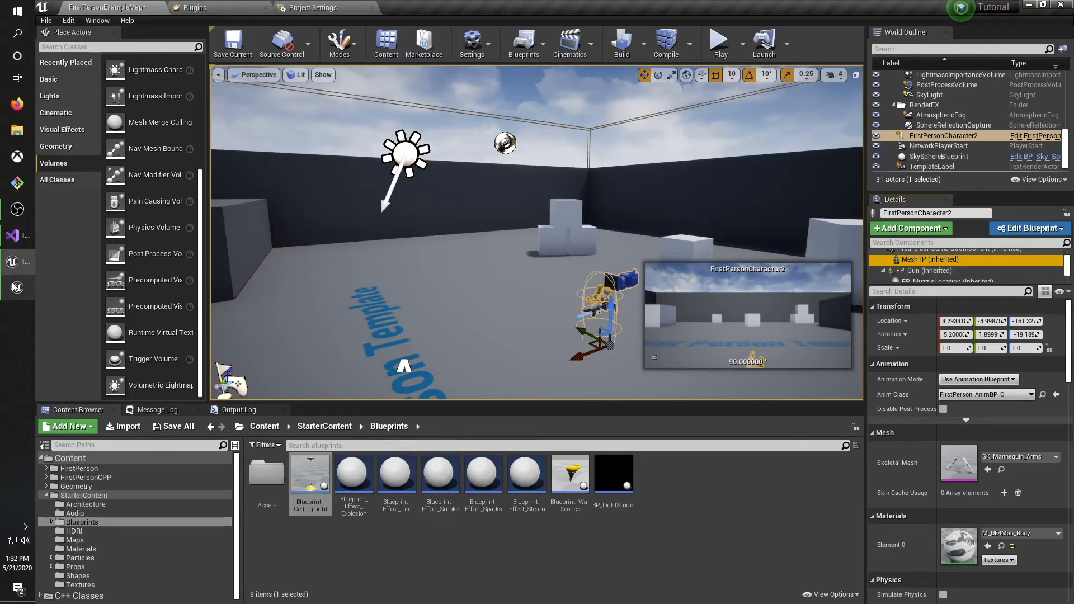
pyautogui.doubleClick(310, 472)
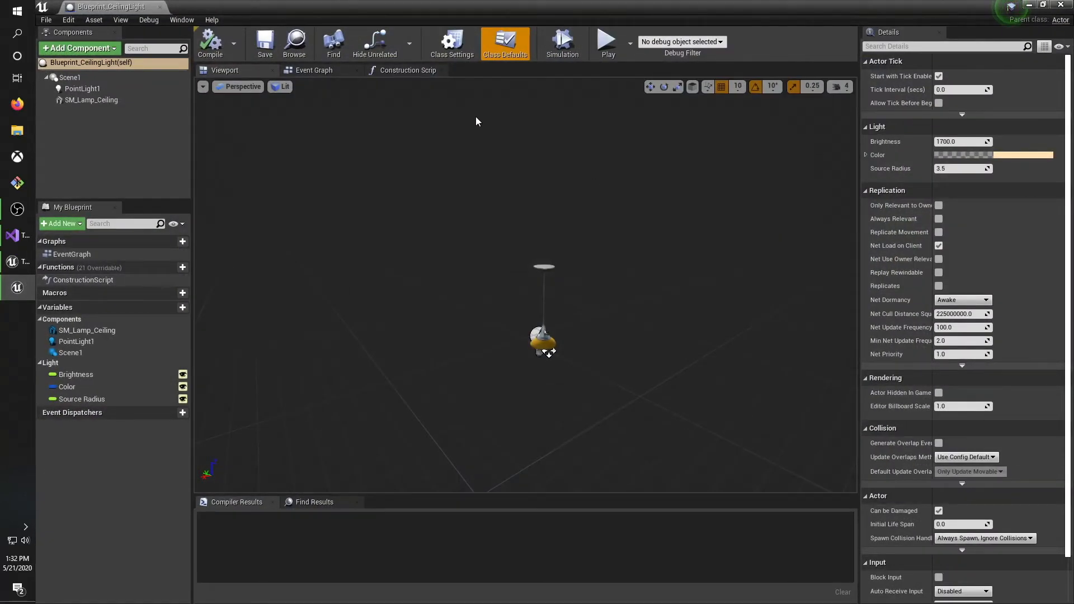
pyautogui.click(314, 70)
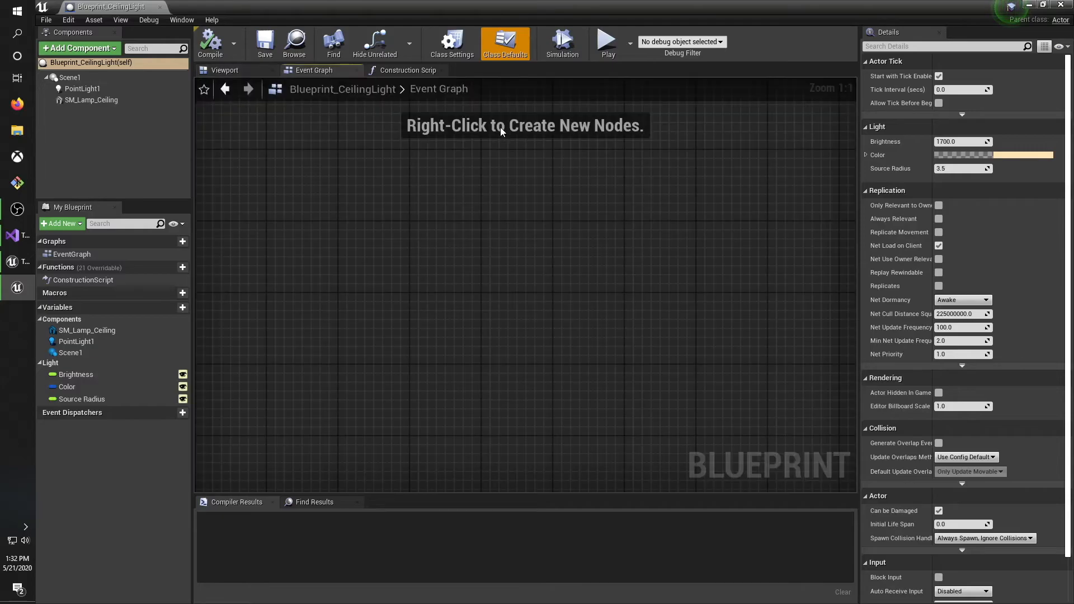
pyautogui.click(224, 70)
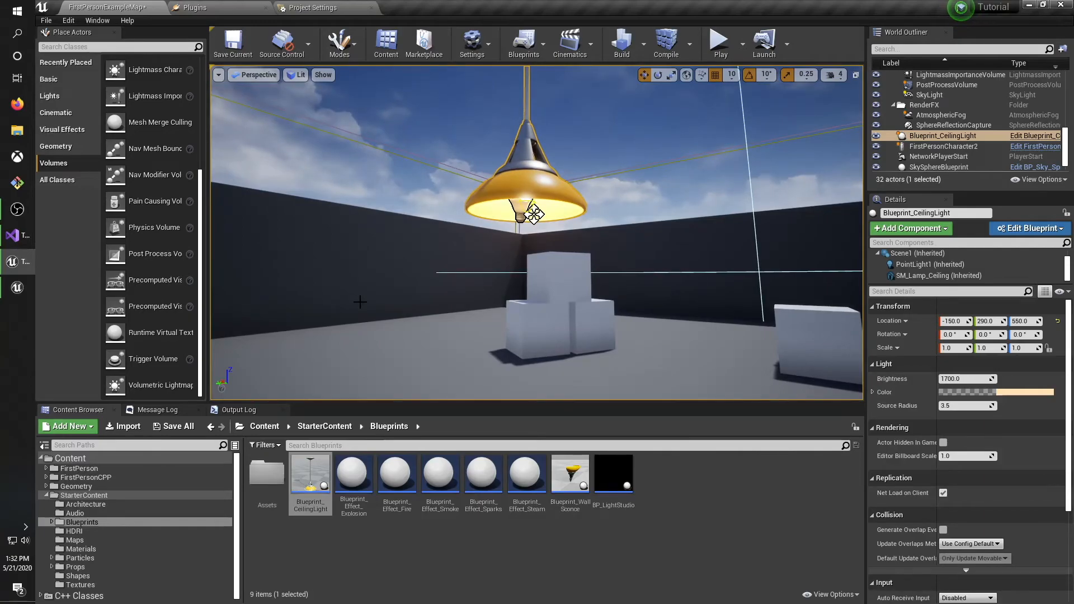
pyautogui.moveTo(566, 319)
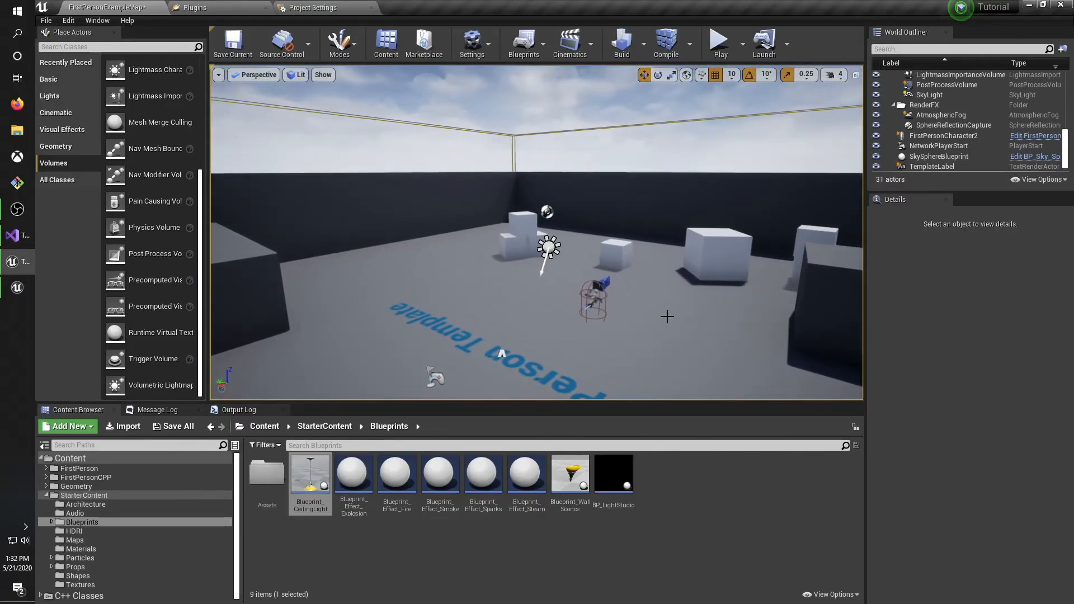
pyautogui.doubleClick(310, 472)
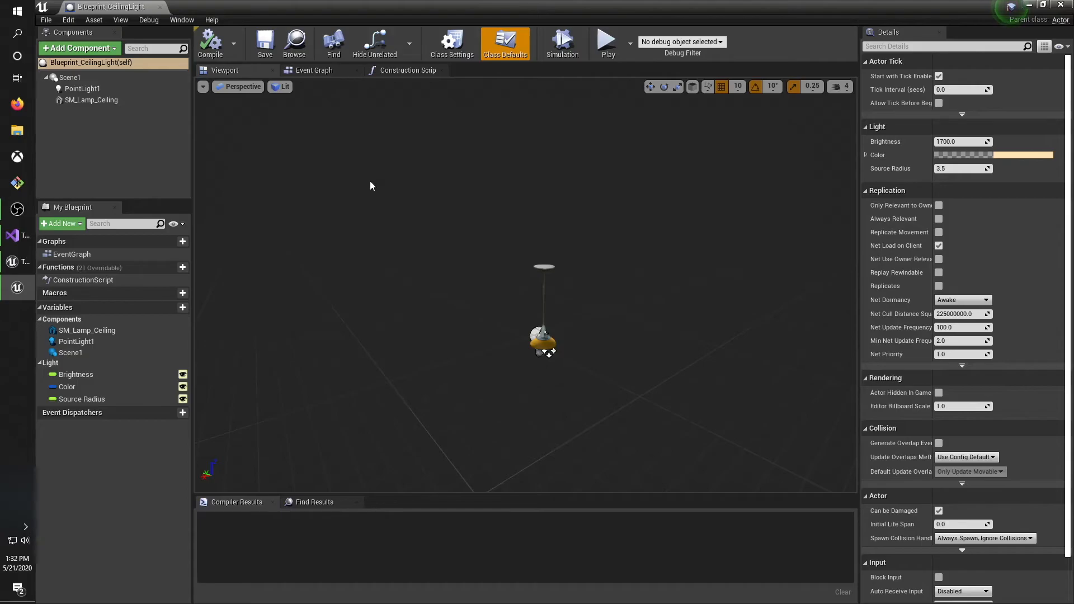
pyautogui.moveTo(295, 139)
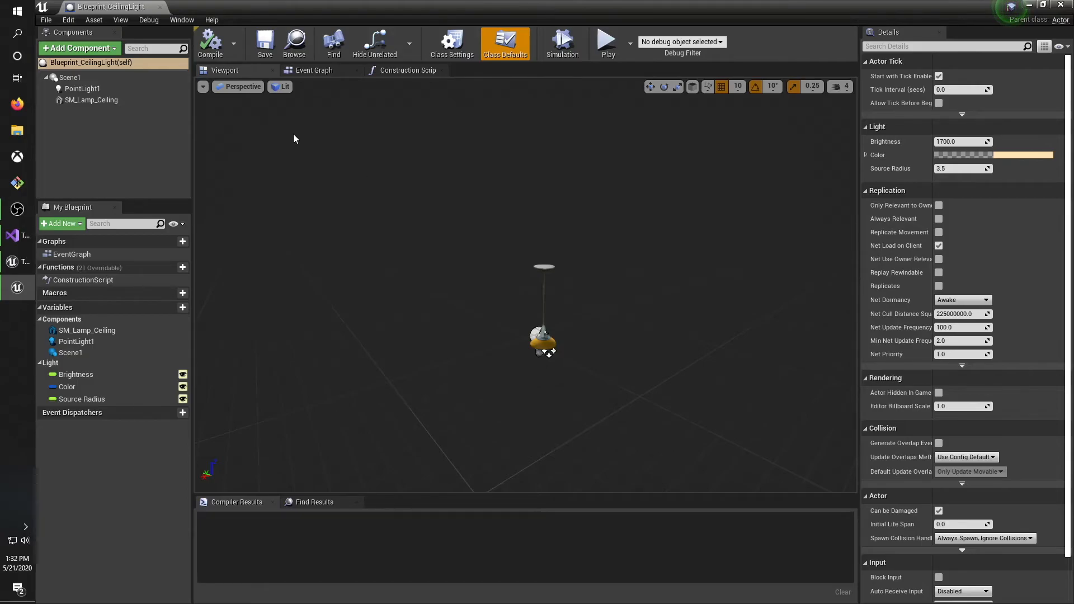
pyautogui.click(313, 70)
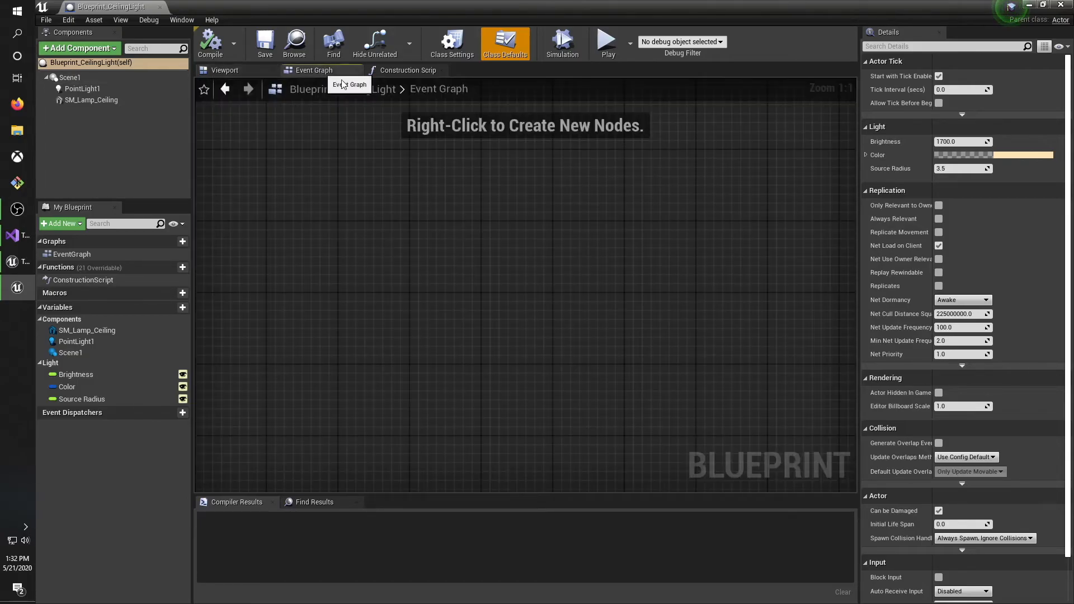
pyautogui.scroll(-3)
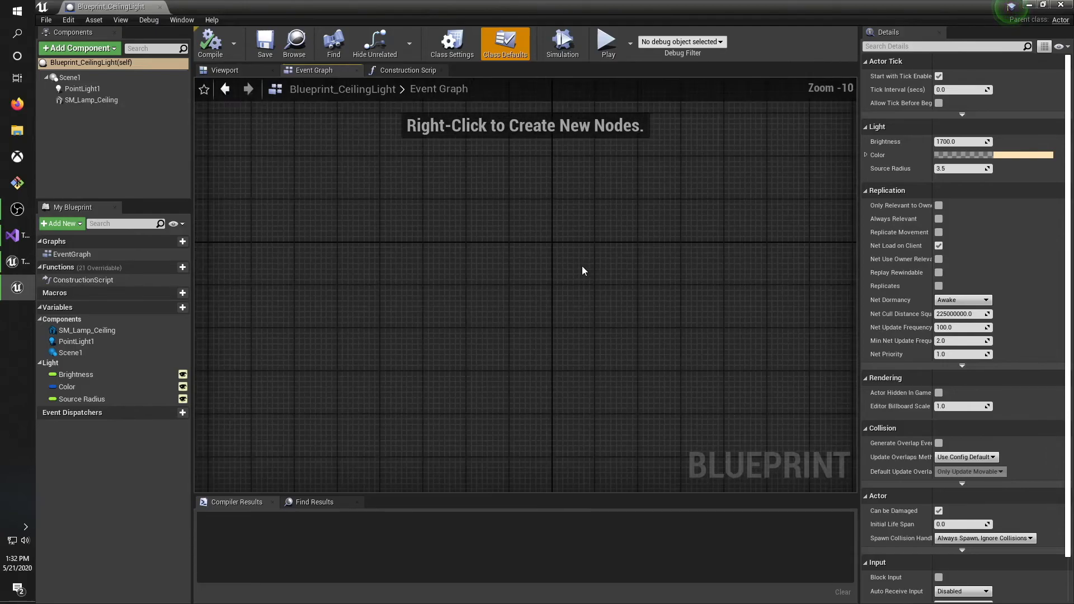
pyautogui.click(408, 70)
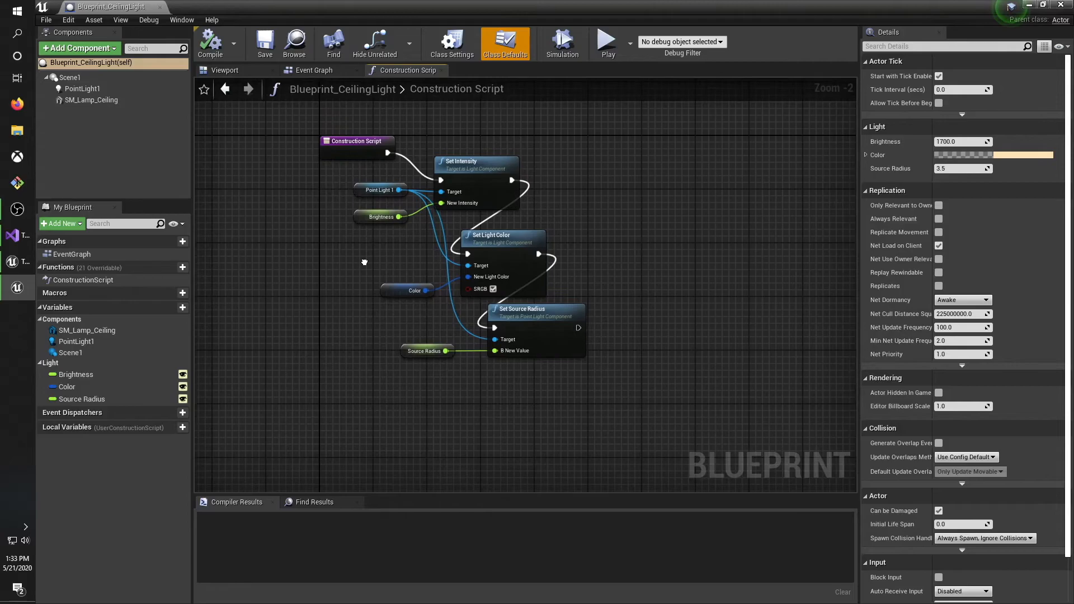
pyautogui.scroll(3)
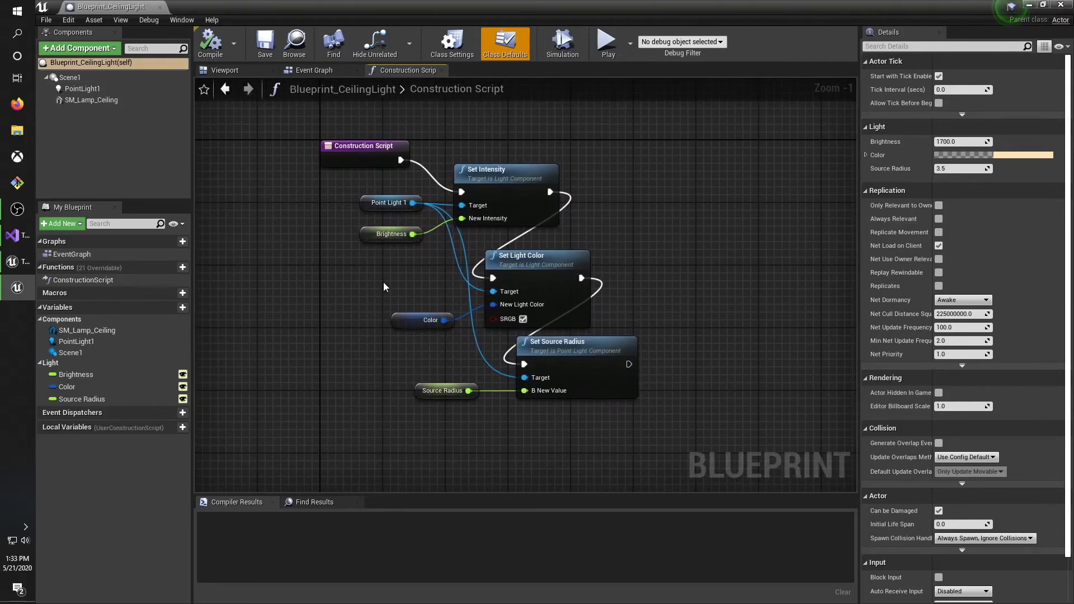
pyautogui.moveTo(376, 152)
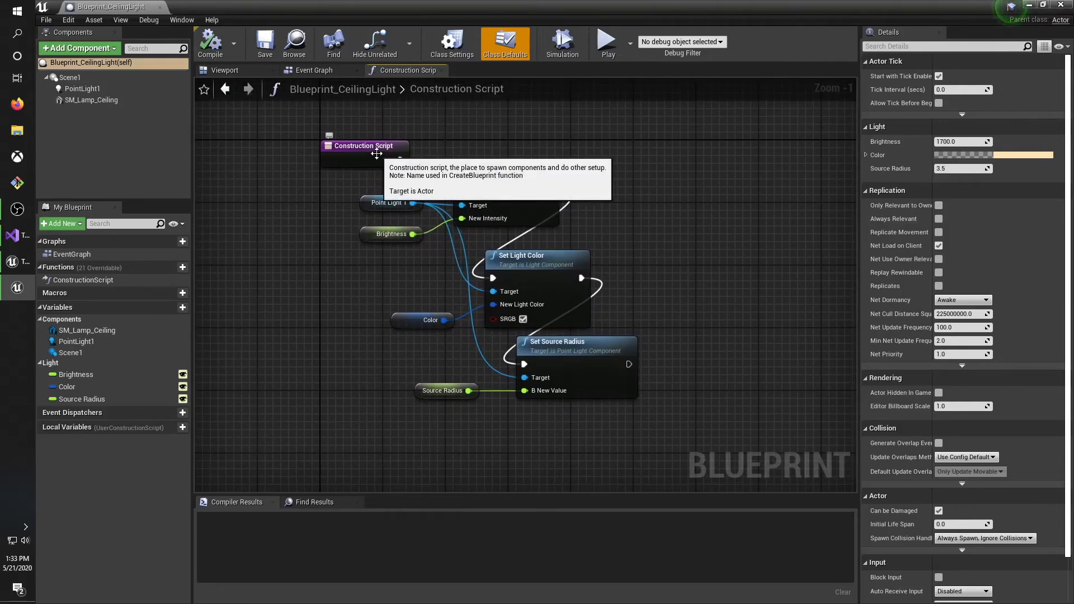
pyautogui.moveTo(388, 159)
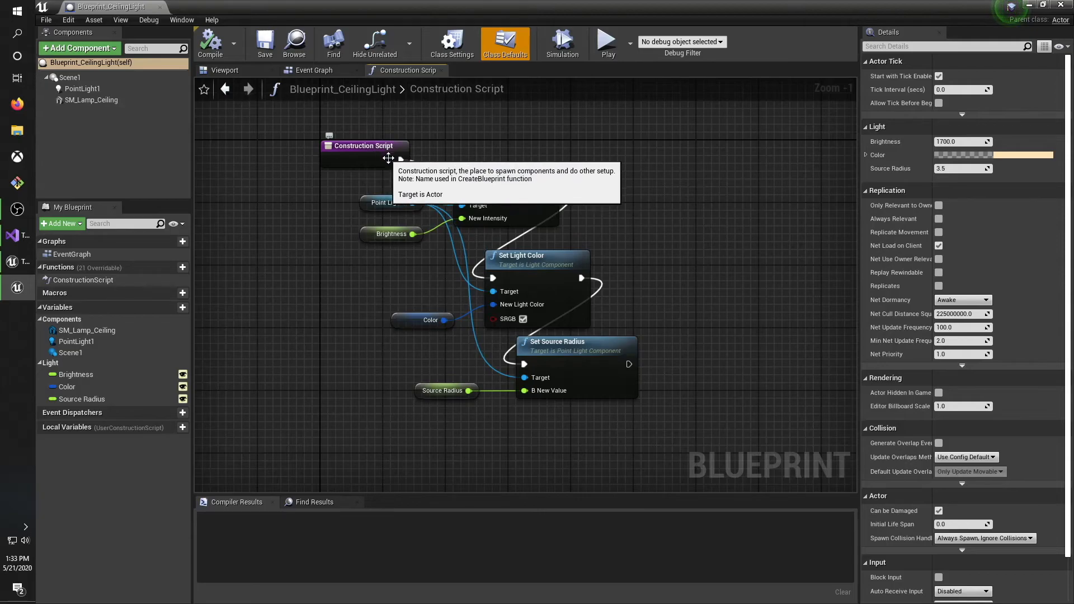
pyautogui.moveTo(544, 146)
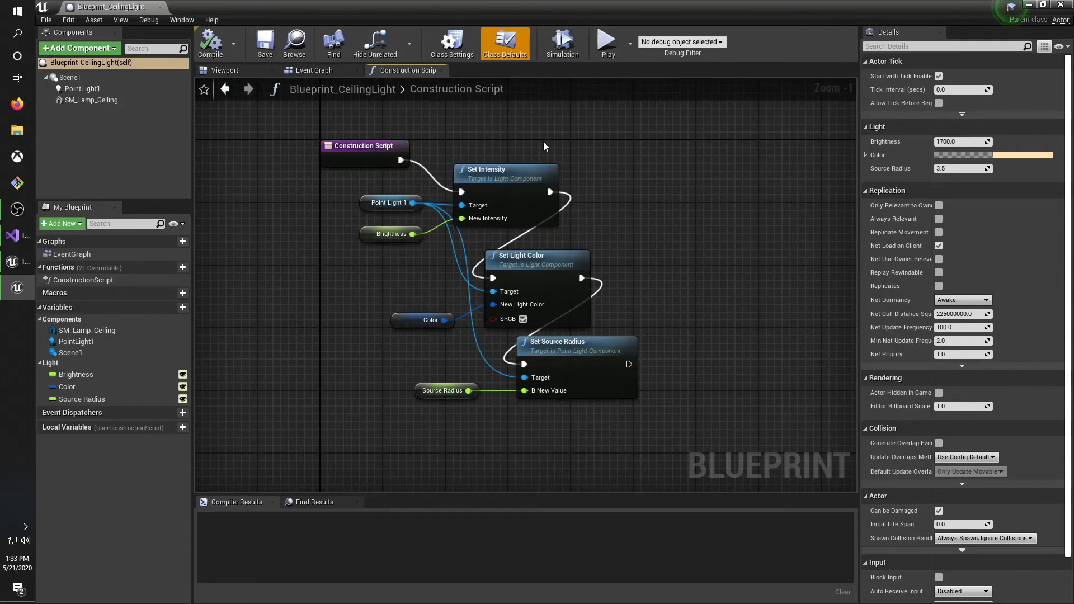
pyautogui.moveTo(536, 149)
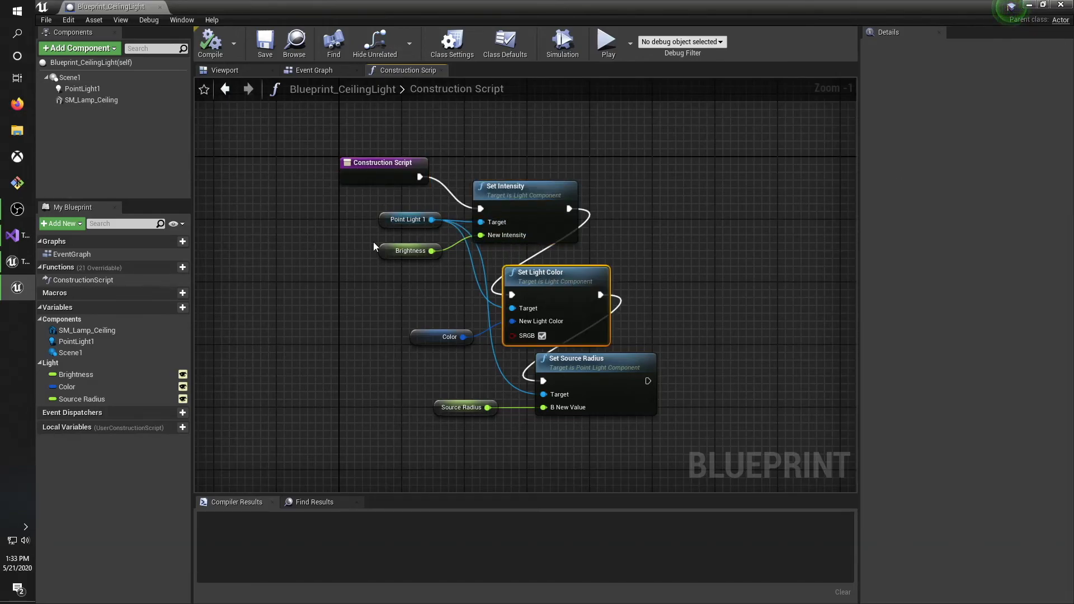
pyautogui.click(449, 336)
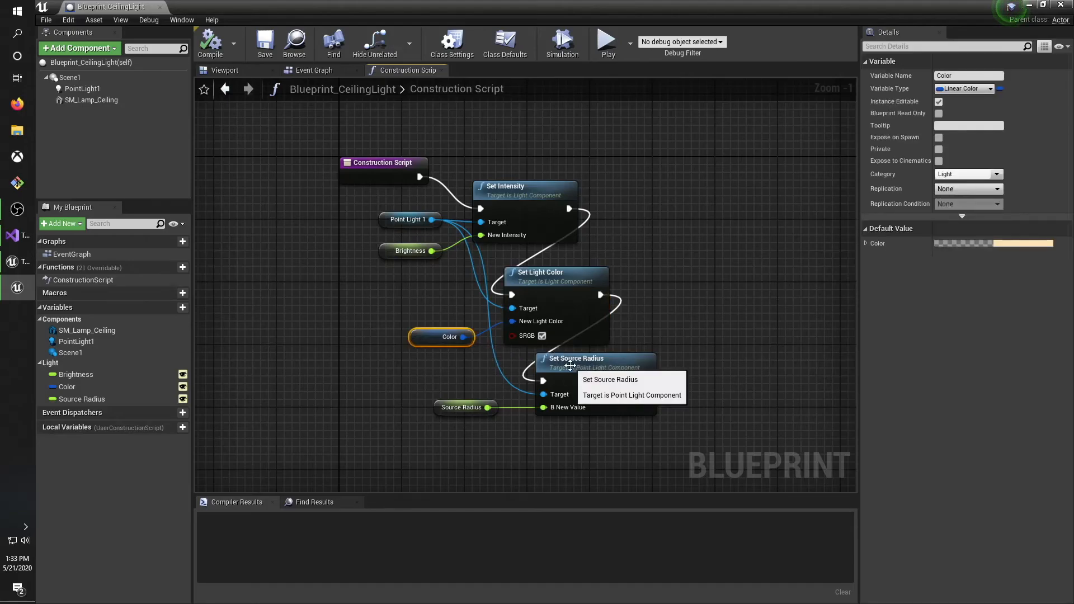
pyautogui.click(313, 69)
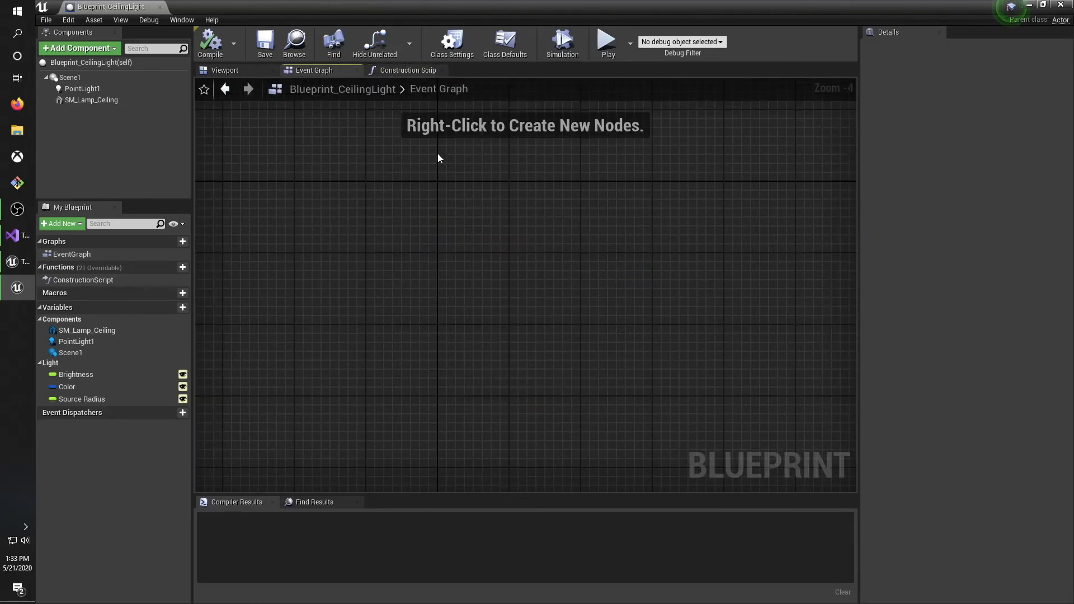
pyautogui.moveTo(438, 243)
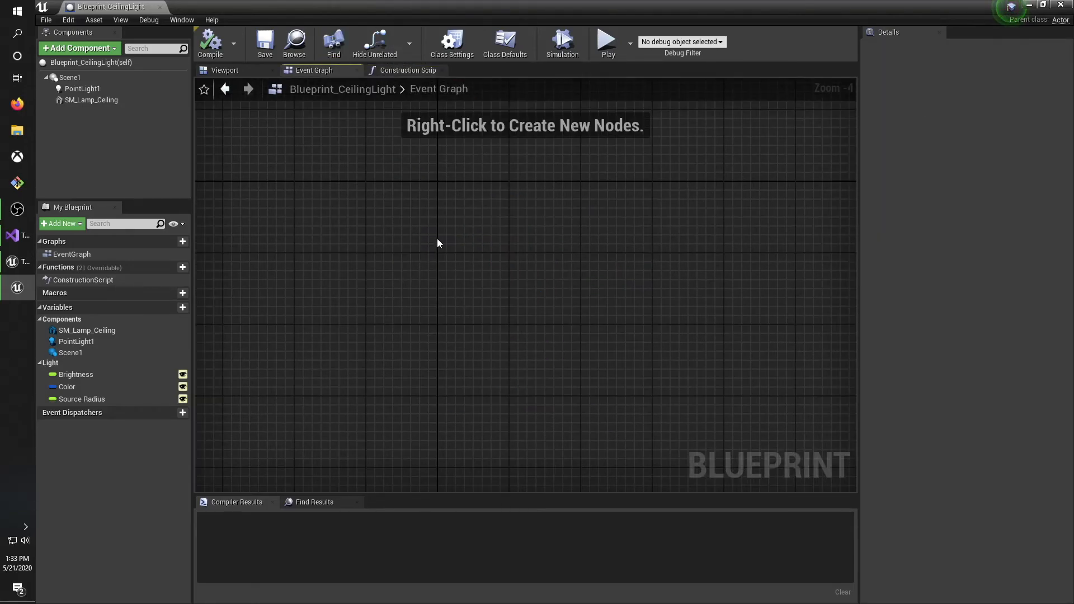
pyautogui.moveTo(432, 239)
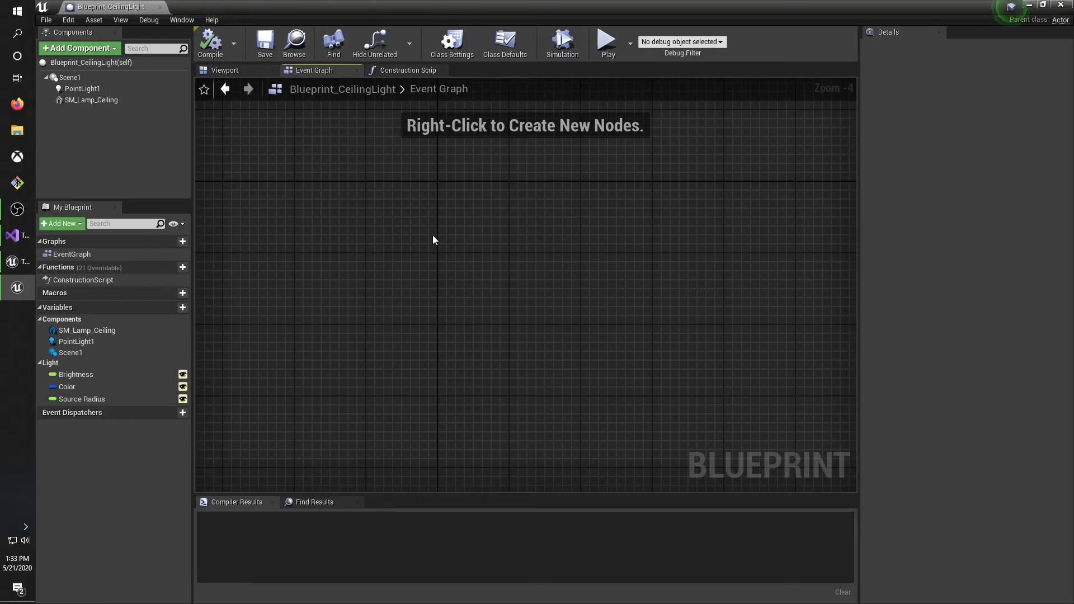
pyautogui.moveTo(654, 155)
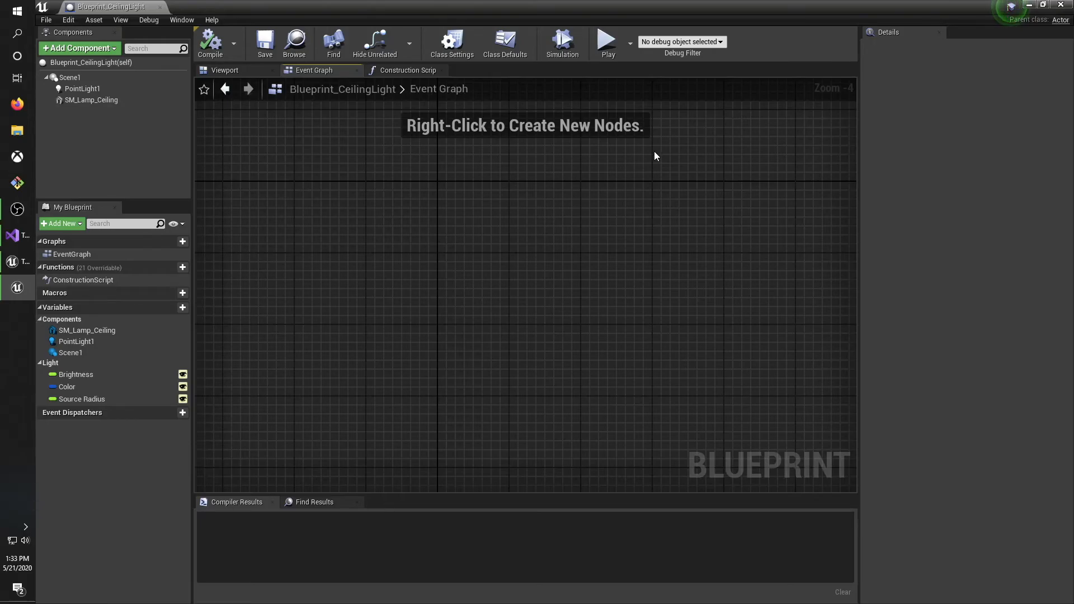
pyautogui.moveTo(529, 156)
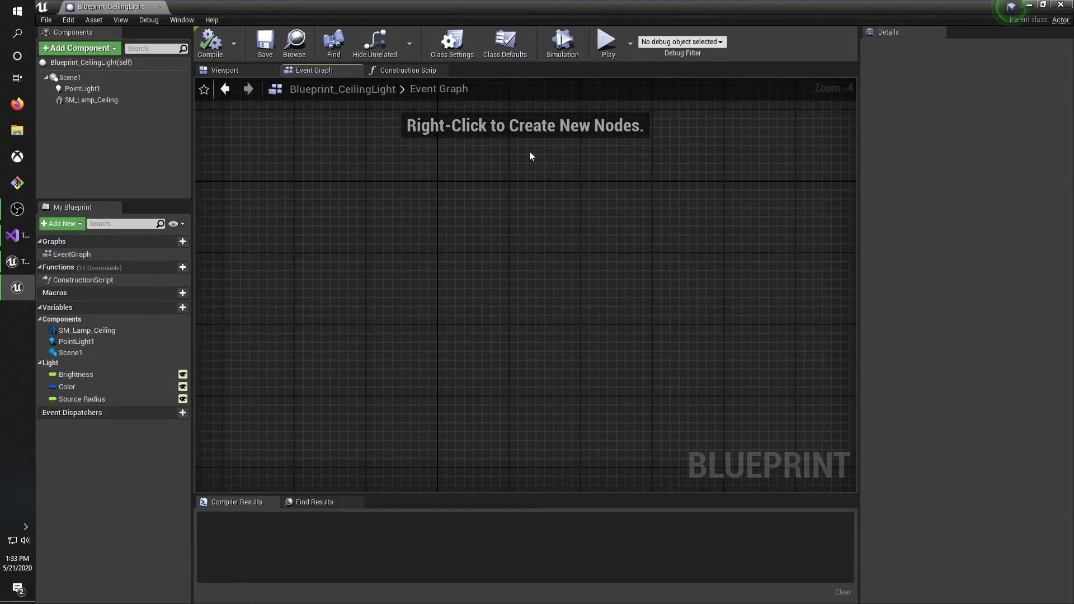
pyautogui.scroll(-3)
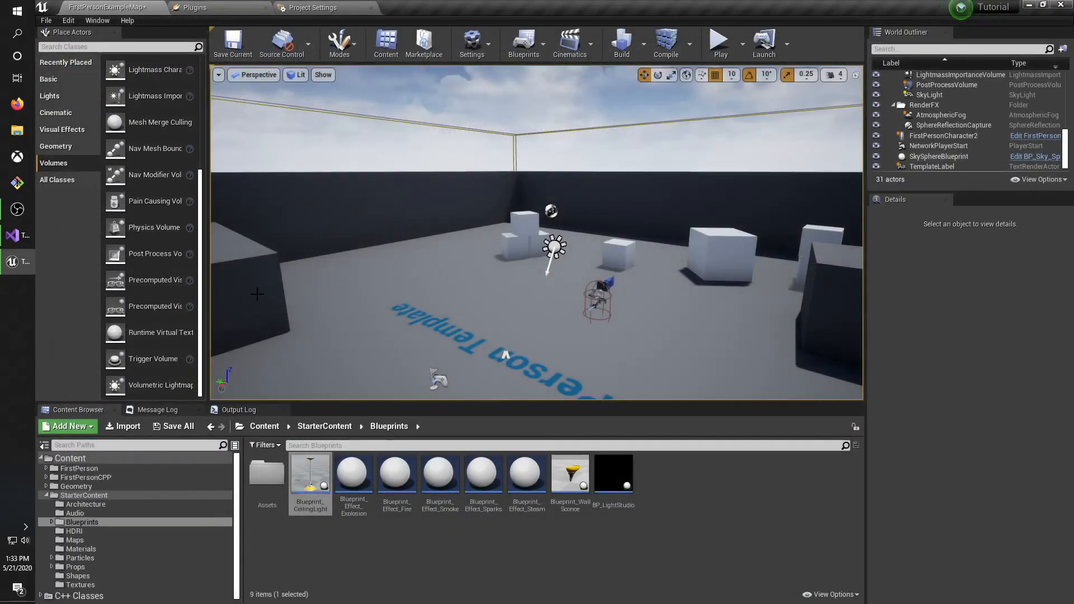
# Look at Blueprint_Effect_Explosion in the Blueprint editor and close it again.
pyautogui.doubleClick(354, 475)
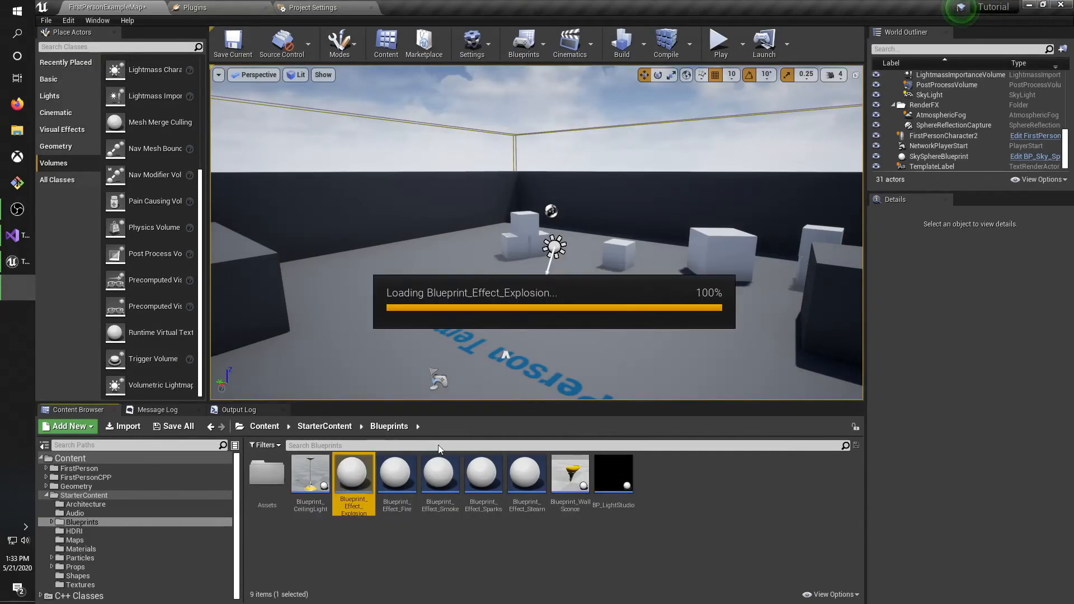
pyautogui.doubleClick(352, 473)
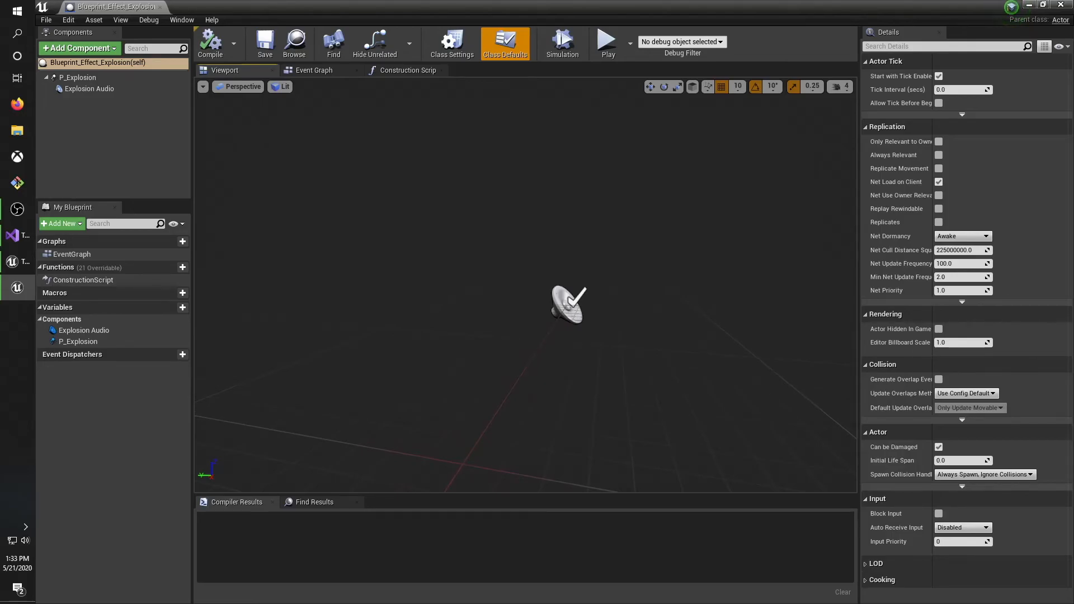
pyautogui.click(90, 89)
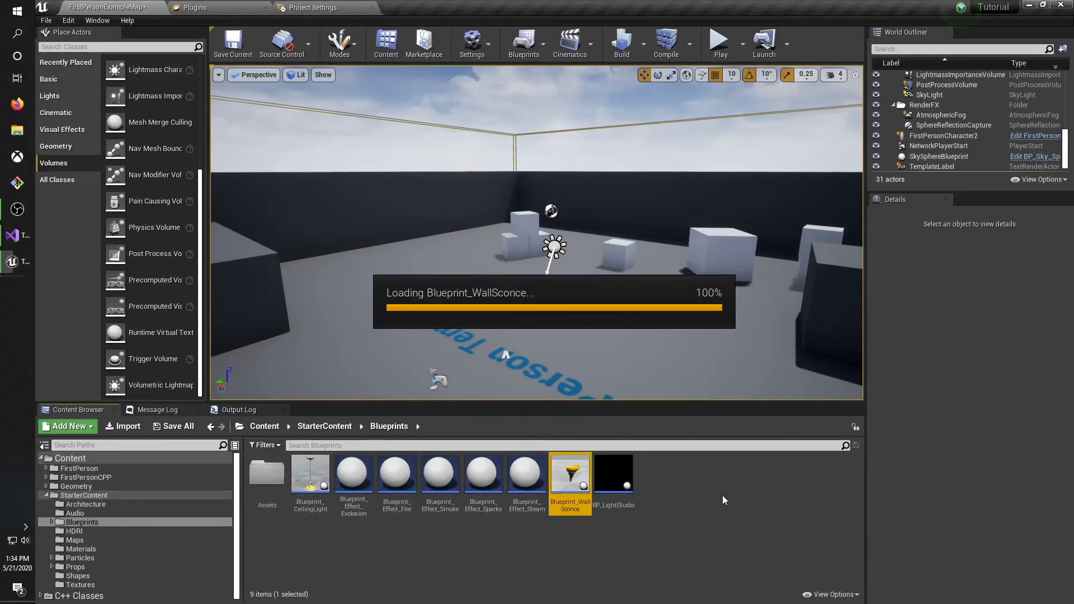
# Look at Blueprint_WallSconce, then show the Tutorial folder of C++ classes.
pyautogui.doubleClick(569, 473)
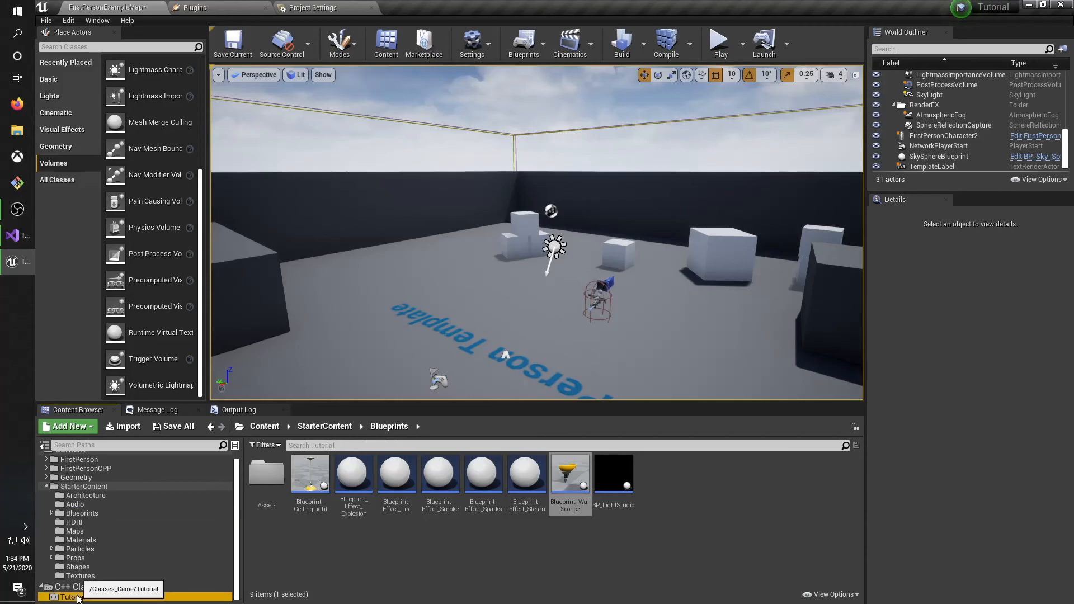
pyautogui.click(72, 596)
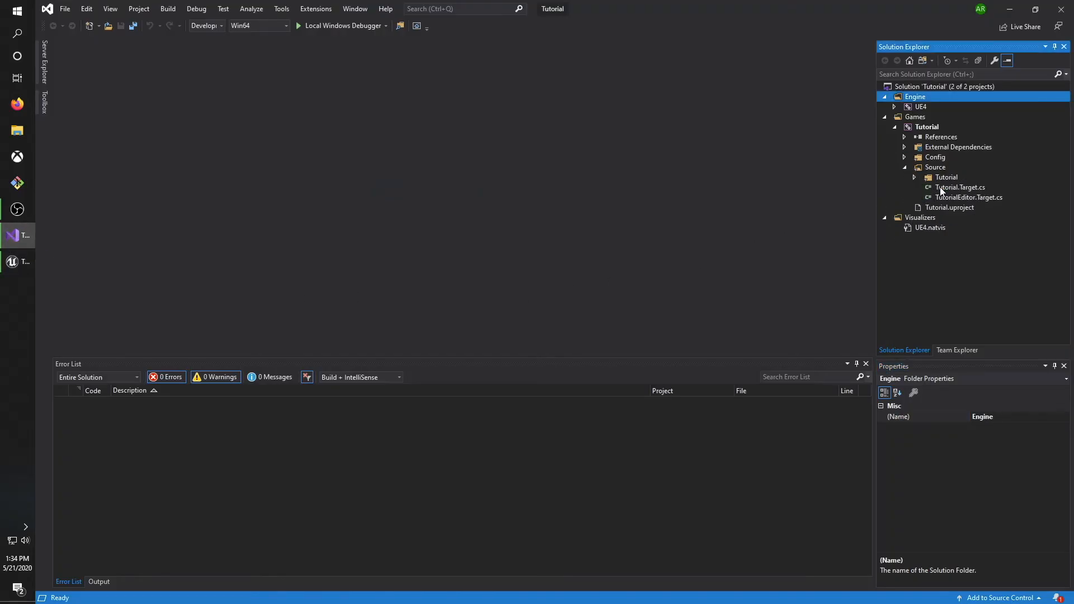
# Expand Source > Tutorial in Solution Explorer and bring up TutorialCharacter.h.
pyautogui.click(914, 176)
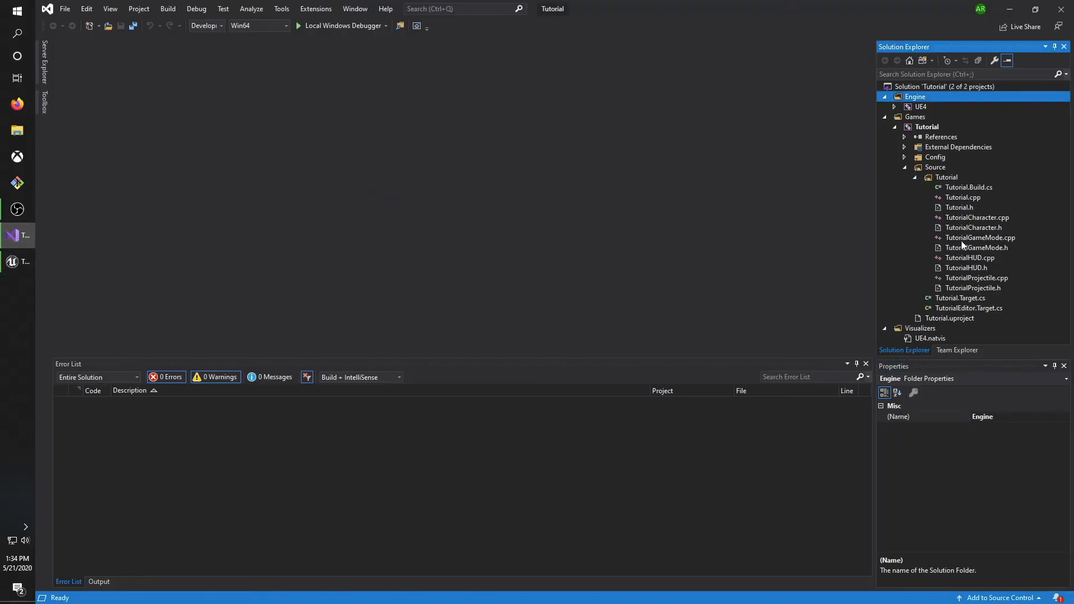
pyautogui.moveTo(1007, 228)
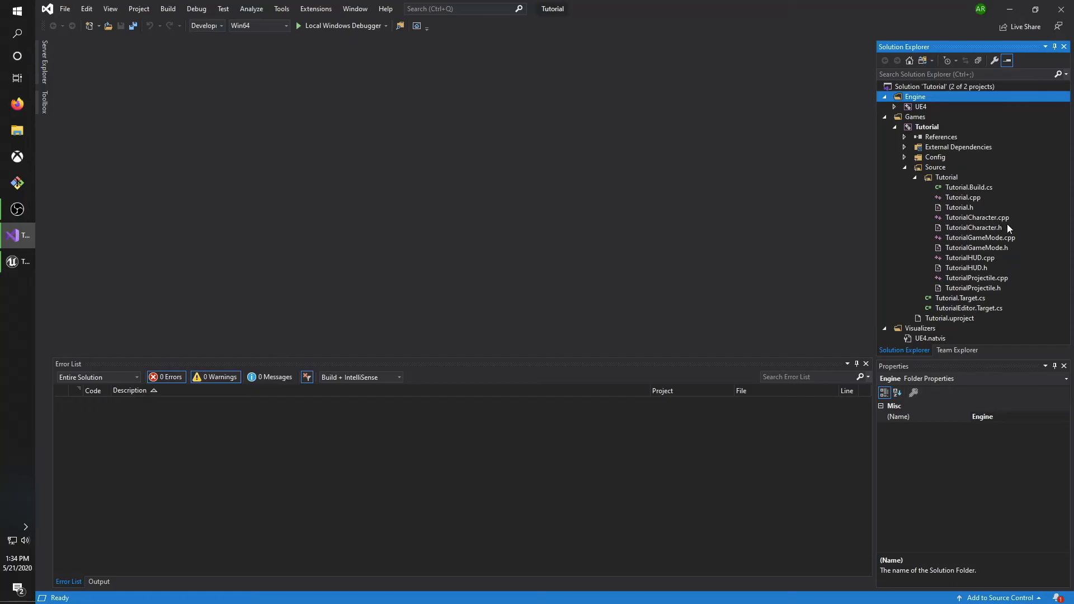
pyautogui.click(977, 217)
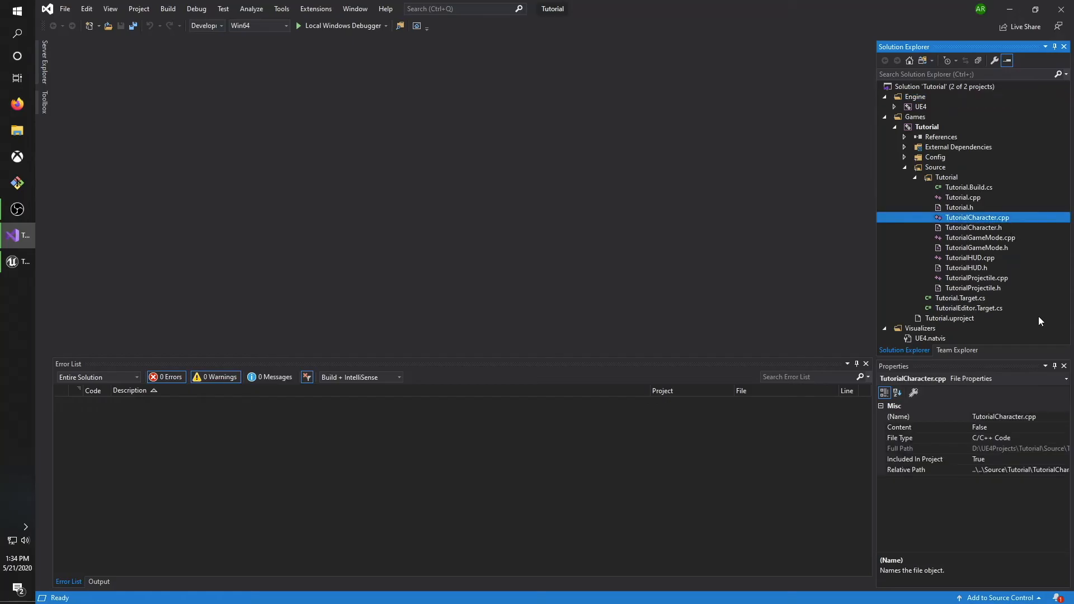
pyautogui.doubleClick(973, 227)
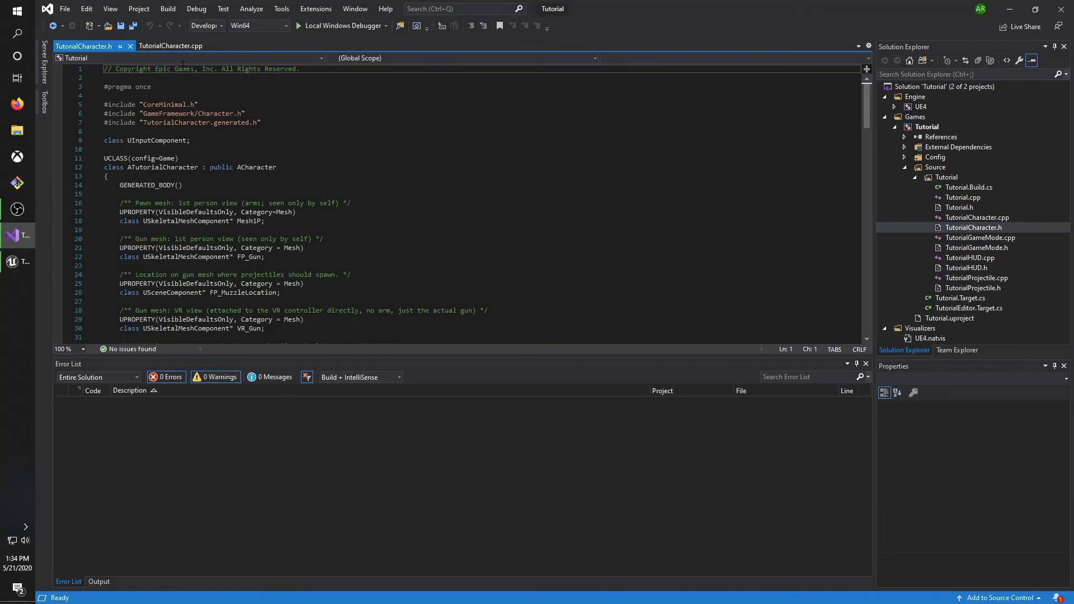
pyautogui.click(174, 46)
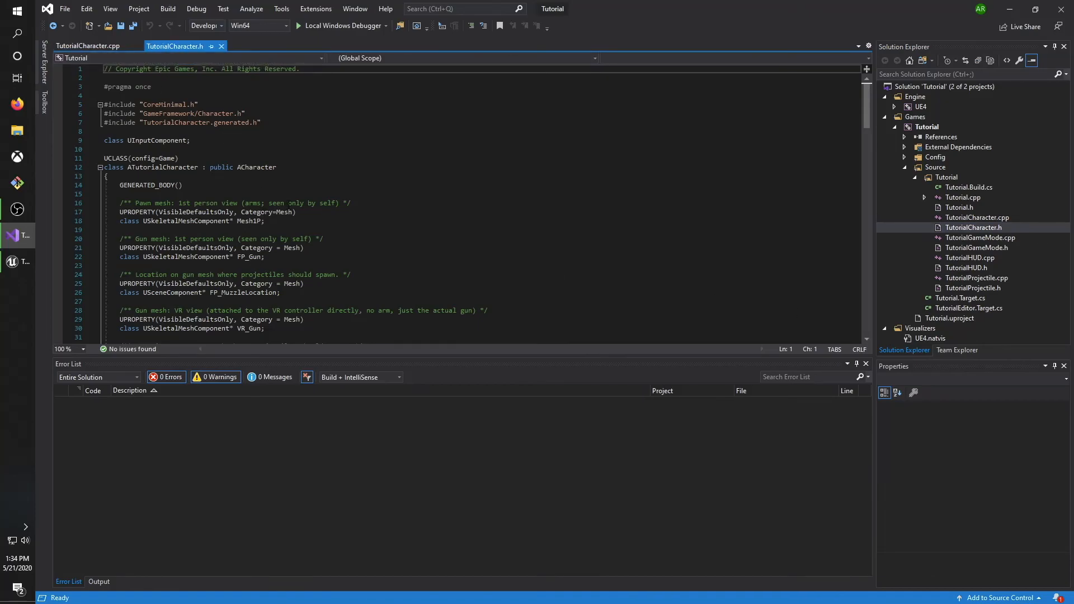
# Read through the TutorialCharacter.h header from top to bottom.
pyautogui.scroll(-3)
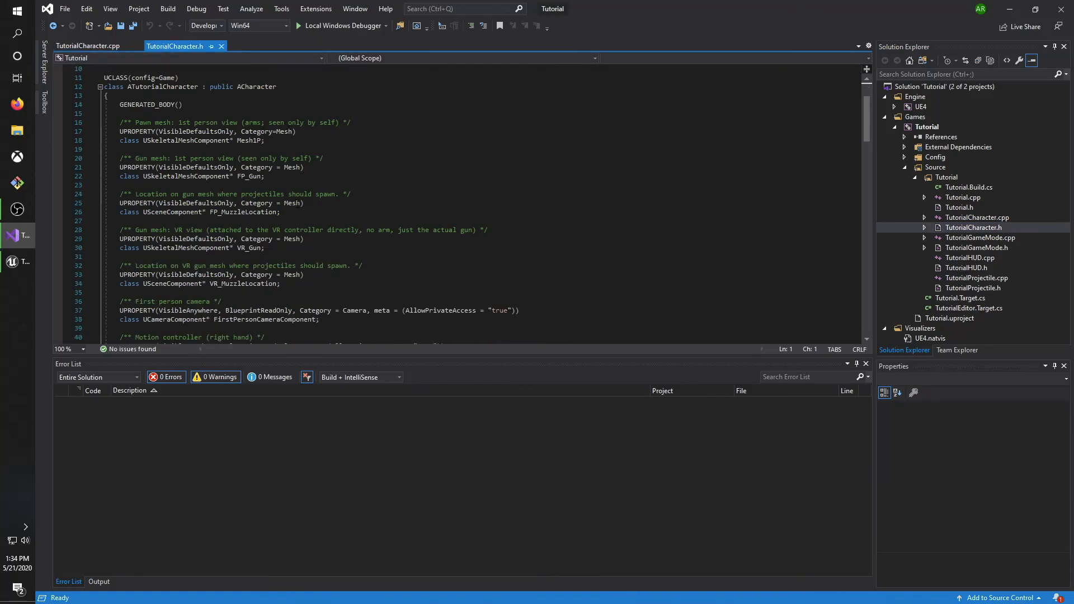
pyautogui.scroll(-3)
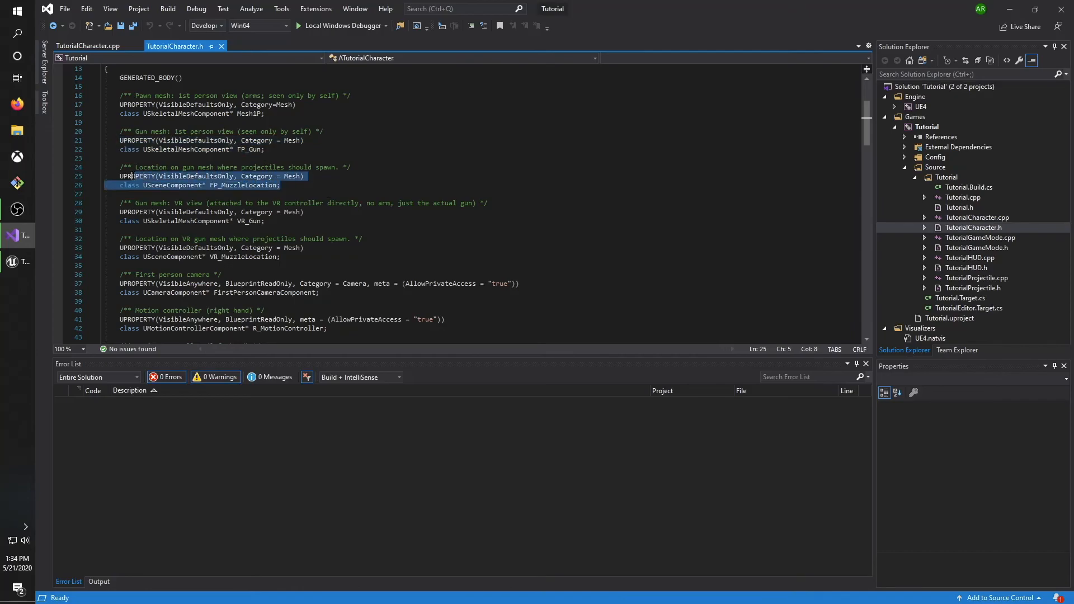
pyautogui.scroll(-3)
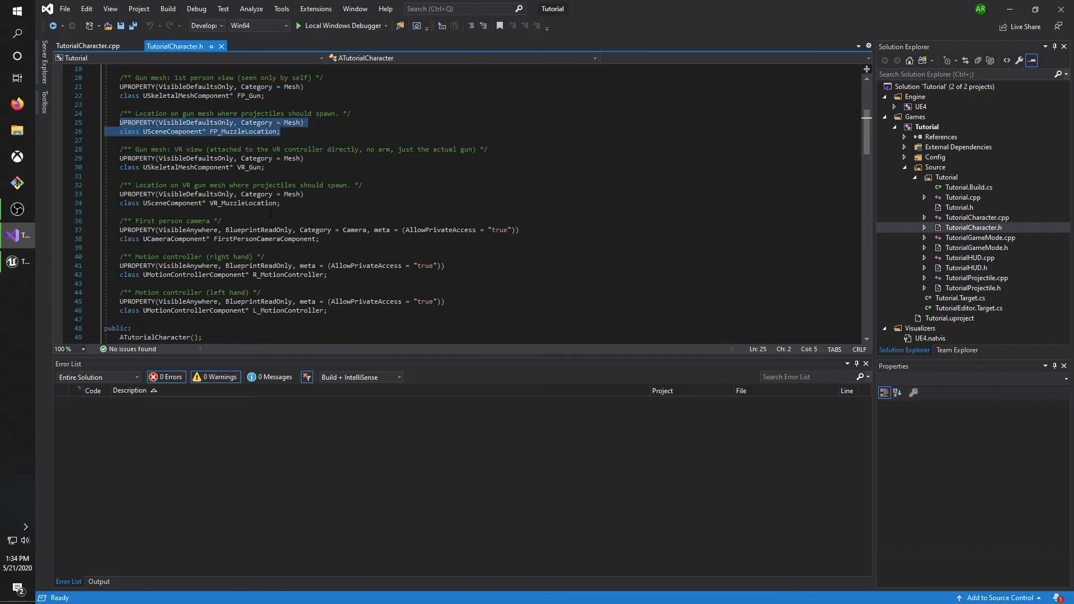
pyautogui.scroll(-3)
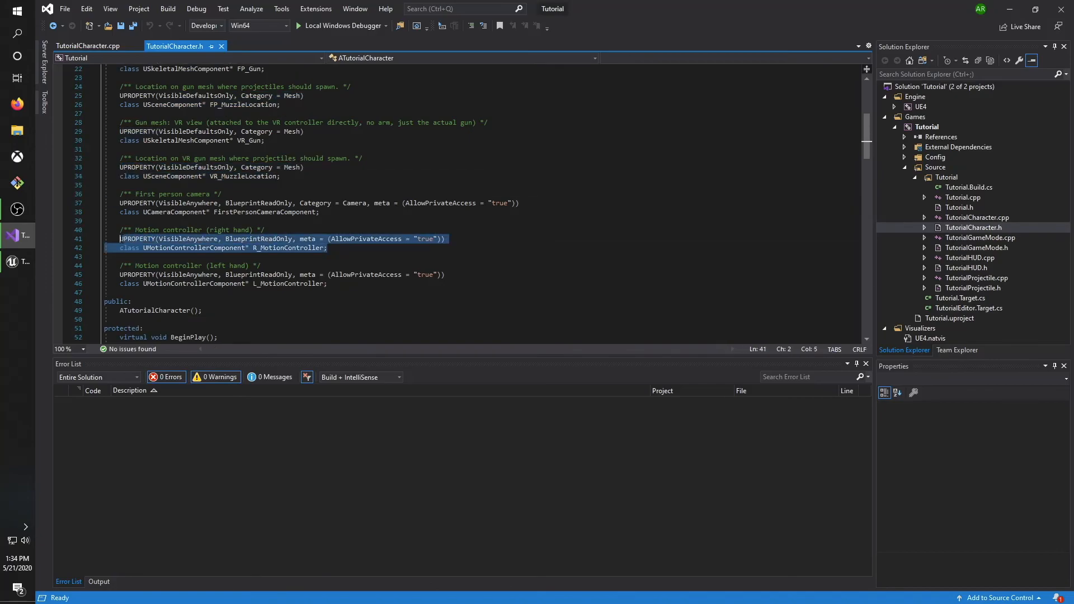
pyautogui.scroll(-3)
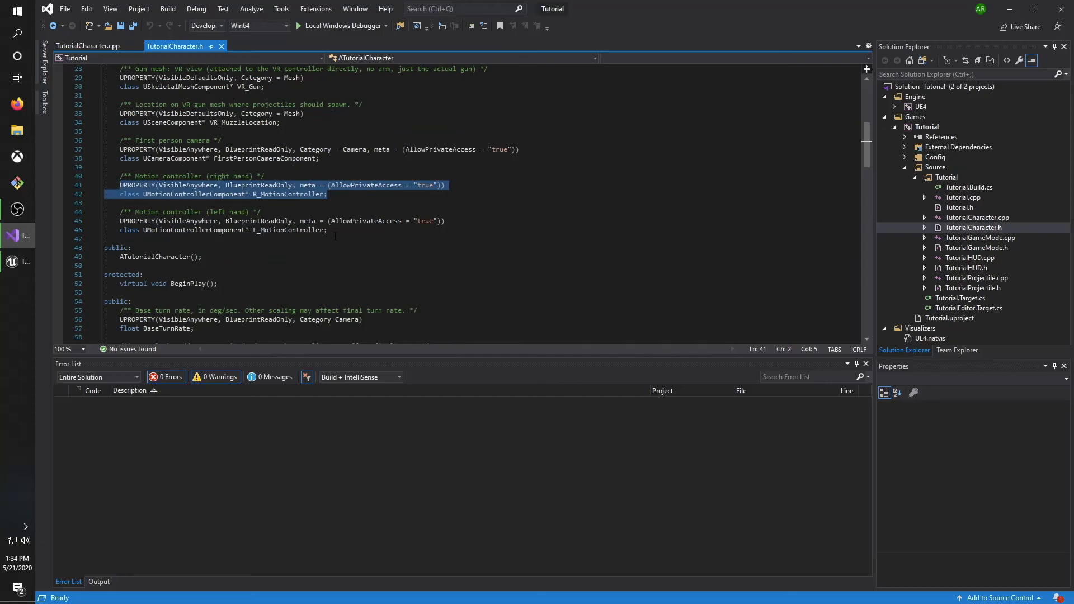
pyautogui.scroll(-3)
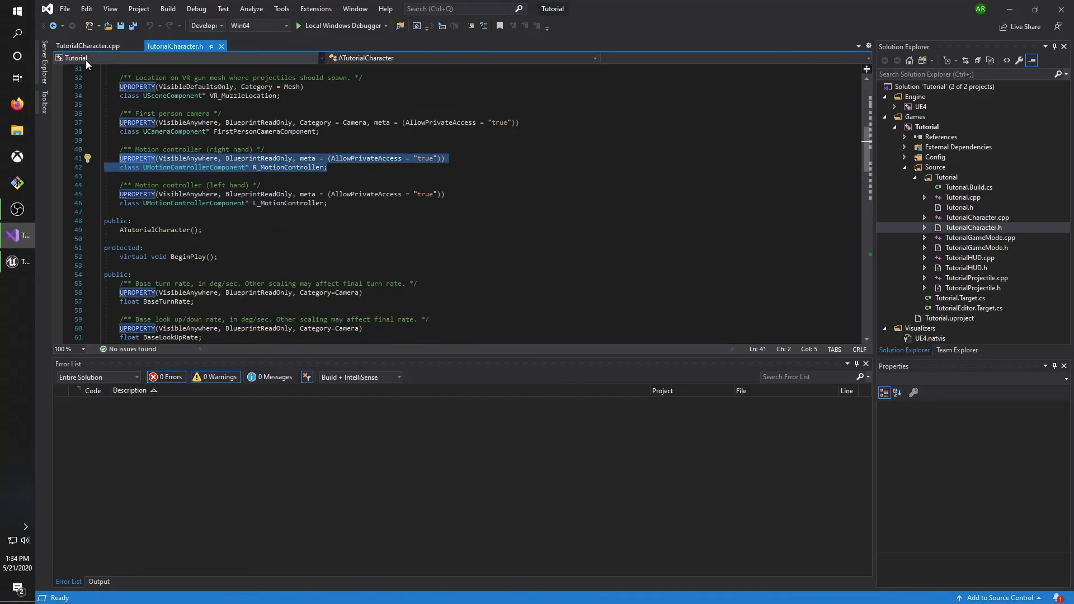
# Read the TutorialCharacter.cpp source, then return to the Unreal Editor.
pyautogui.click(88, 45)
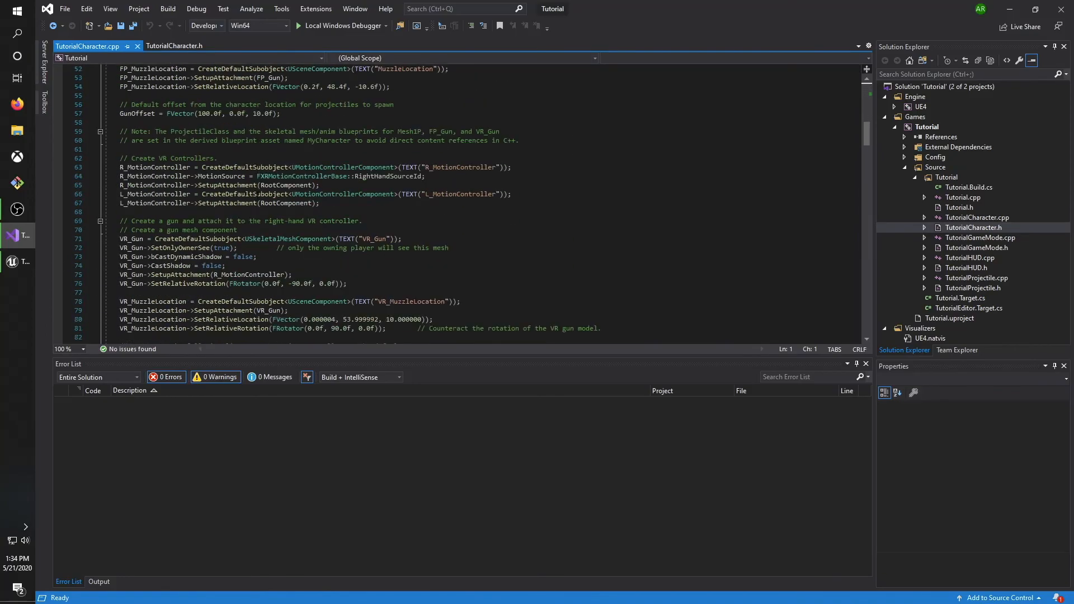
pyautogui.scroll(-3)
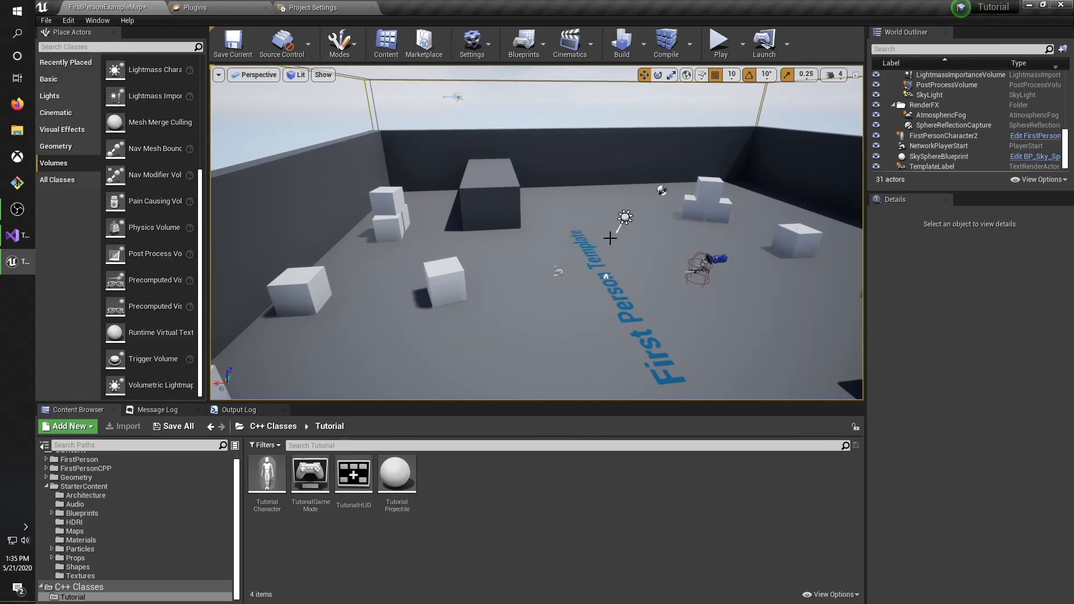
pyautogui.moveTo(617, 234)
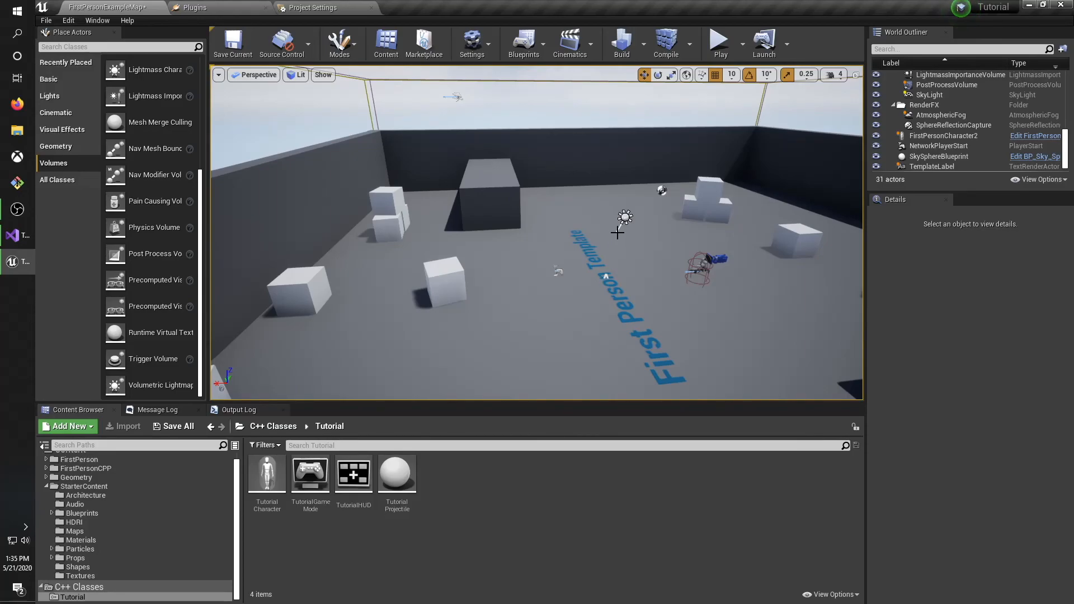
pyautogui.moveTo(605, 204)
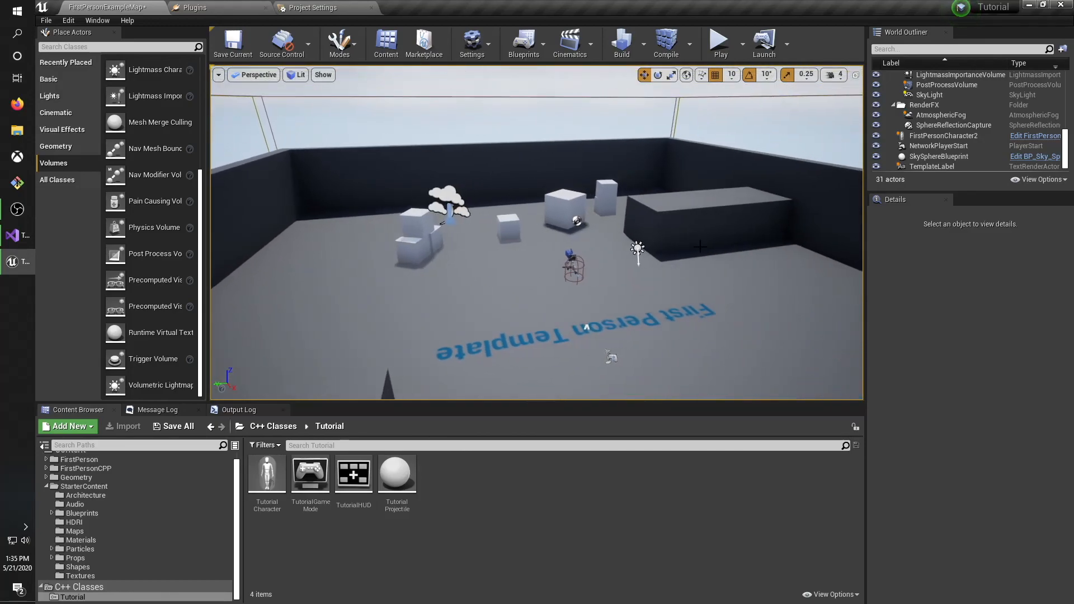
pyautogui.click(743, 41)
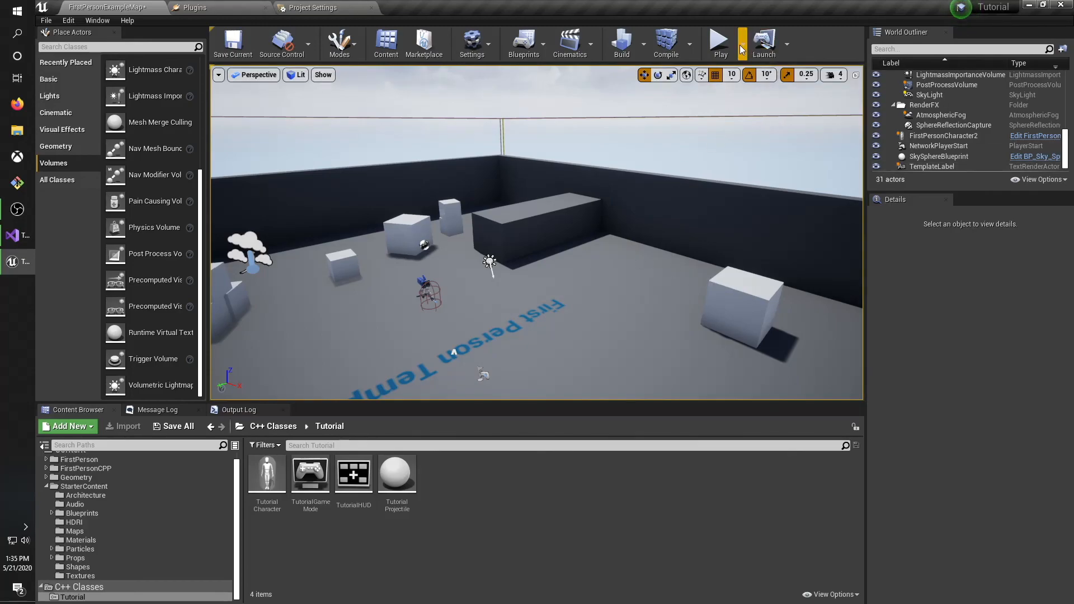
pyautogui.moveTo(746, 52)
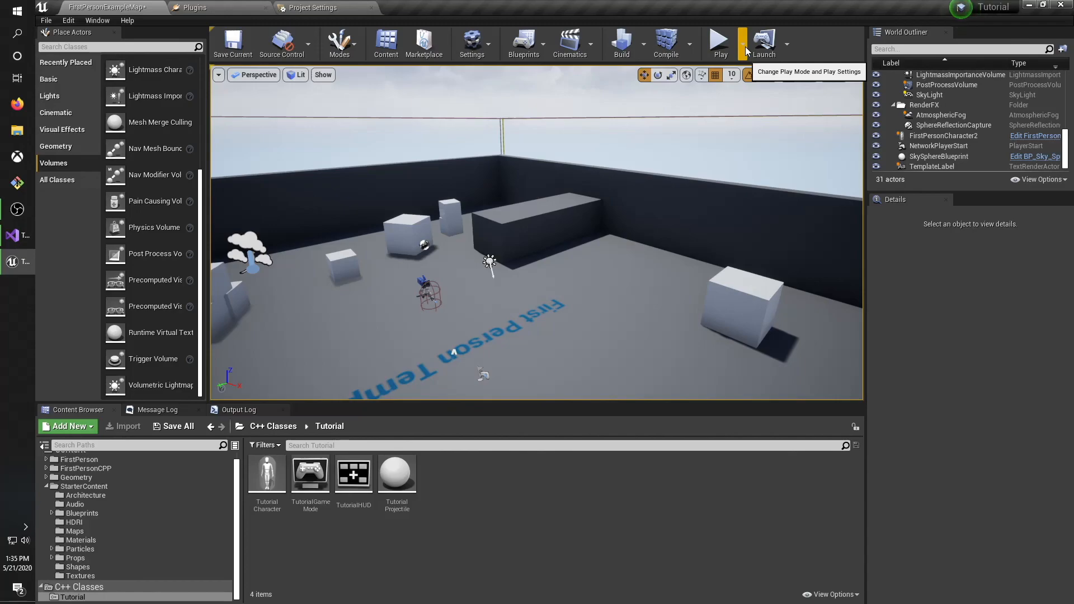
pyautogui.click(745, 44)
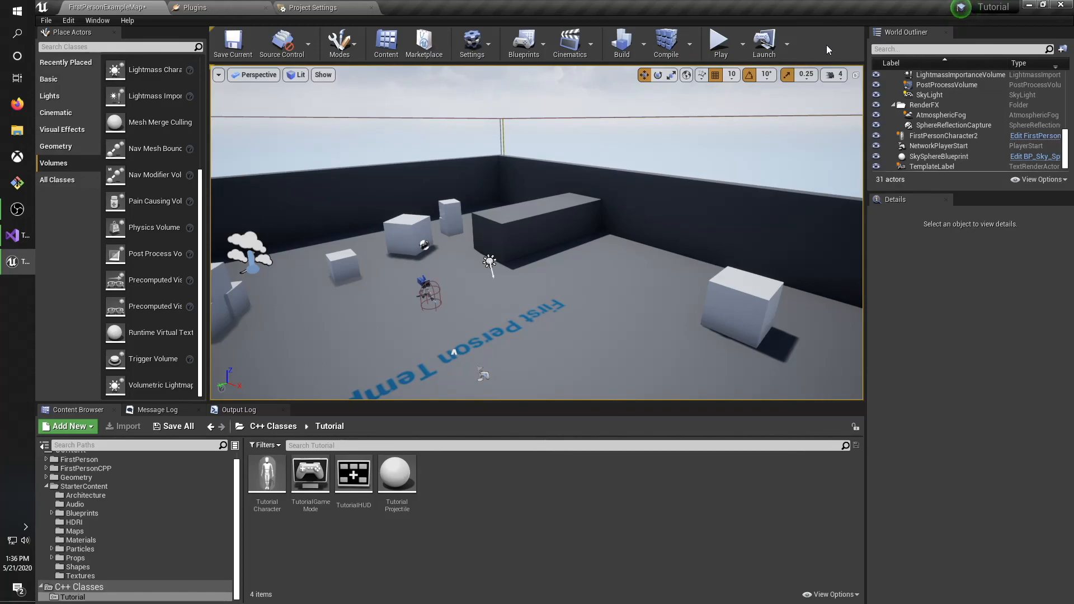
pyautogui.moveTo(801, 49)
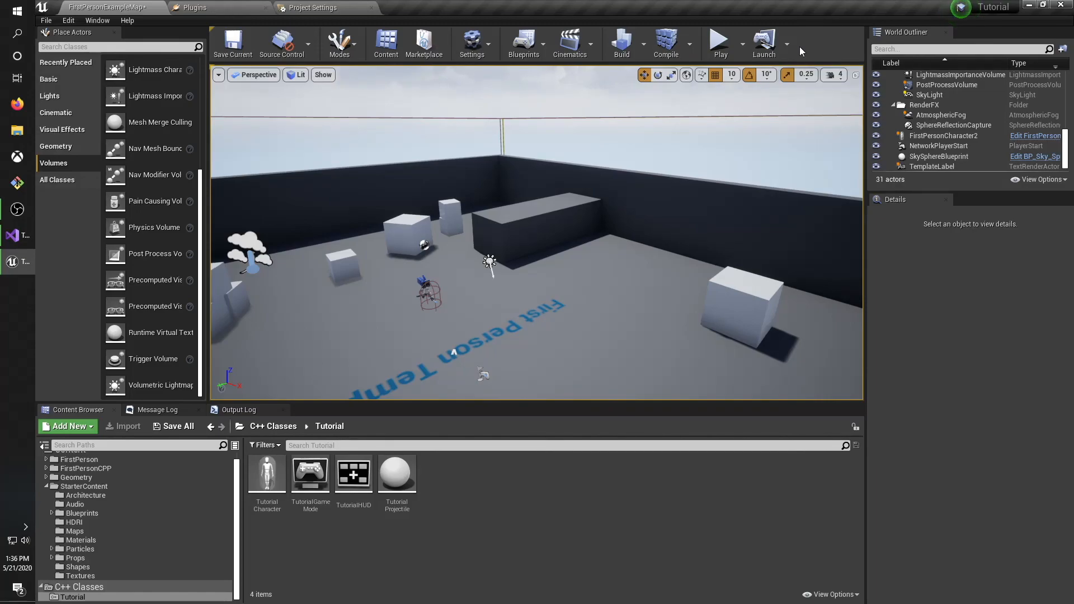
pyautogui.moveTo(565, 240)
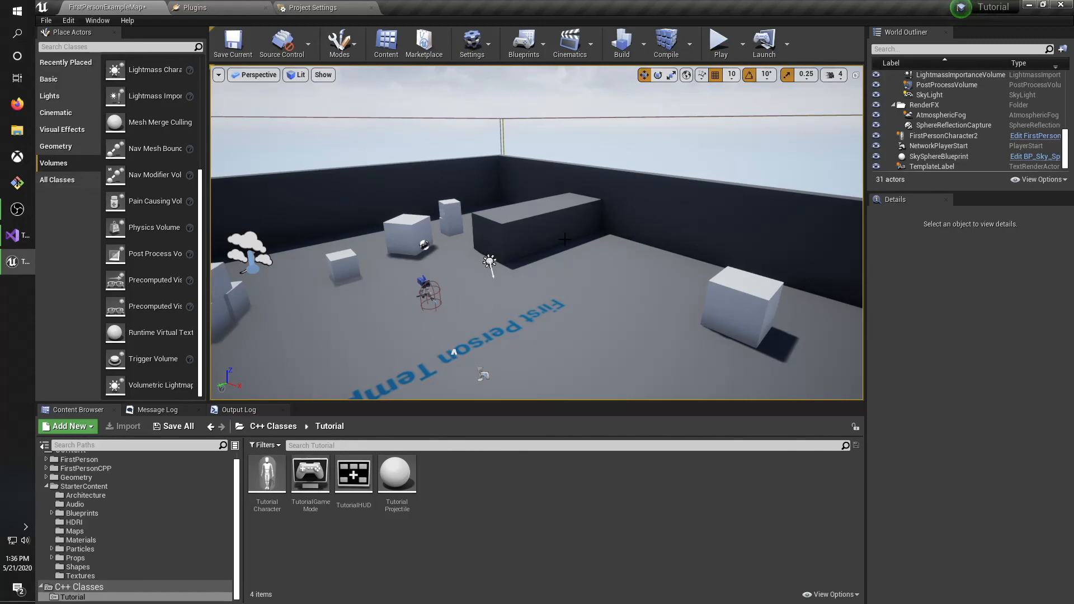